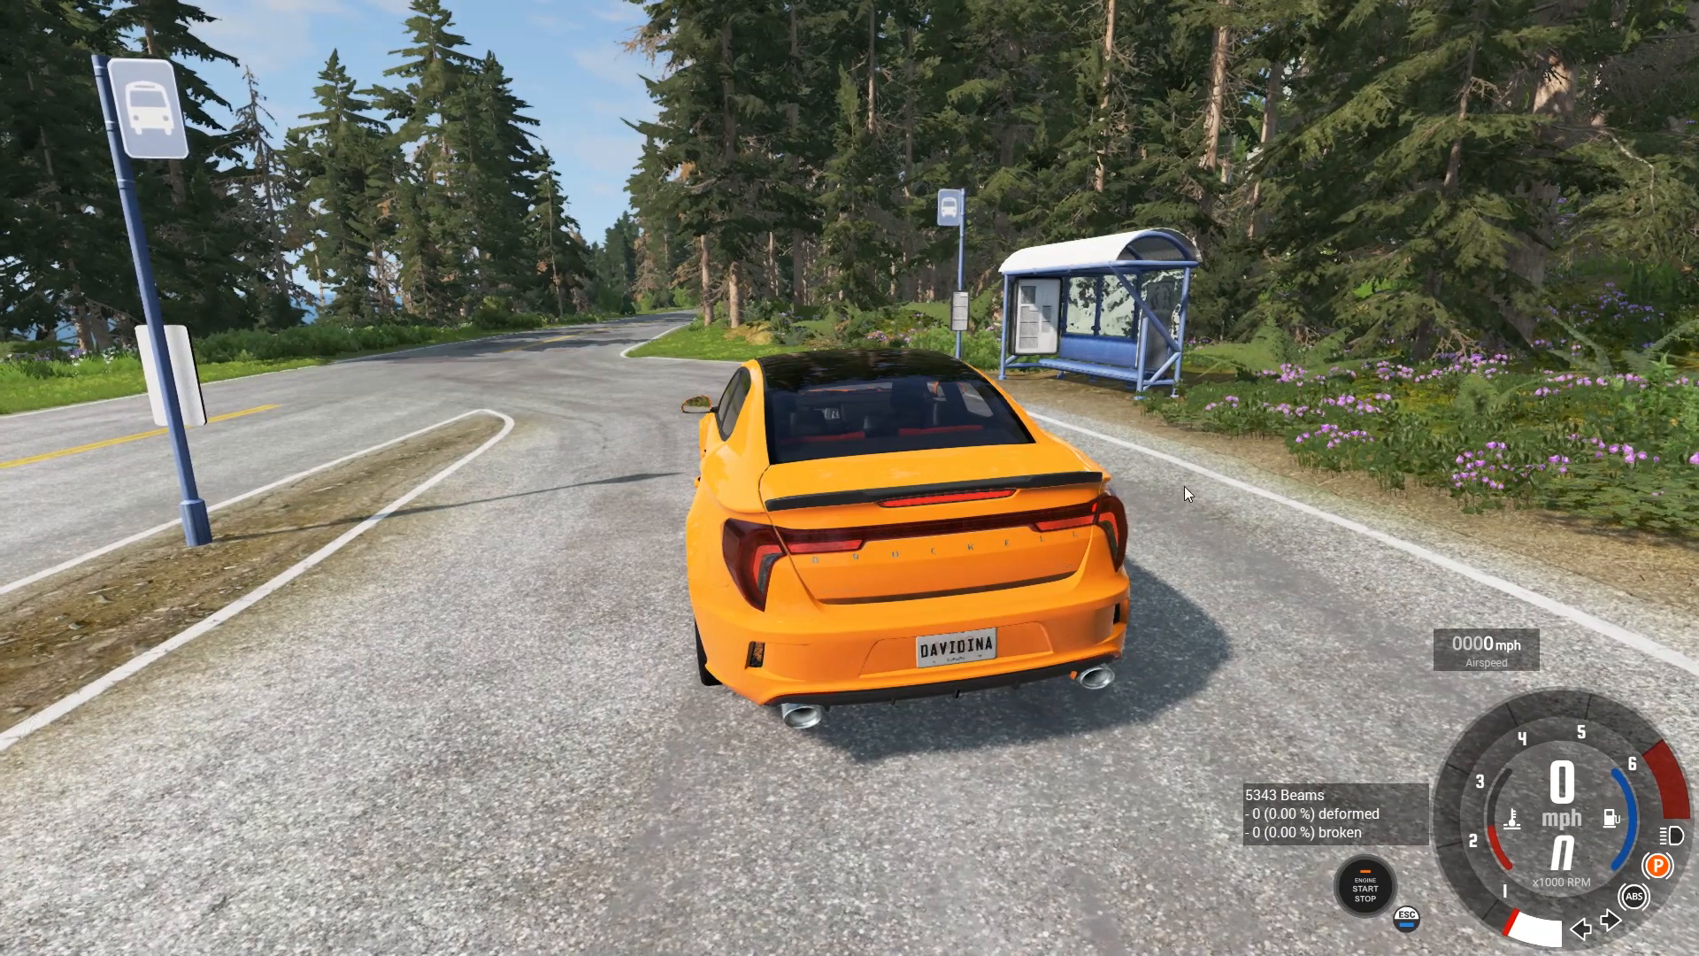
pyautogui.moveTo(1344, 504)
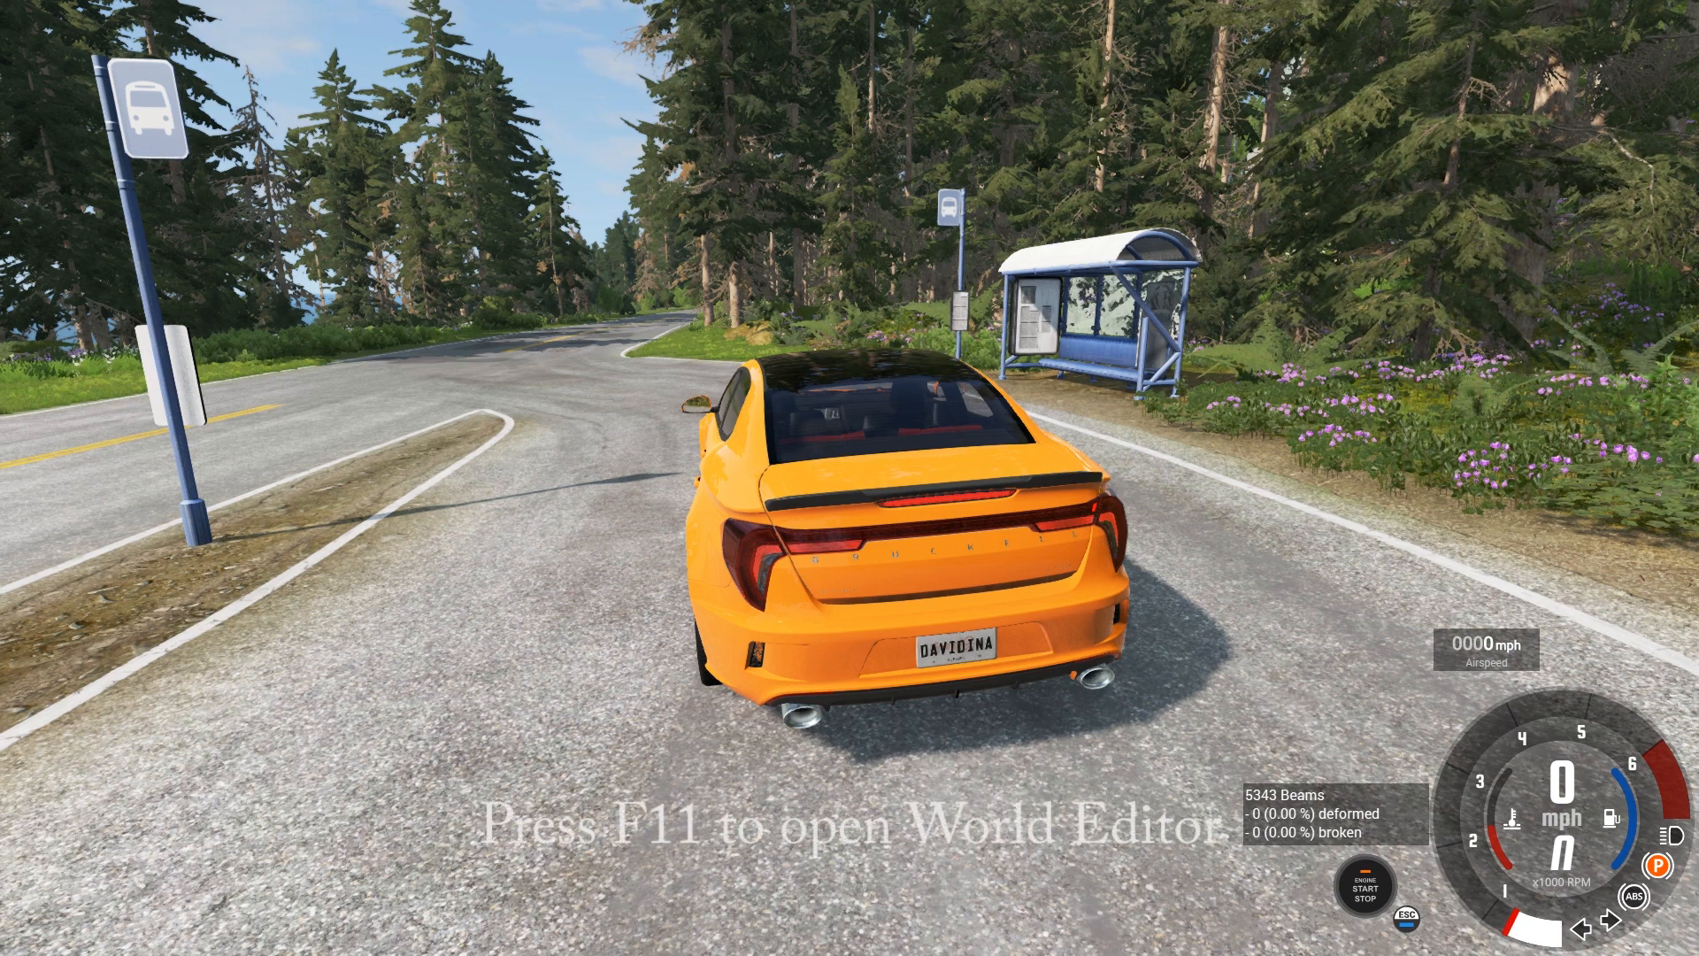
# Open the World Editor over the East Coast USA bus-stop scene with F11
pyautogui.press('F11')
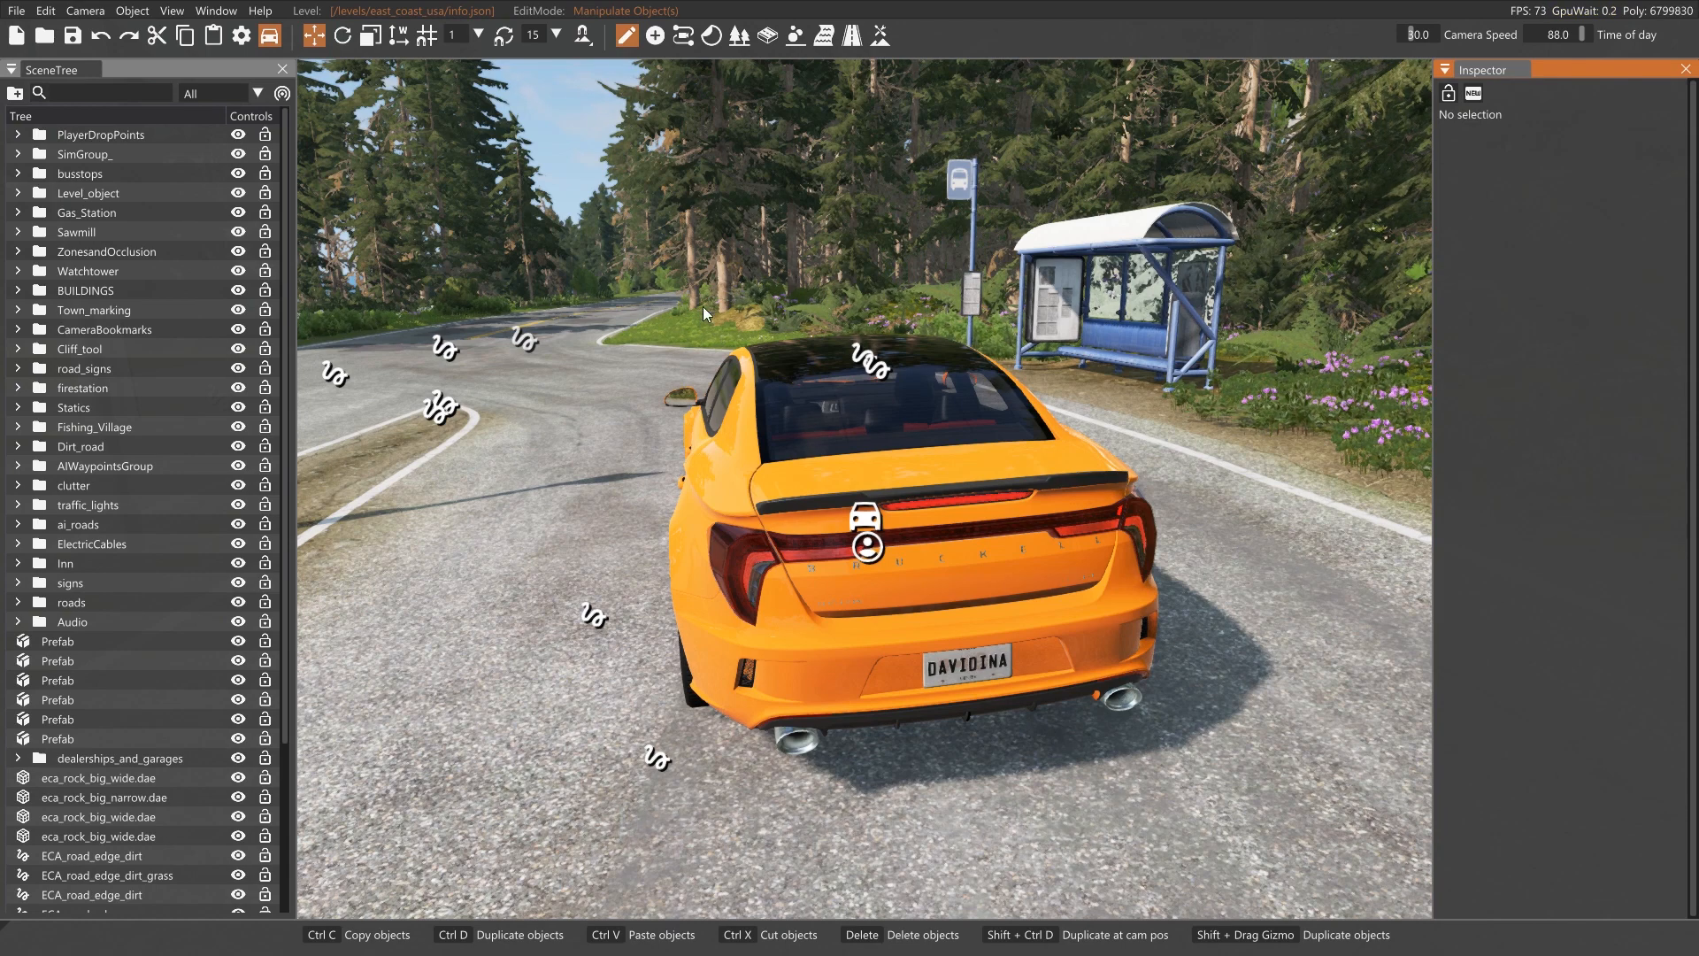
pyautogui.moveTo(531, 203)
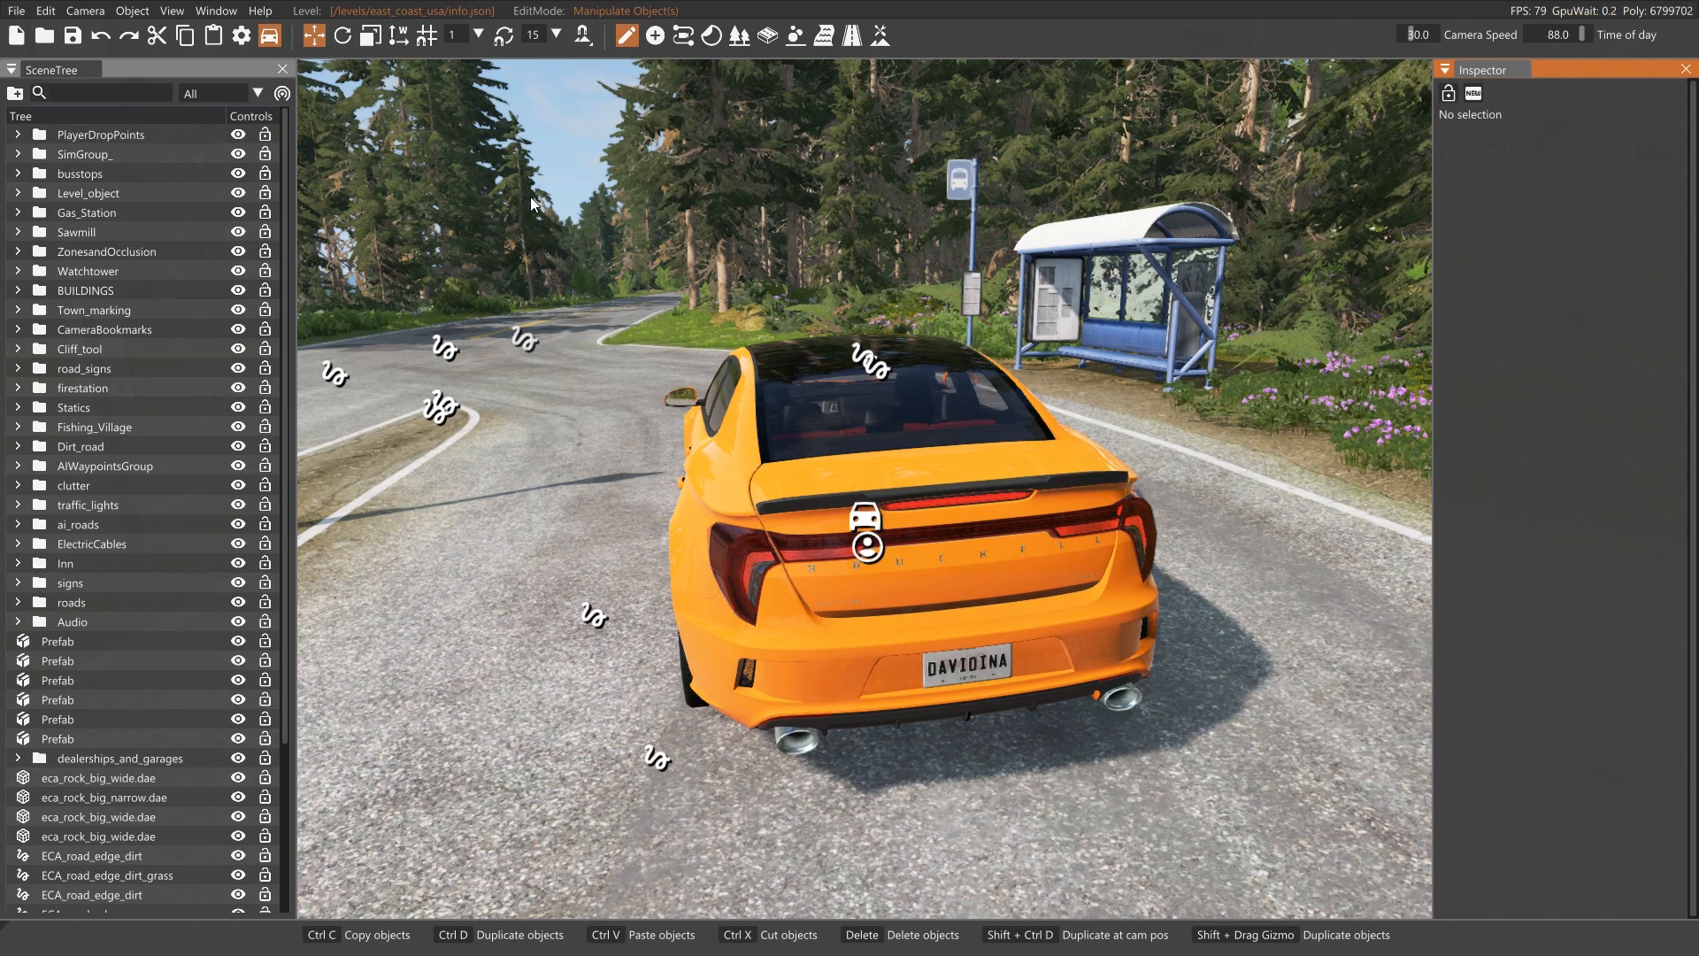
pyautogui.moveTo(214, 11)
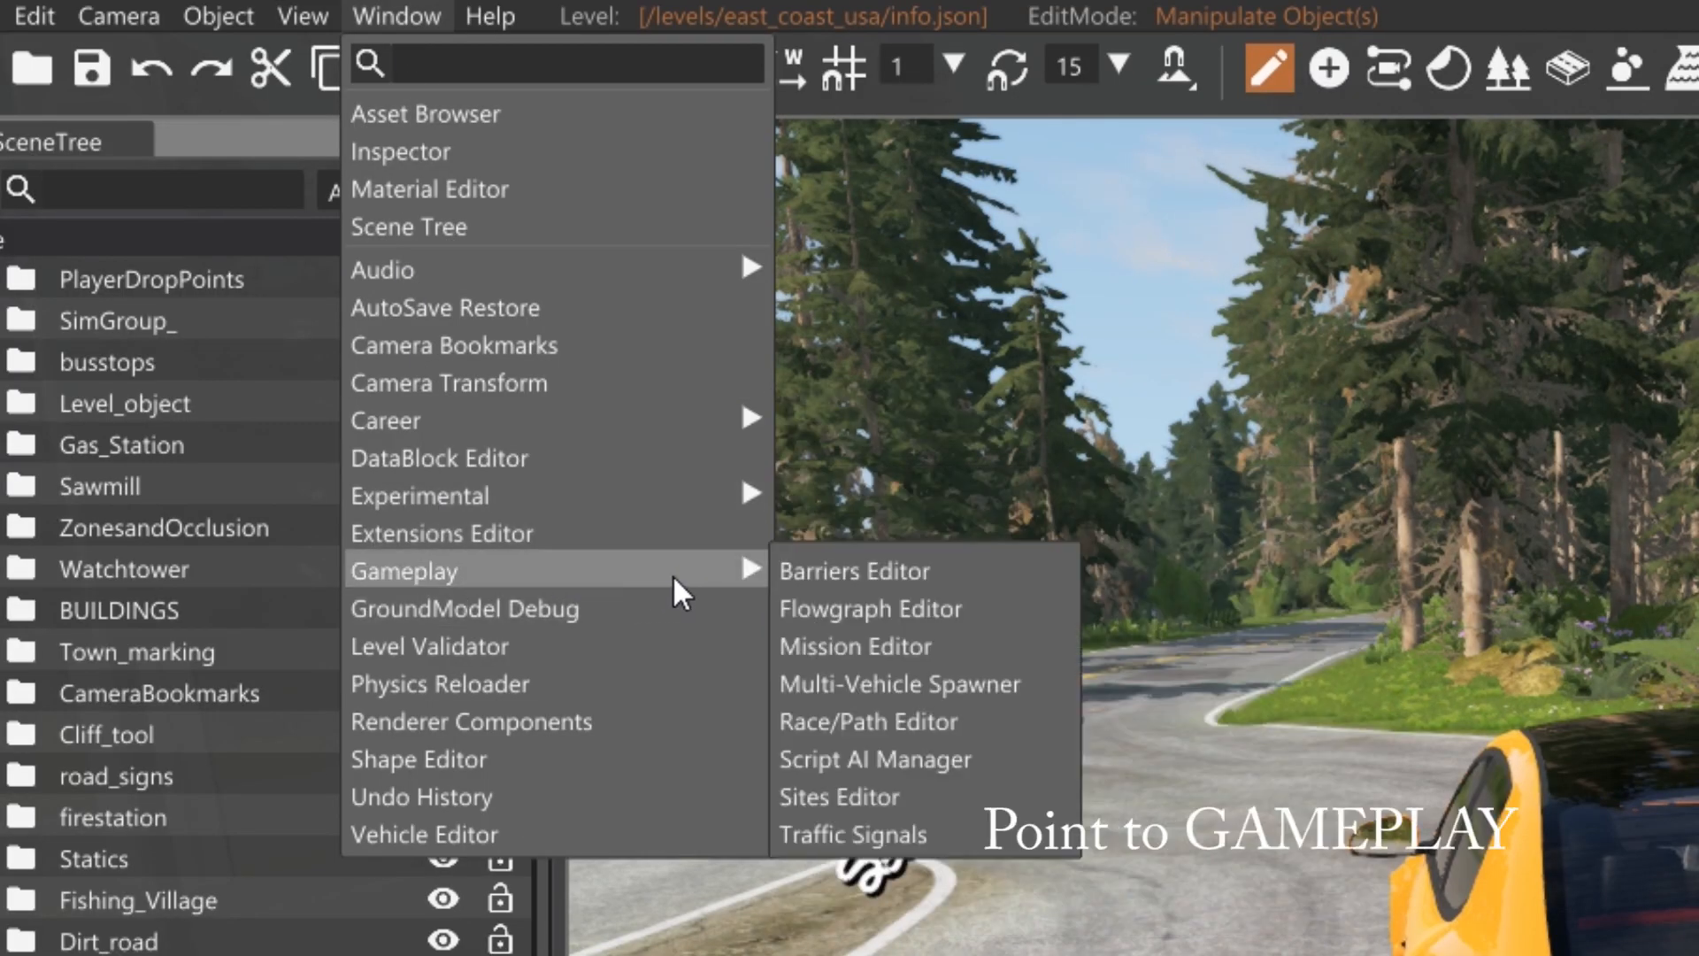
pyautogui.moveTo(874, 759)
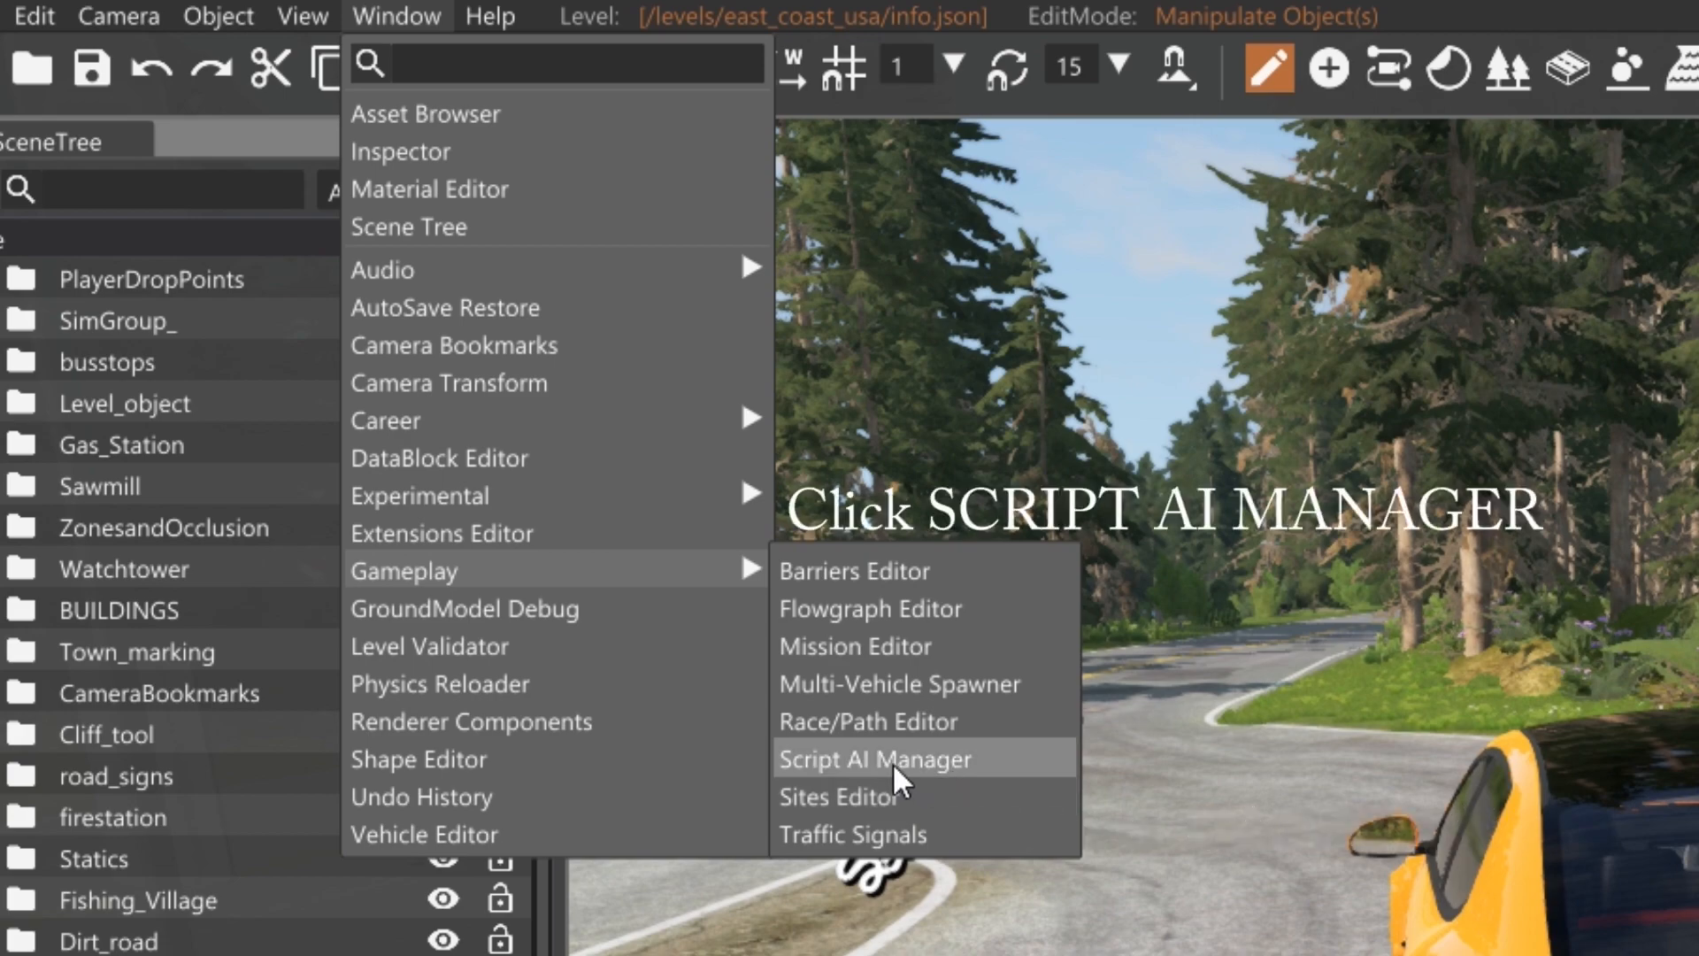
# Open the Script AI Manager listing bastion and hatch, and enable Display Path
pyautogui.click(874, 758)
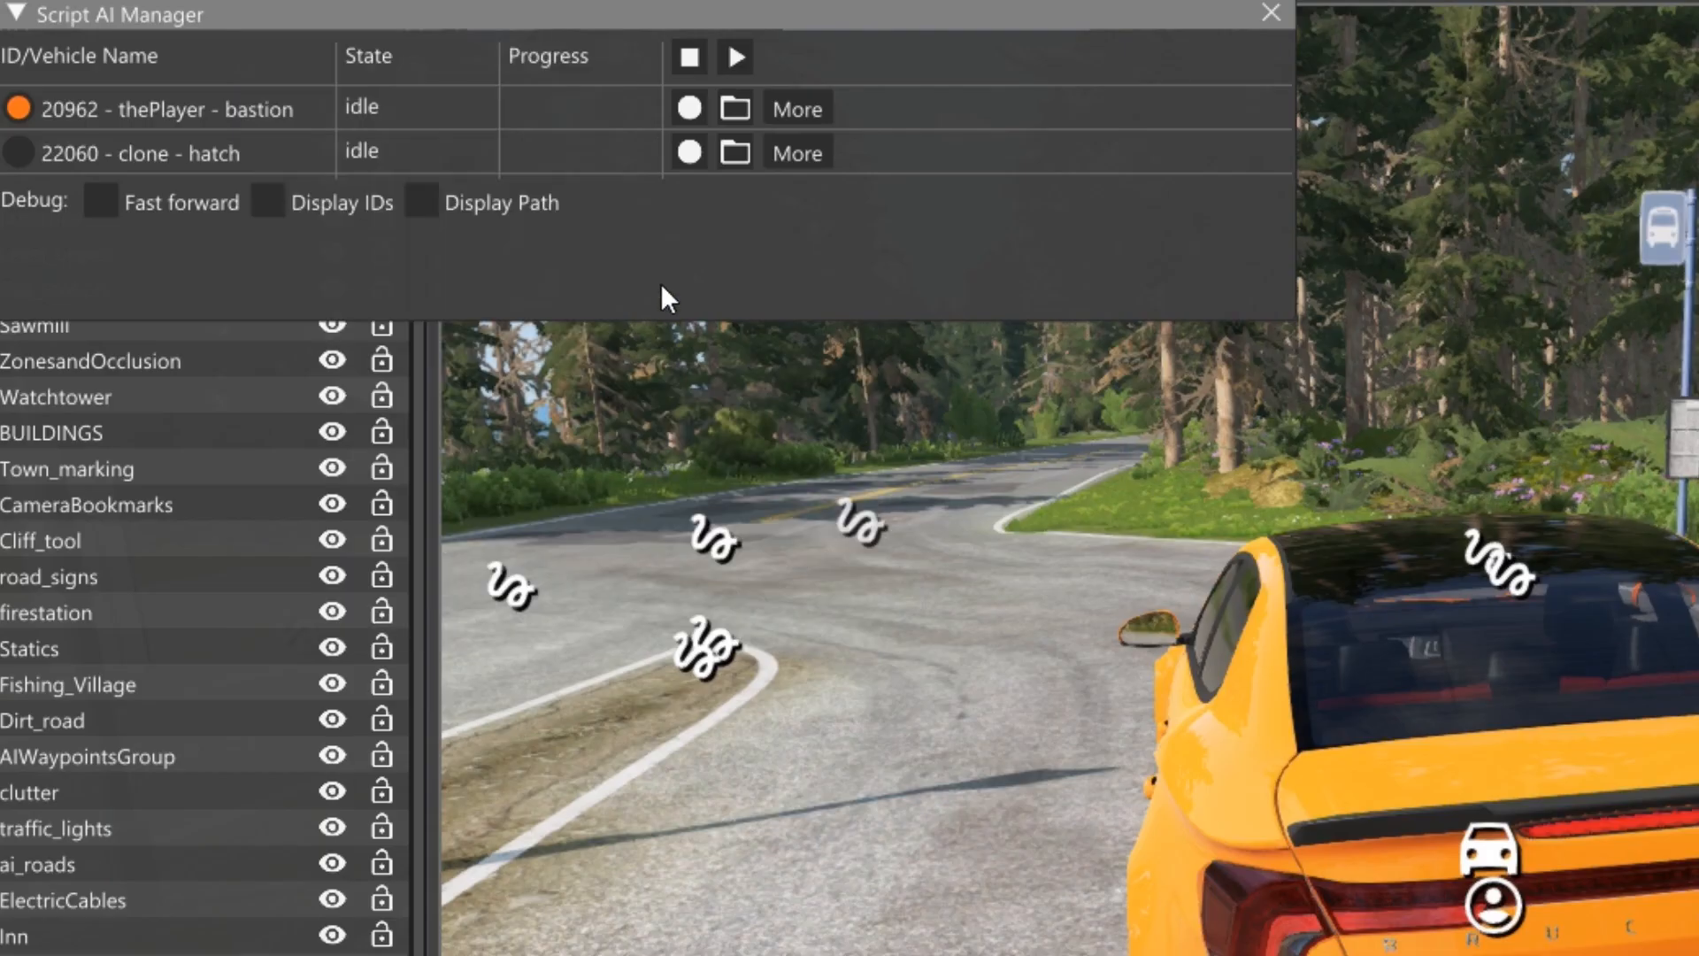
pyautogui.moveTo(536, 27)
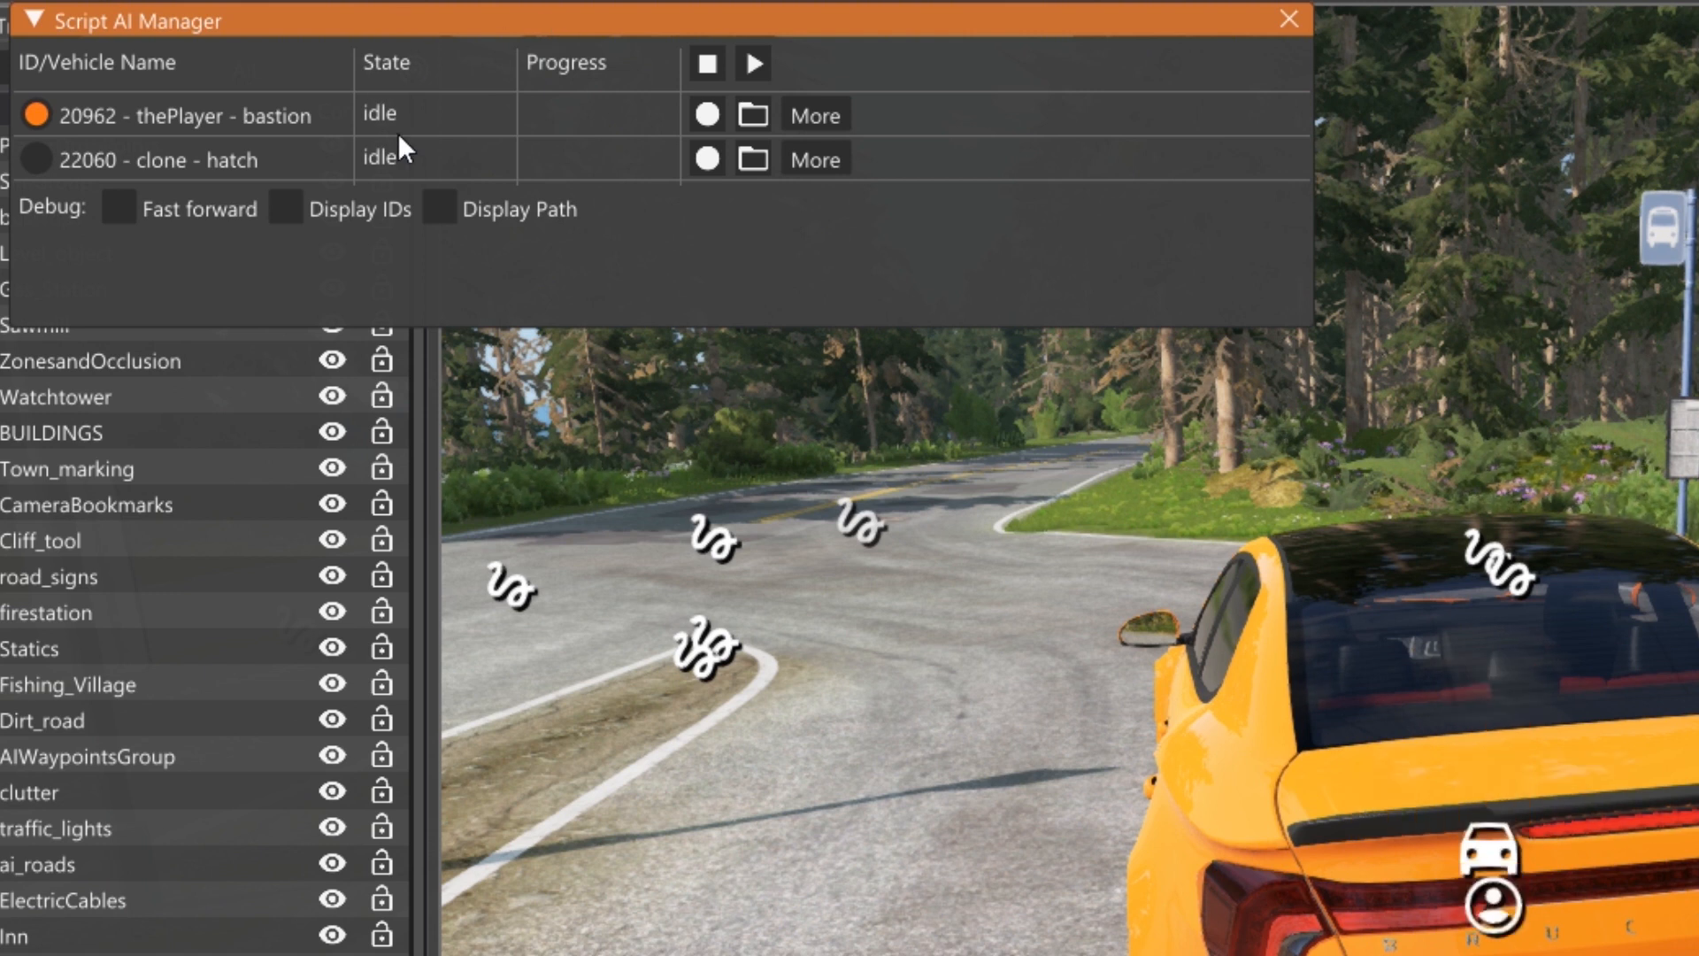
pyautogui.moveTo(279, 190)
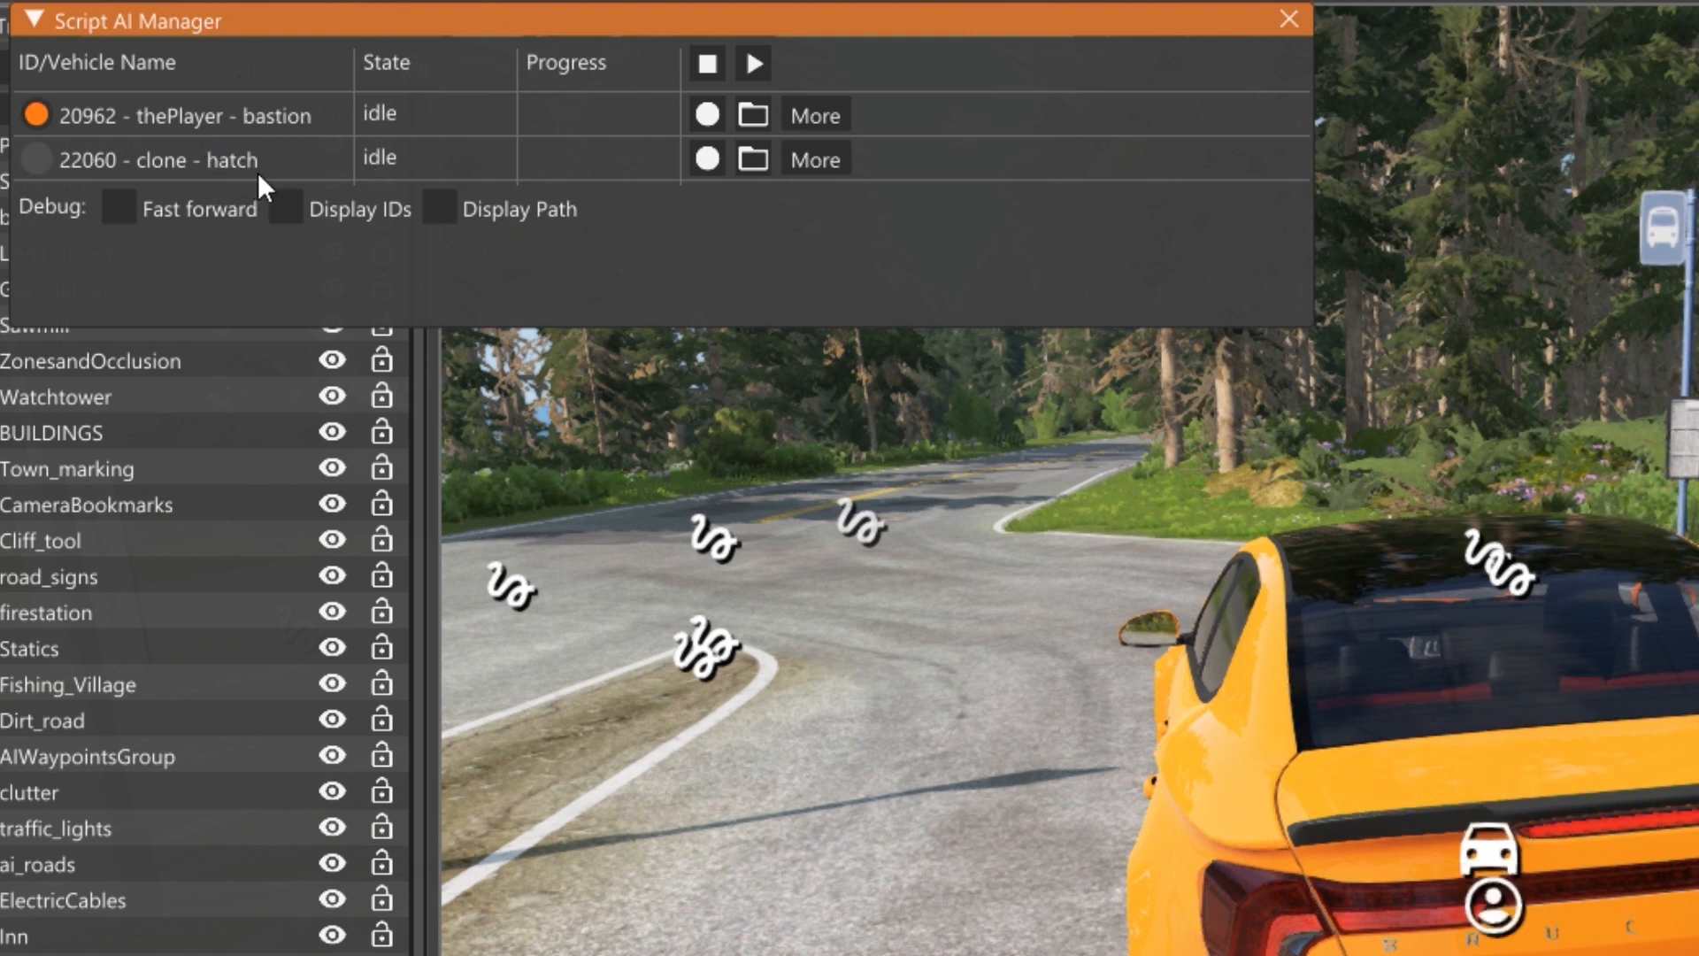
pyautogui.moveTo(92, 49)
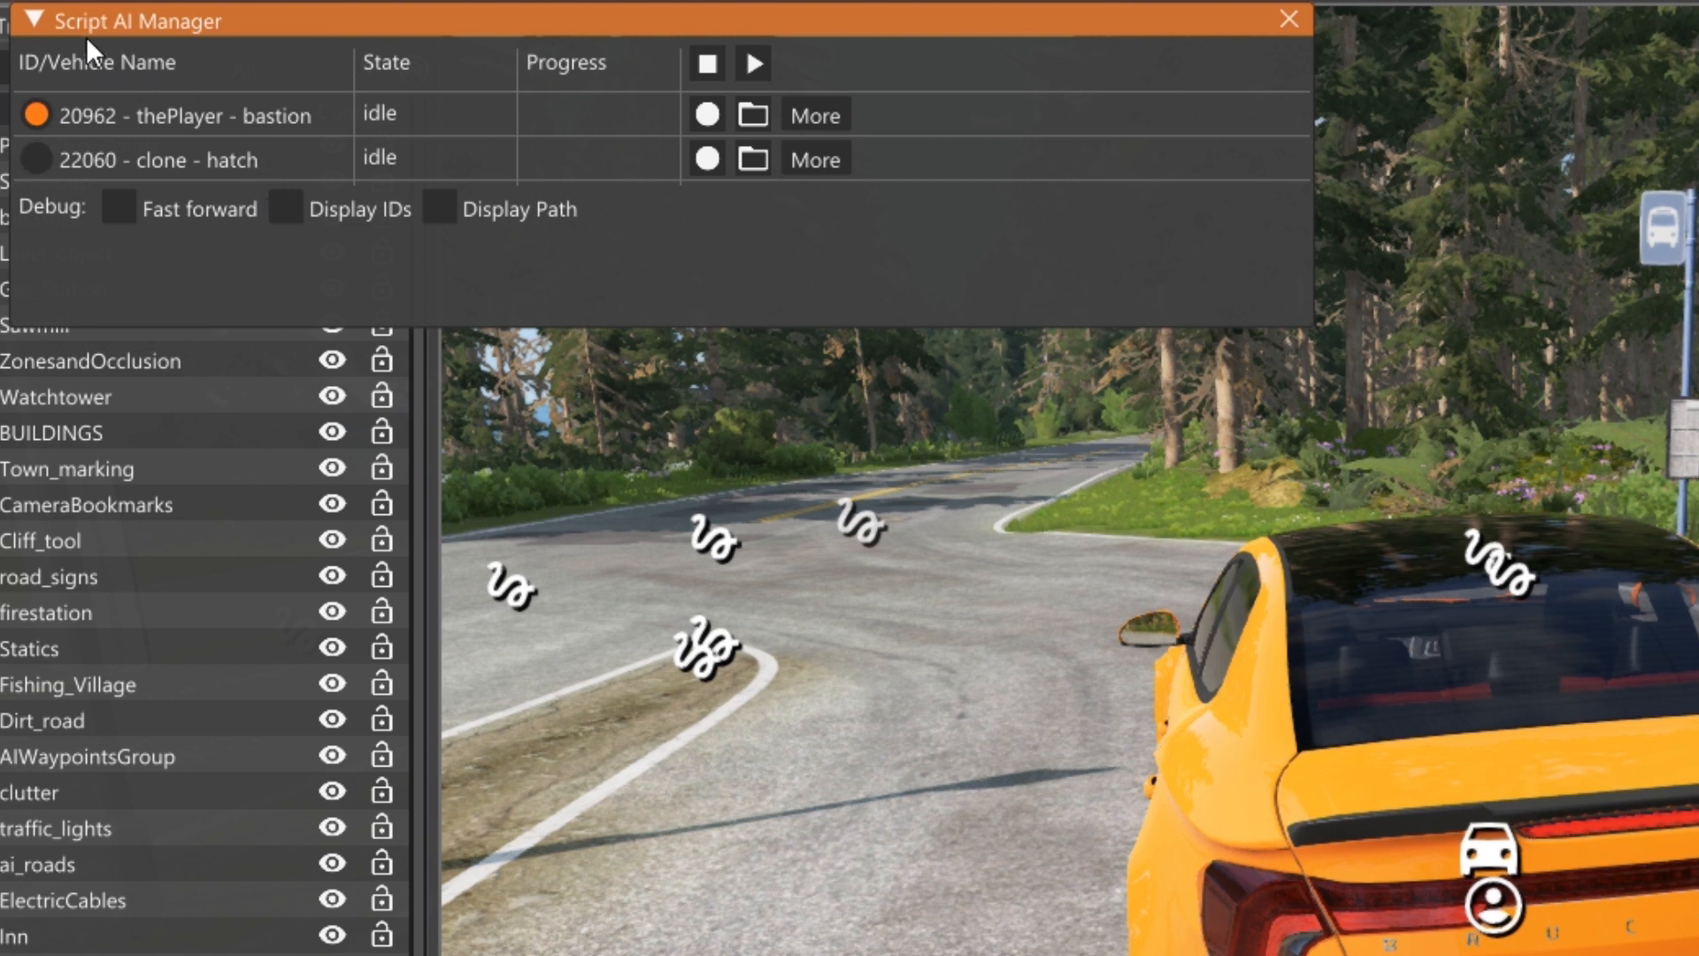
pyautogui.moveTo(74, 132)
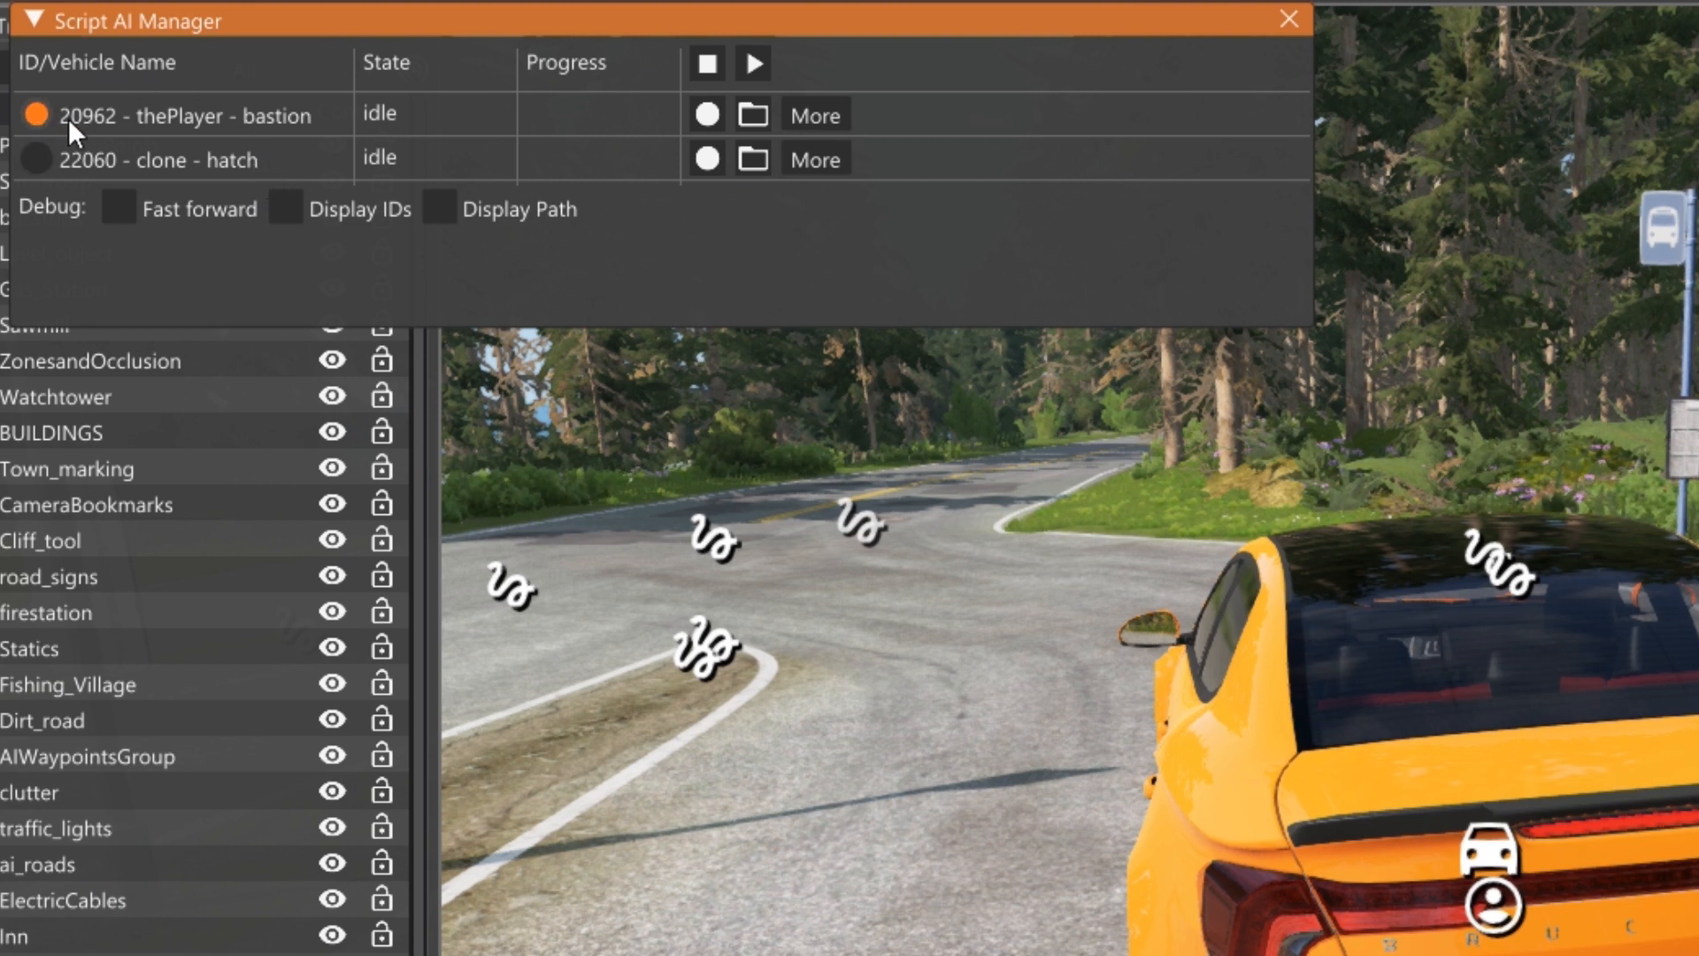
pyautogui.moveTo(1560, 867)
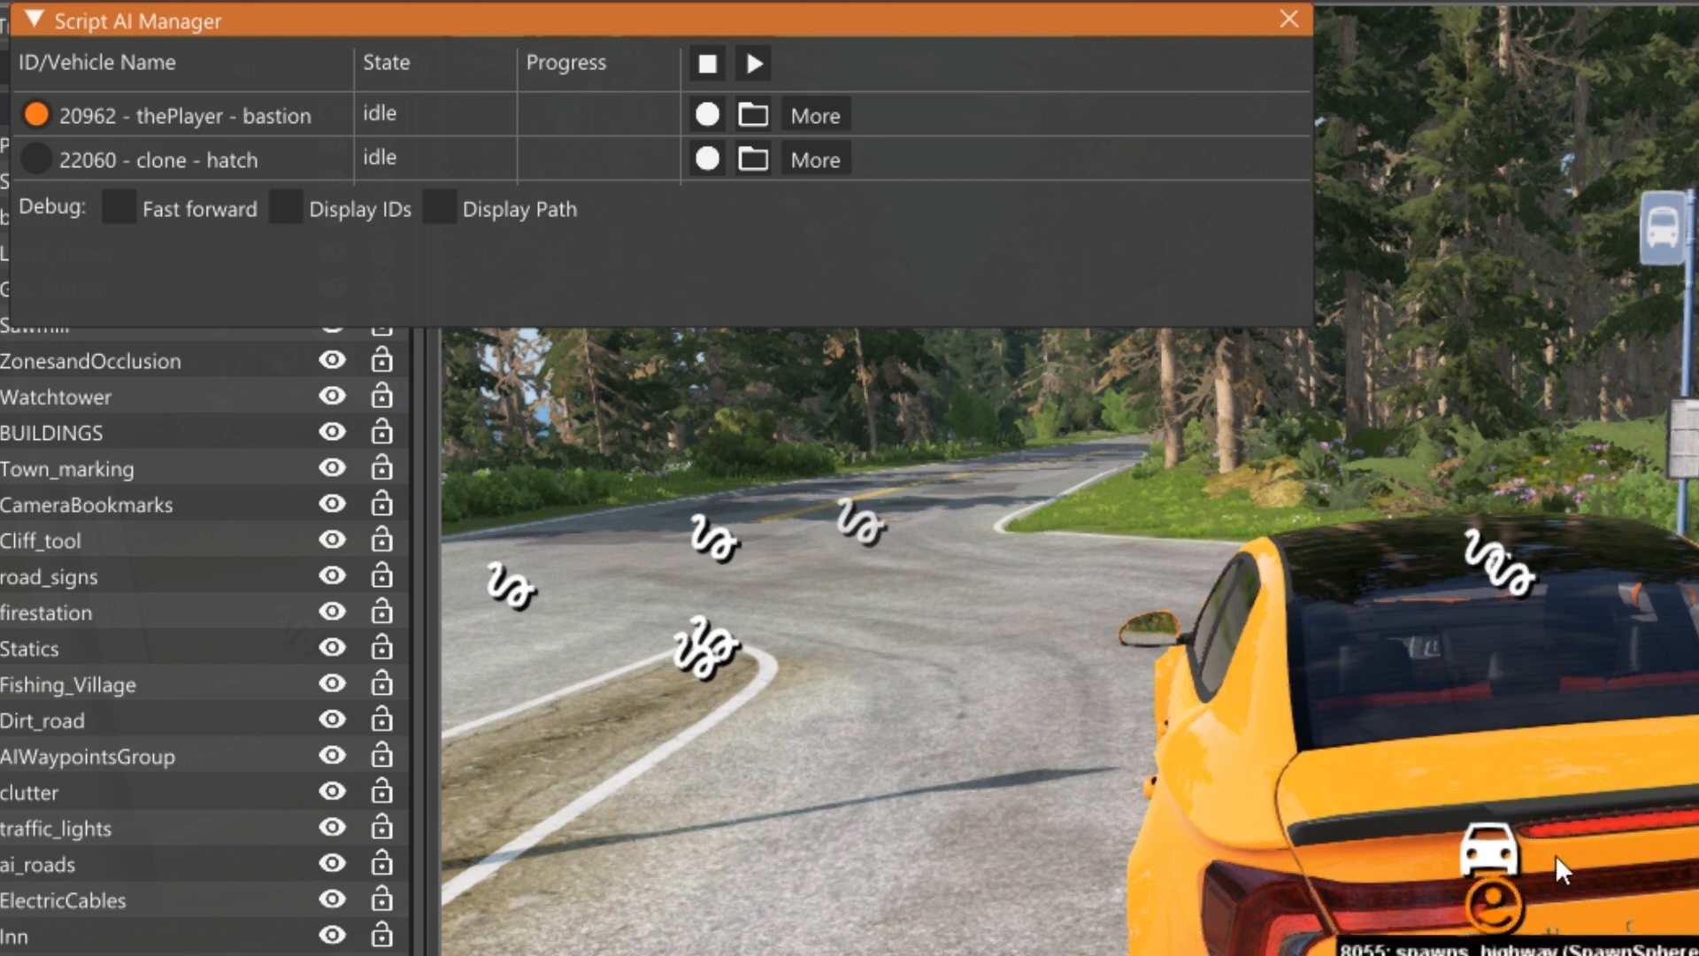
pyautogui.moveTo(859, 213)
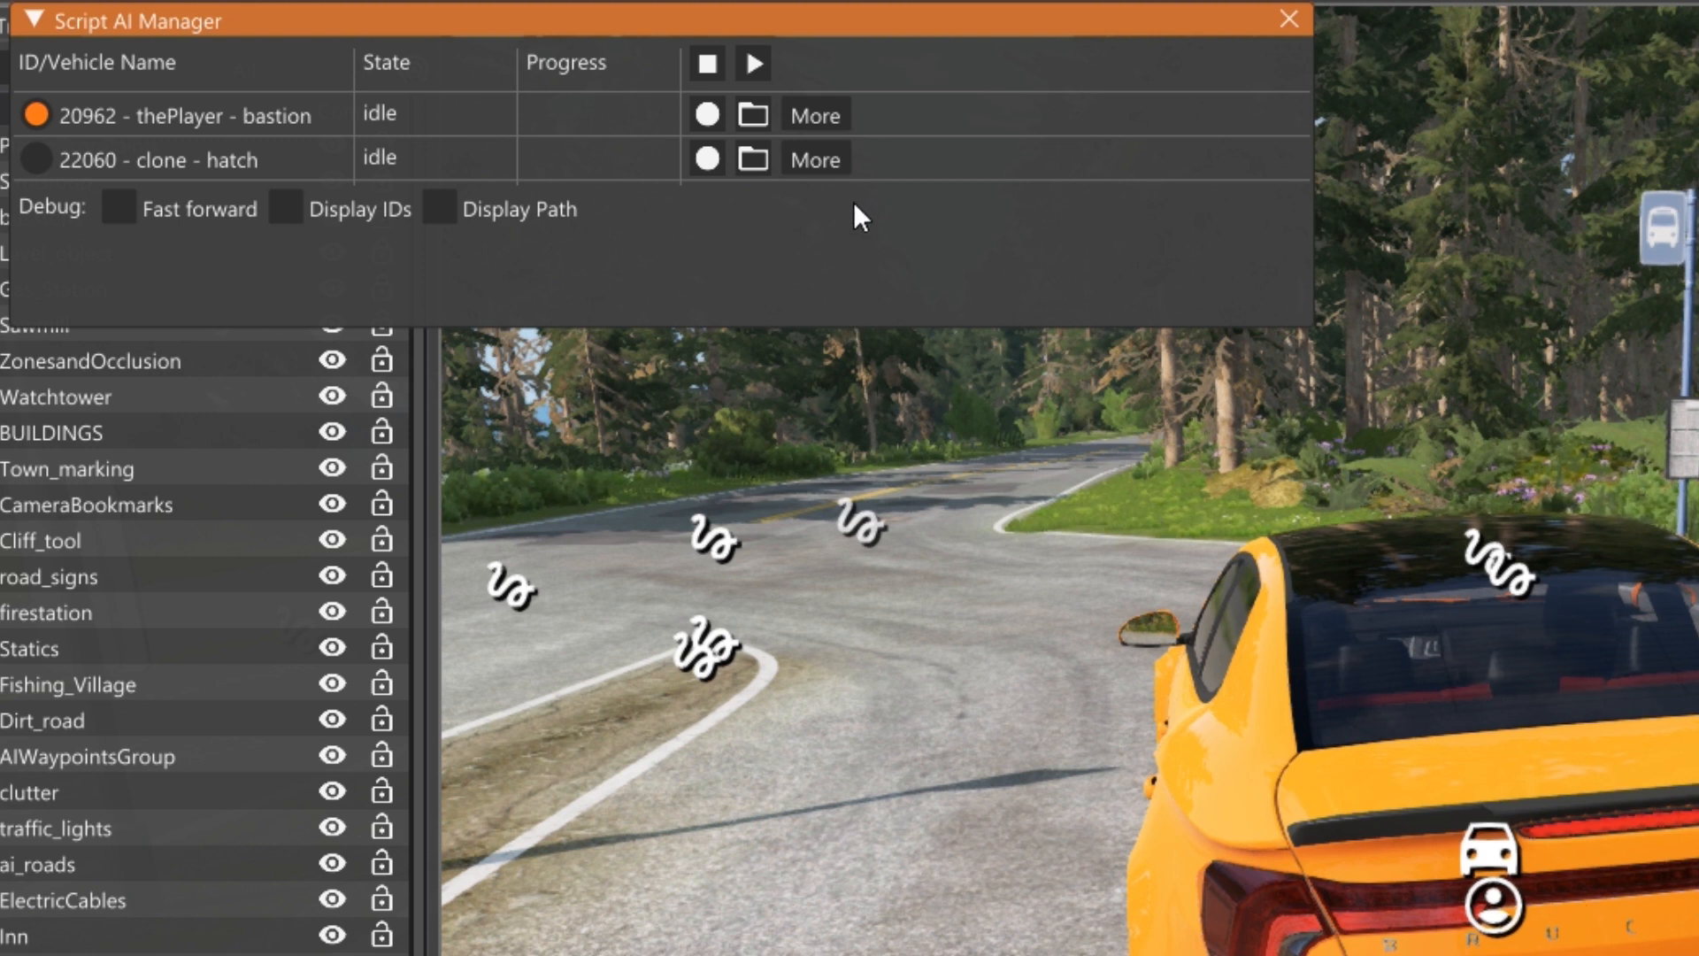
pyautogui.moveTo(927, 189)
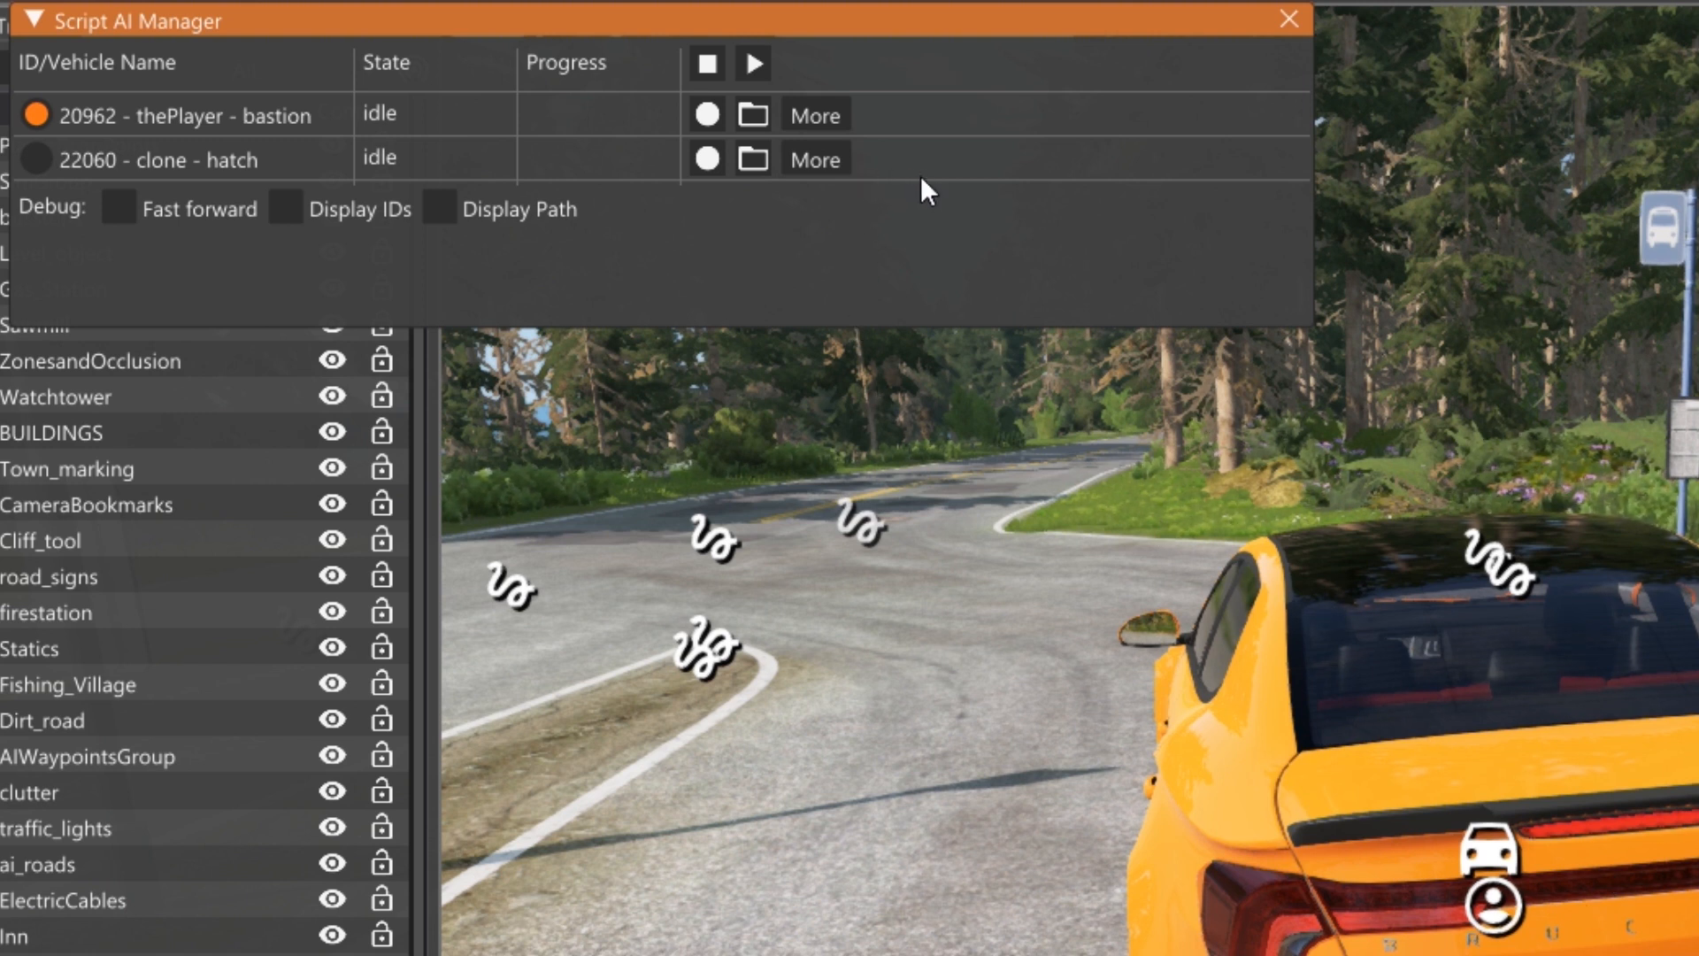
pyautogui.moveTo(438, 209)
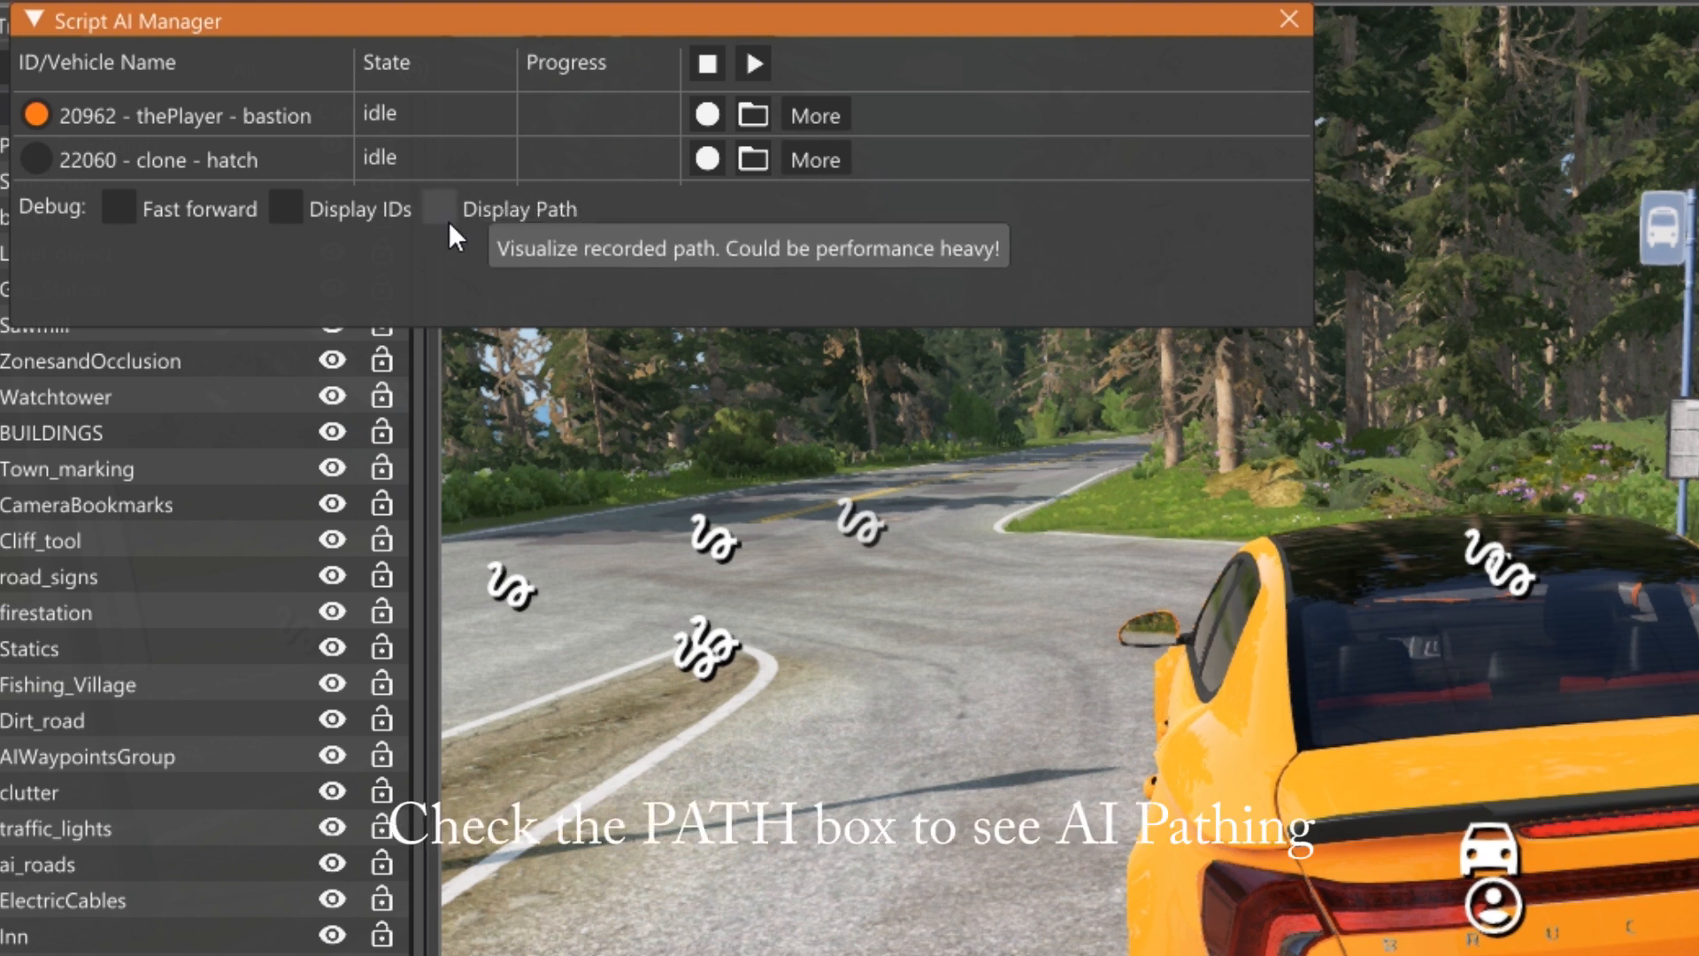
pyautogui.click(440, 208)
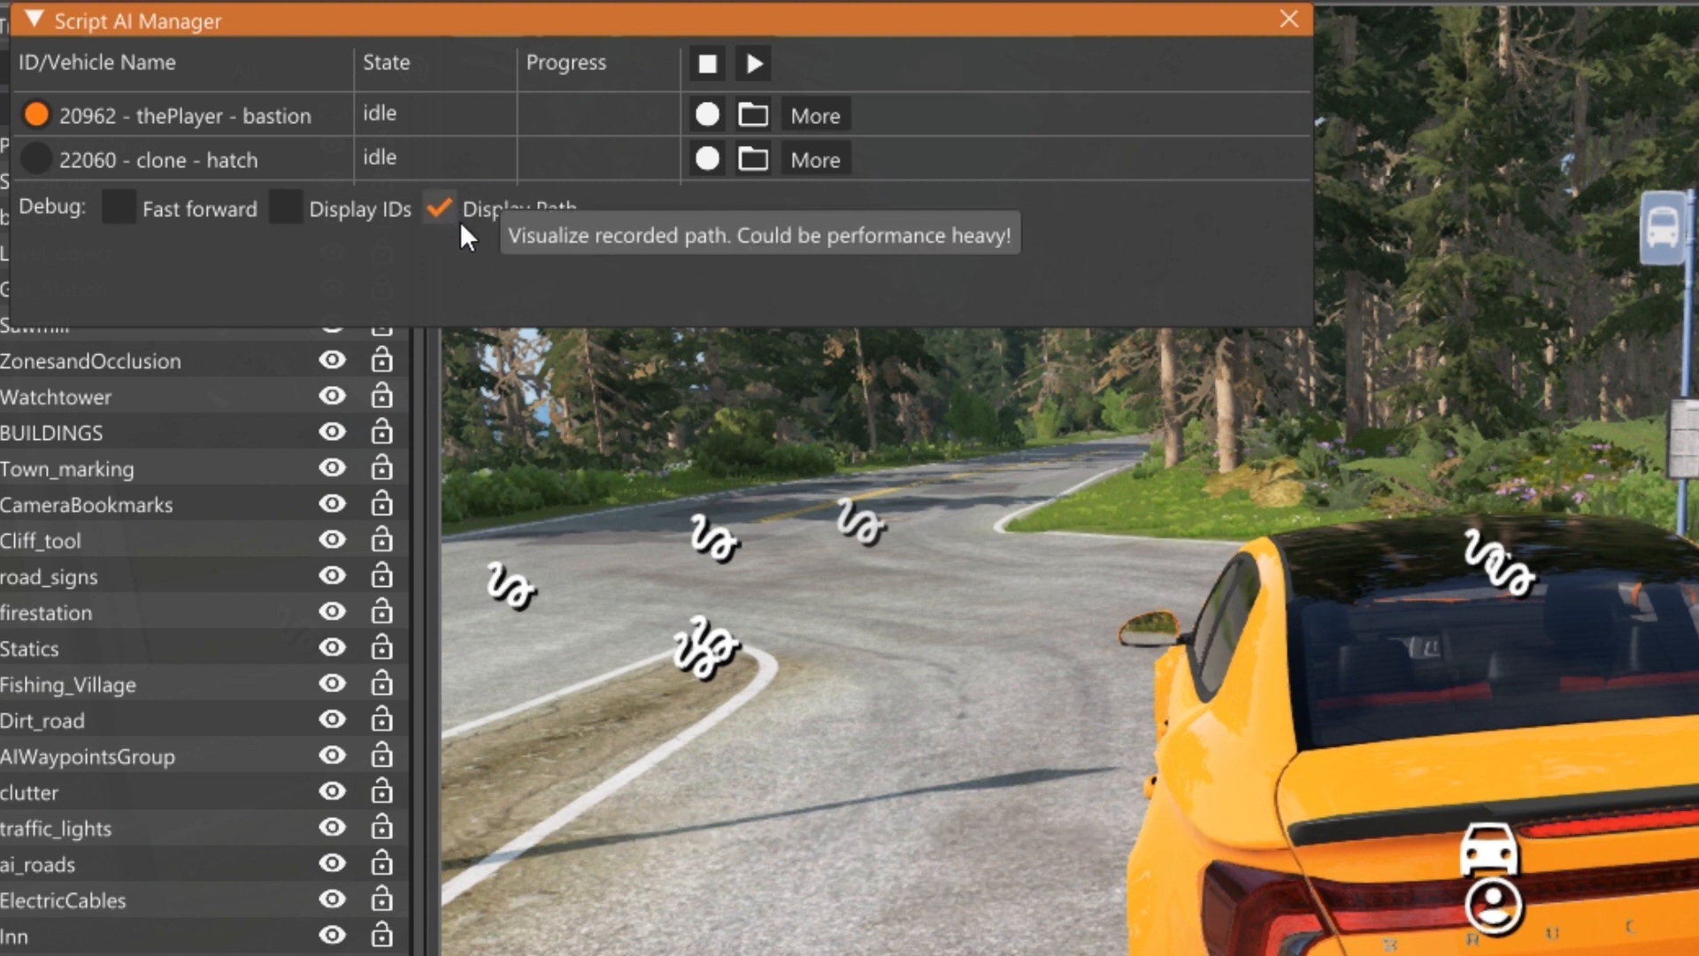
pyautogui.moveTo(957, 286)
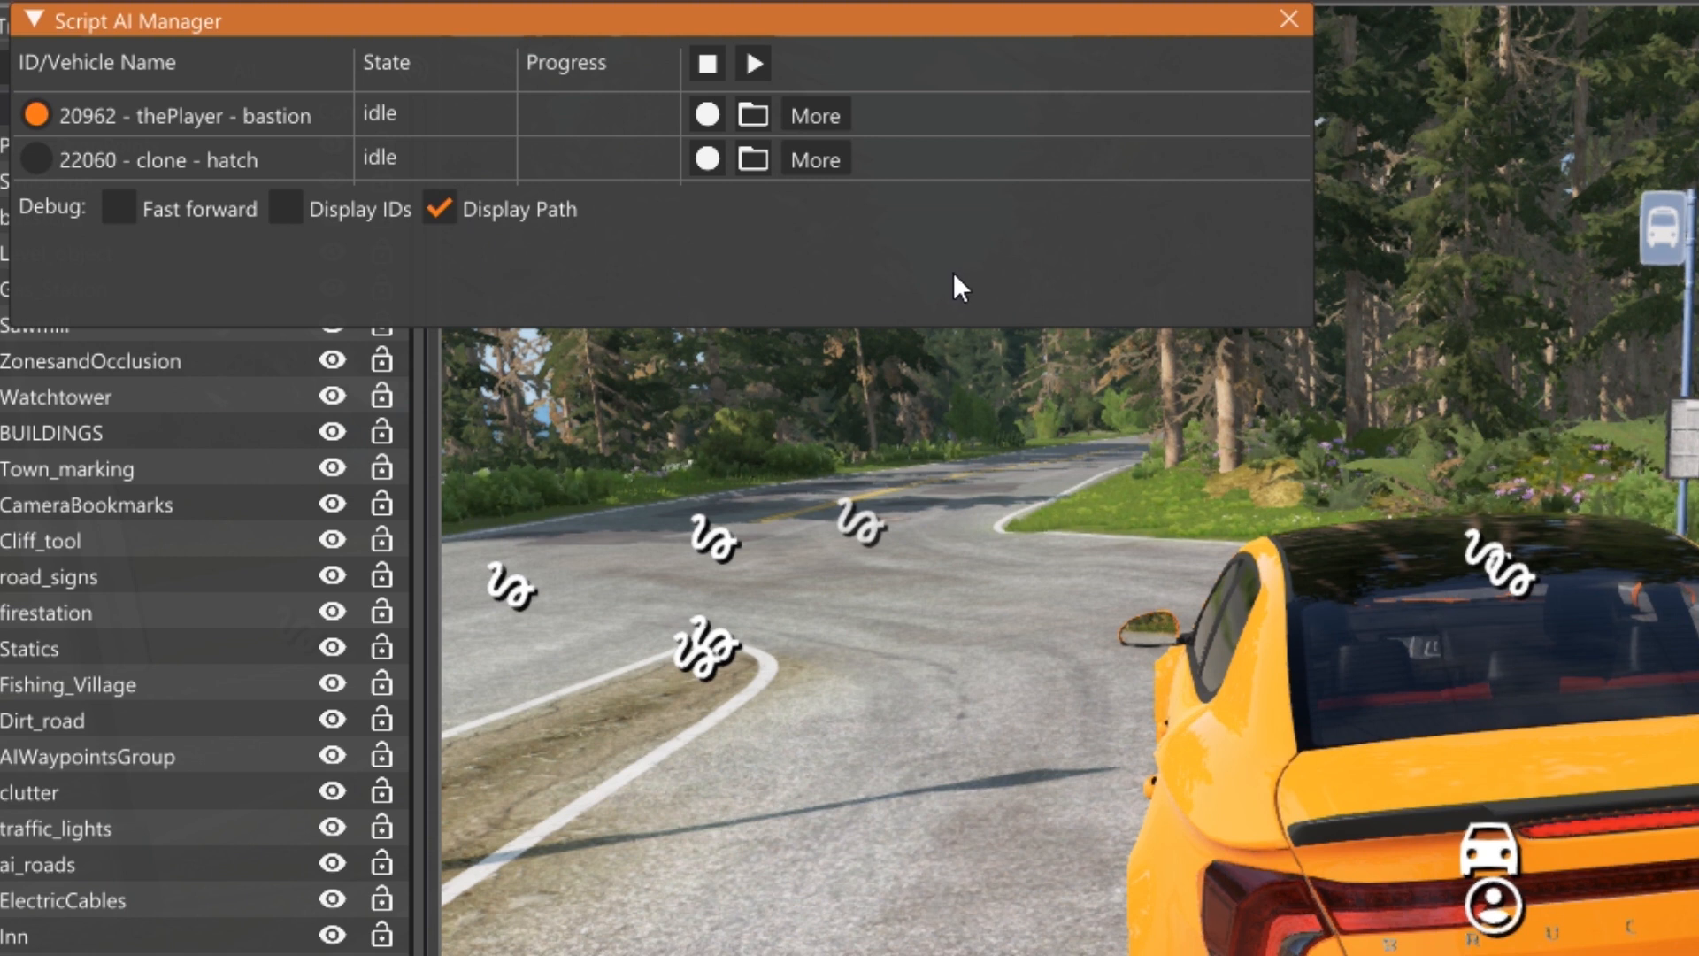
pyautogui.moveTo(743, 260)
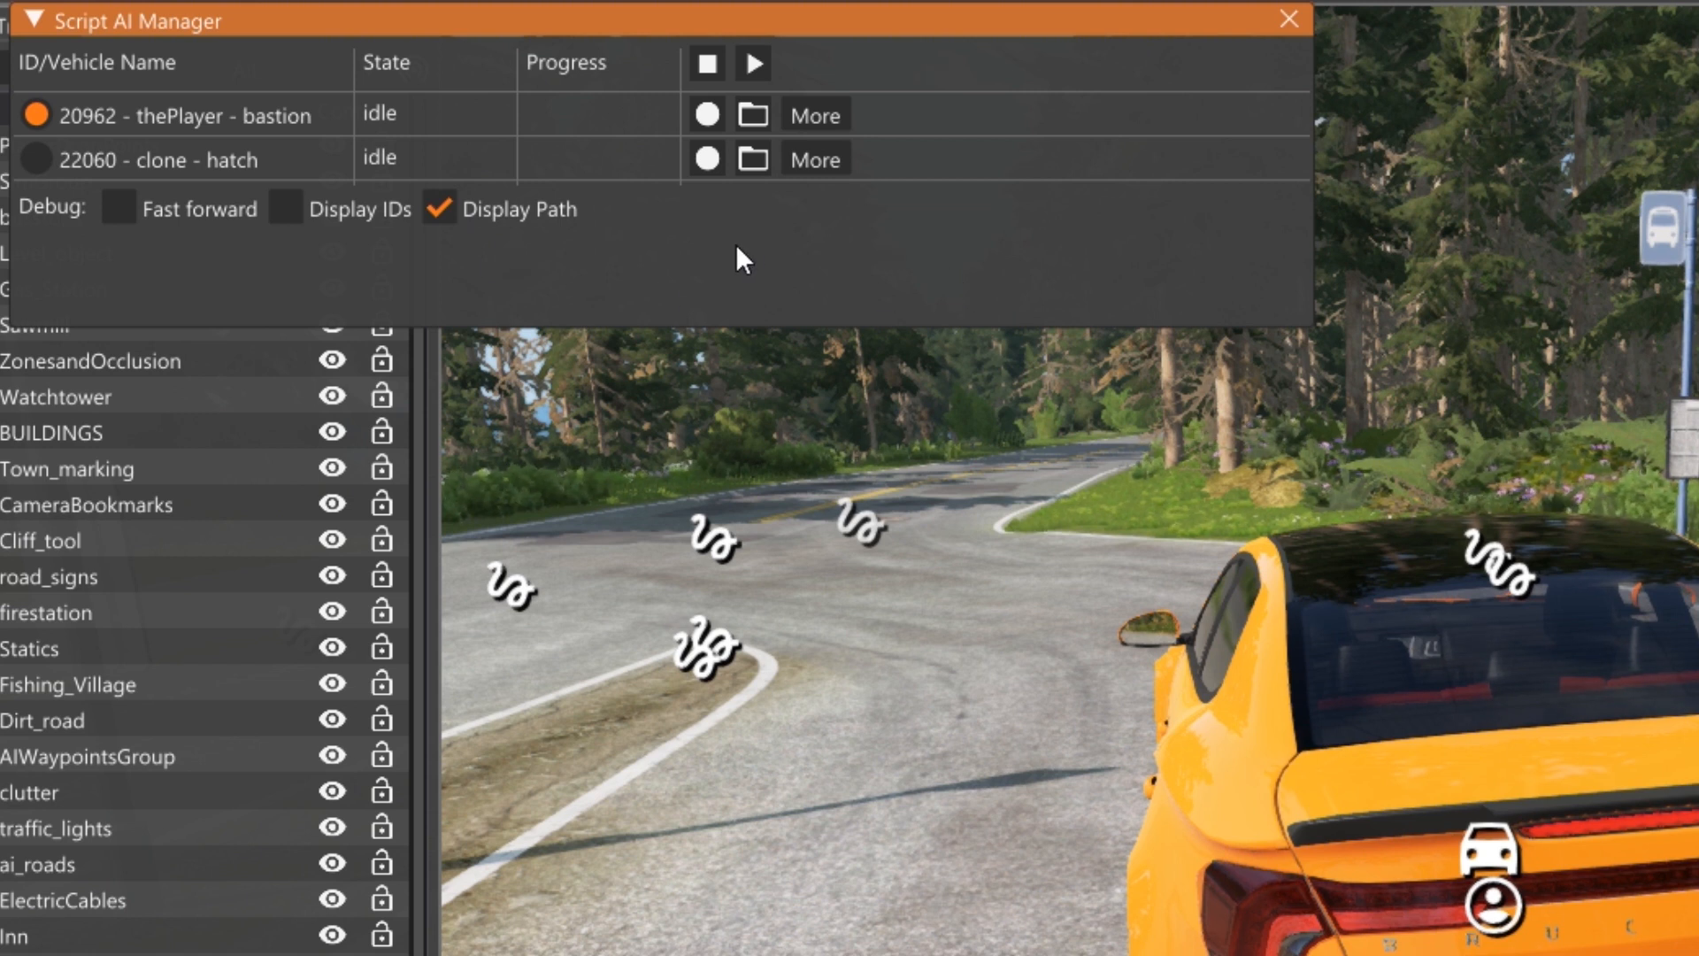
pyautogui.moveTo(706, 114)
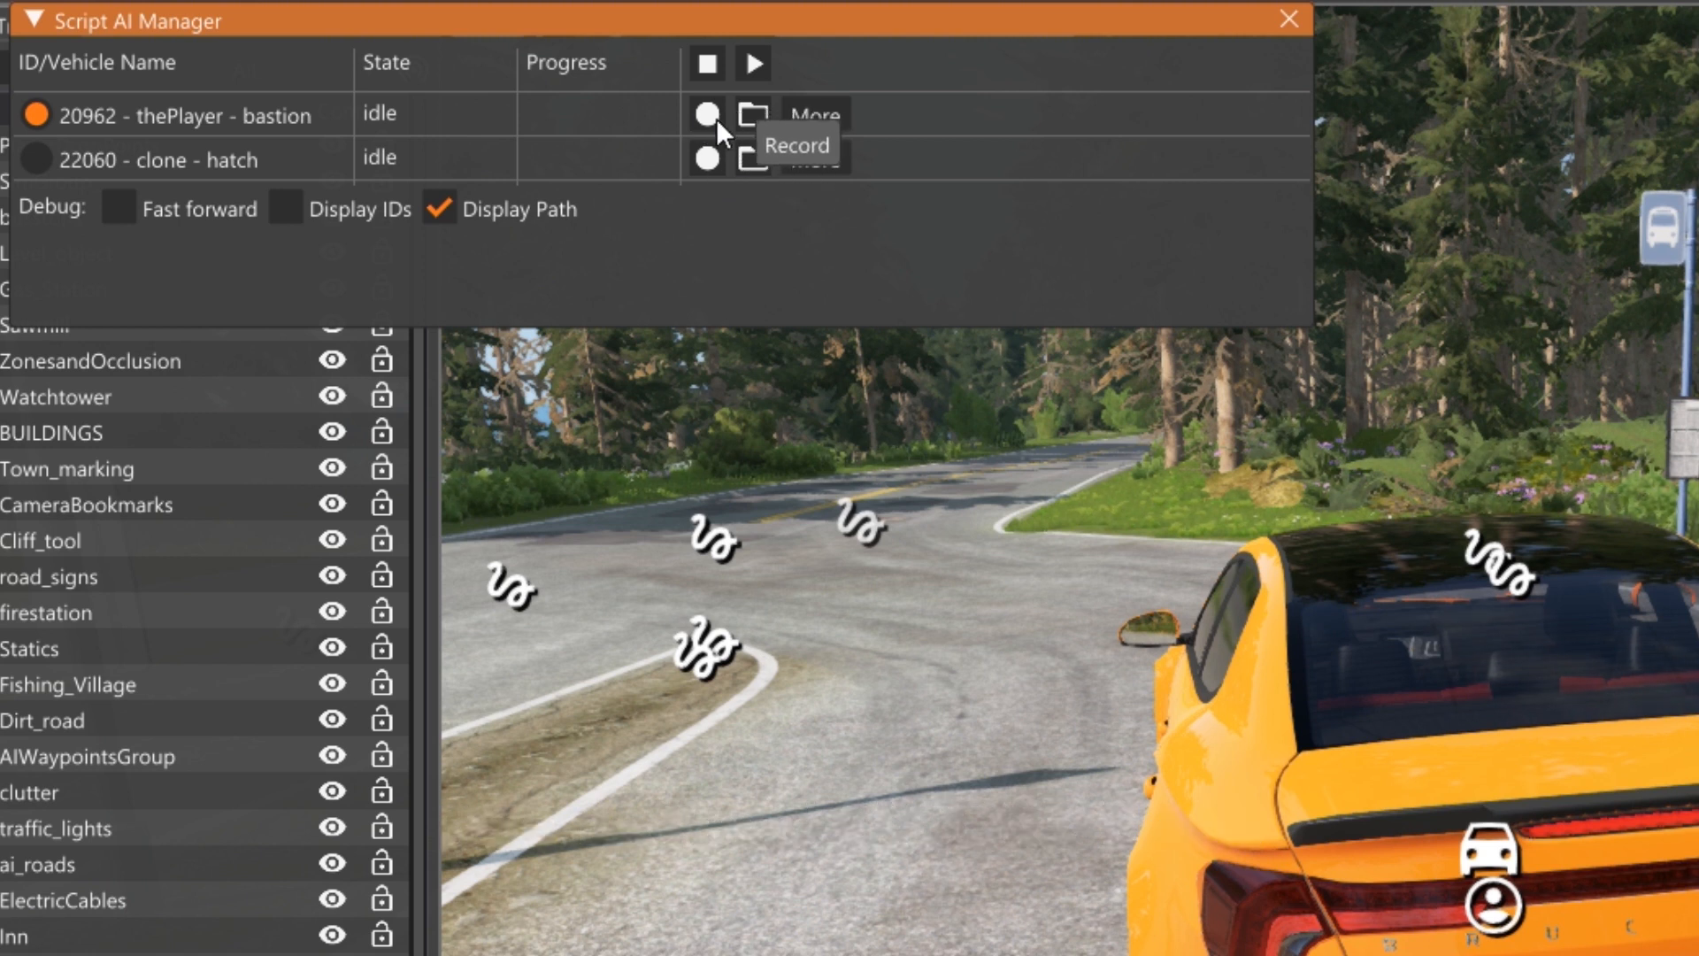
# Record the player bastion's drive onto the bridge, then stop recording
pyautogui.click(708, 112)
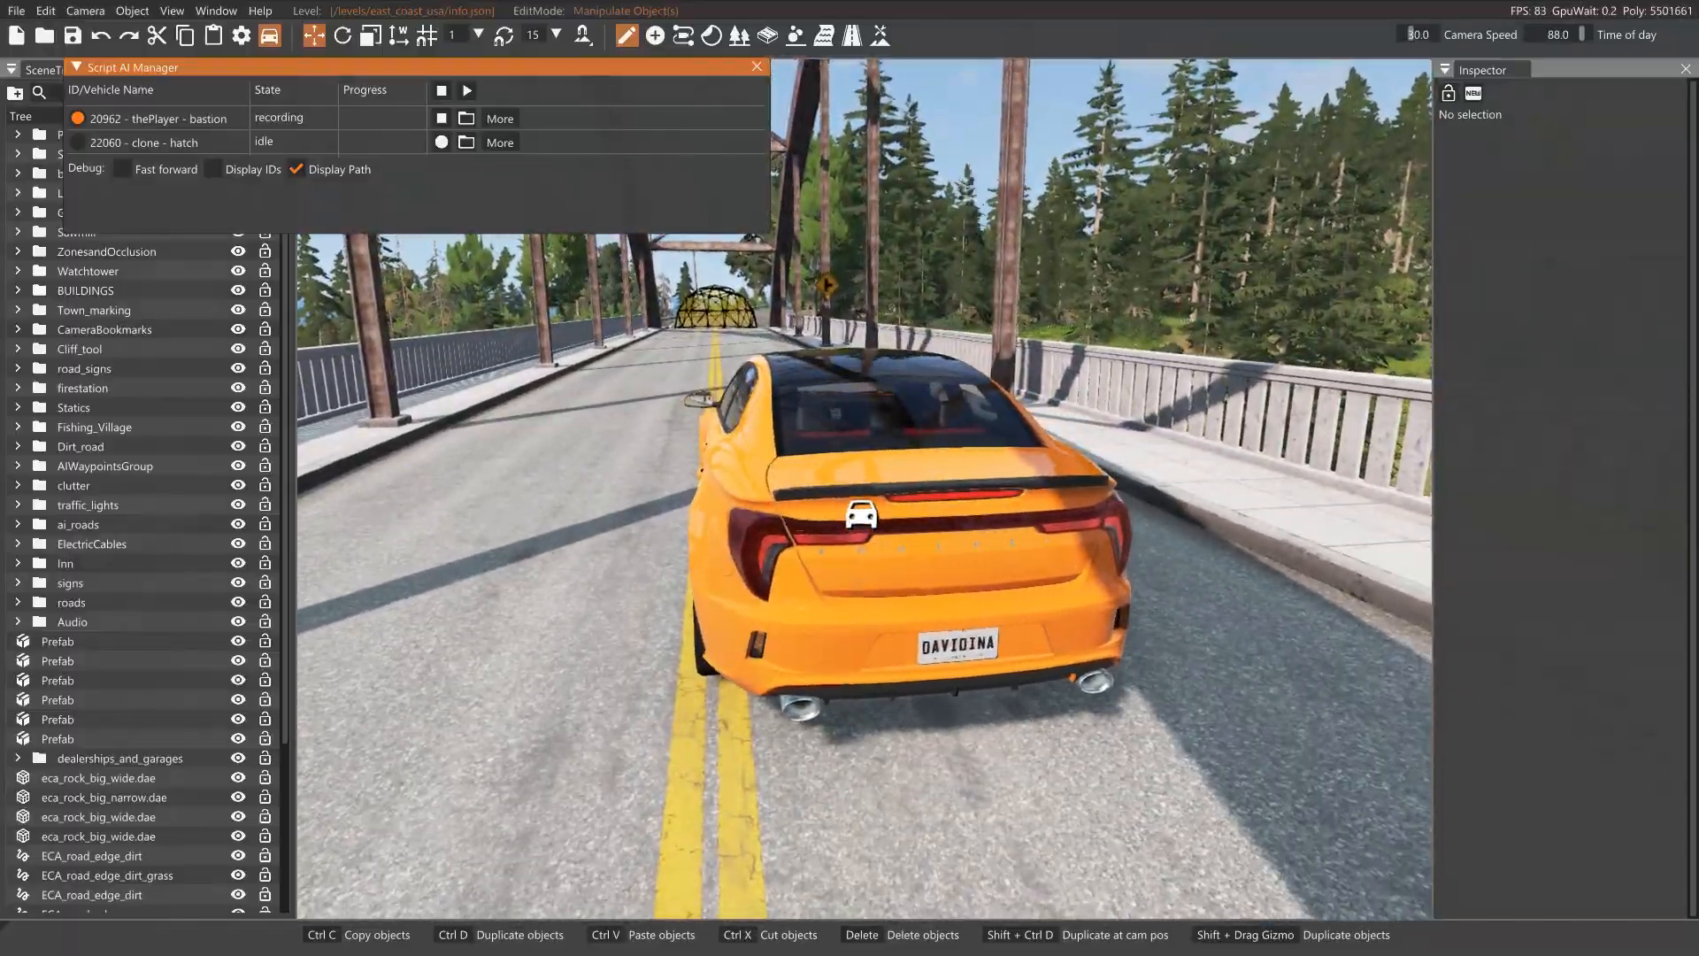
pyautogui.click(440, 117)
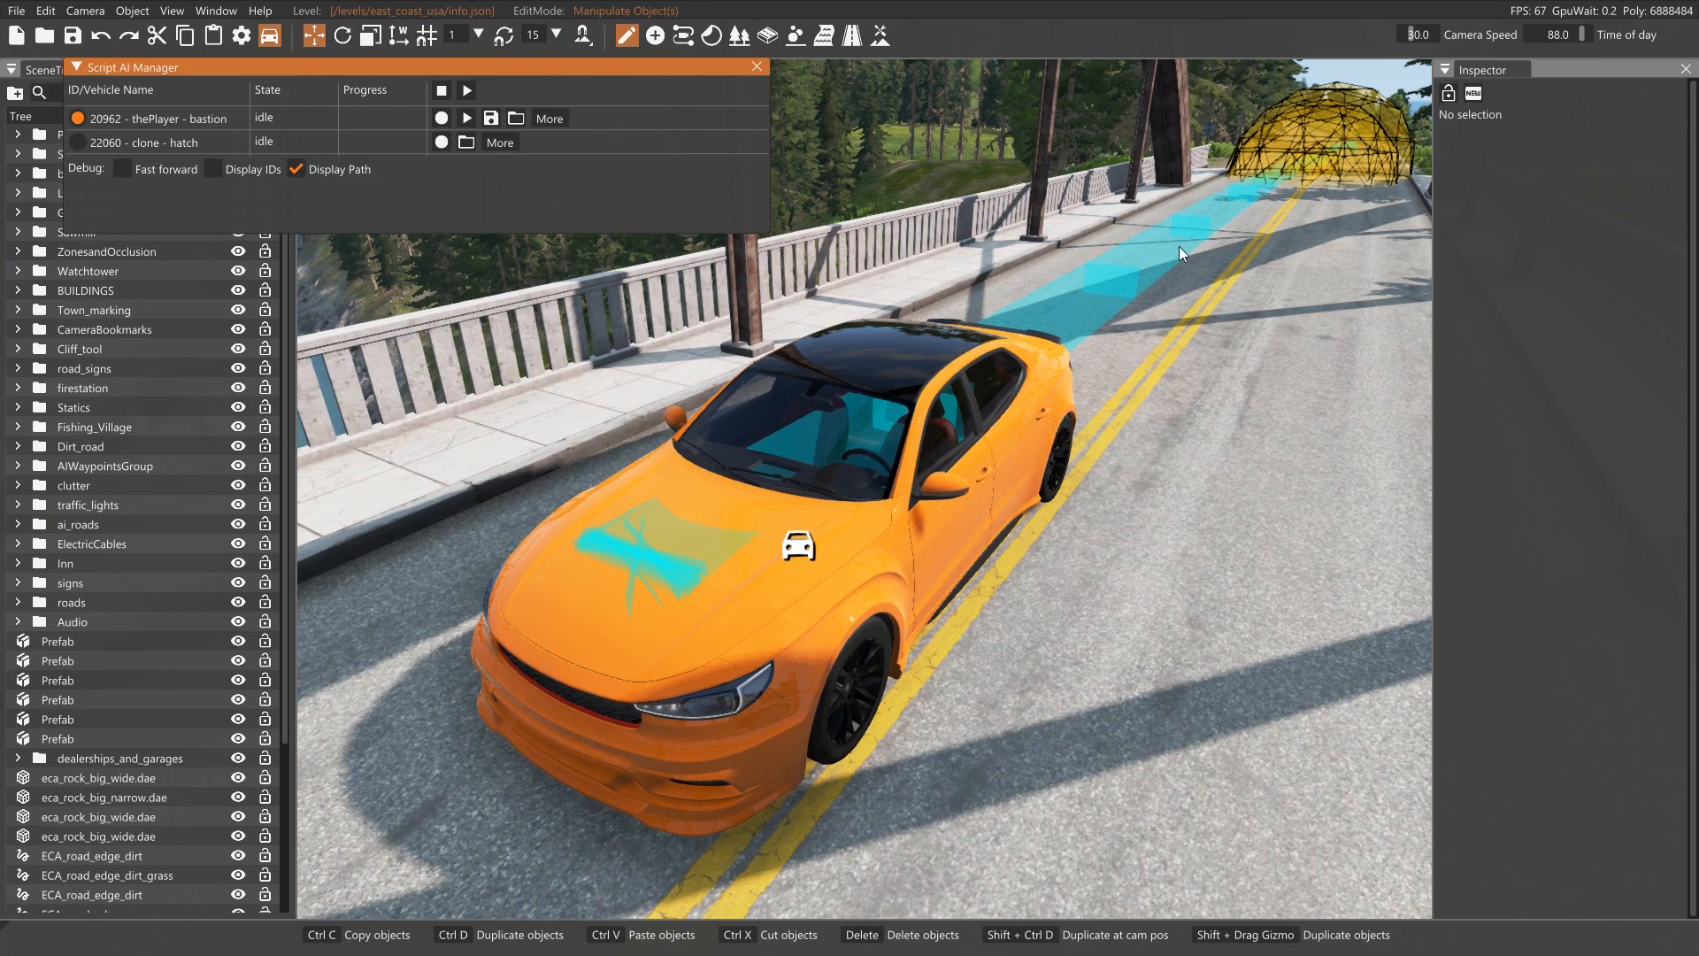
pyautogui.moveTo(1170, 284)
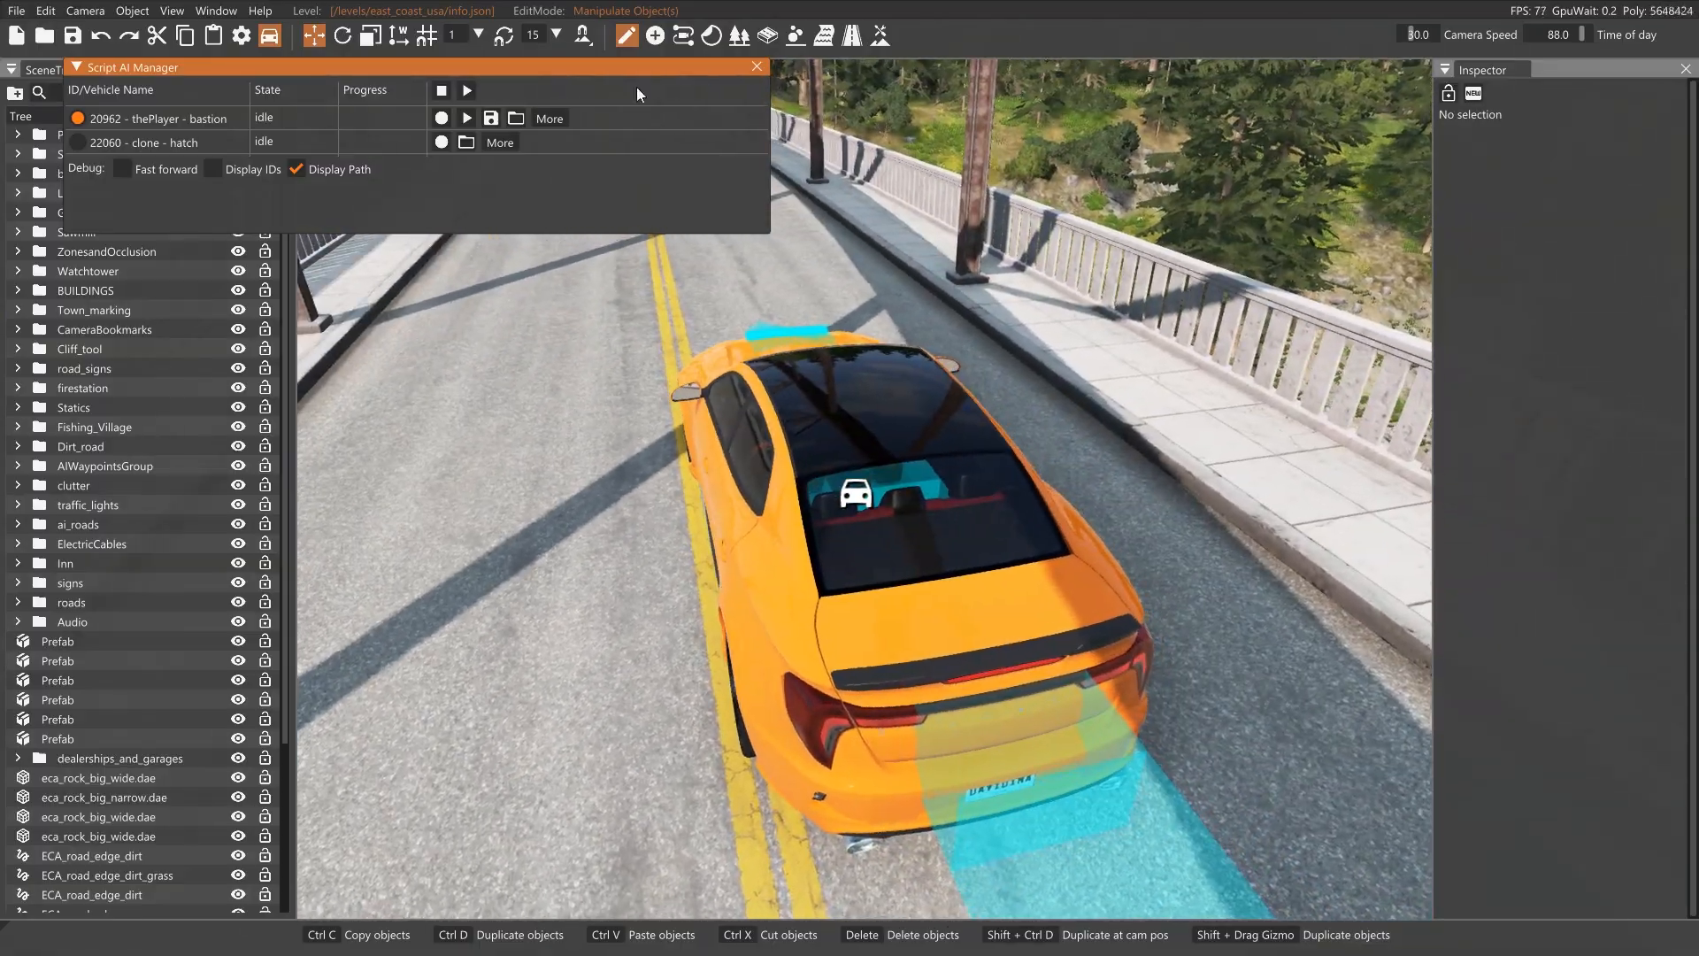
# Toggle Loop in the bastion's More options and reset the bastion to its start
pyautogui.click(549, 118)
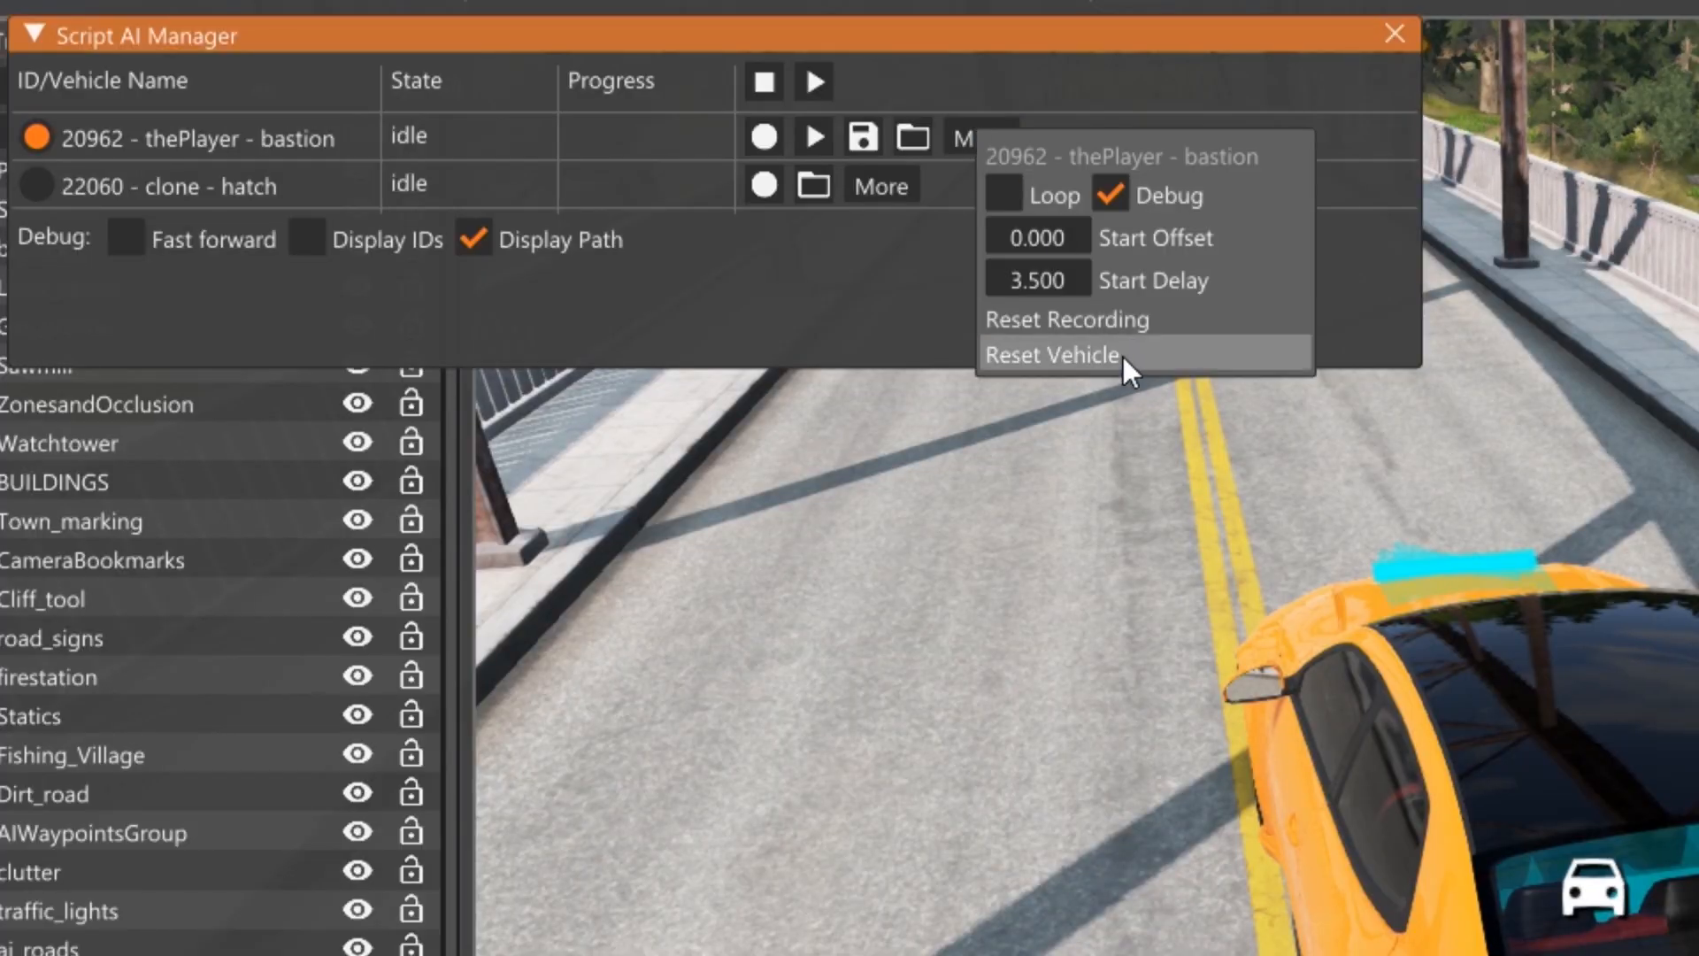
pyautogui.moveTo(1037, 280)
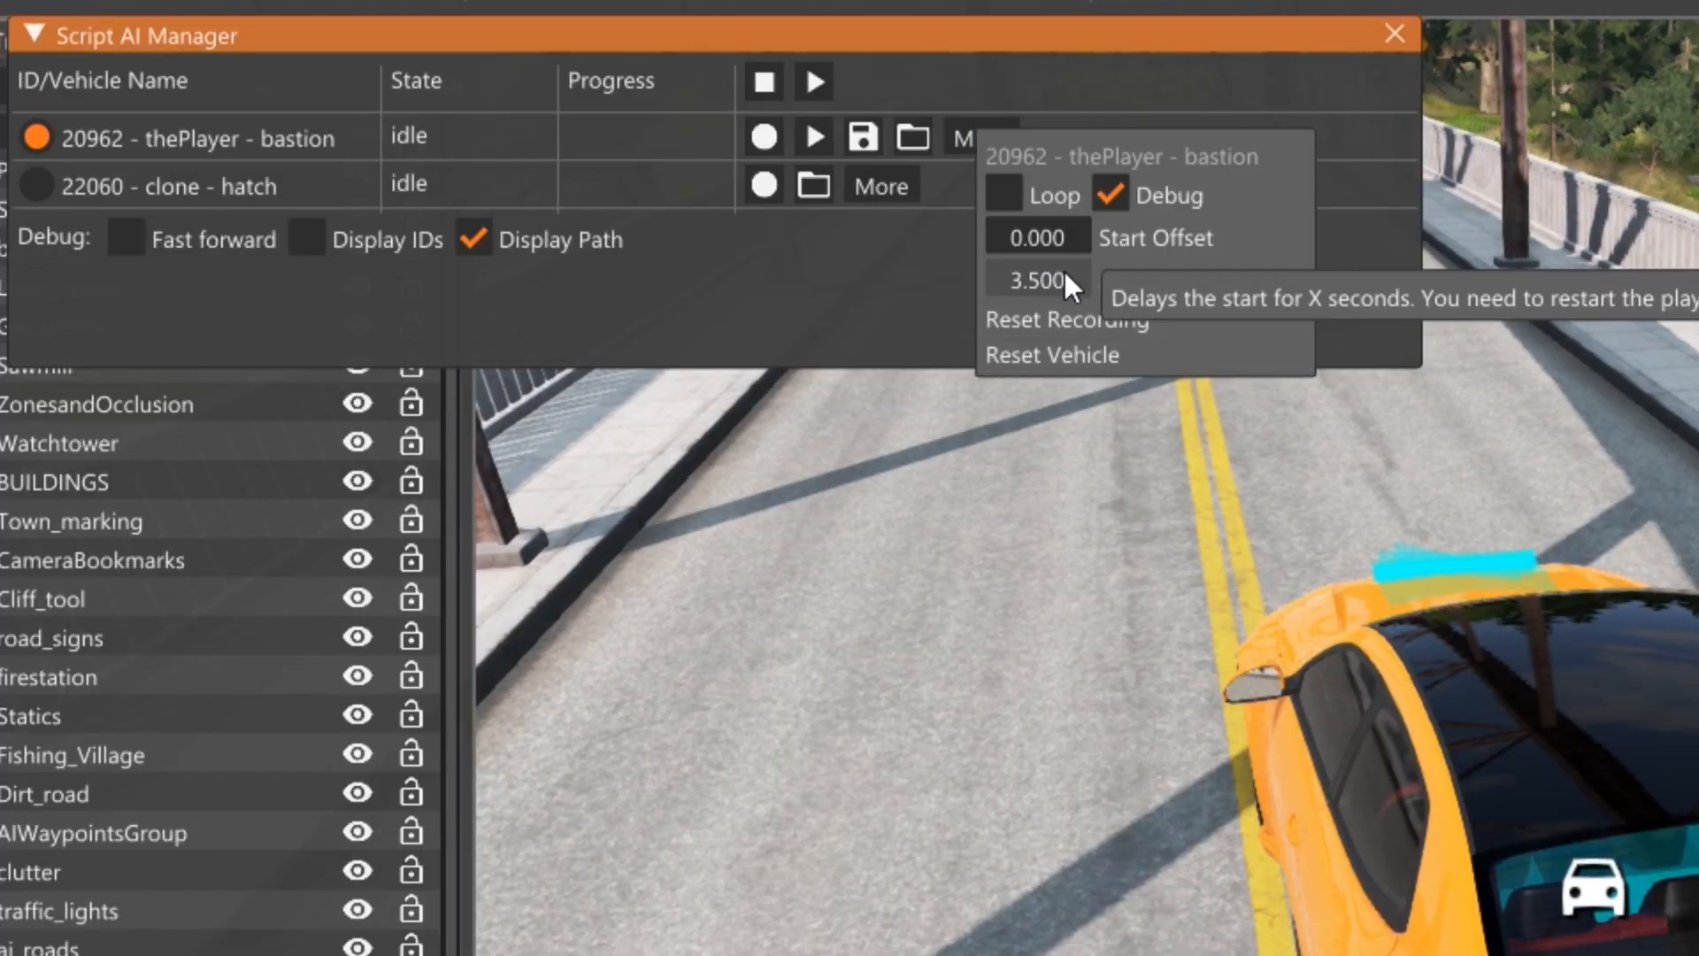
pyautogui.click(1002, 194)
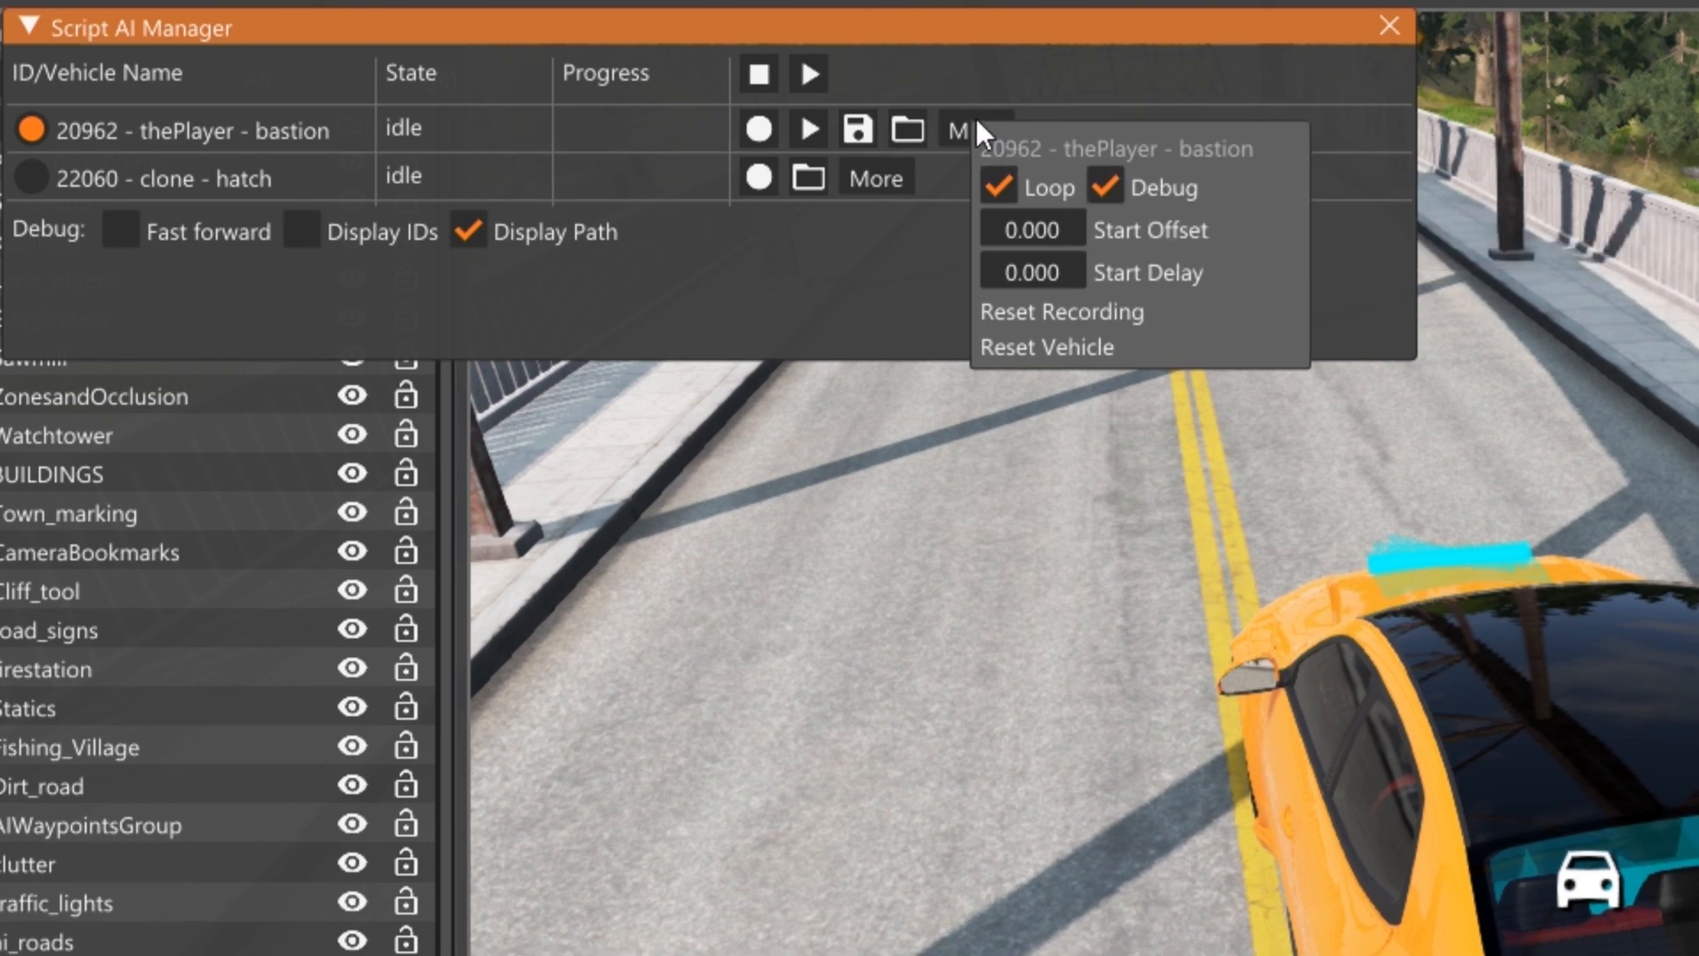
pyautogui.moveTo(1035, 193)
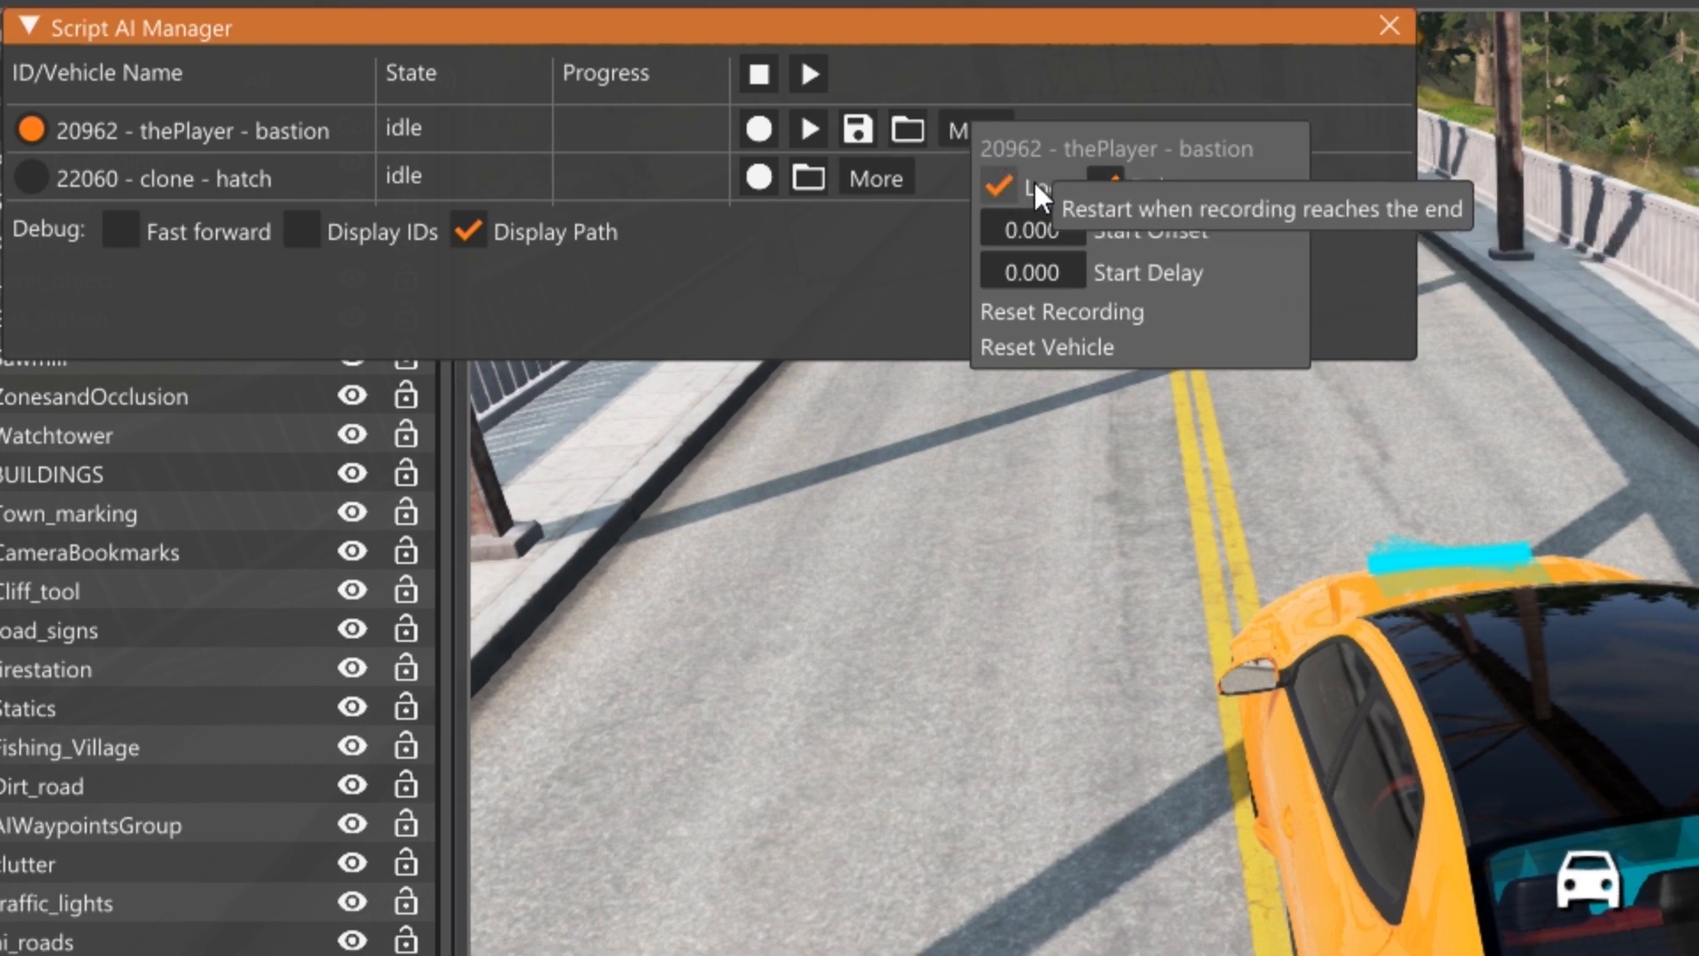
pyautogui.moveTo(1187, 282)
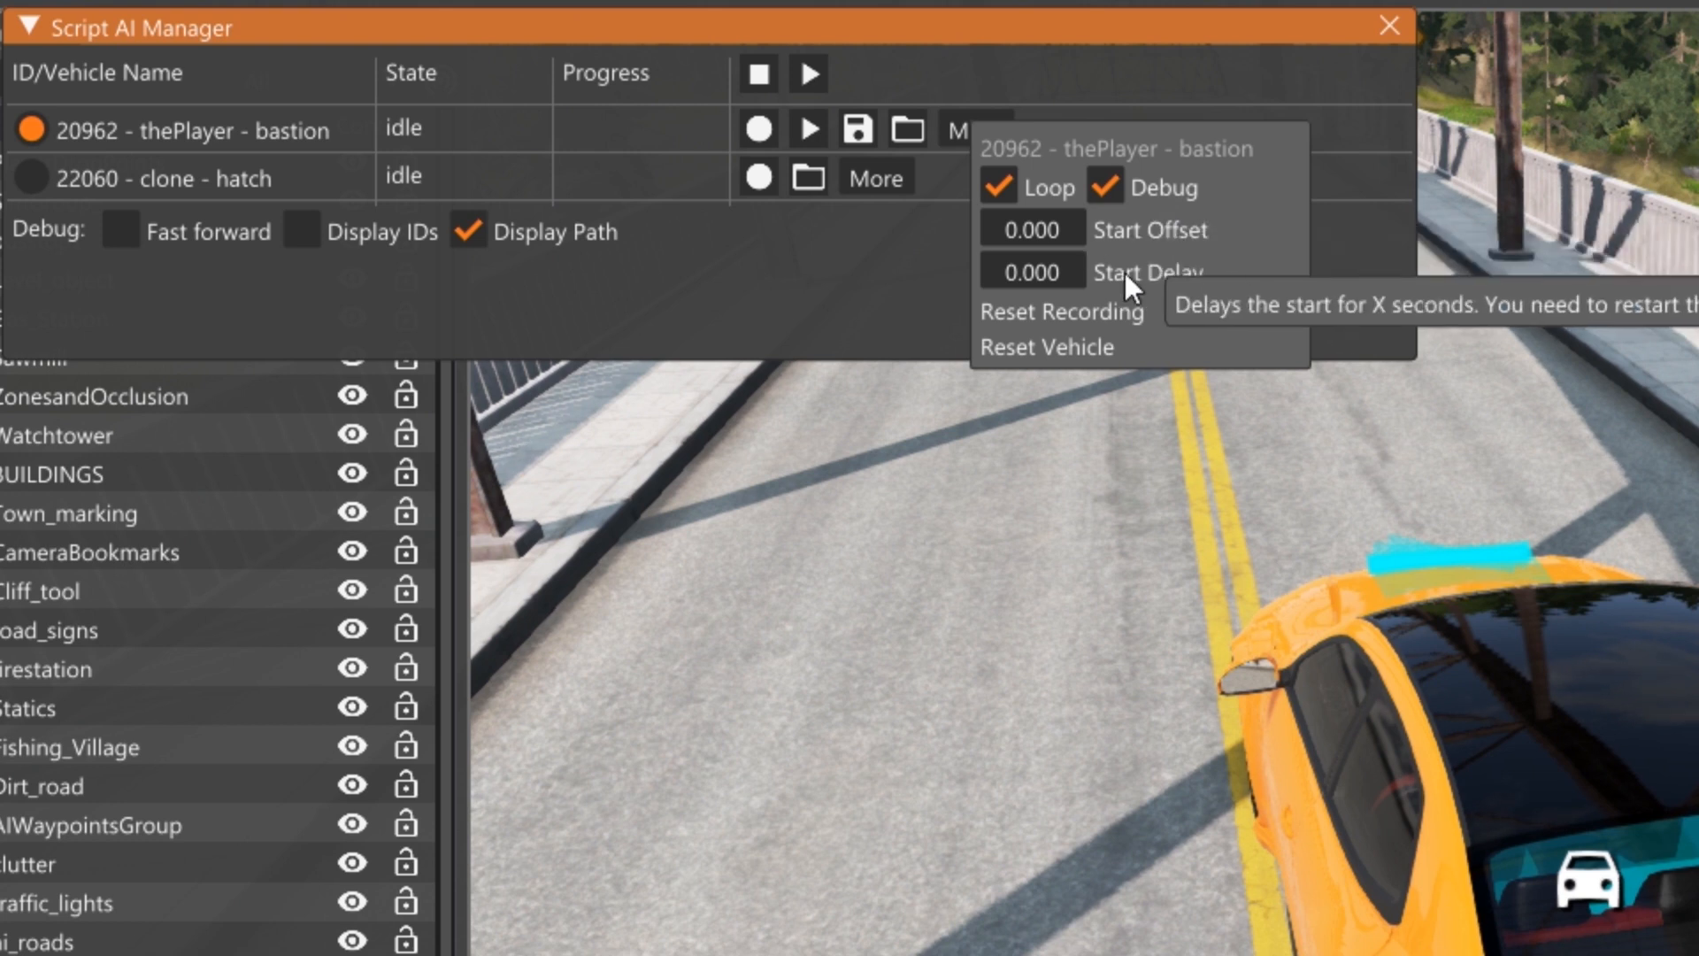
pyautogui.moveTo(1024, 280)
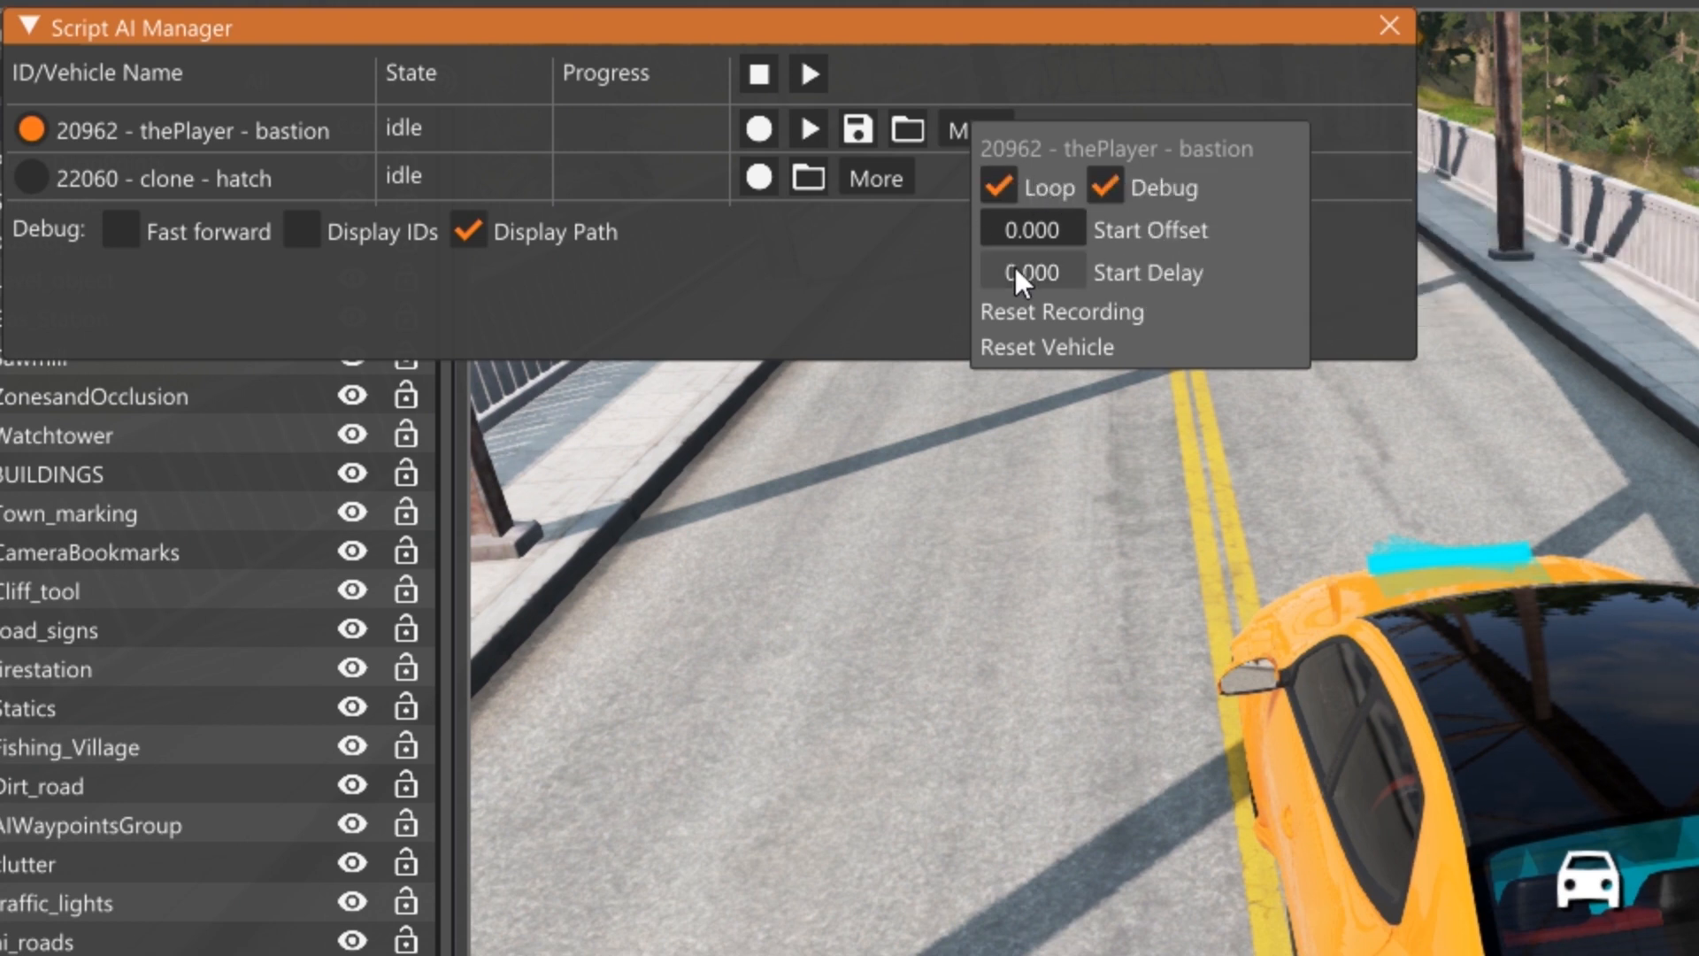
pyautogui.moveTo(1097, 366)
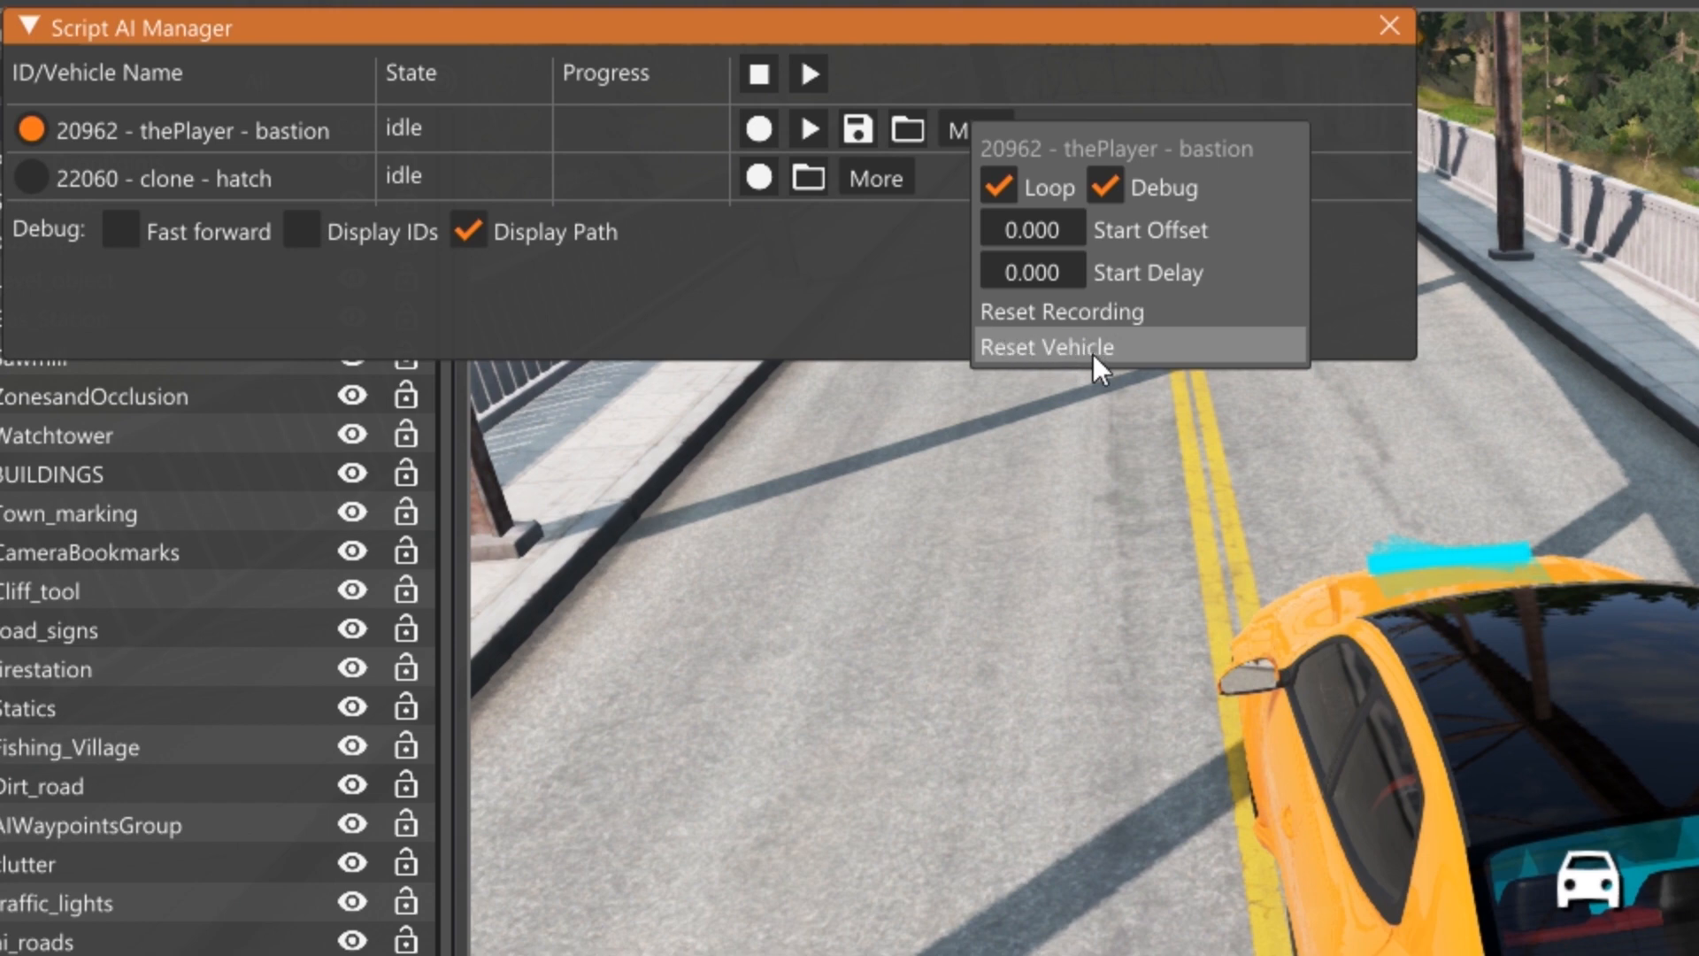
pyautogui.click(1046, 347)
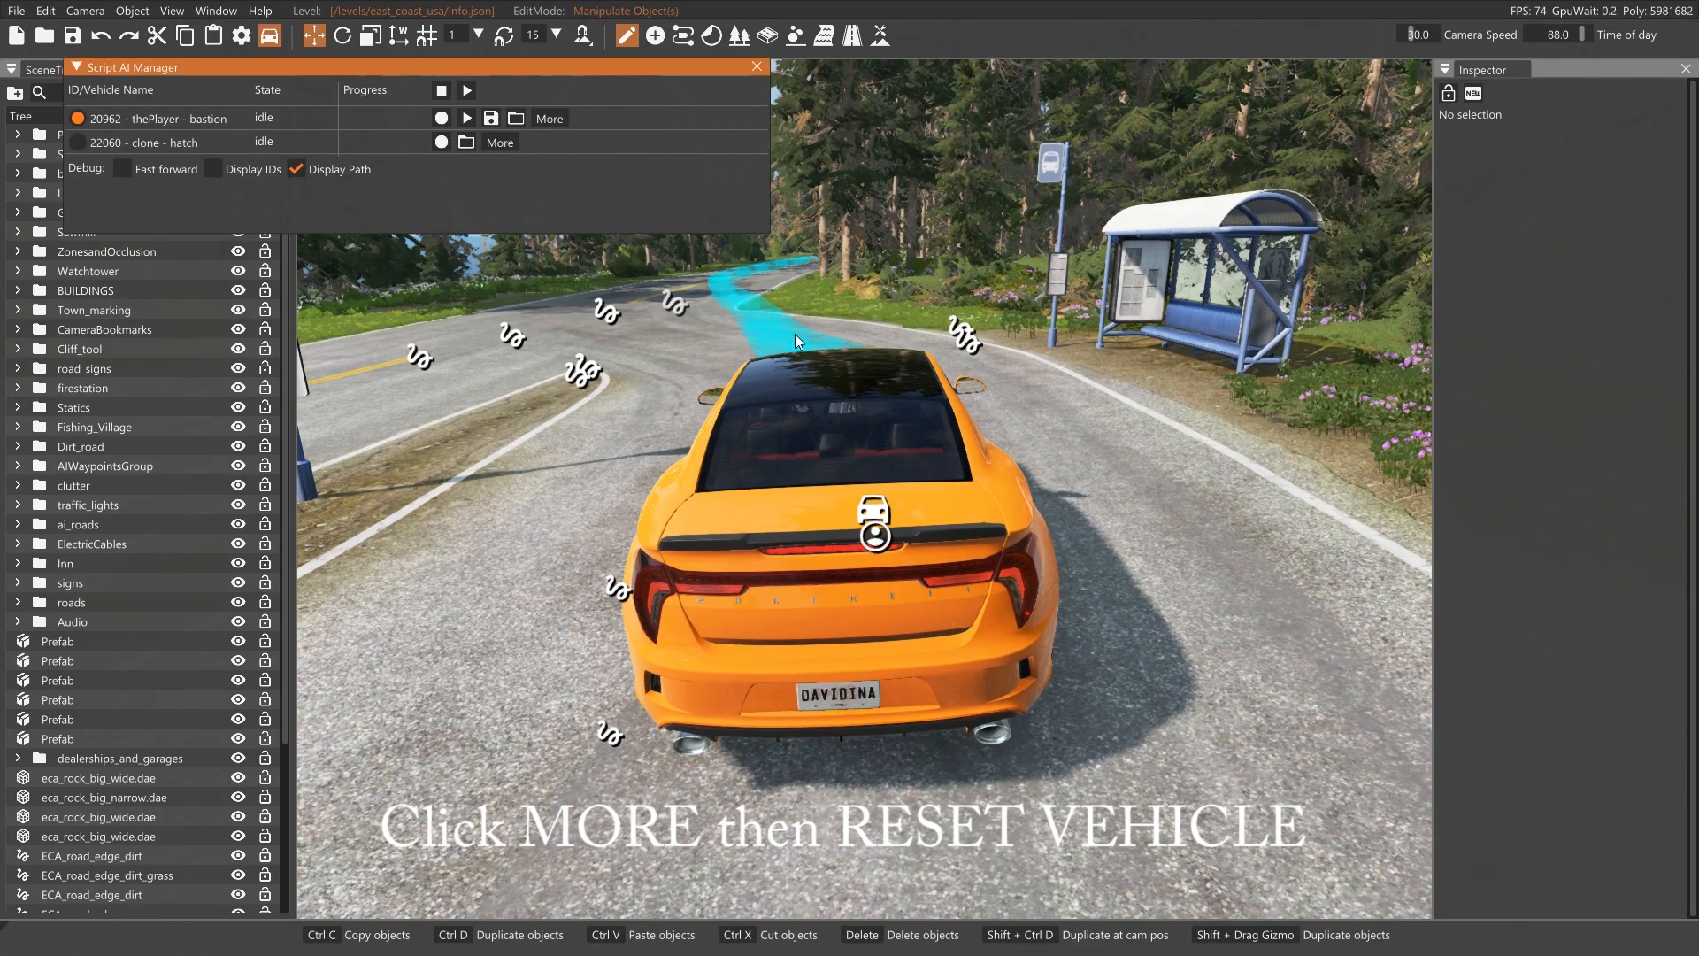
# Reopen the bastion's More options and uncheck Loop
pyautogui.click(549, 118)
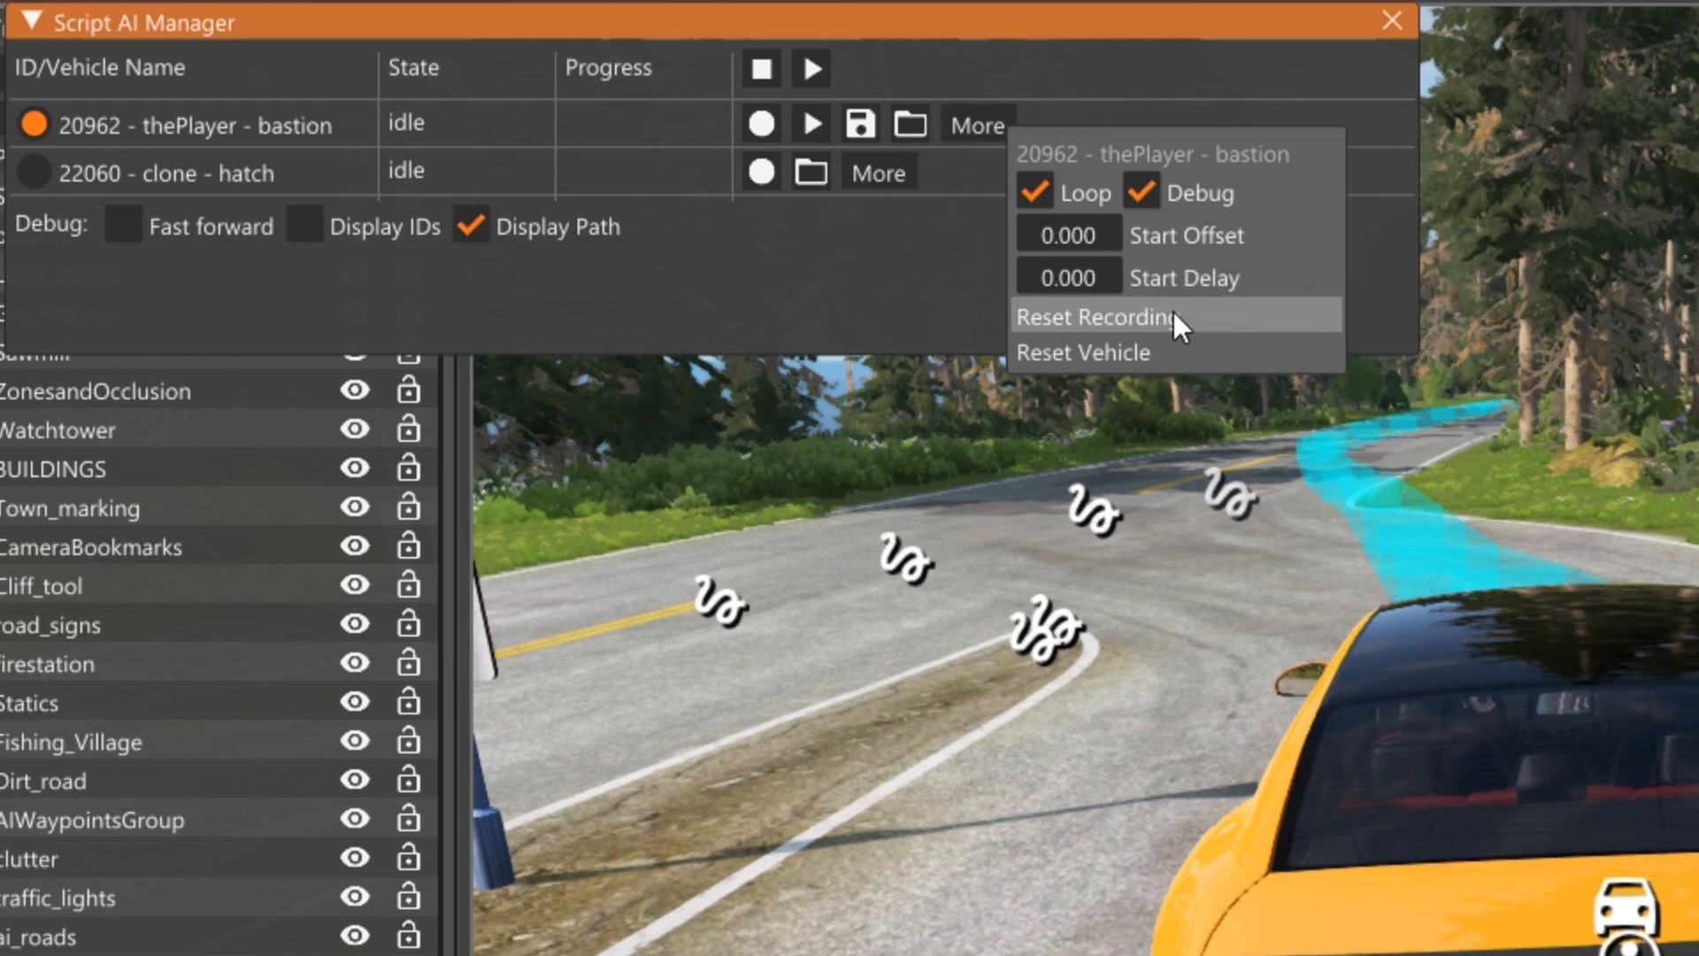
pyautogui.moveTo(1018, 337)
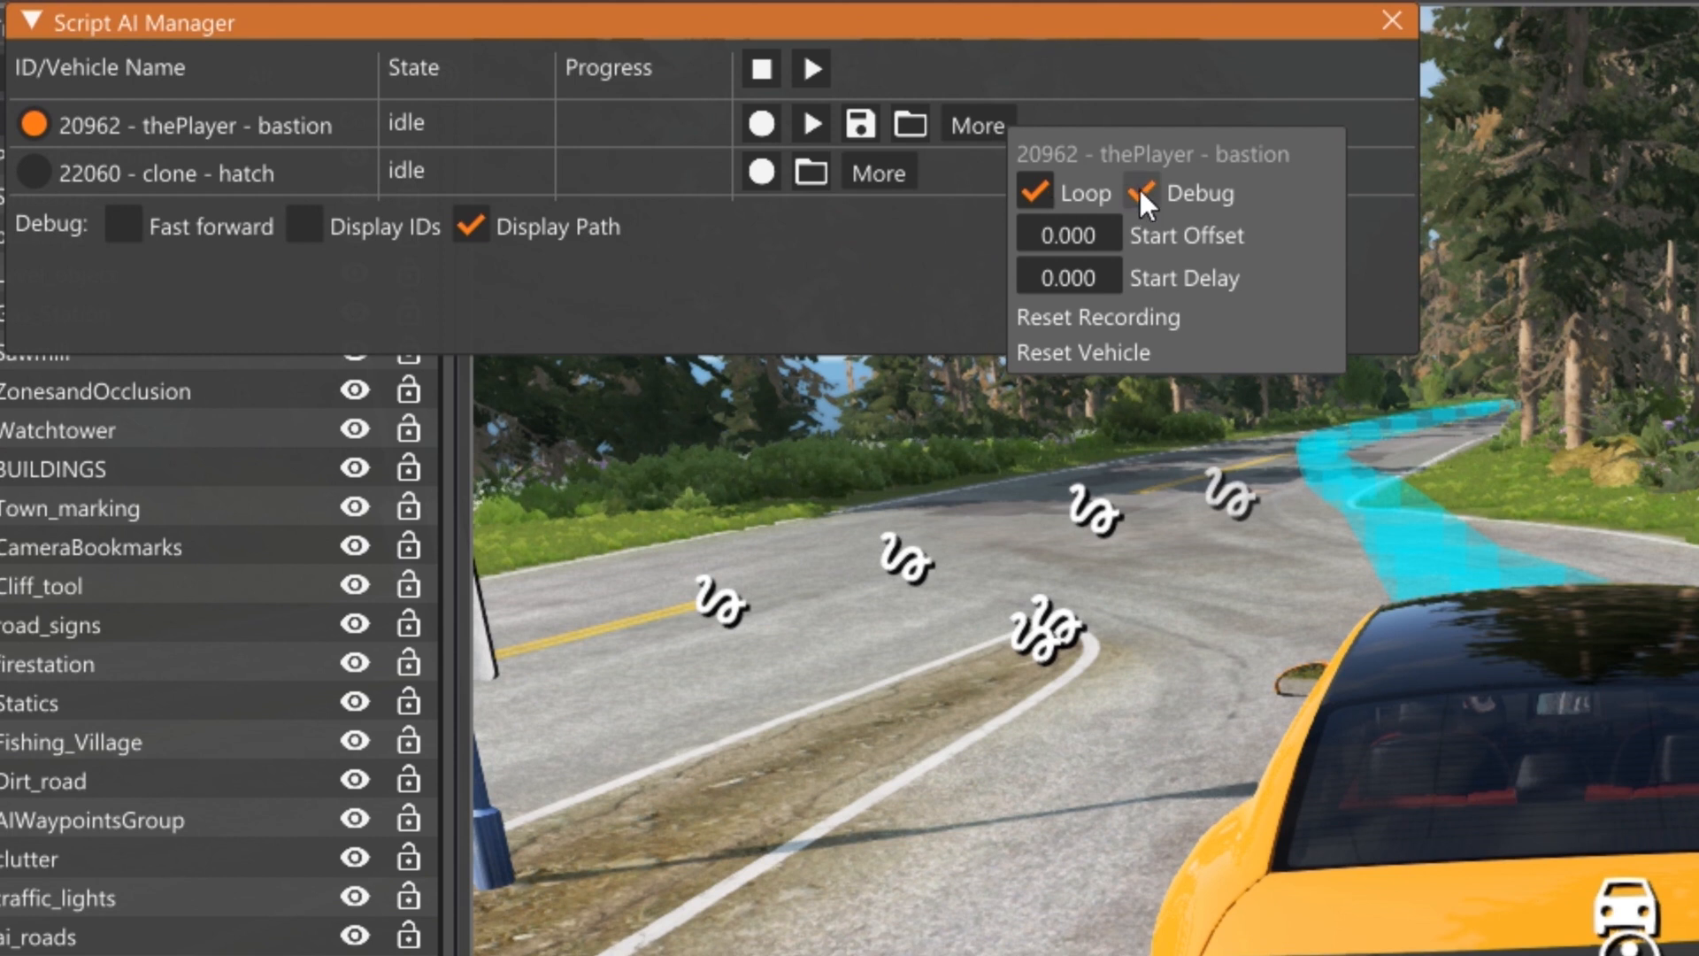
pyautogui.click(1138, 193)
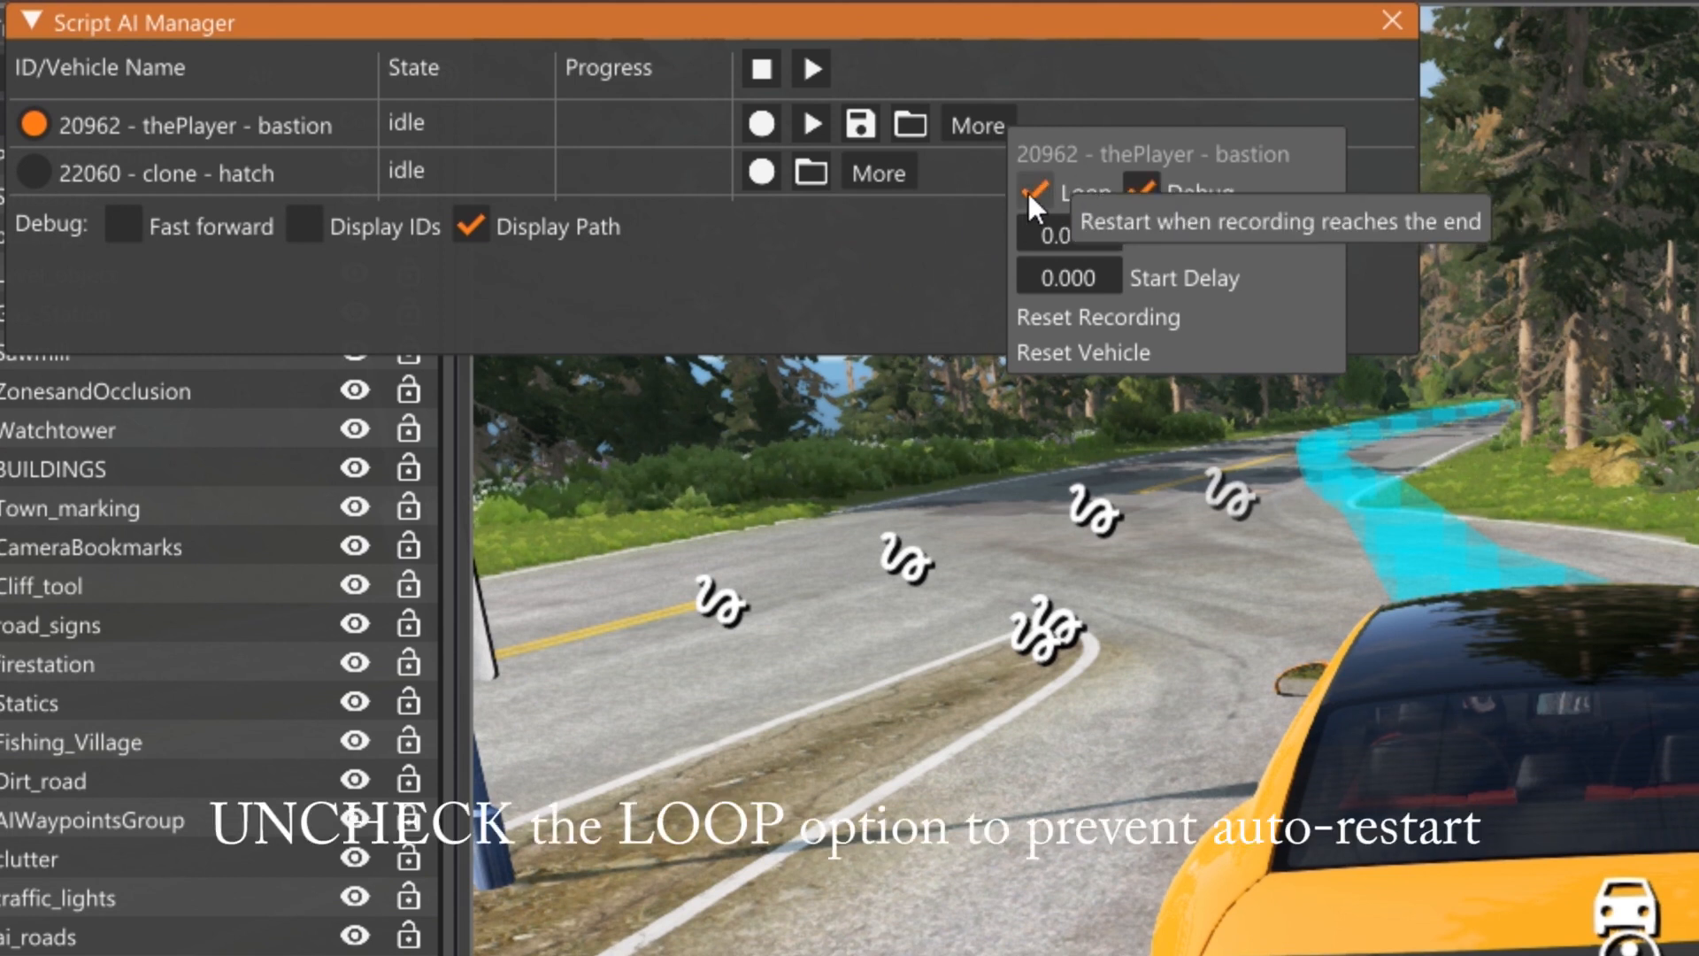
pyautogui.click(1033, 192)
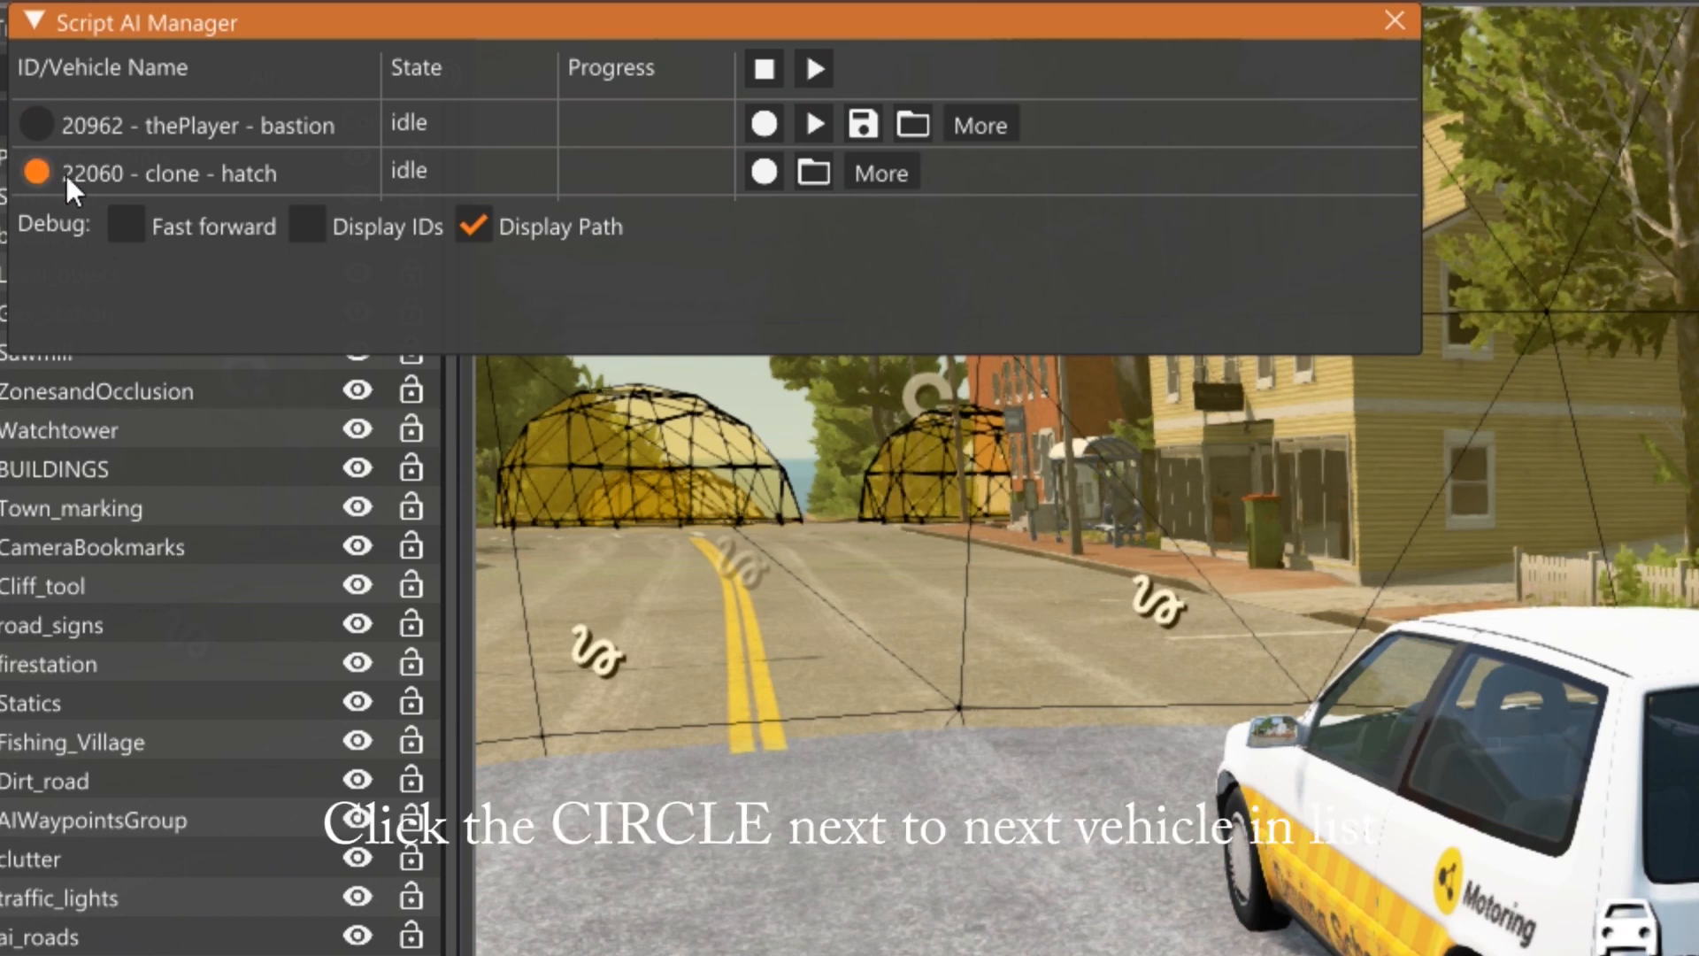
pyautogui.moveTo(762, 173)
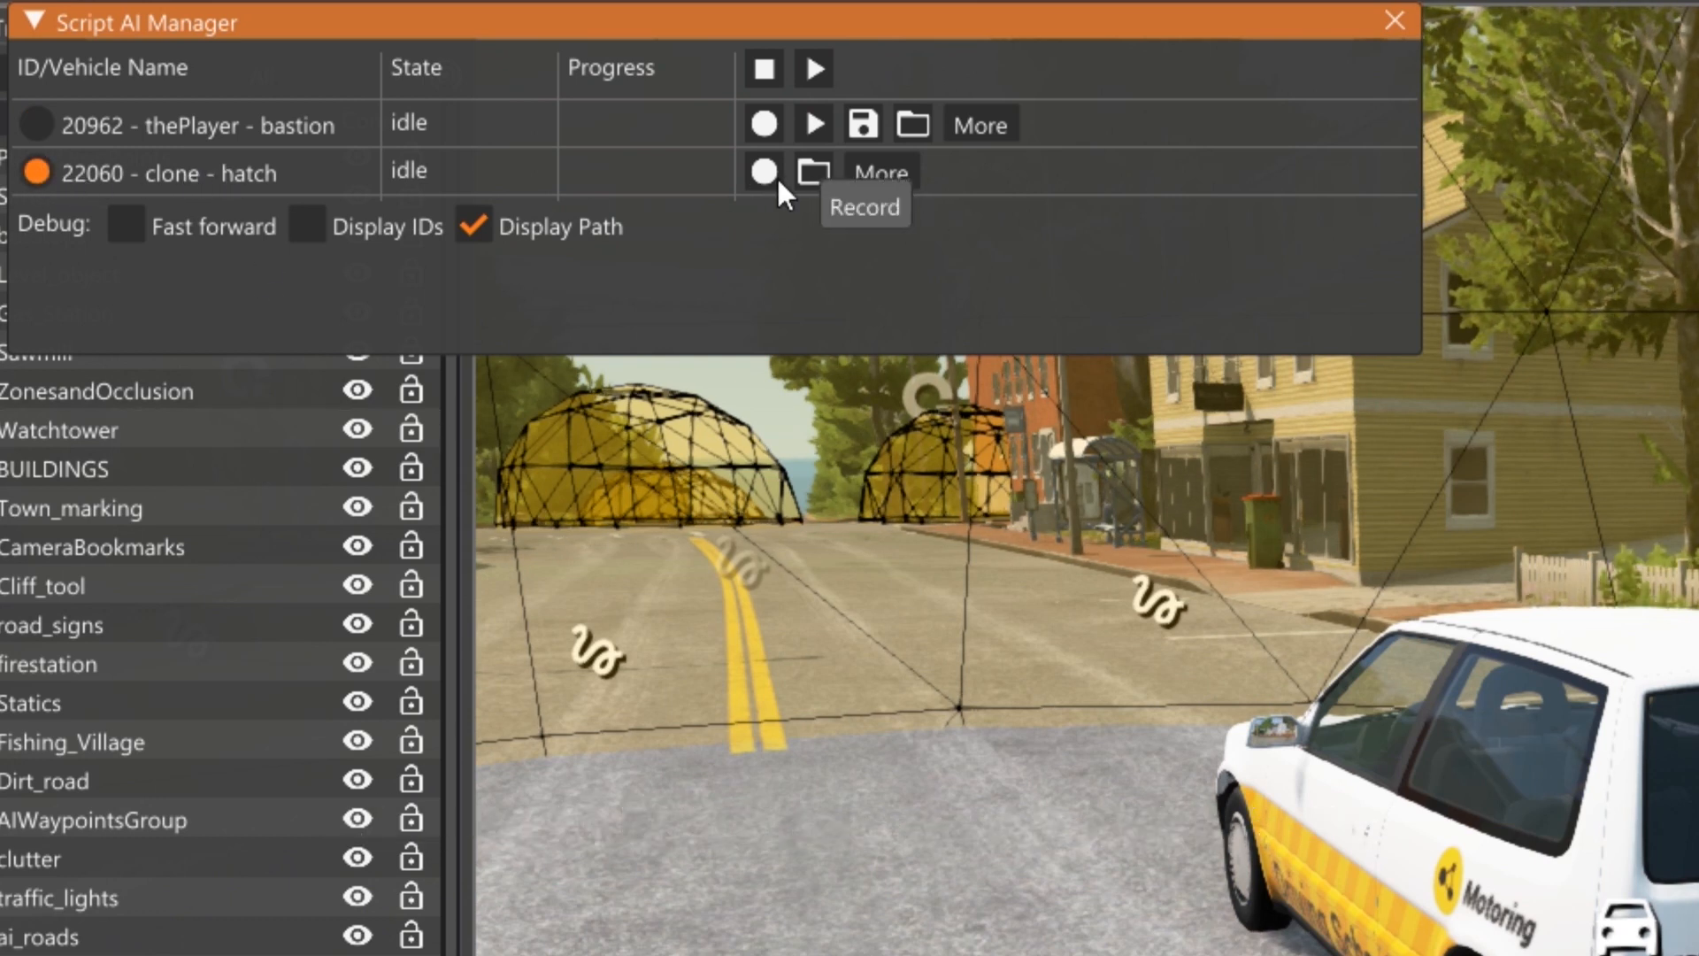
# Check the hatch's More options, then start recording the hatch's drive
pyautogui.click(878, 172)
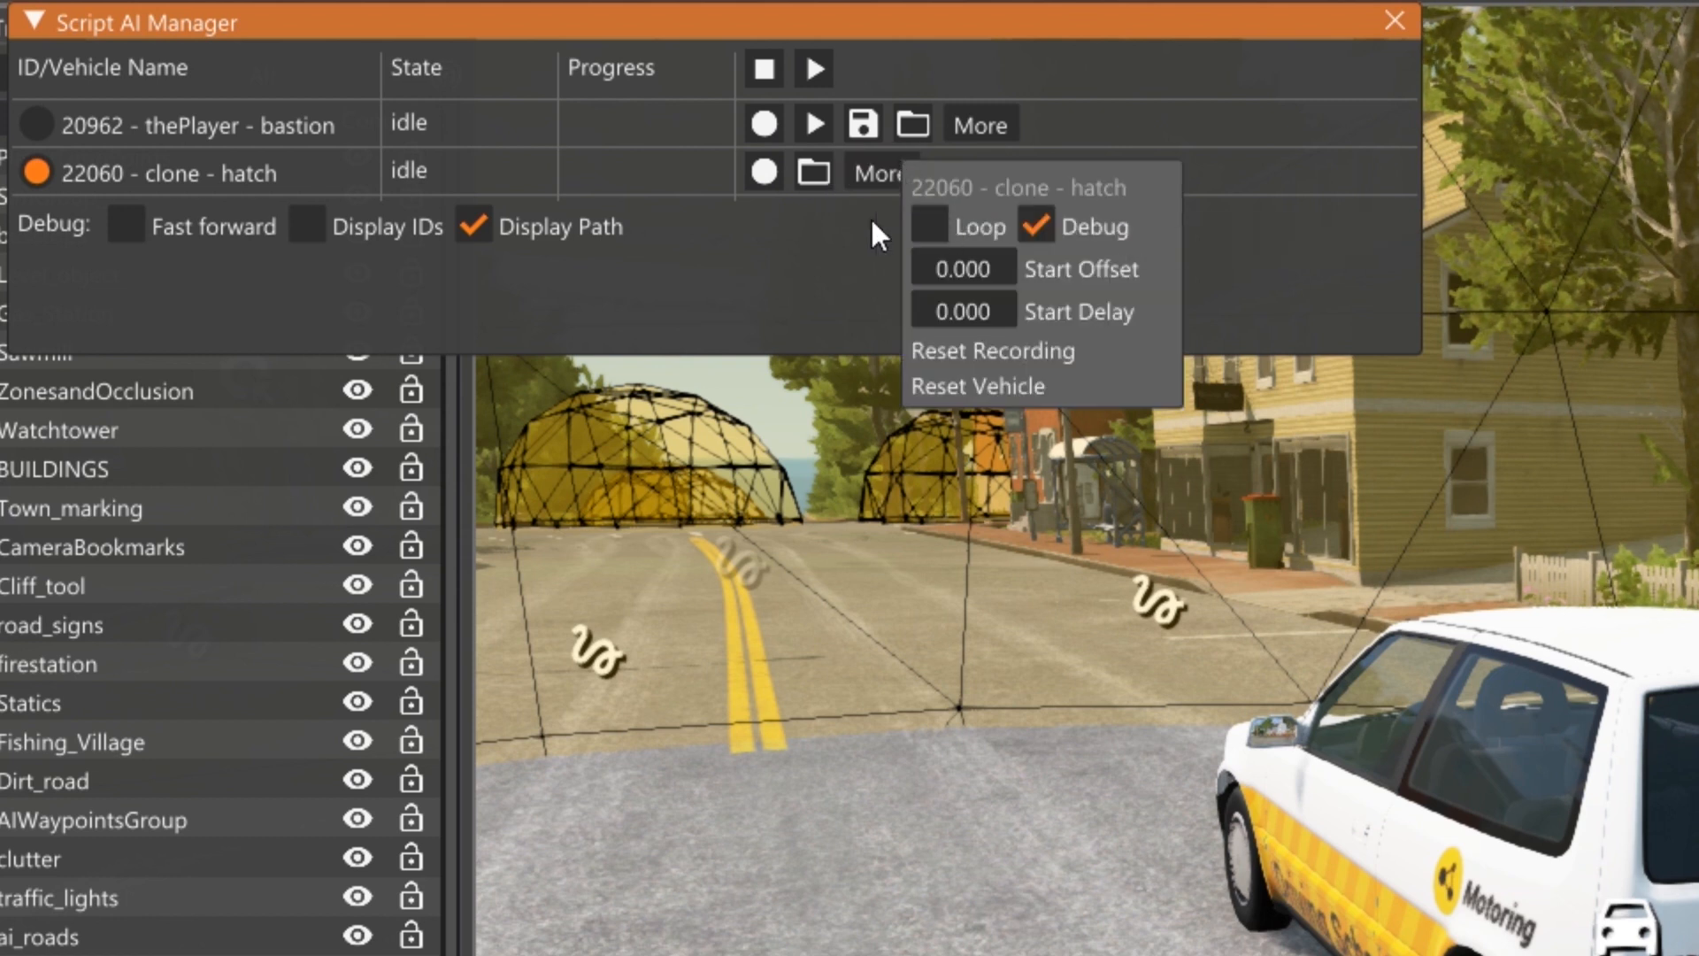
pyautogui.moveTo(778, 237)
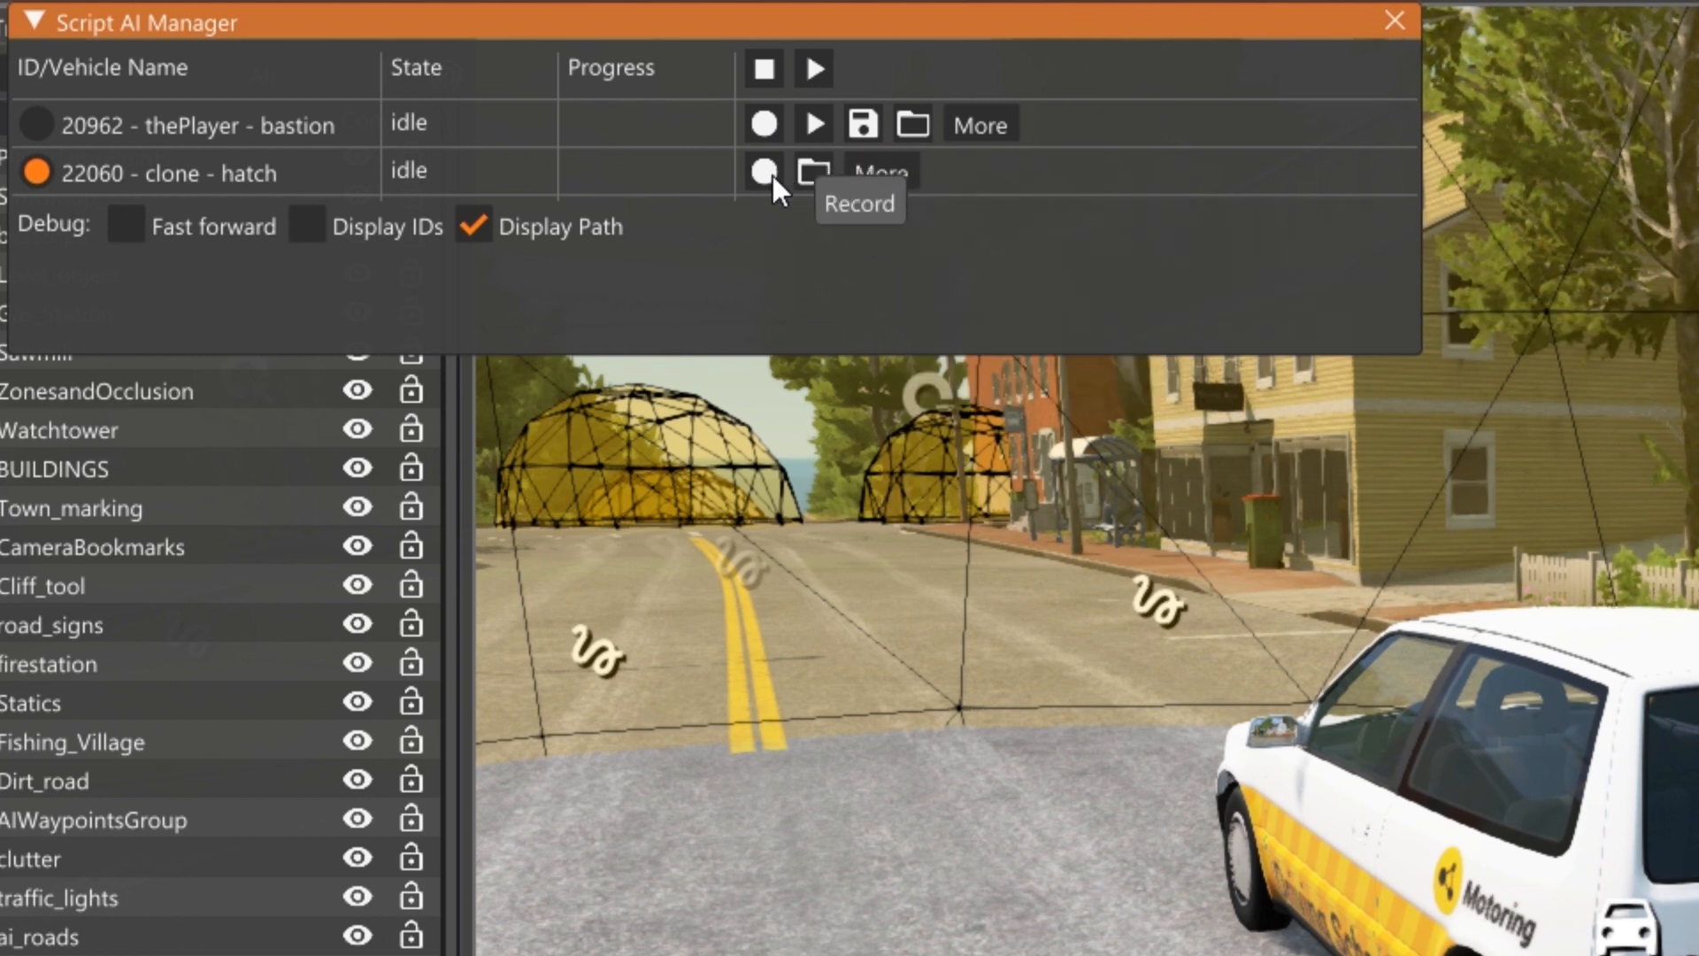
pyautogui.click(762, 173)
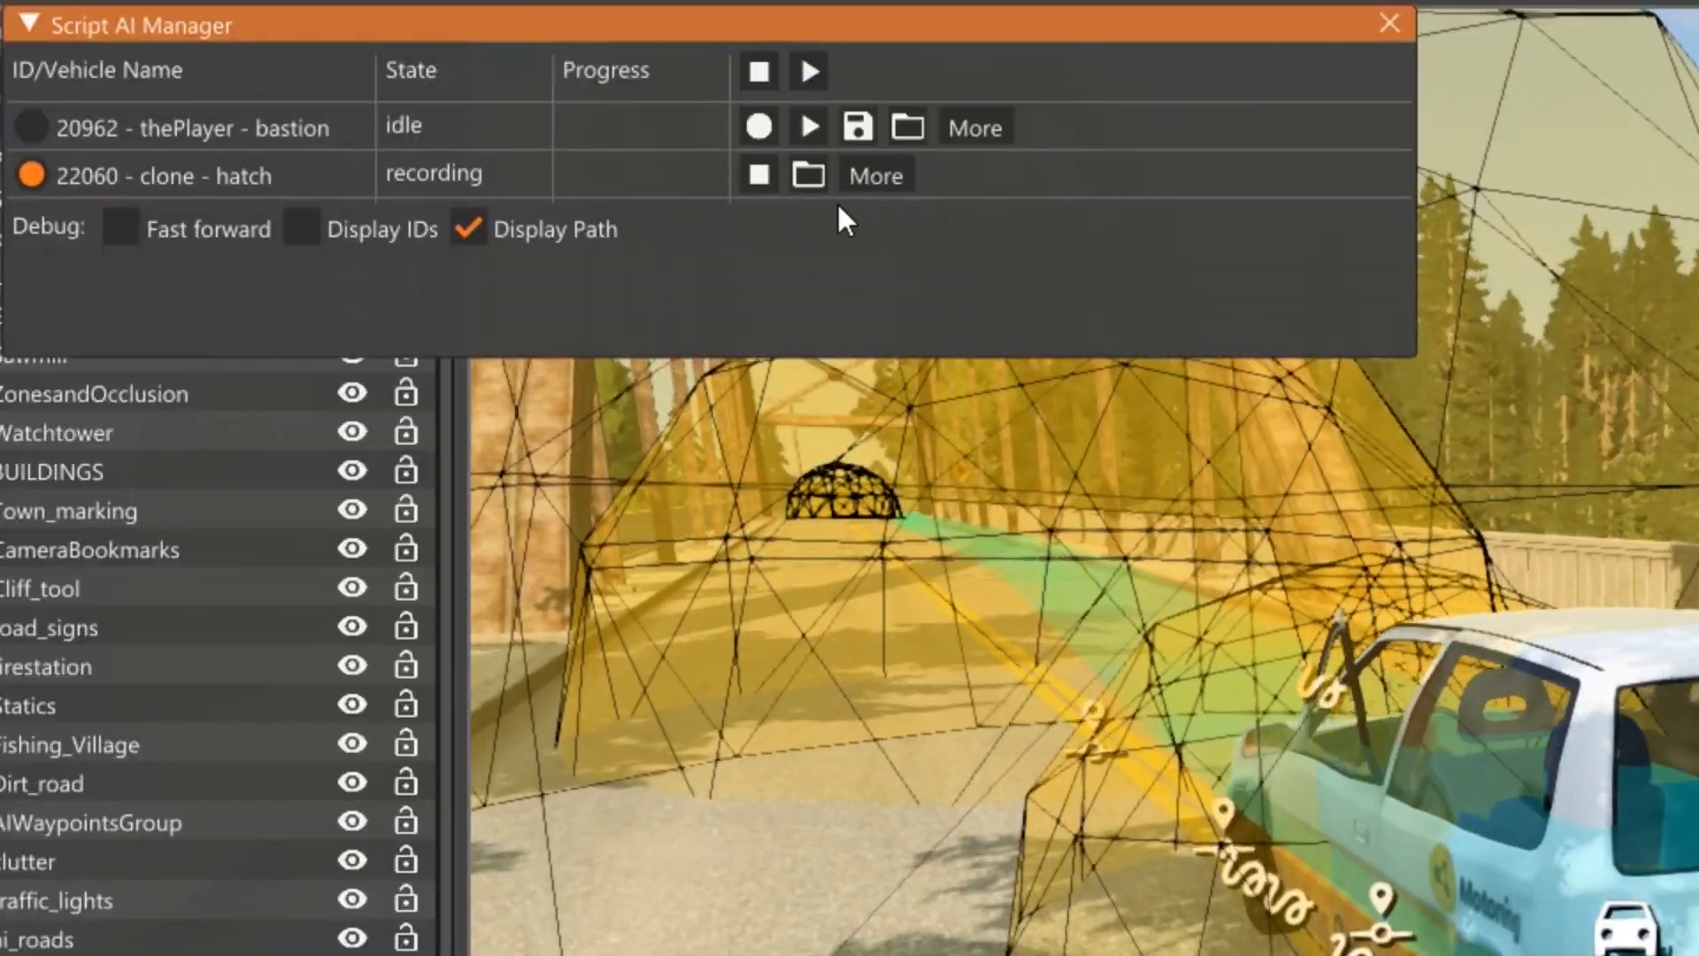
# Stop the hatch recording, reset the hatch via More, and Play all recordings
pyautogui.click(759, 174)
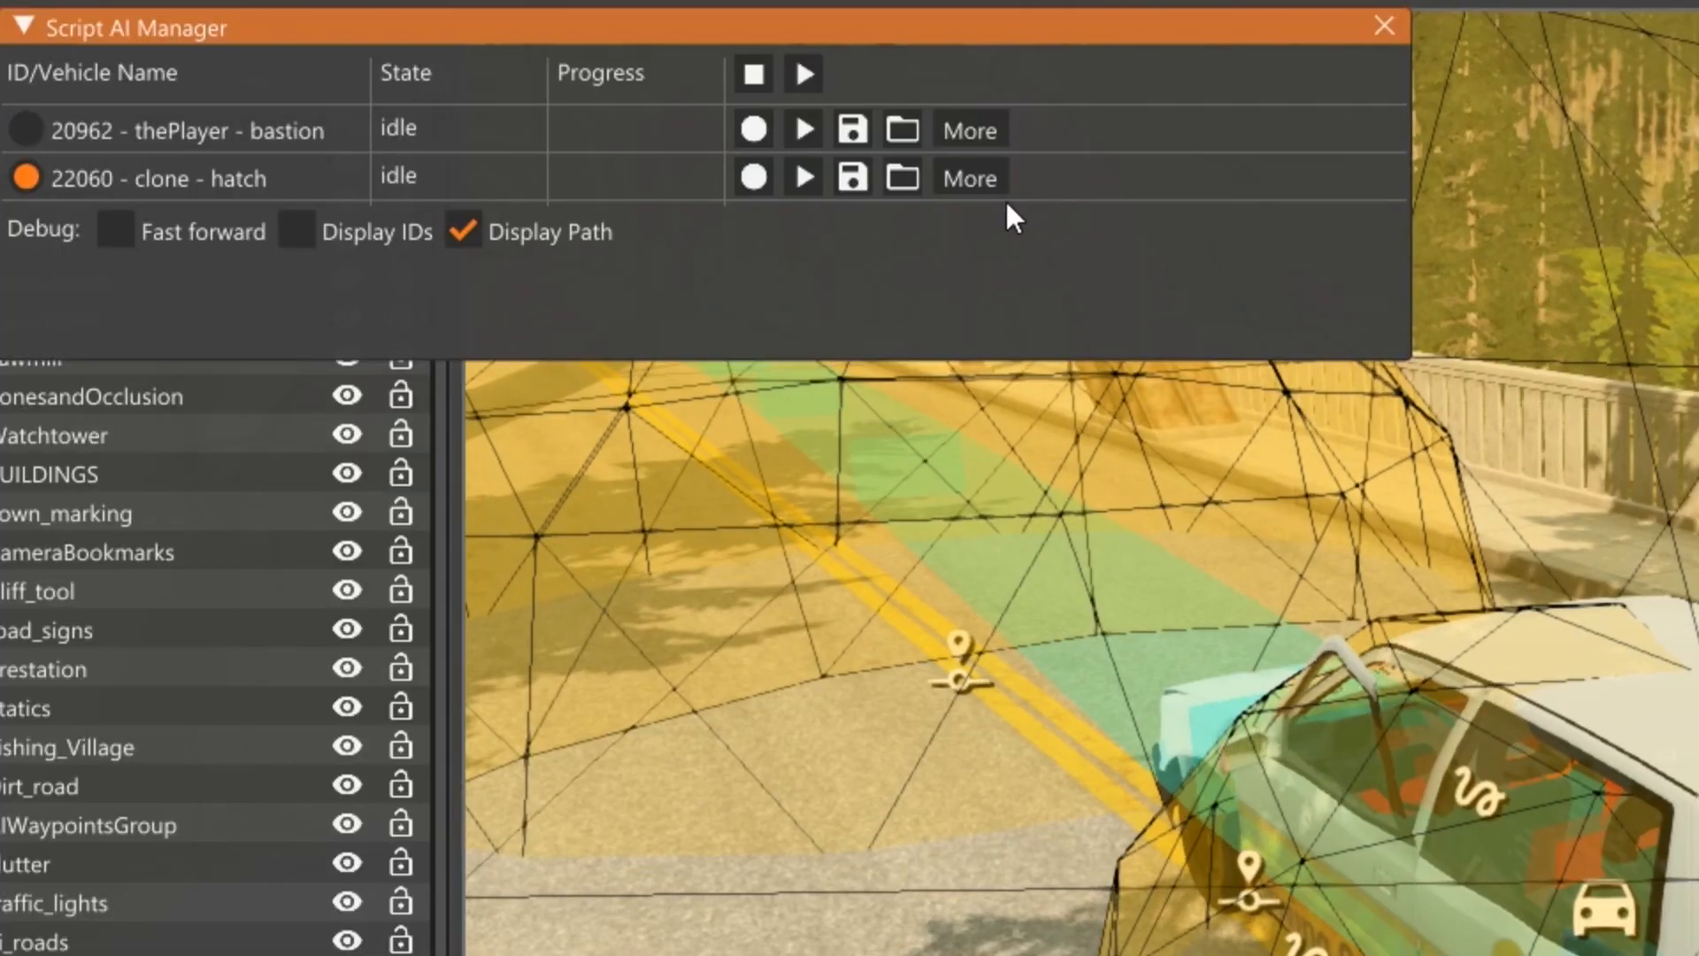
pyautogui.click(969, 177)
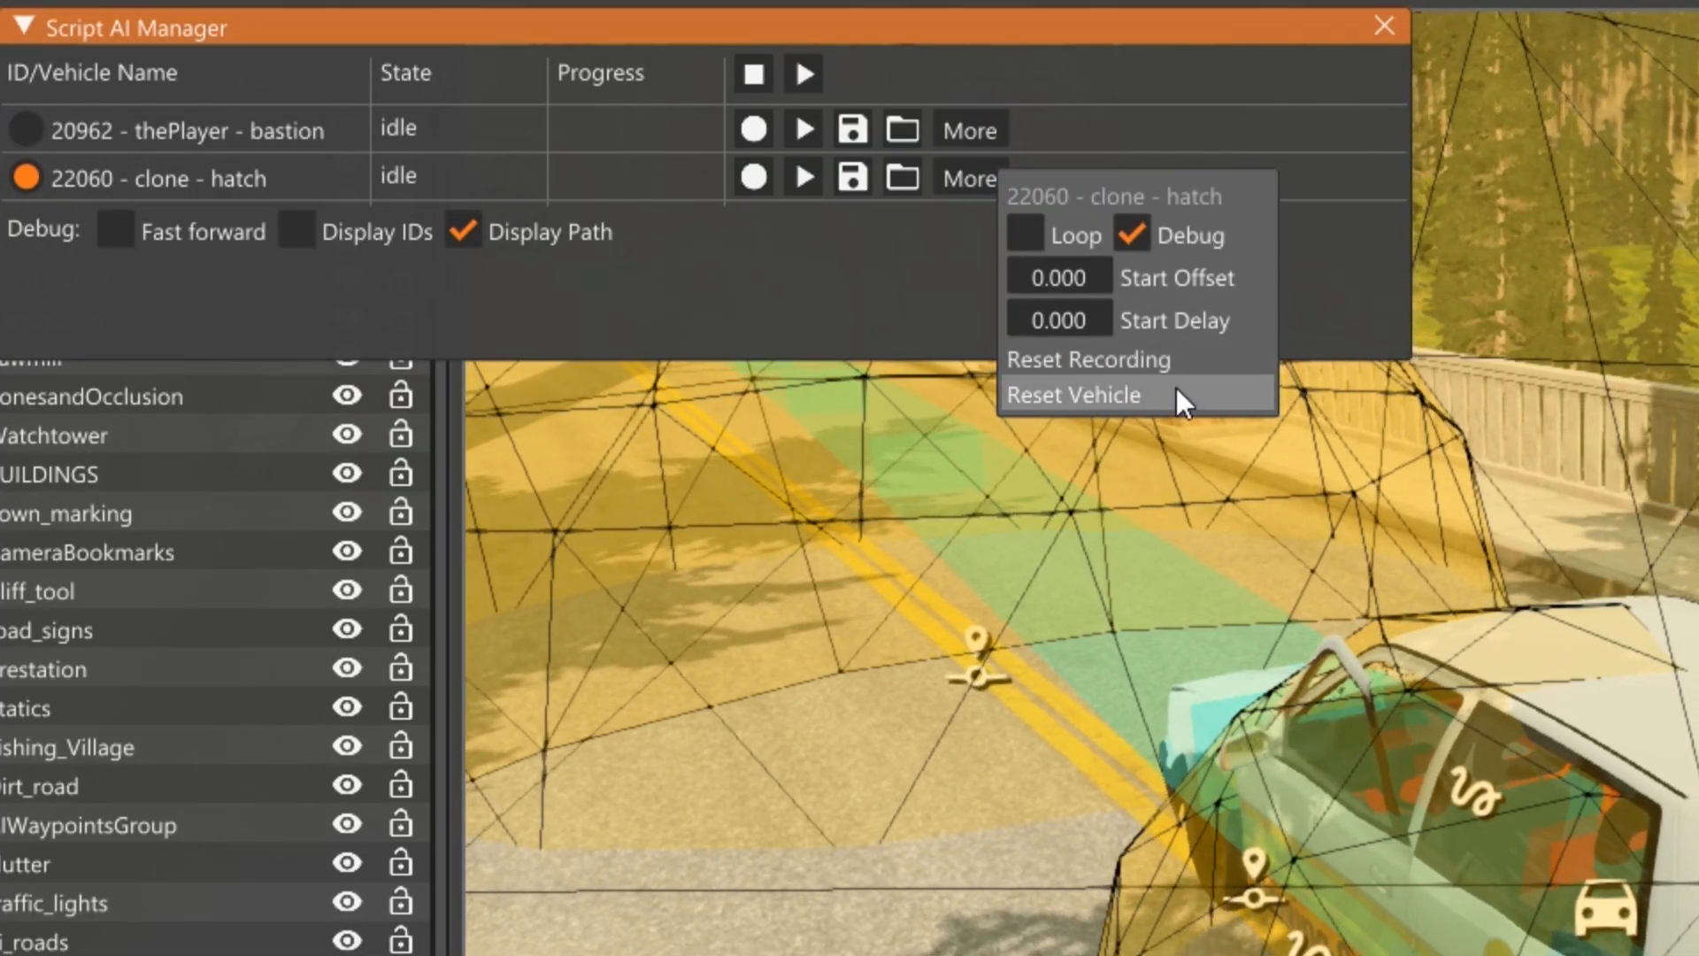
pyautogui.click(1073, 395)
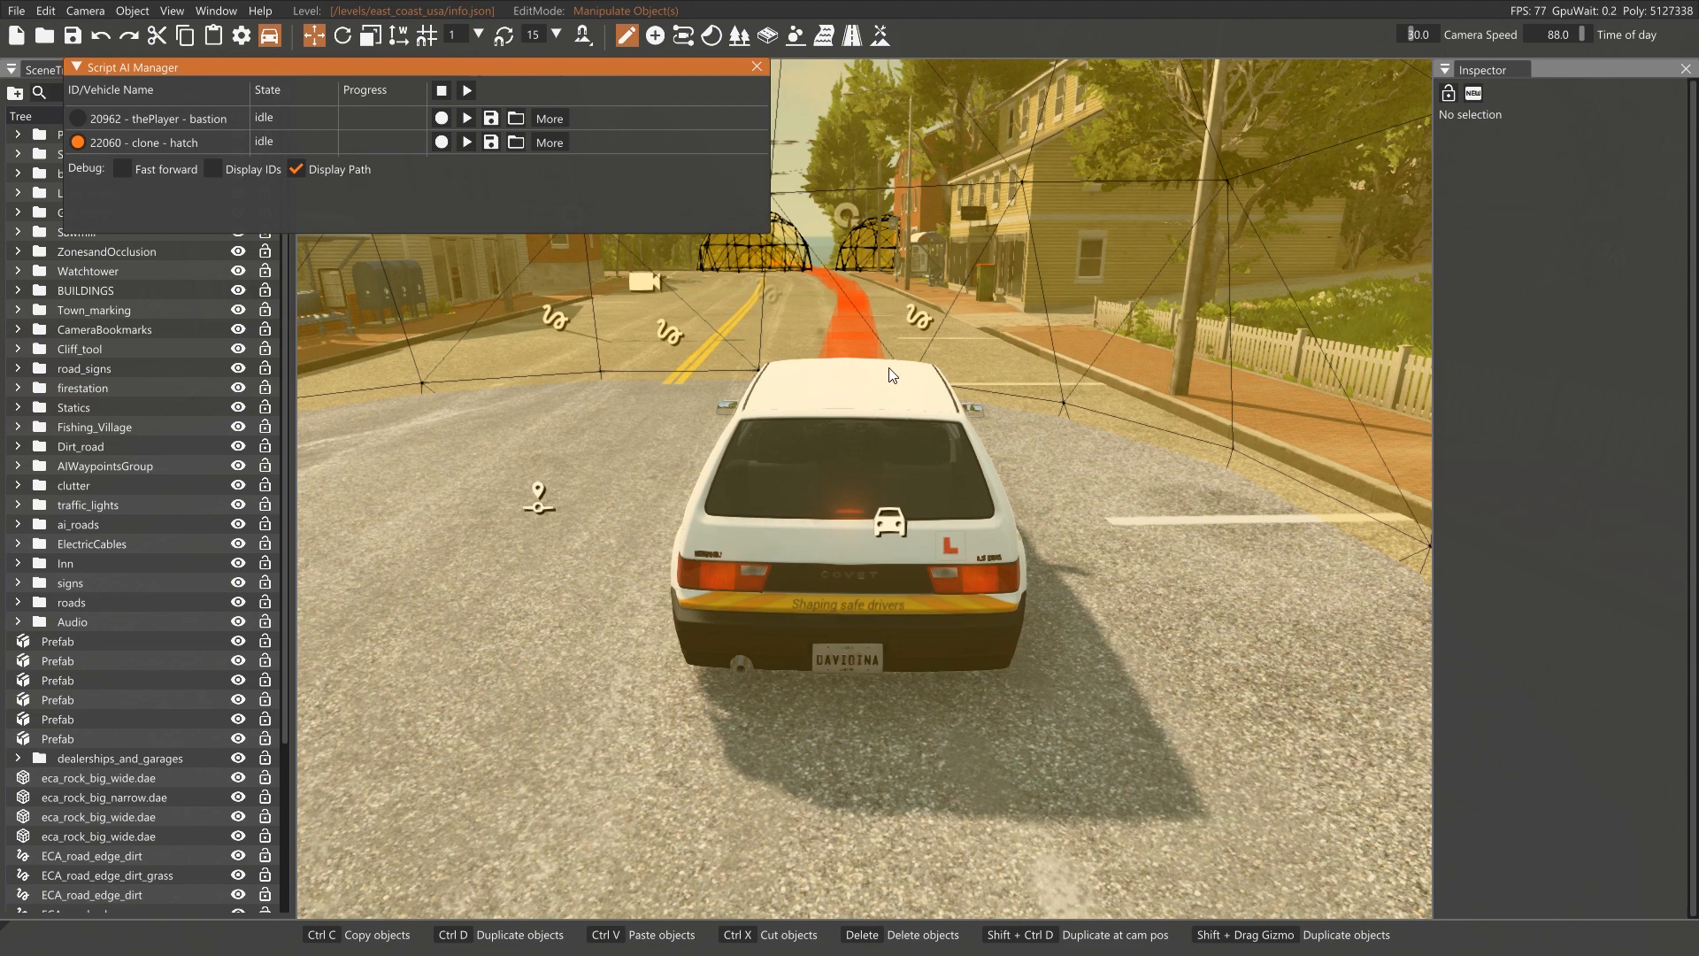
pyautogui.moveTo(575, 208)
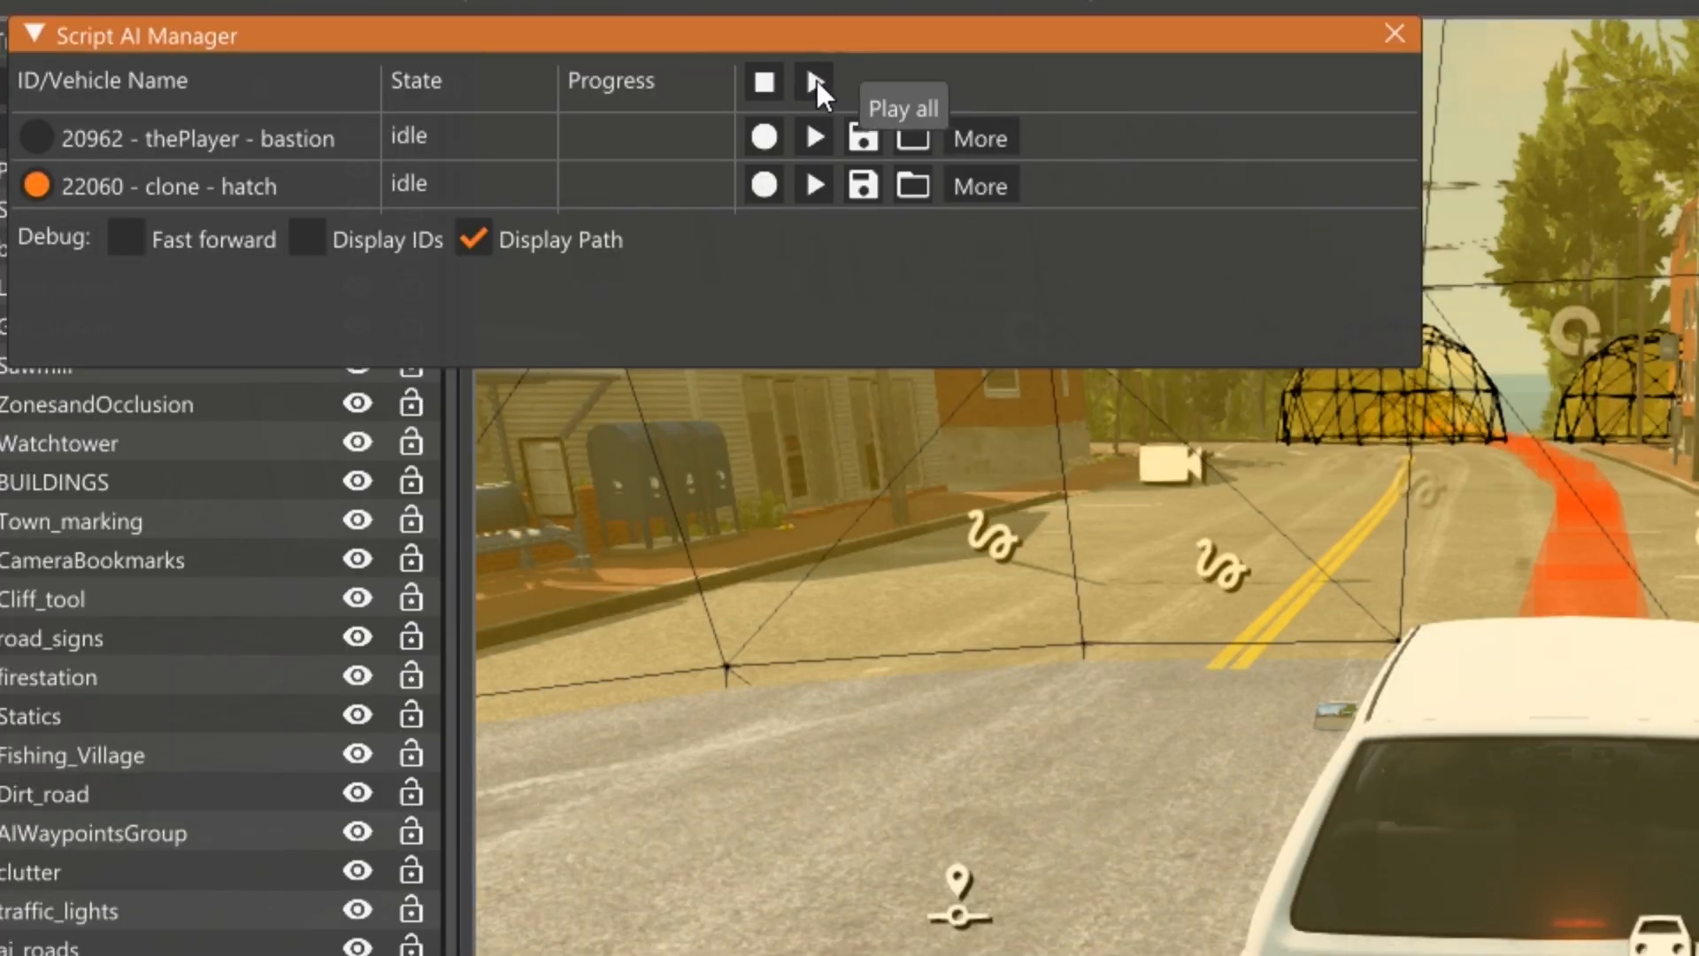
pyautogui.moveTo(832, 96)
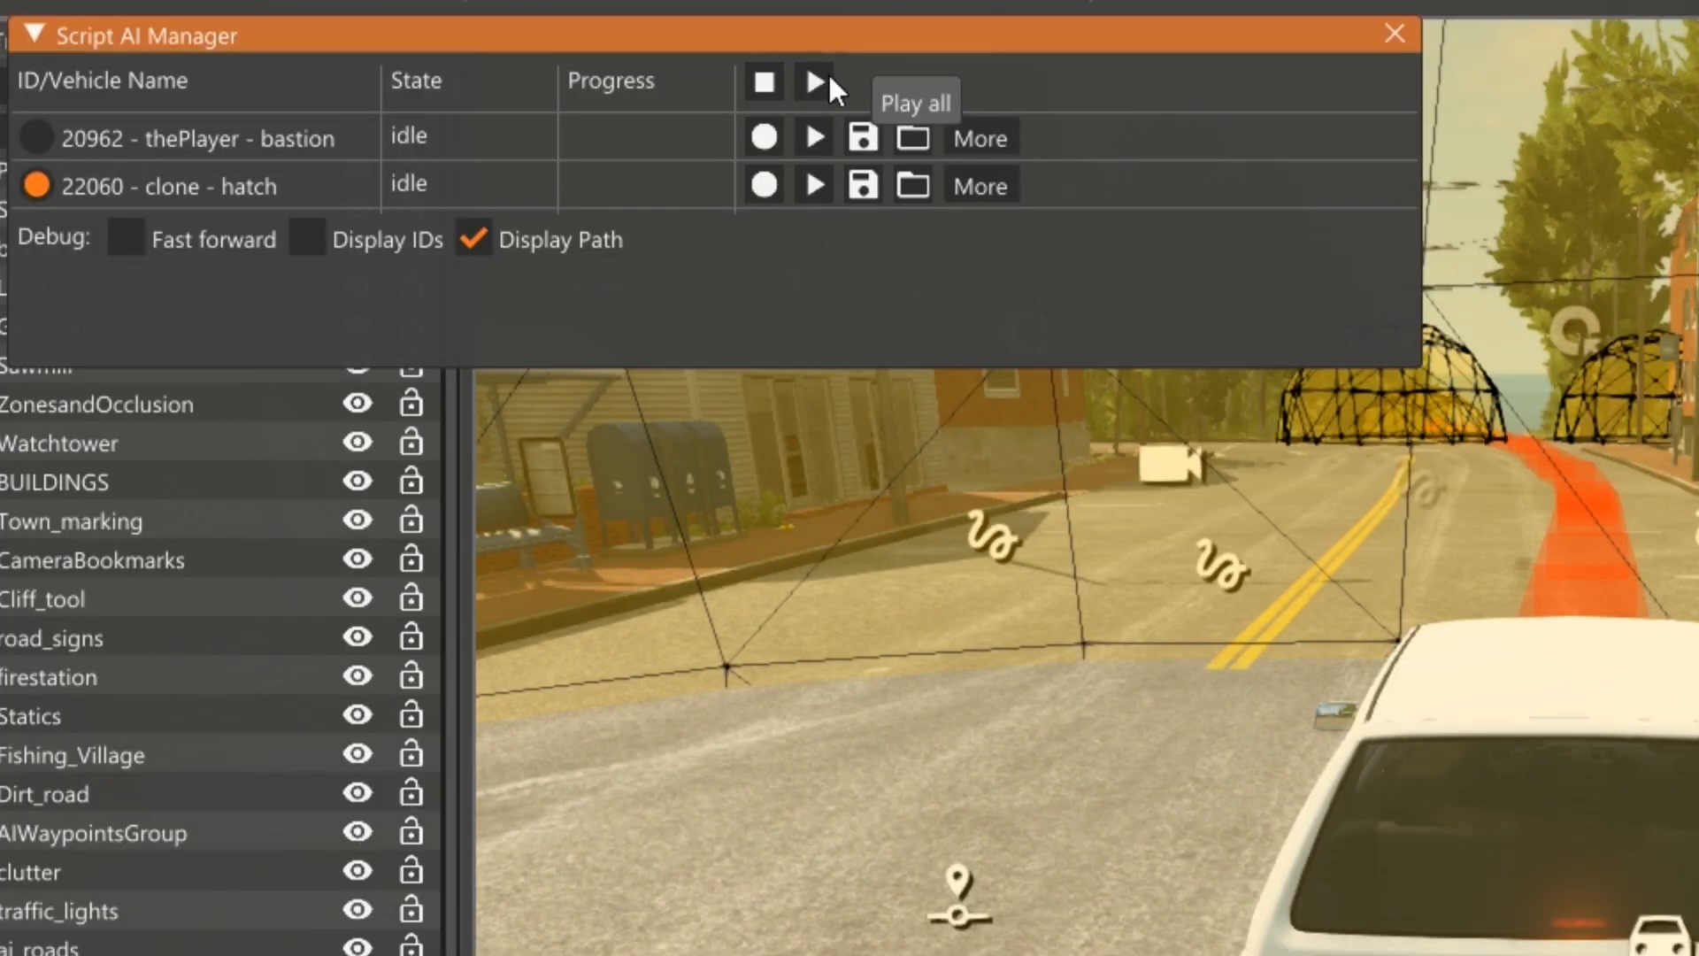
pyautogui.click(811, 83)
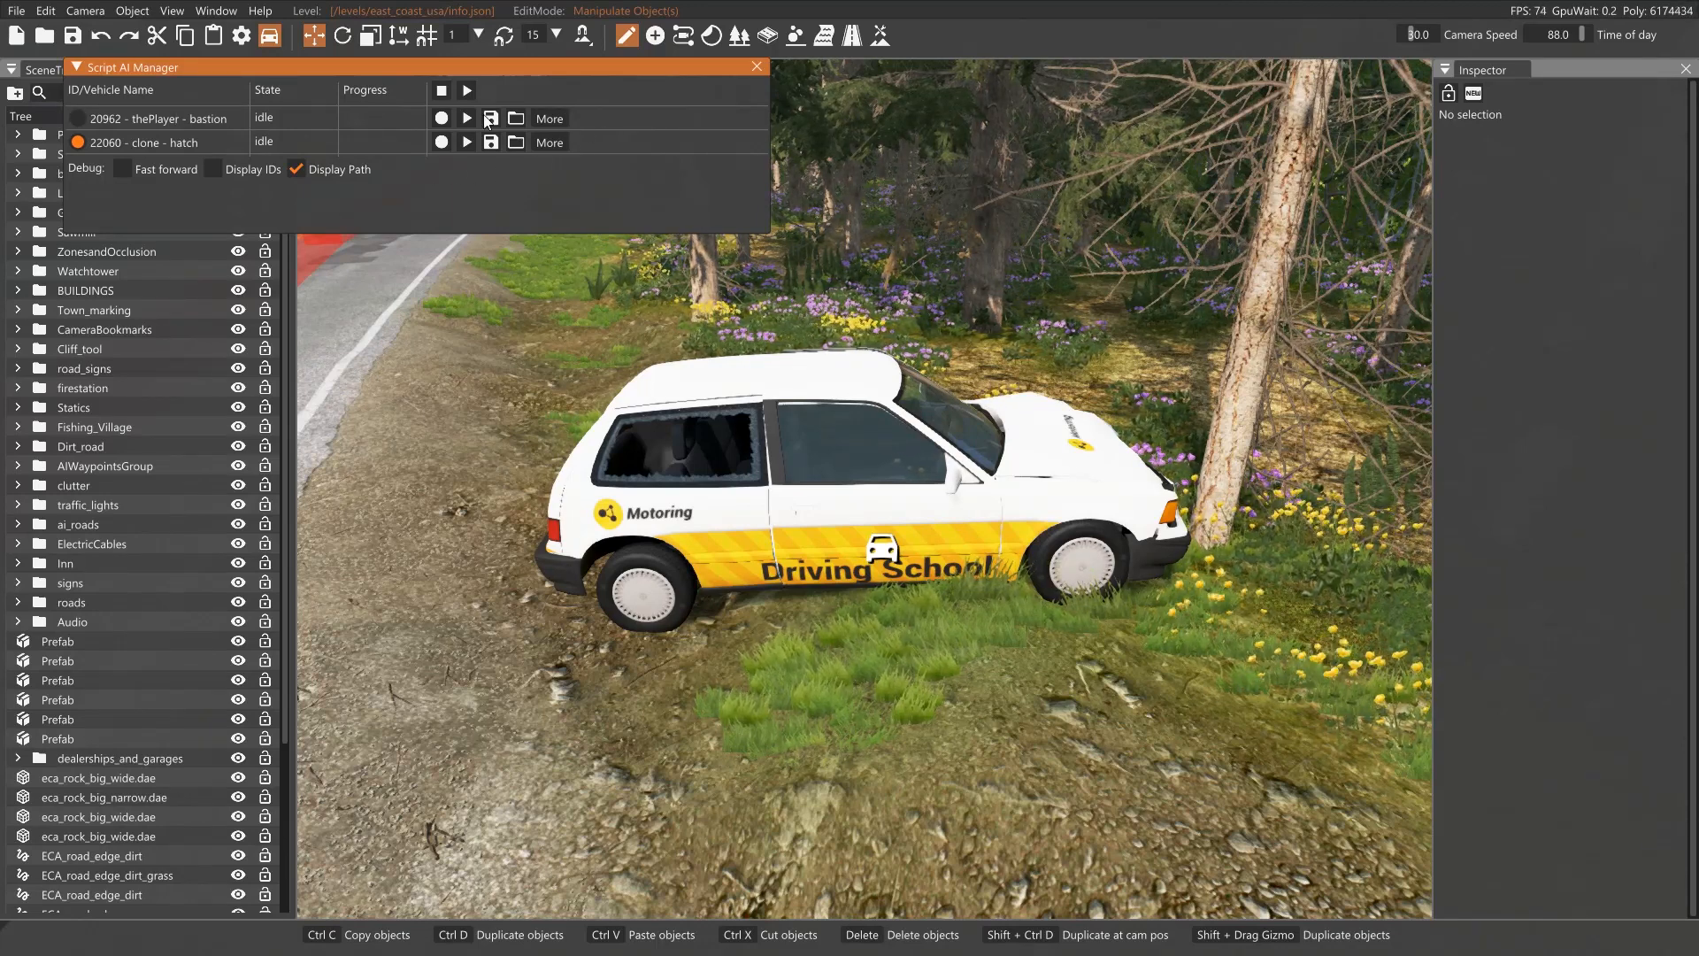
# Set the bastion recording's Start Delay to 1.5 and close its options popup
pyautogui.click(549, 118)
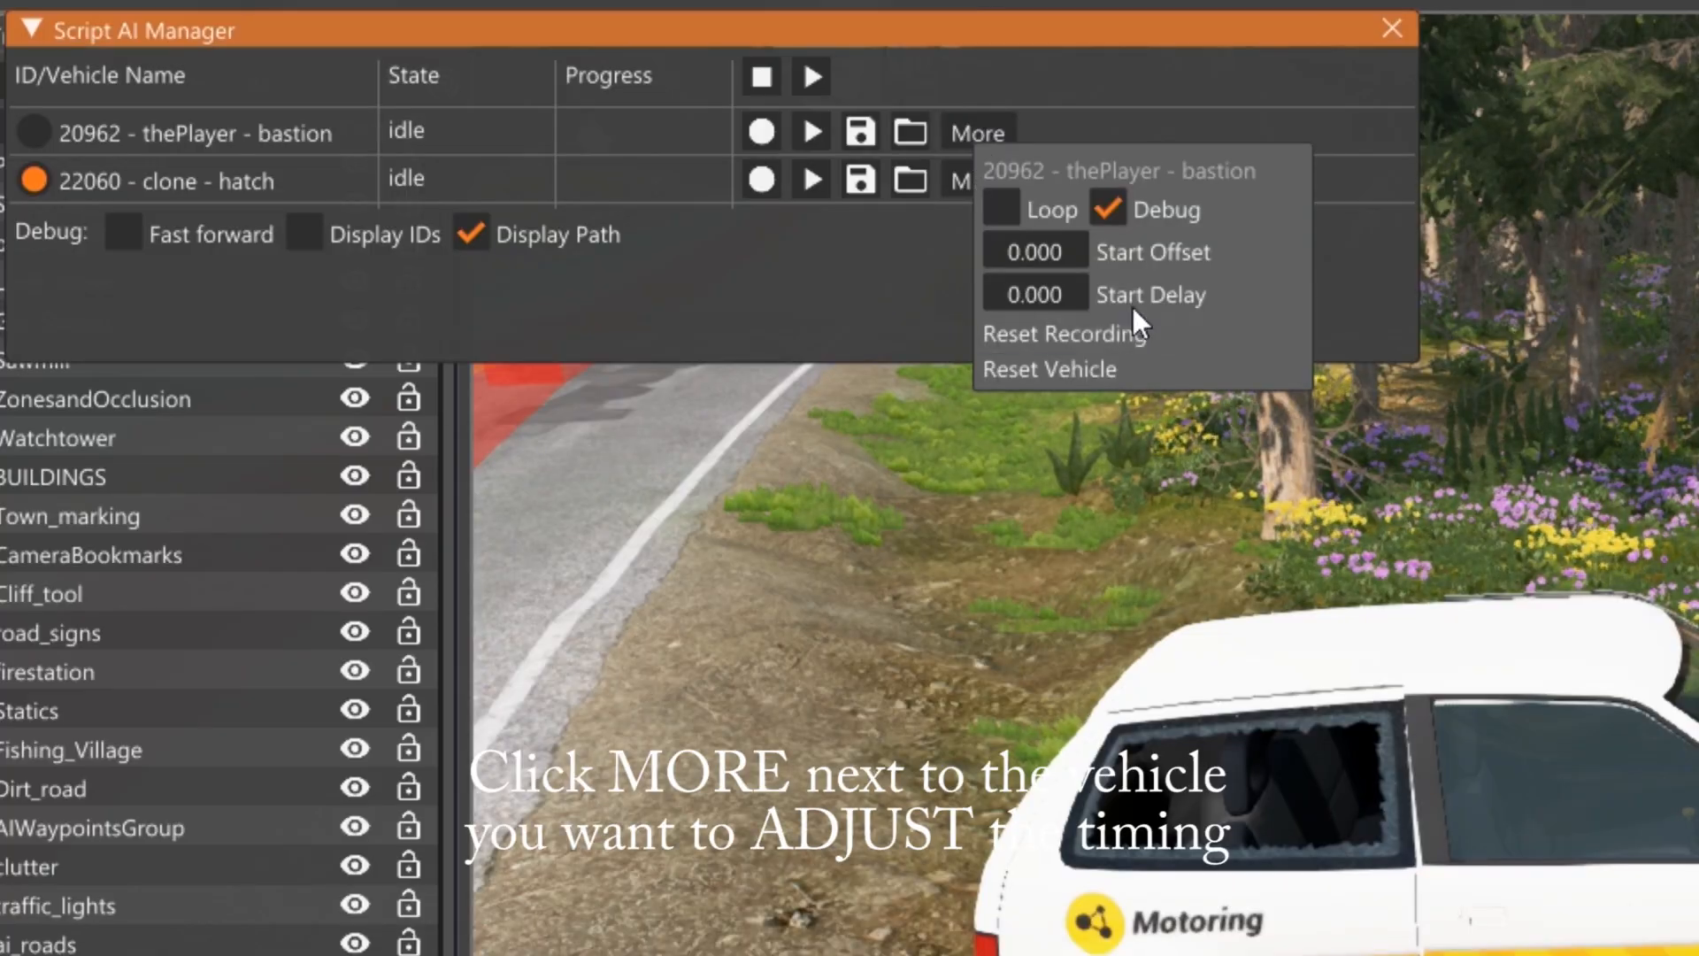
pyautogui.moveTo(1032, 294)
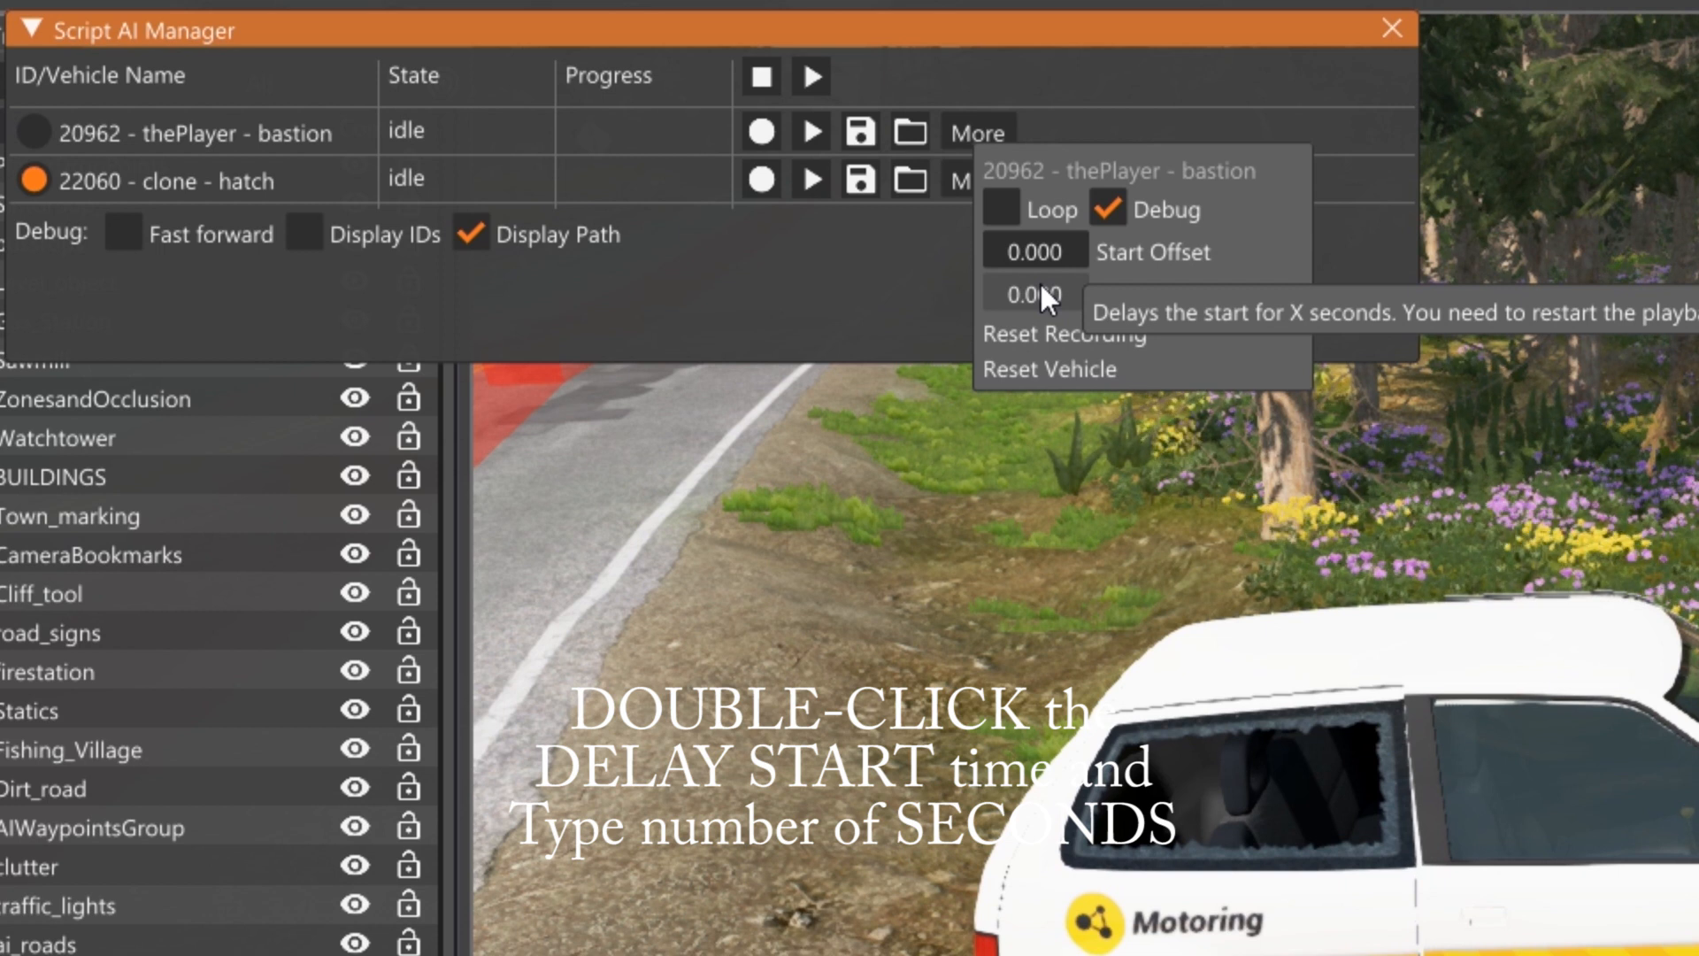
pyautogui.doubleClick(1032, 294)
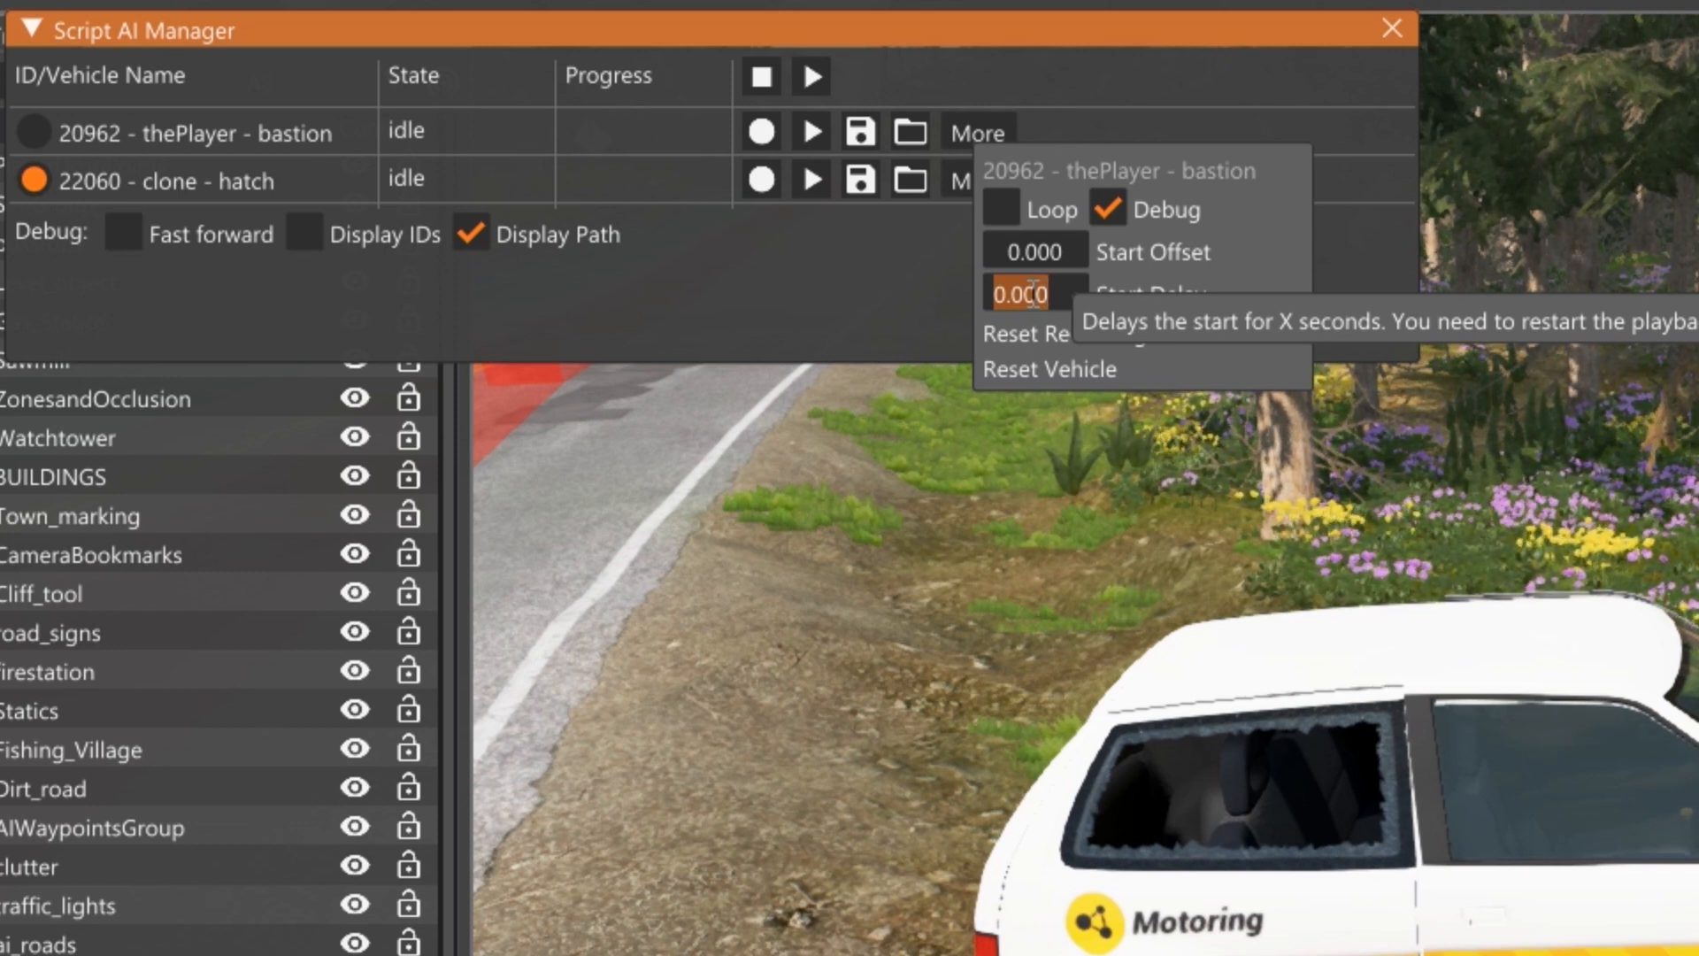
pyautogui.write('1')
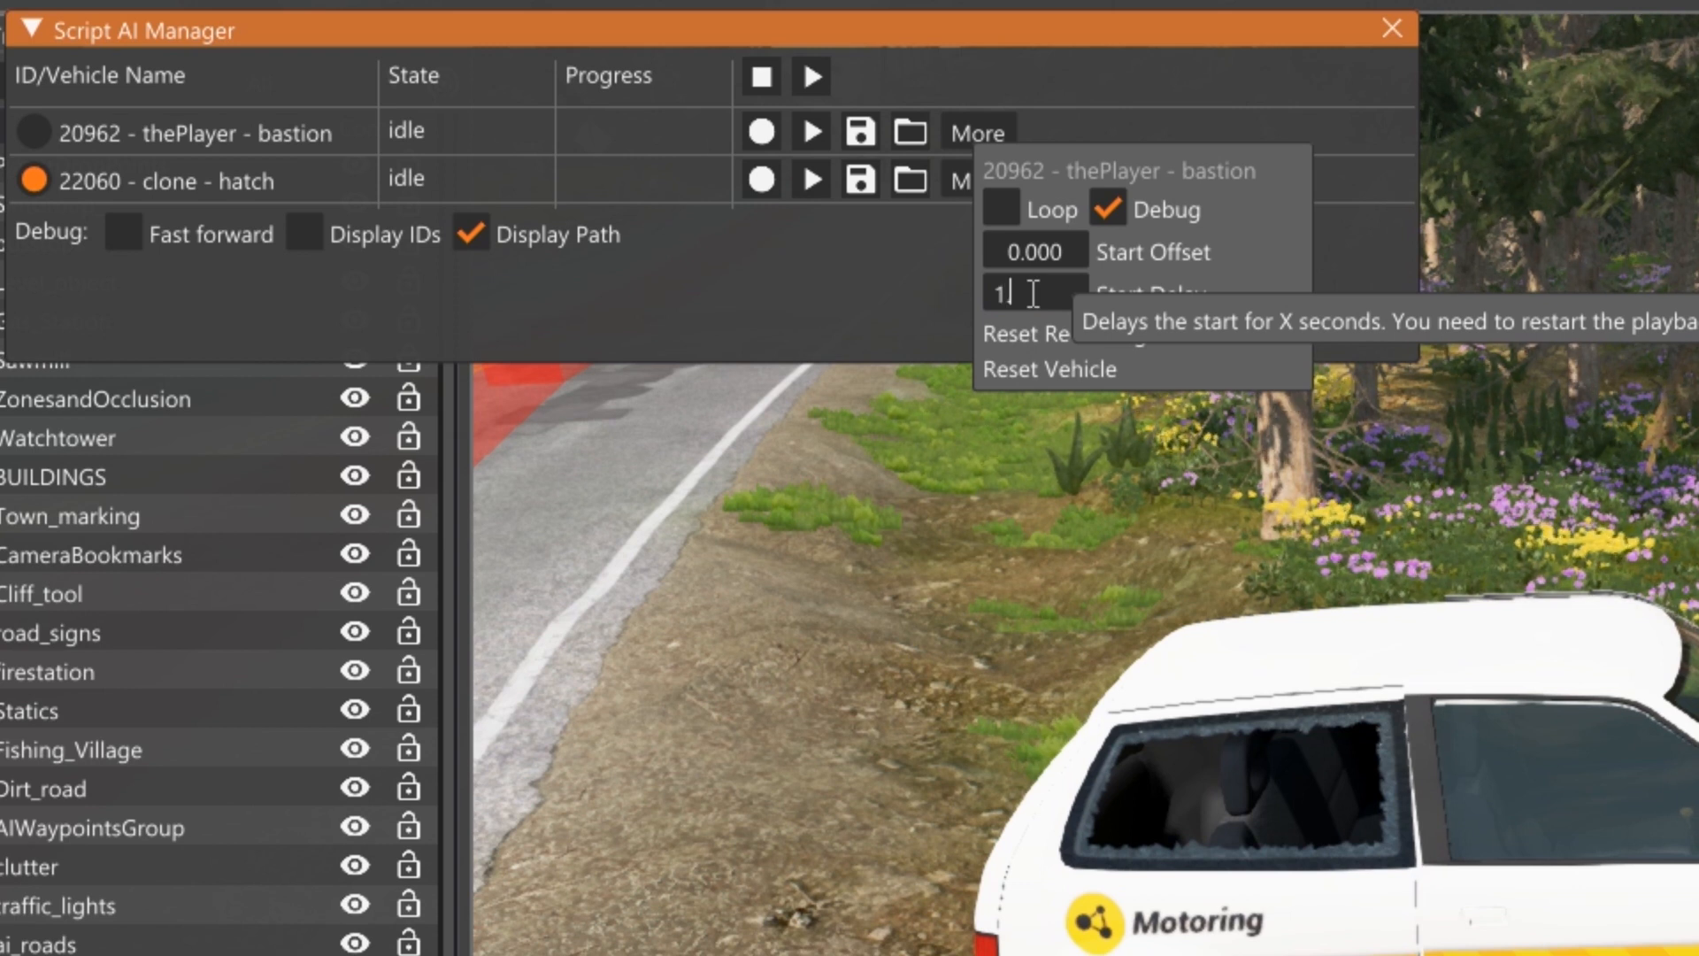
pyautogui.write('.500')
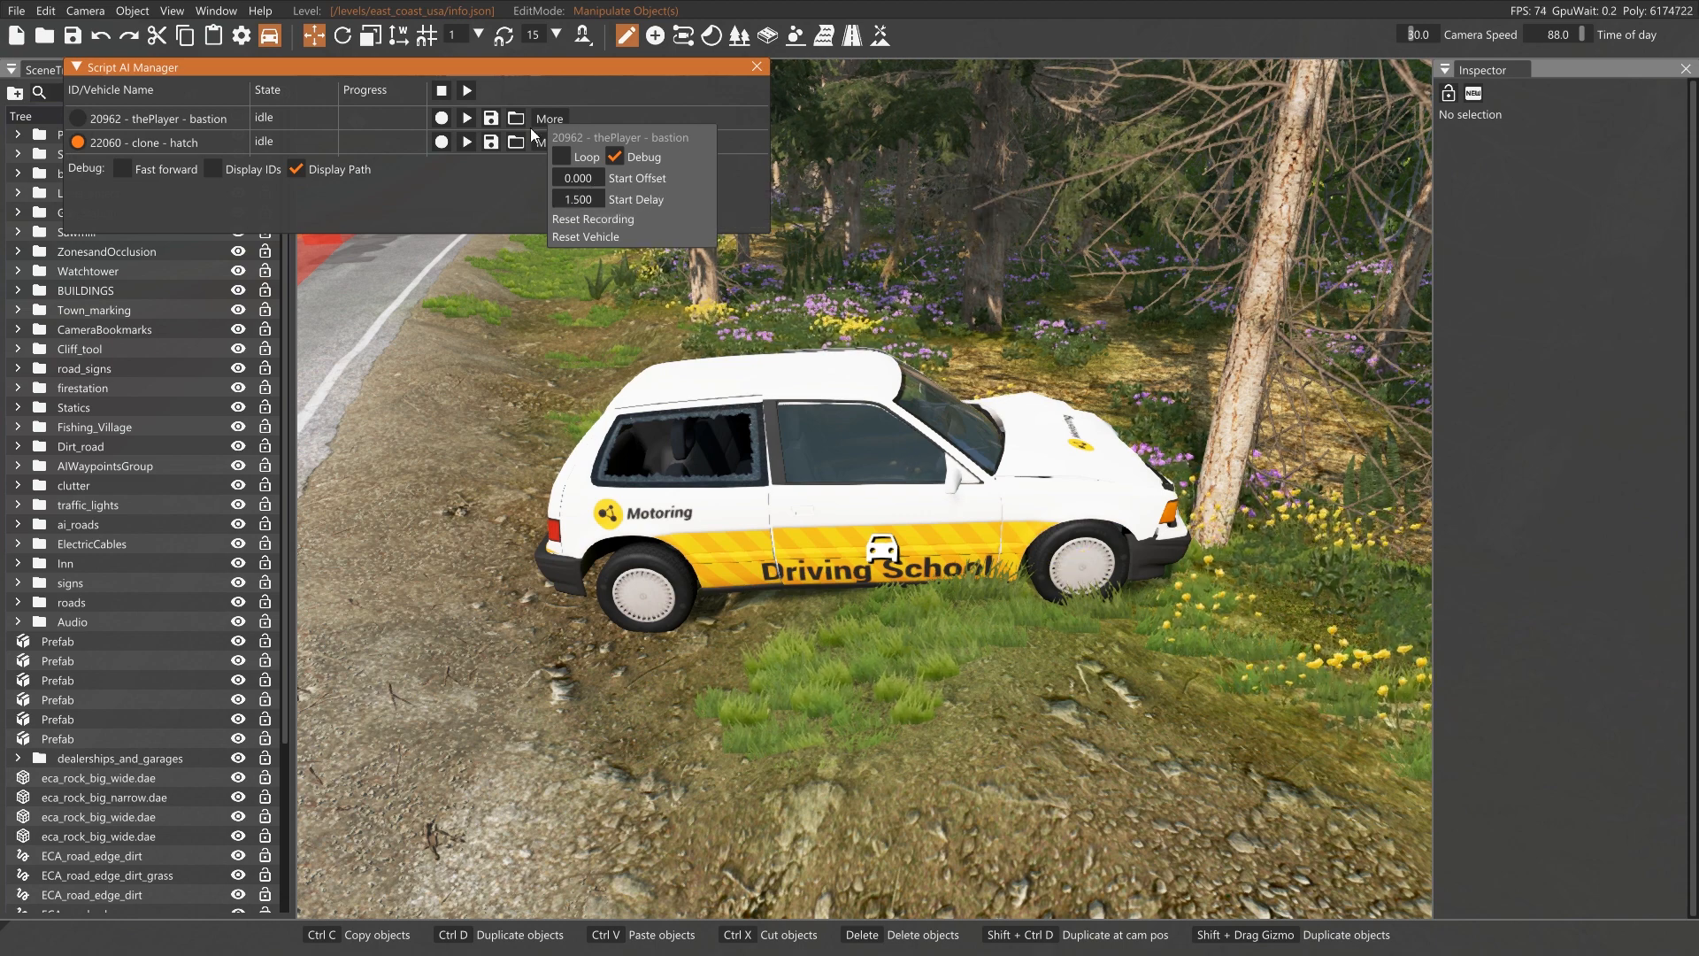
pyautogui.click(549, 141)
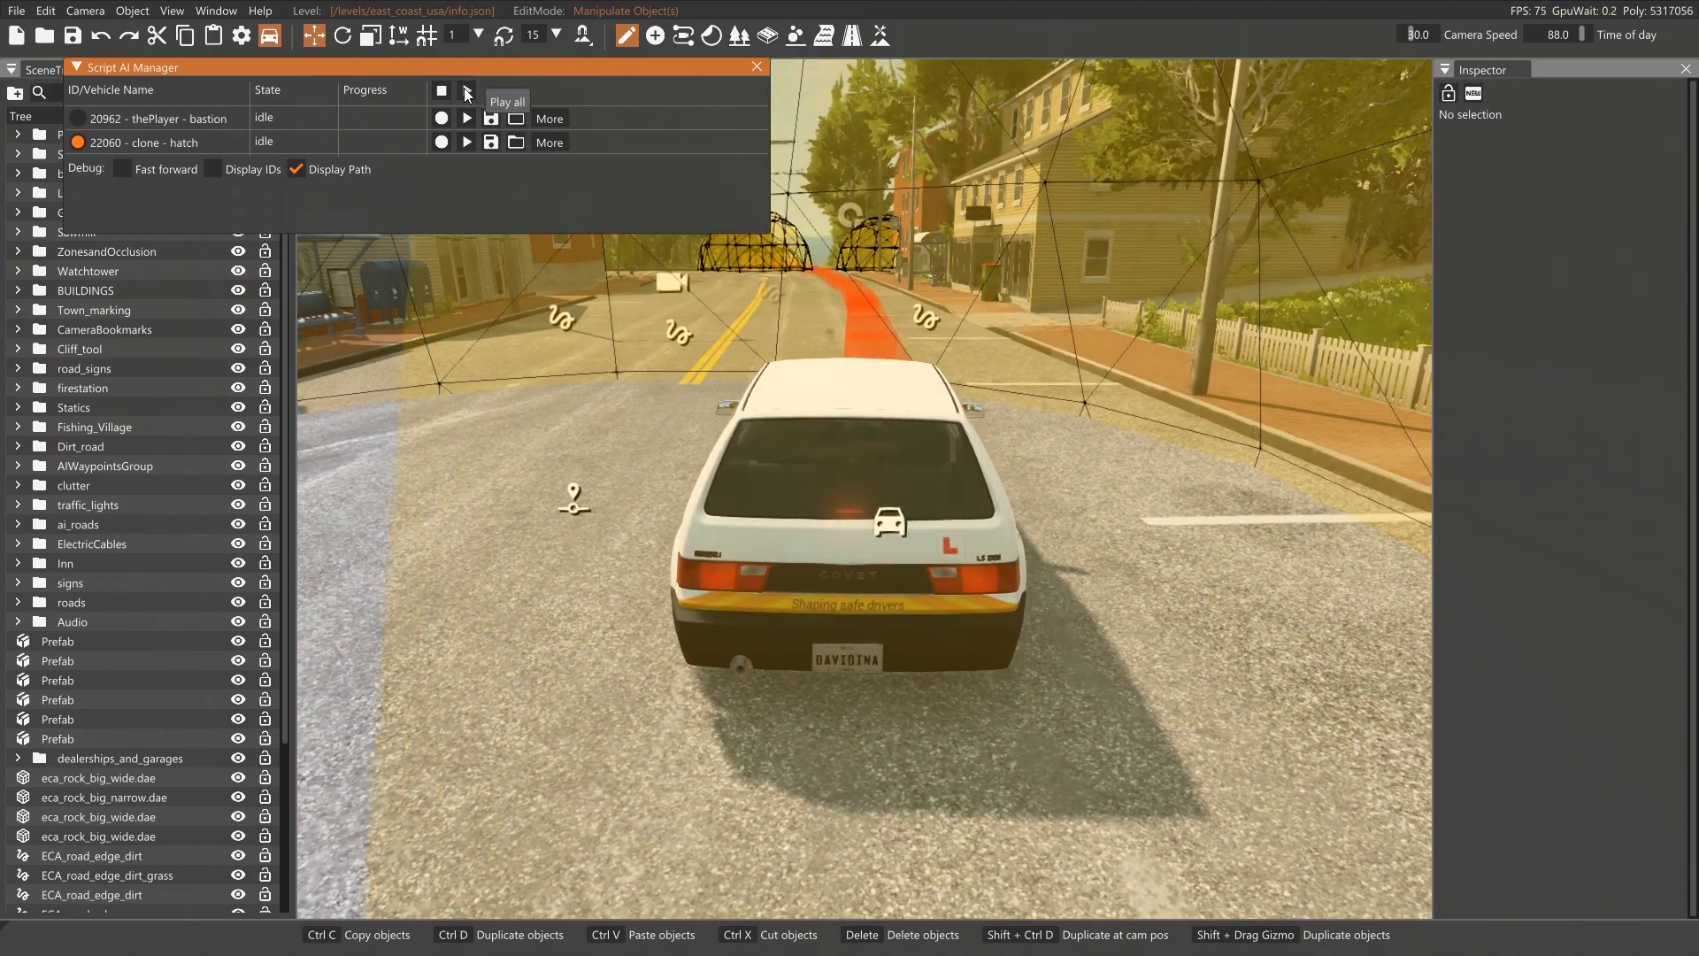
# Play both recordings with the bastion's 1.5-second delay, then stop playback
pyautogui.click(464, 91)
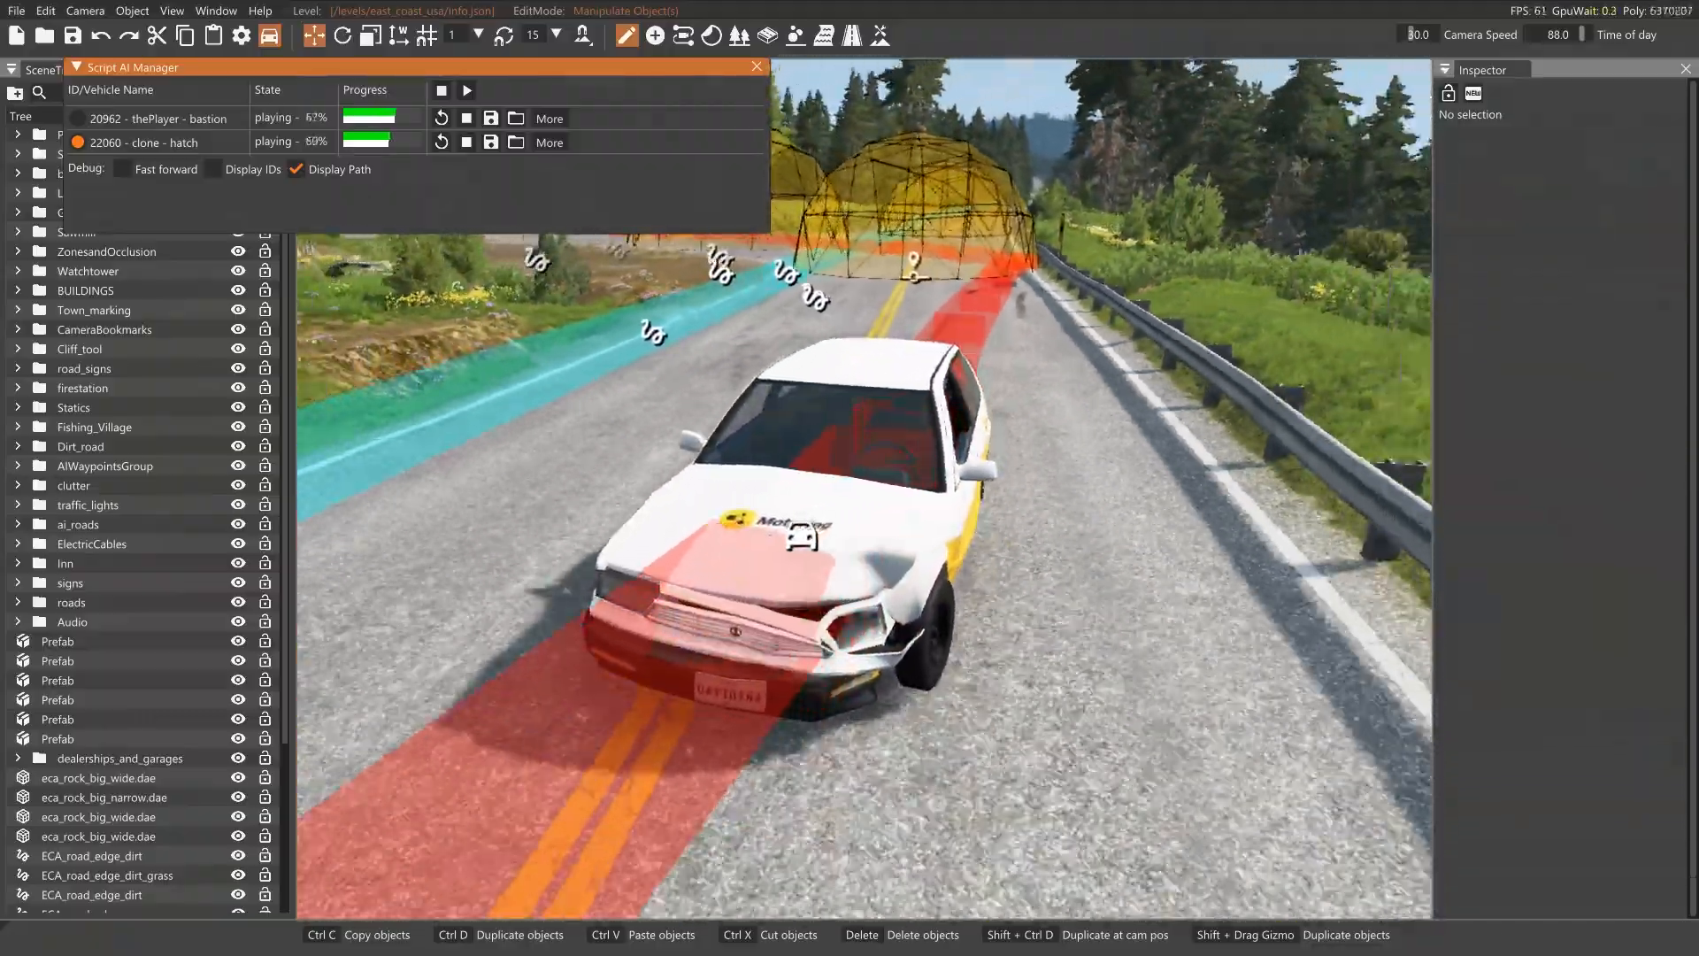
pyautogui.click(440, 91)
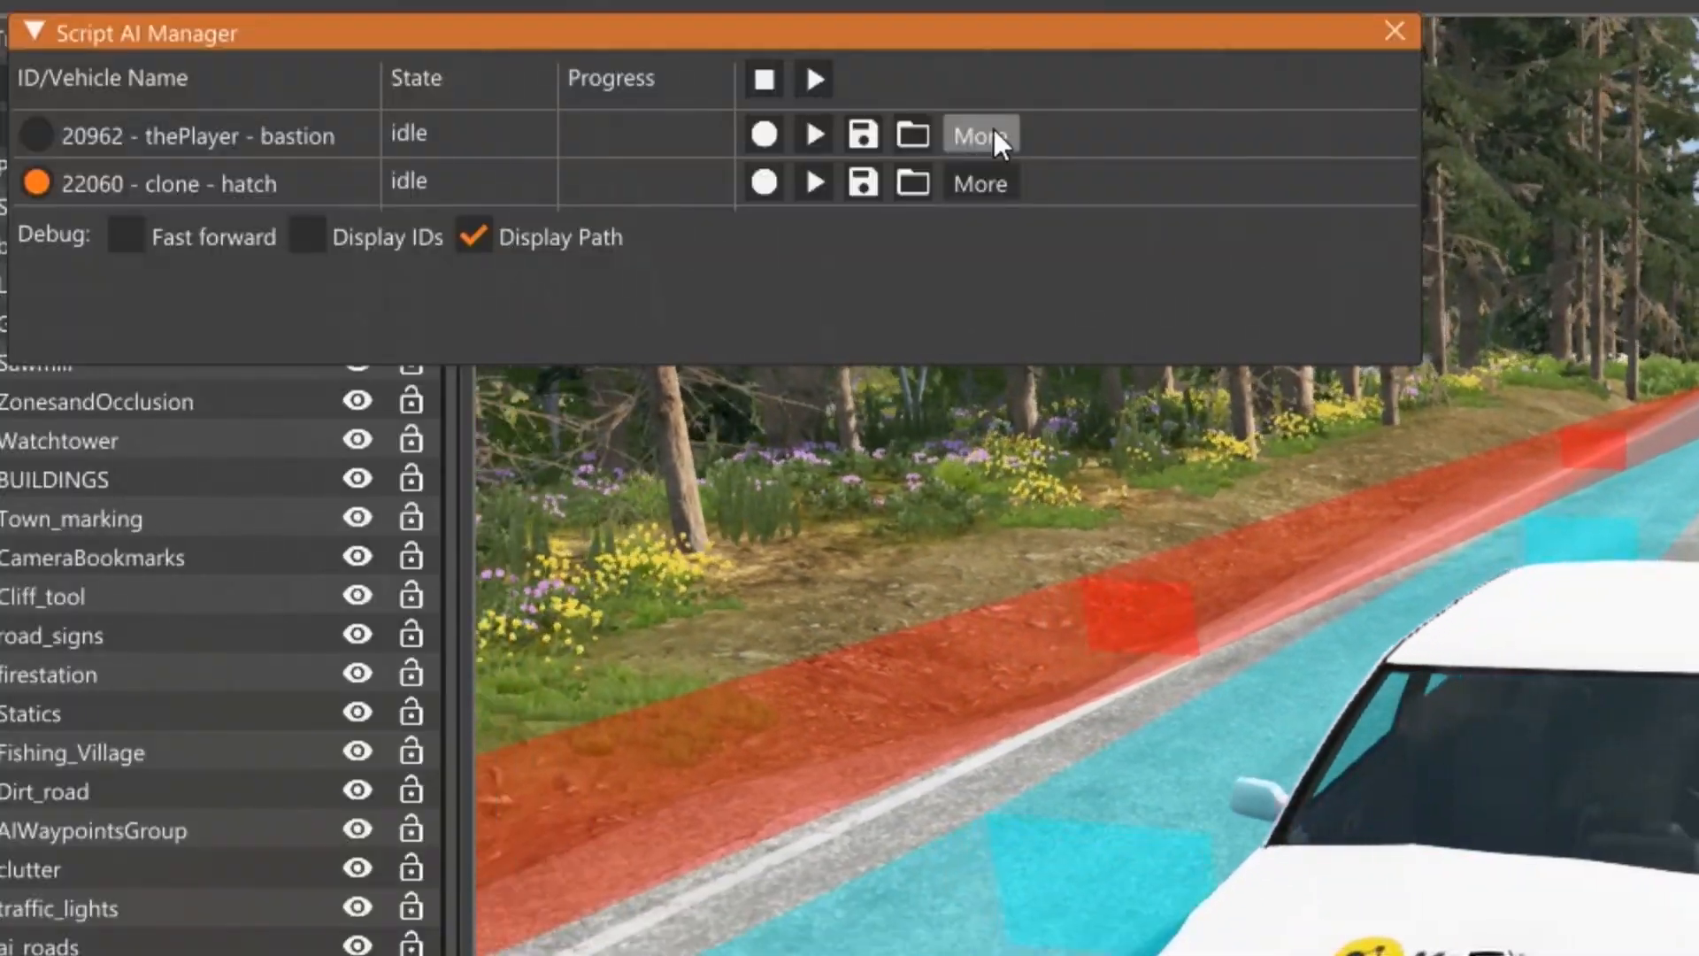
# Reopen the bastion's timing options and enter a 1.0 start delay
pyautogui.click(977, 135)
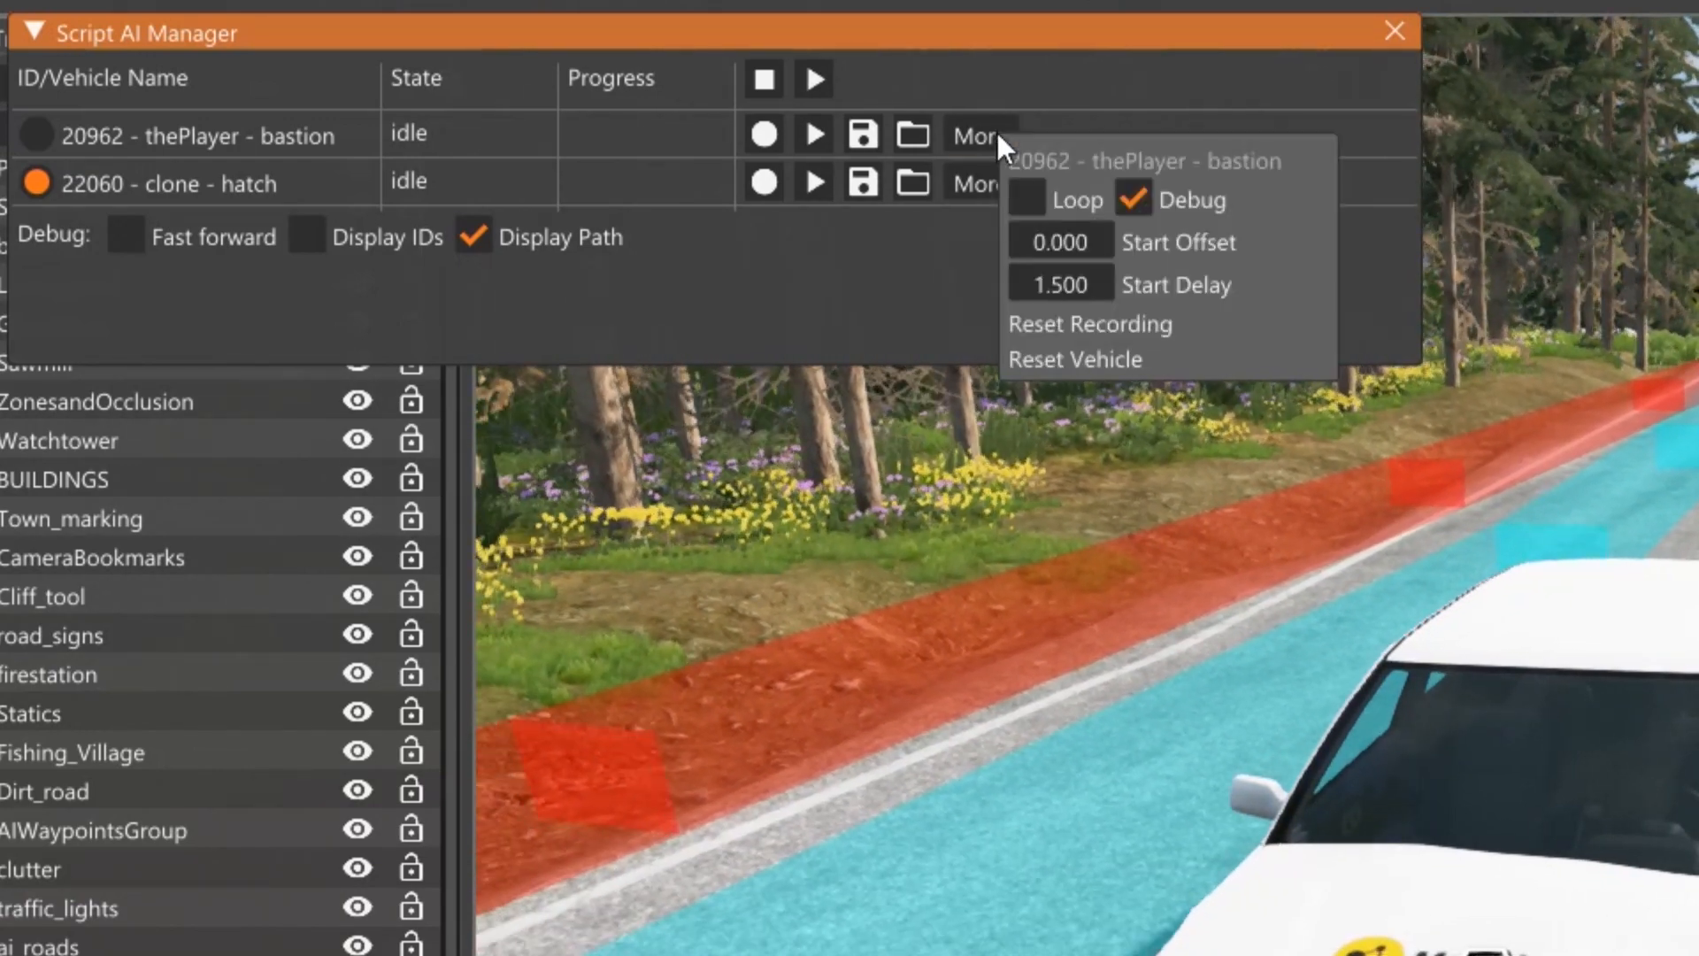
pyautogui.click(976, 183)
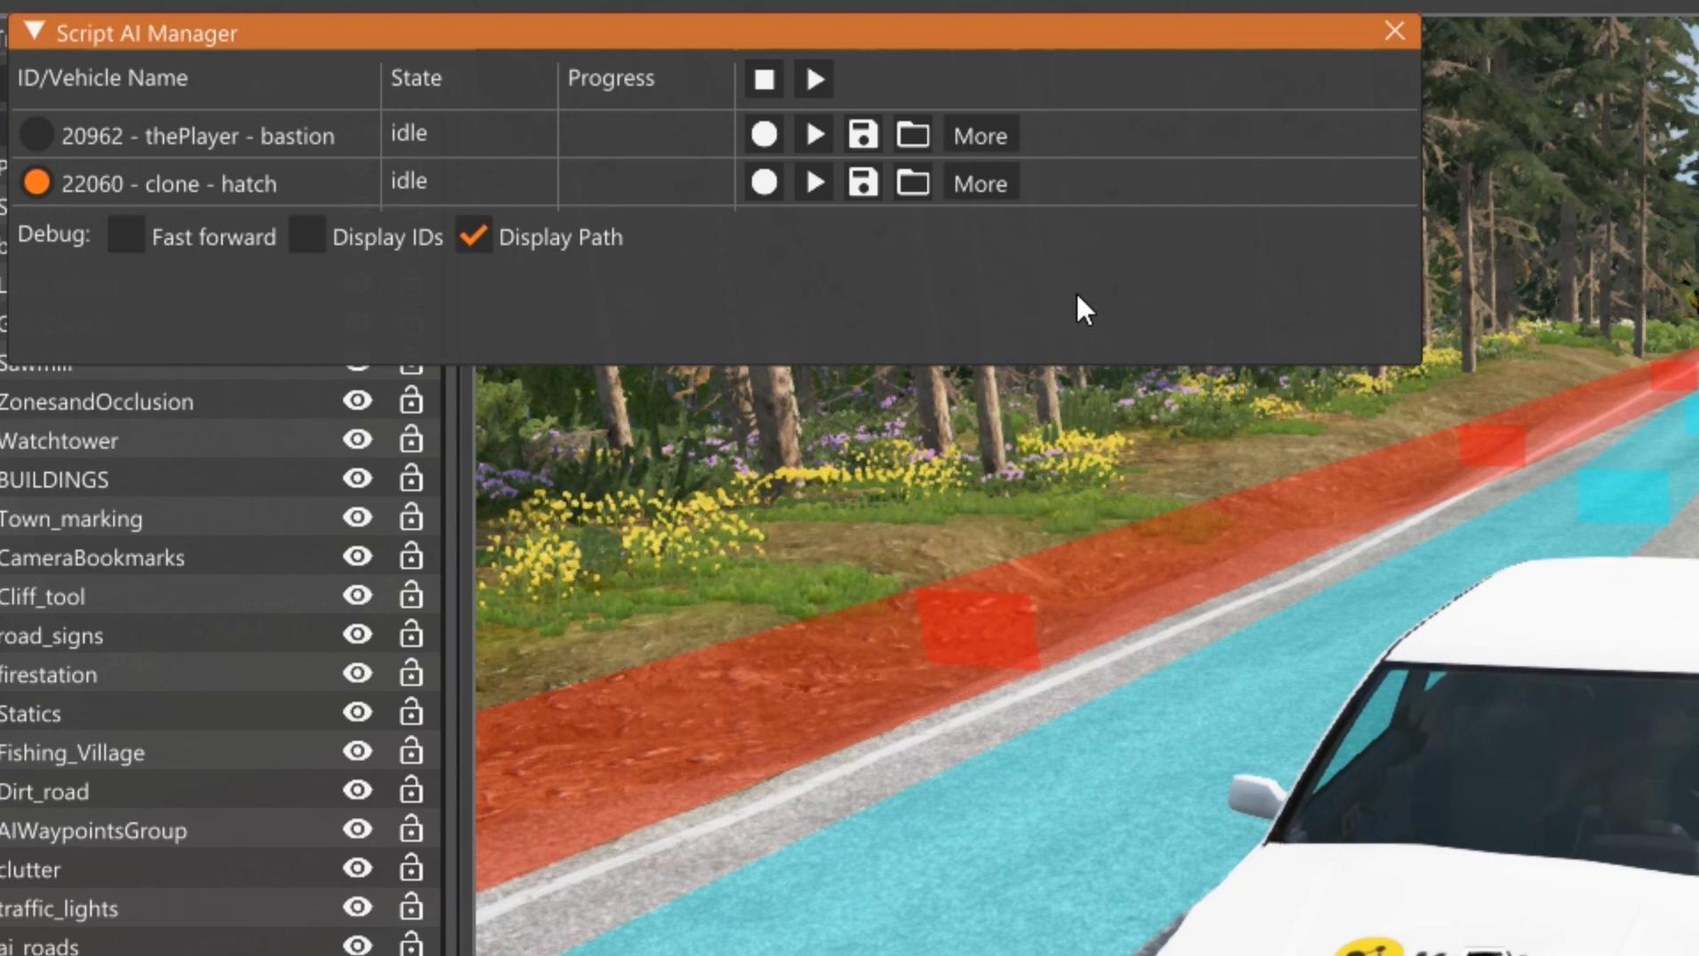
pyautogui.click(976, 134)
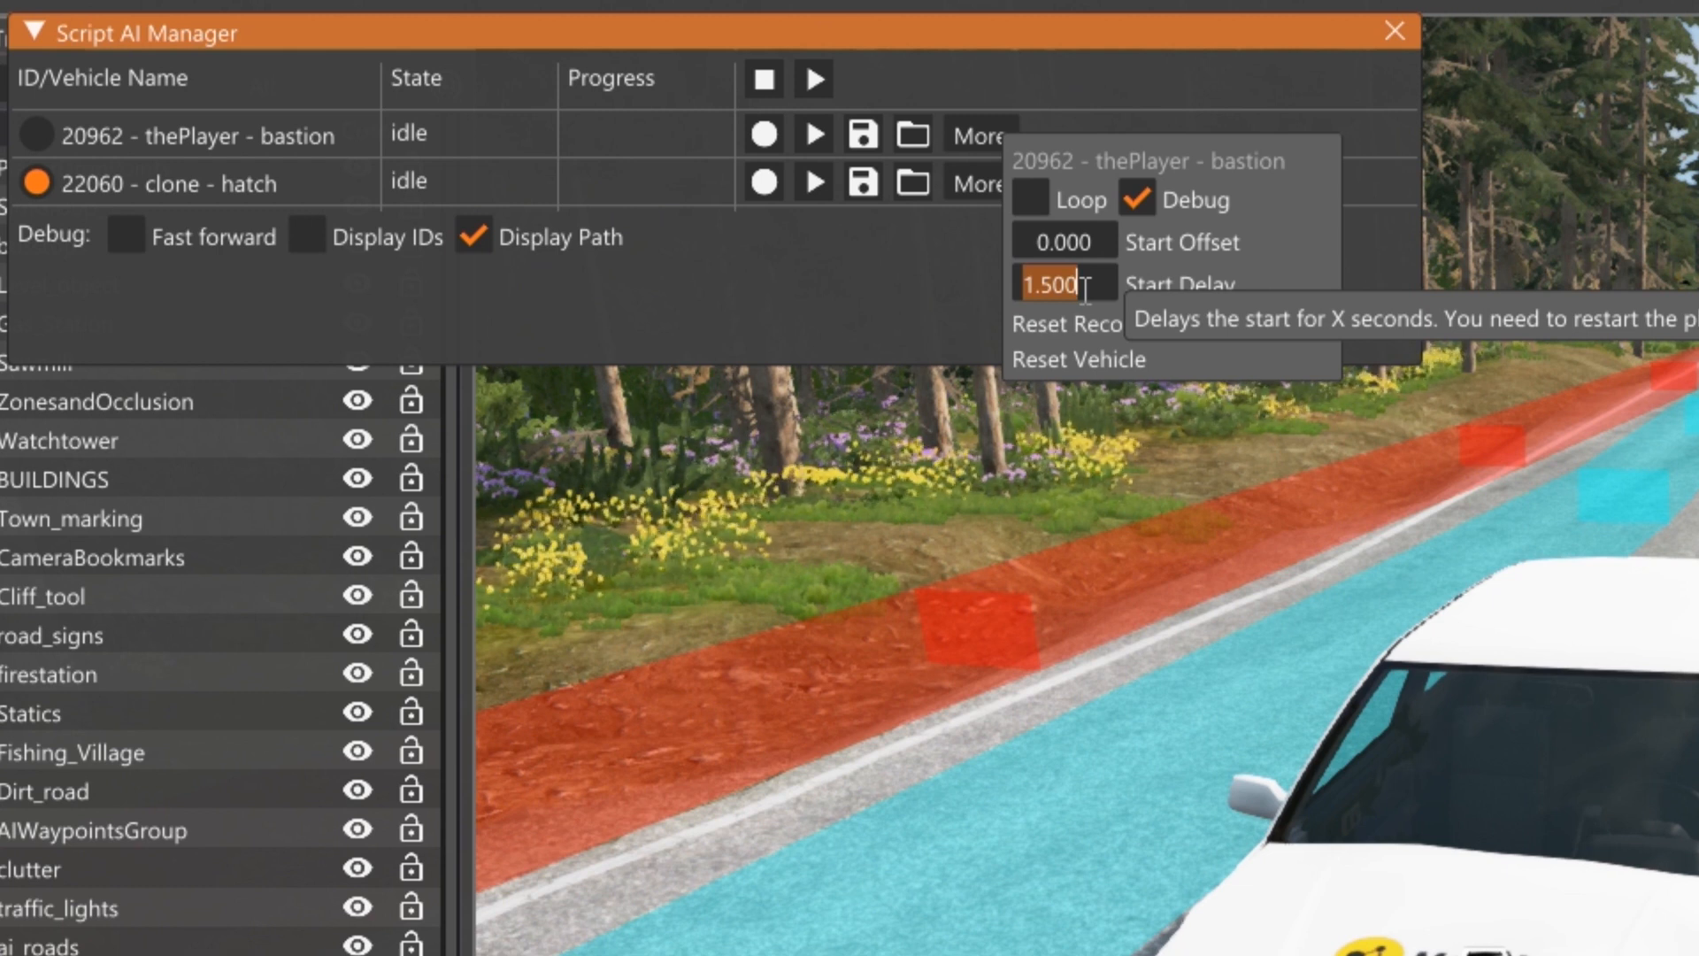
pyautogui.write('1.0')
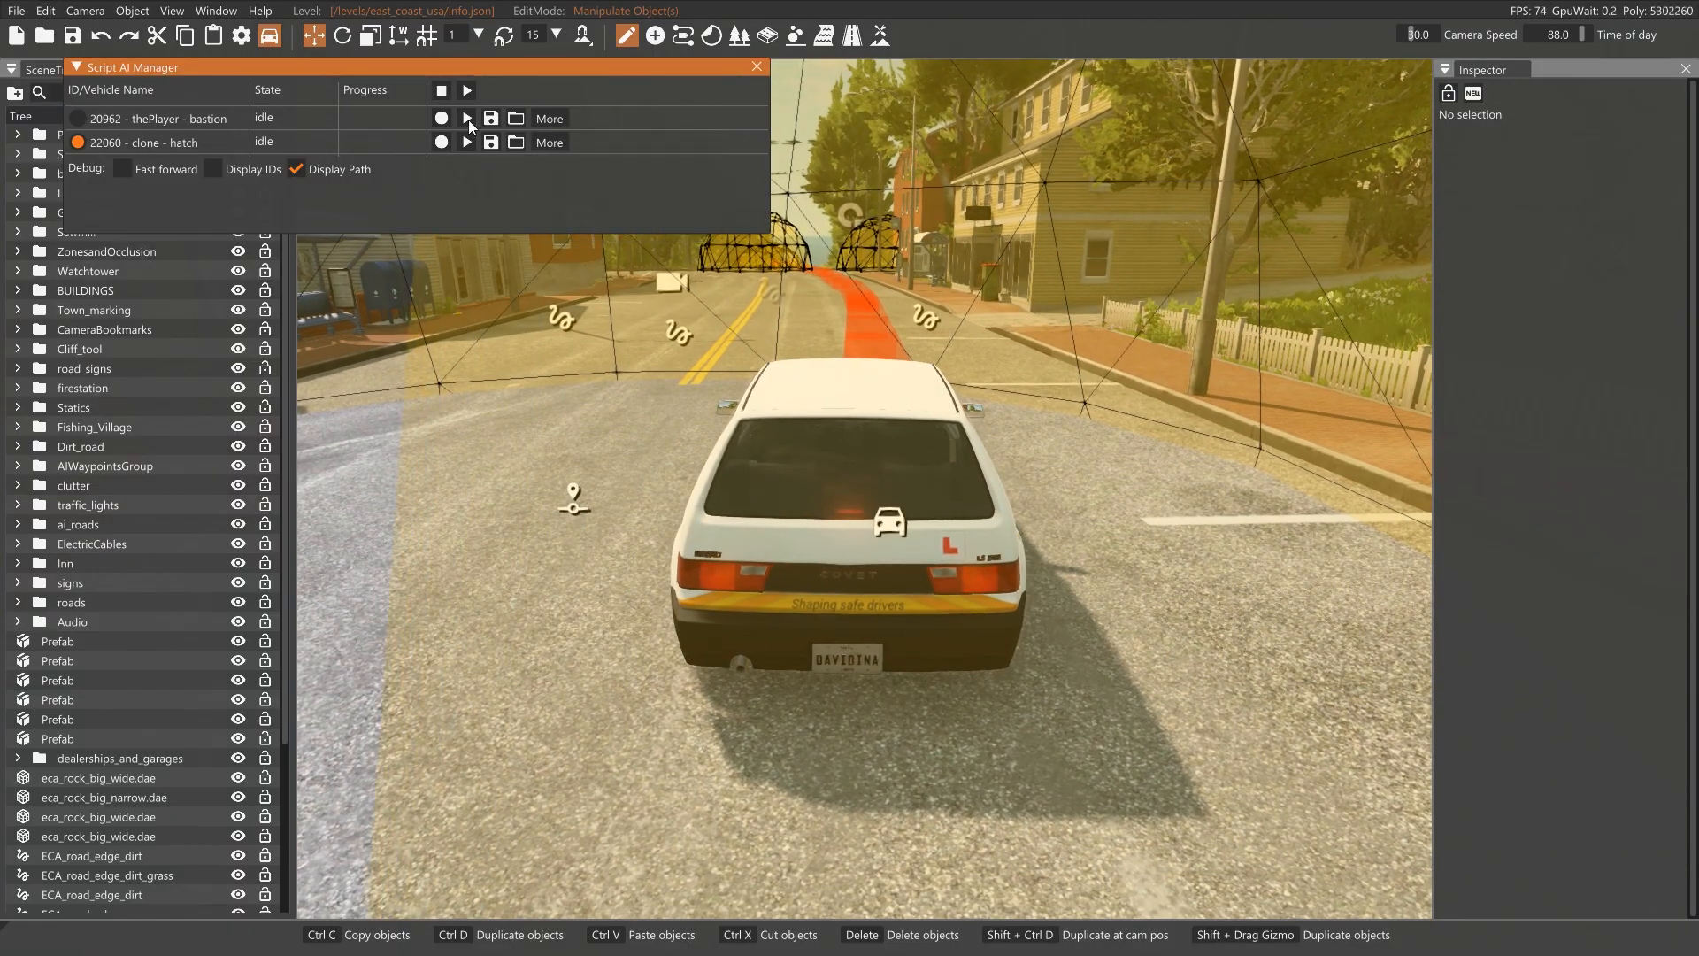
# Play both recordings with the 1-second delay, then Stop all after the hatch crashes
pyautogui.click(466, 90)
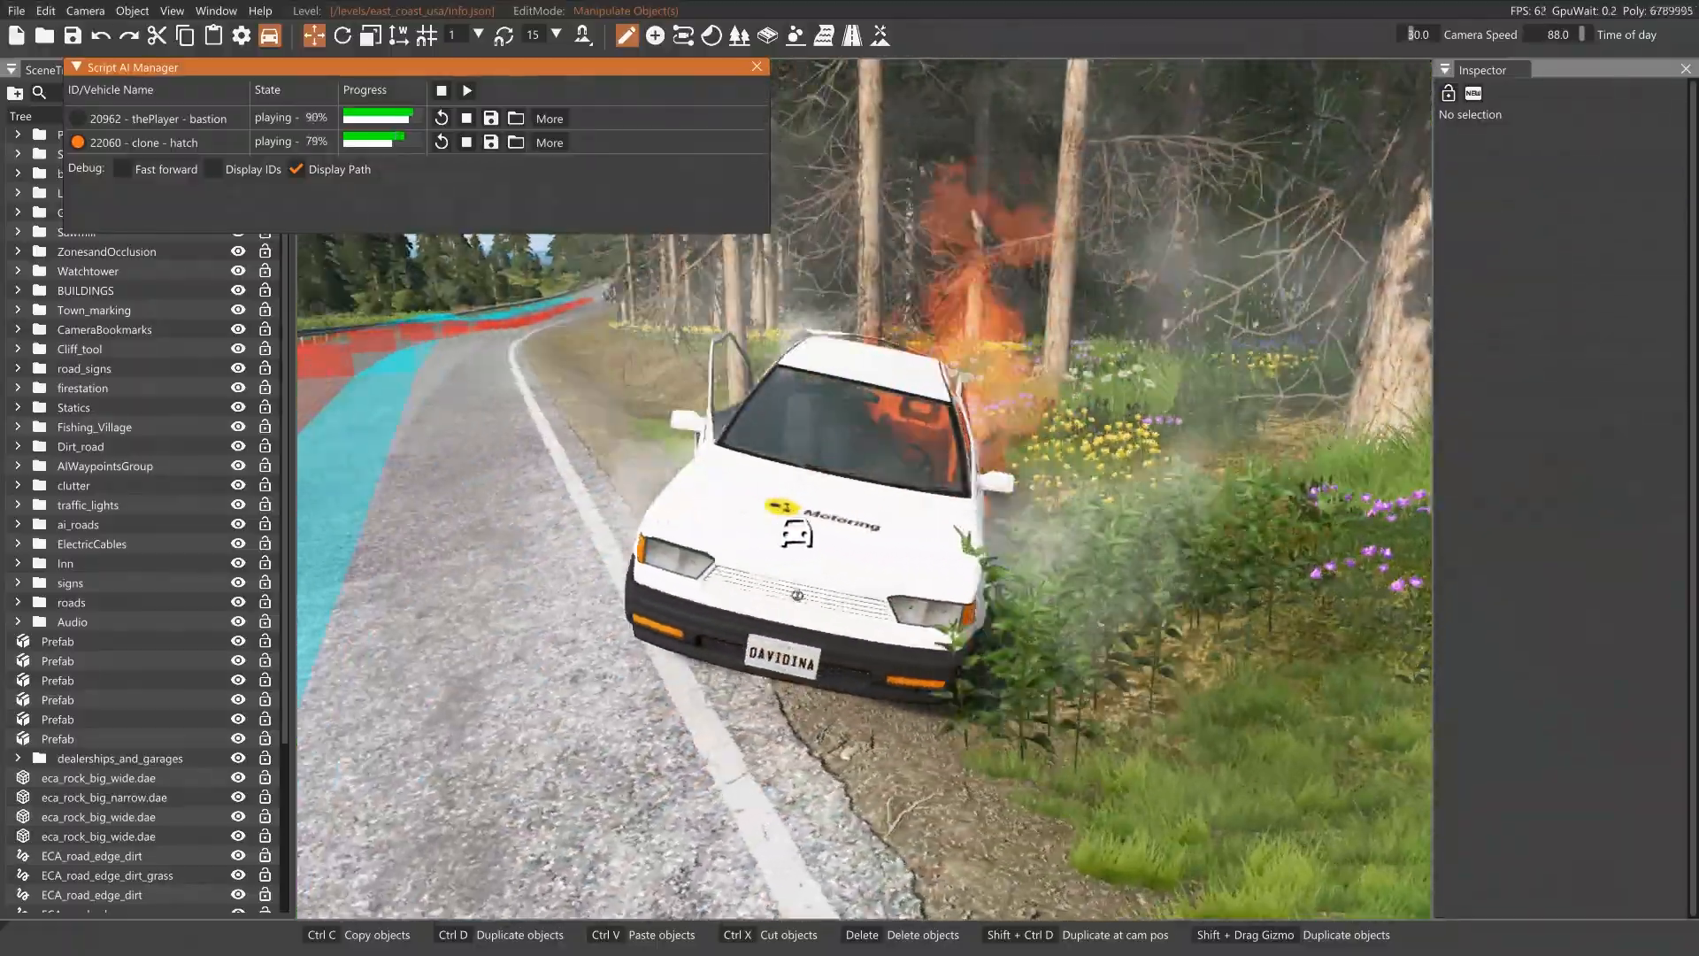
pyautogui.moveTo(443, 91)
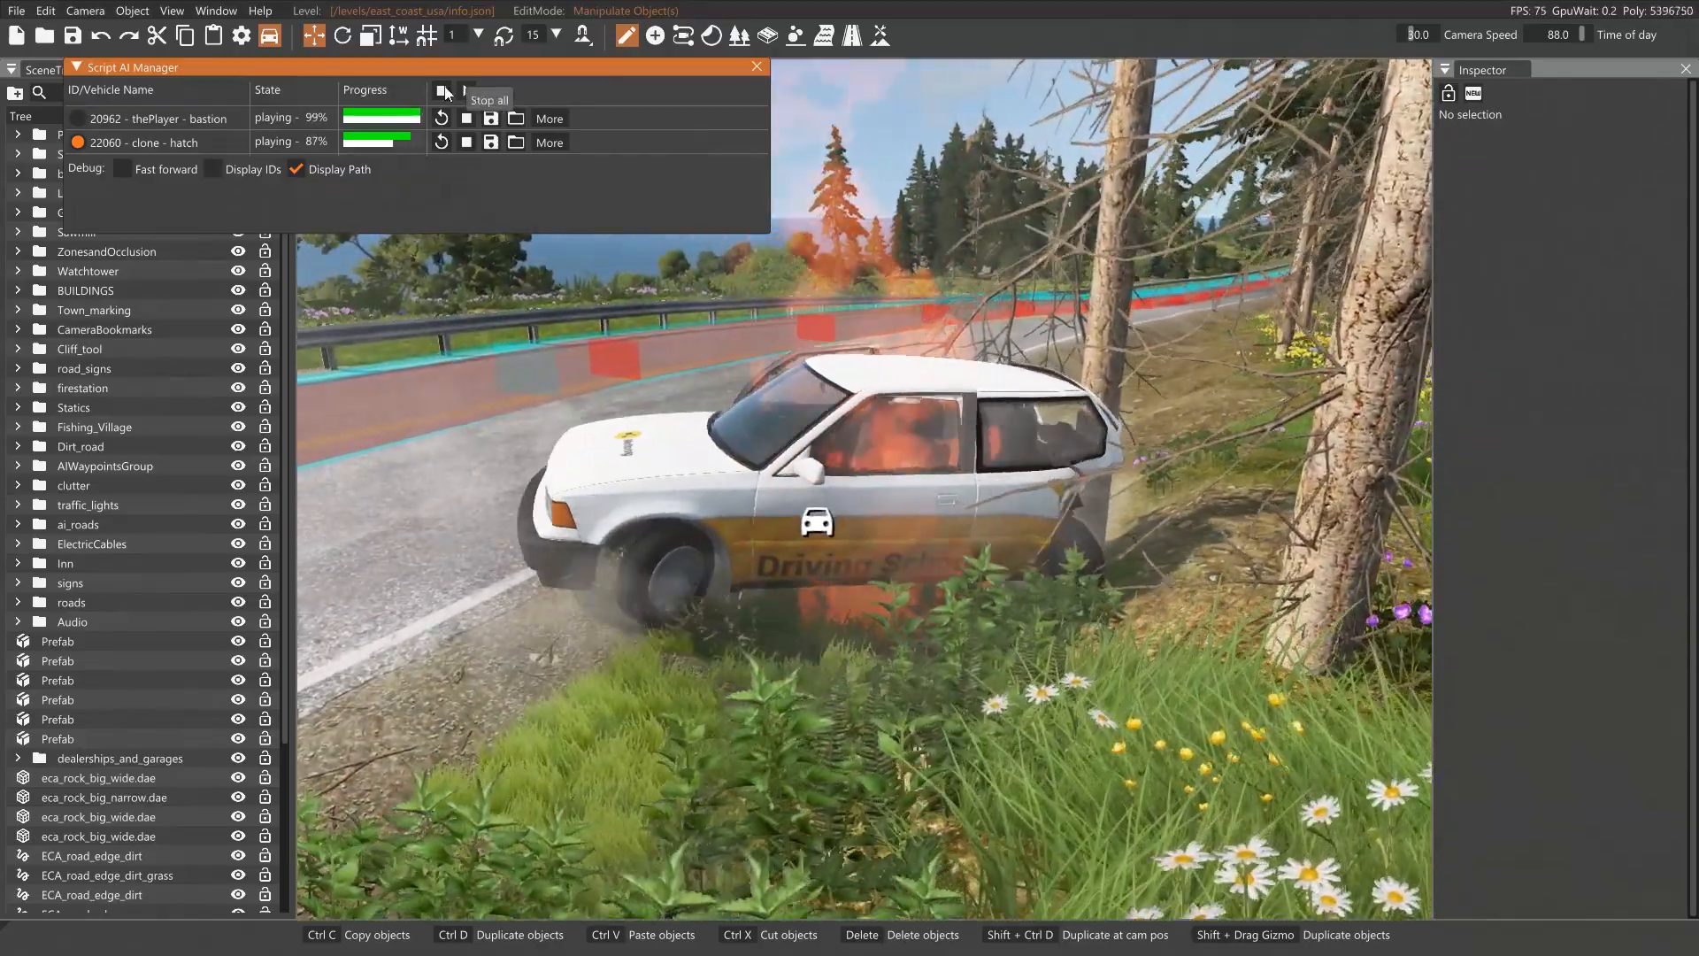
pyautogui.click(445, 92)
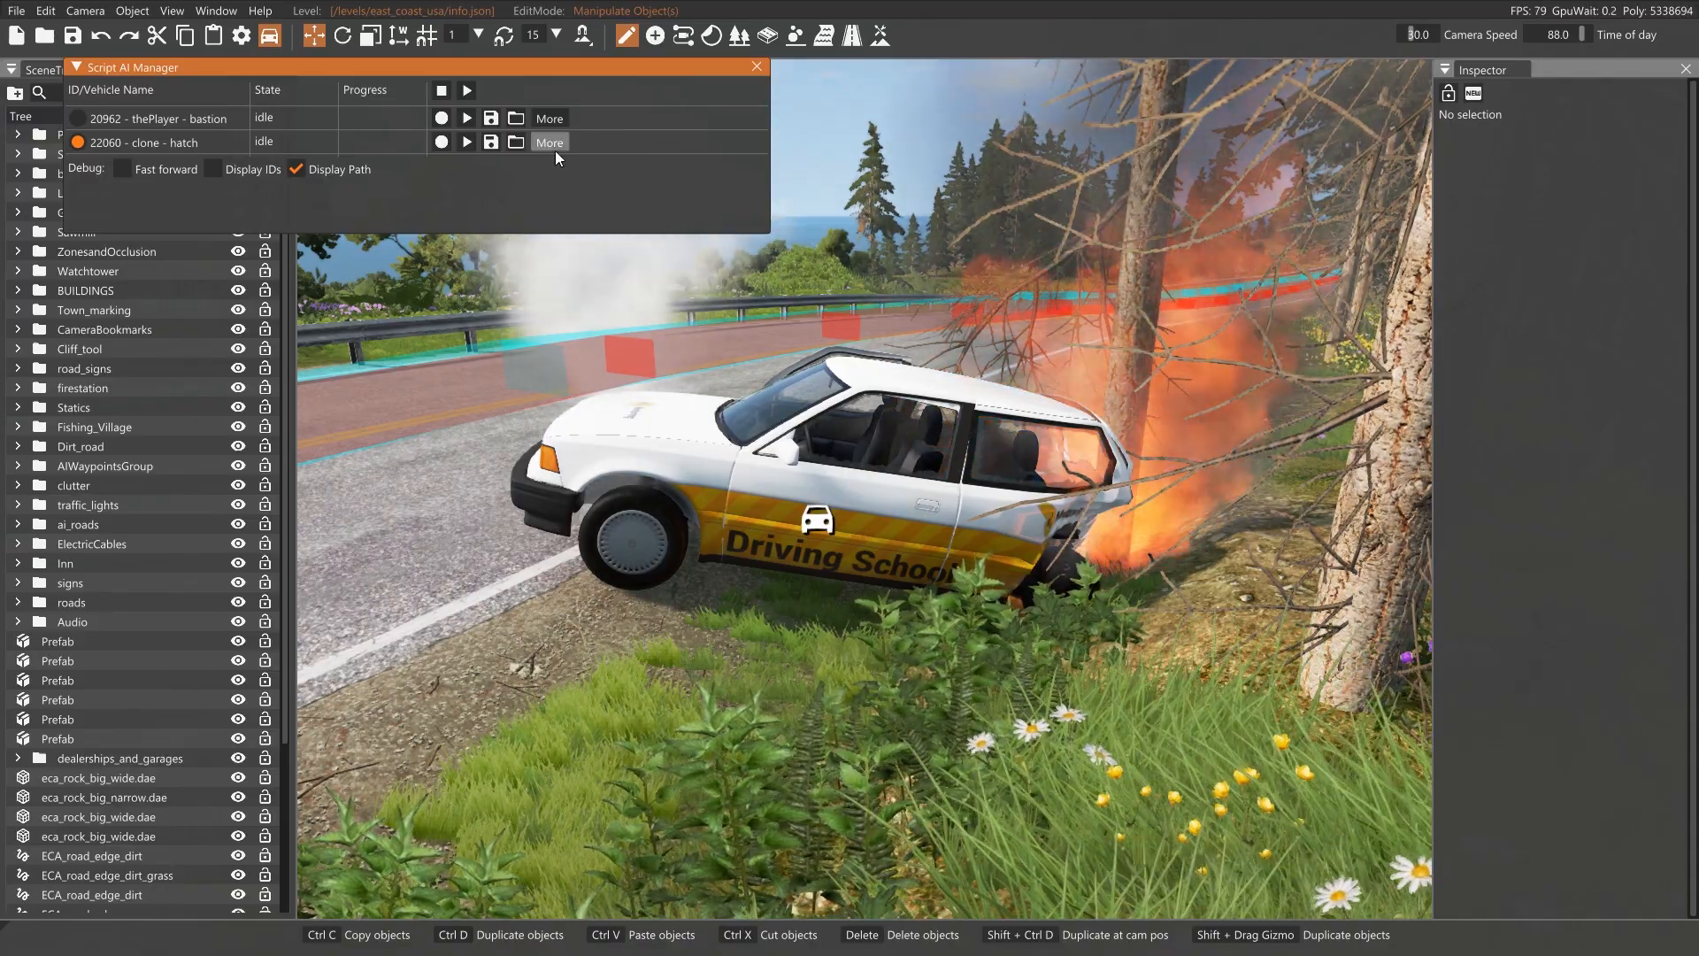
# Set the bastion's start delay to 0.75, then replay and stop both recordings
pyautogui.click(549, 117)
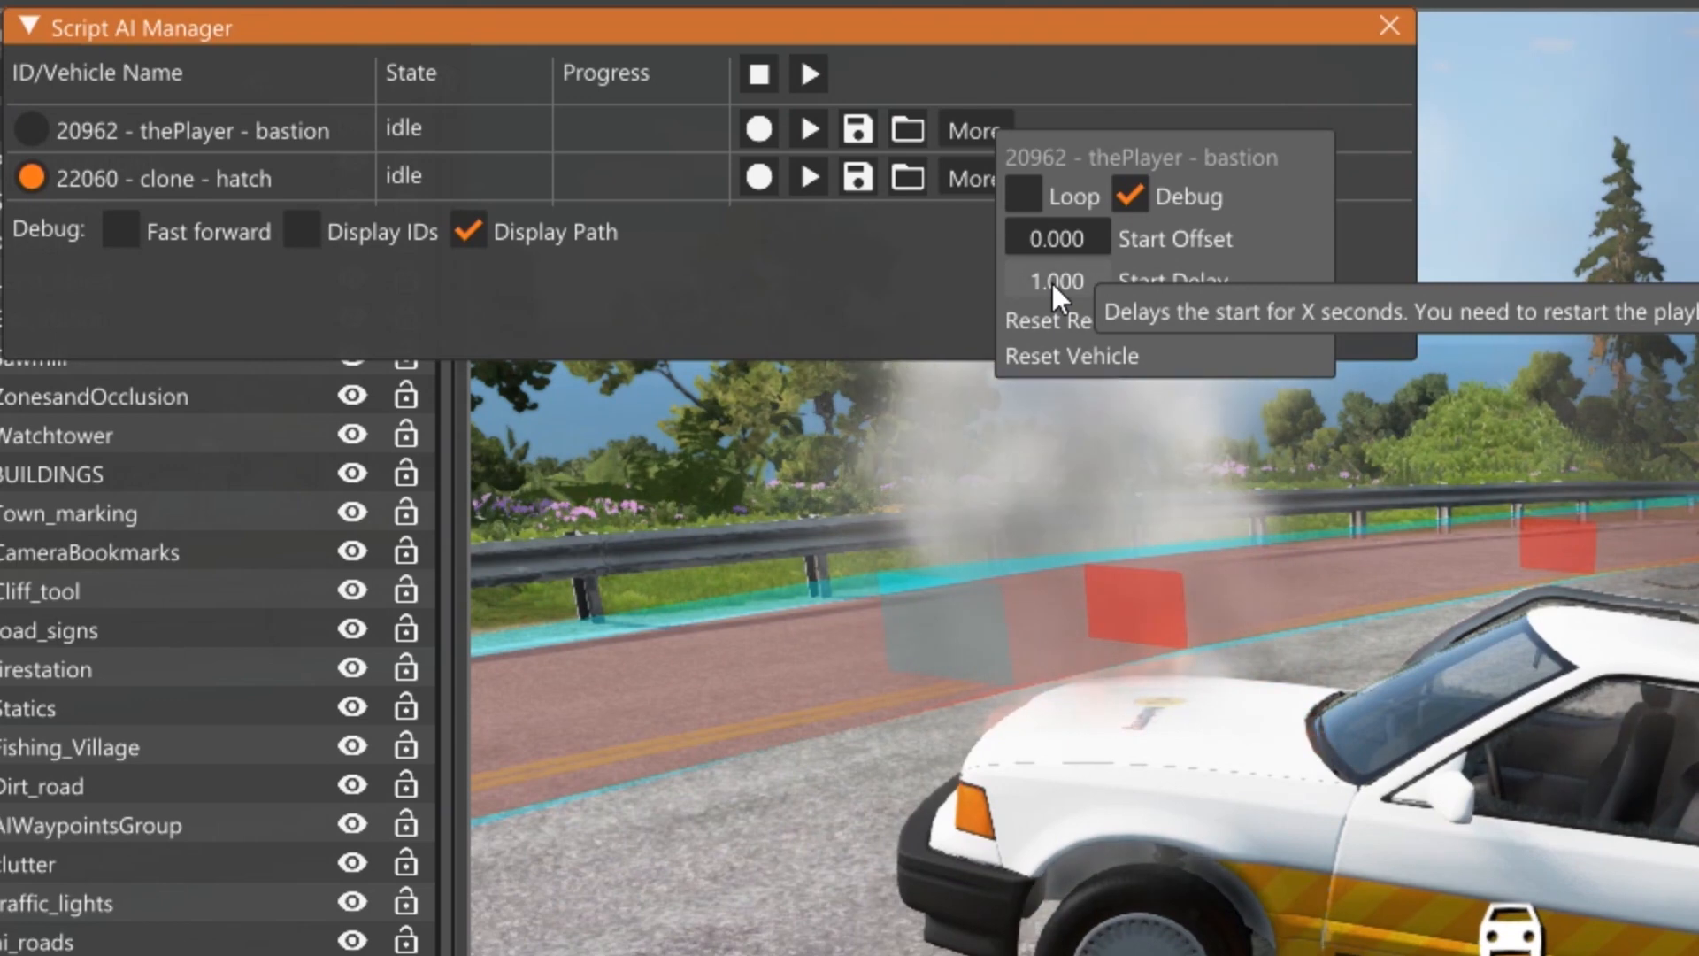
pyautogui.click(1054, 280)
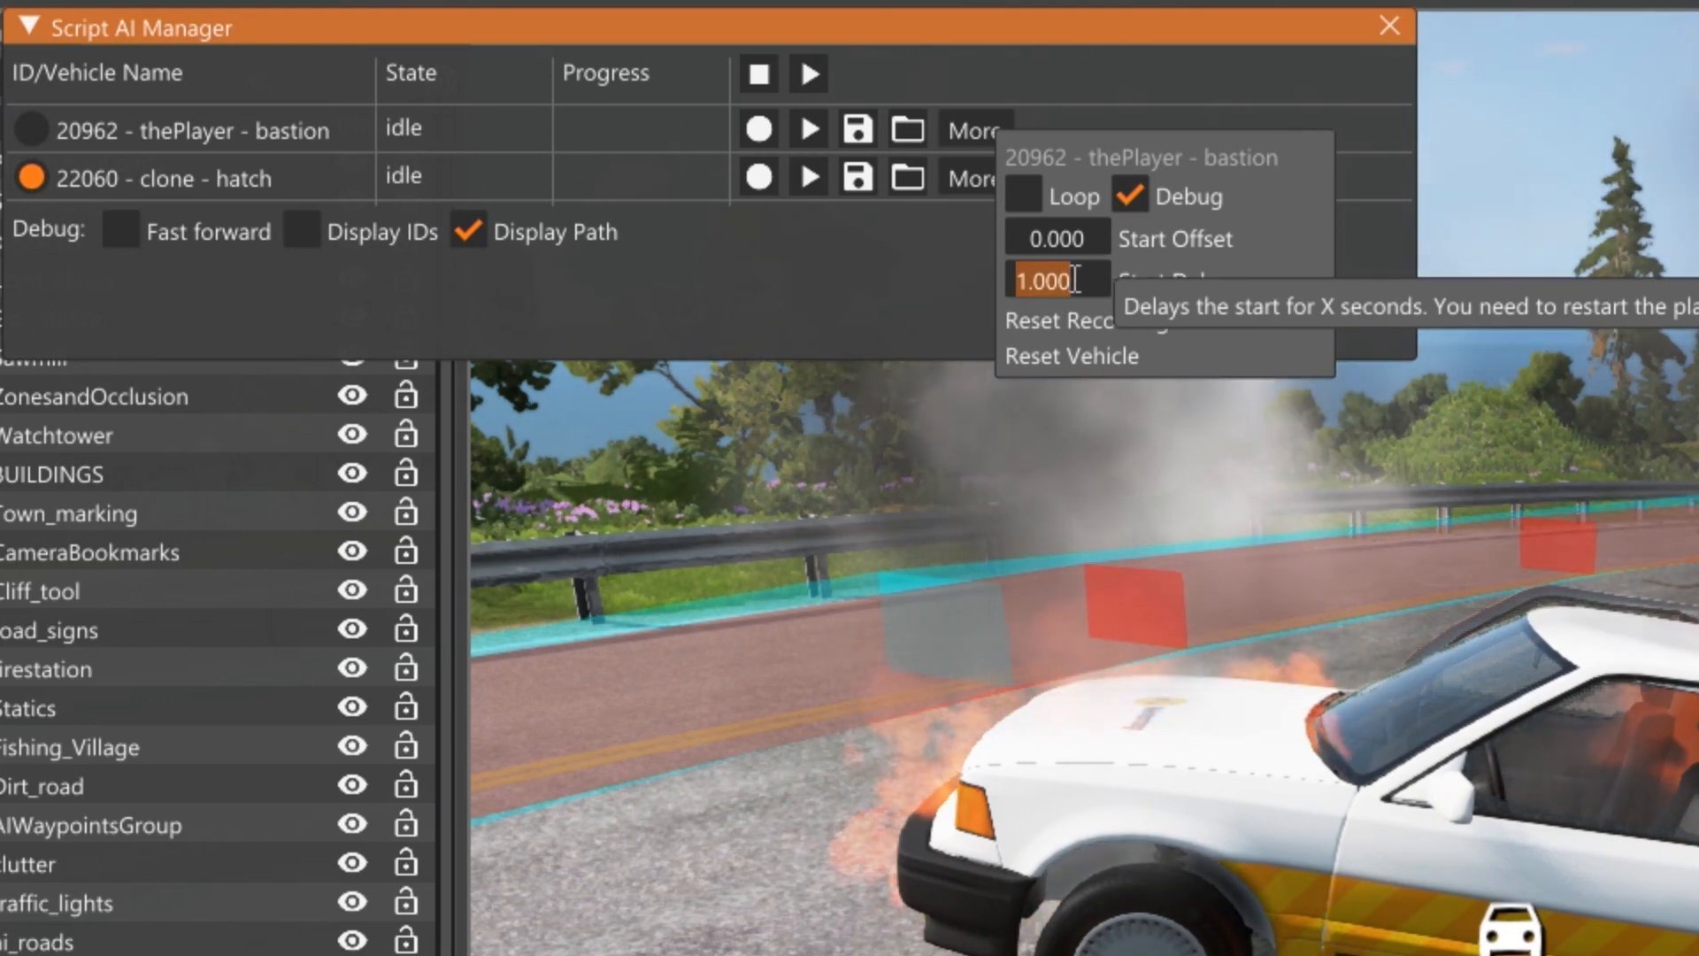
pyautogui.write('.75')
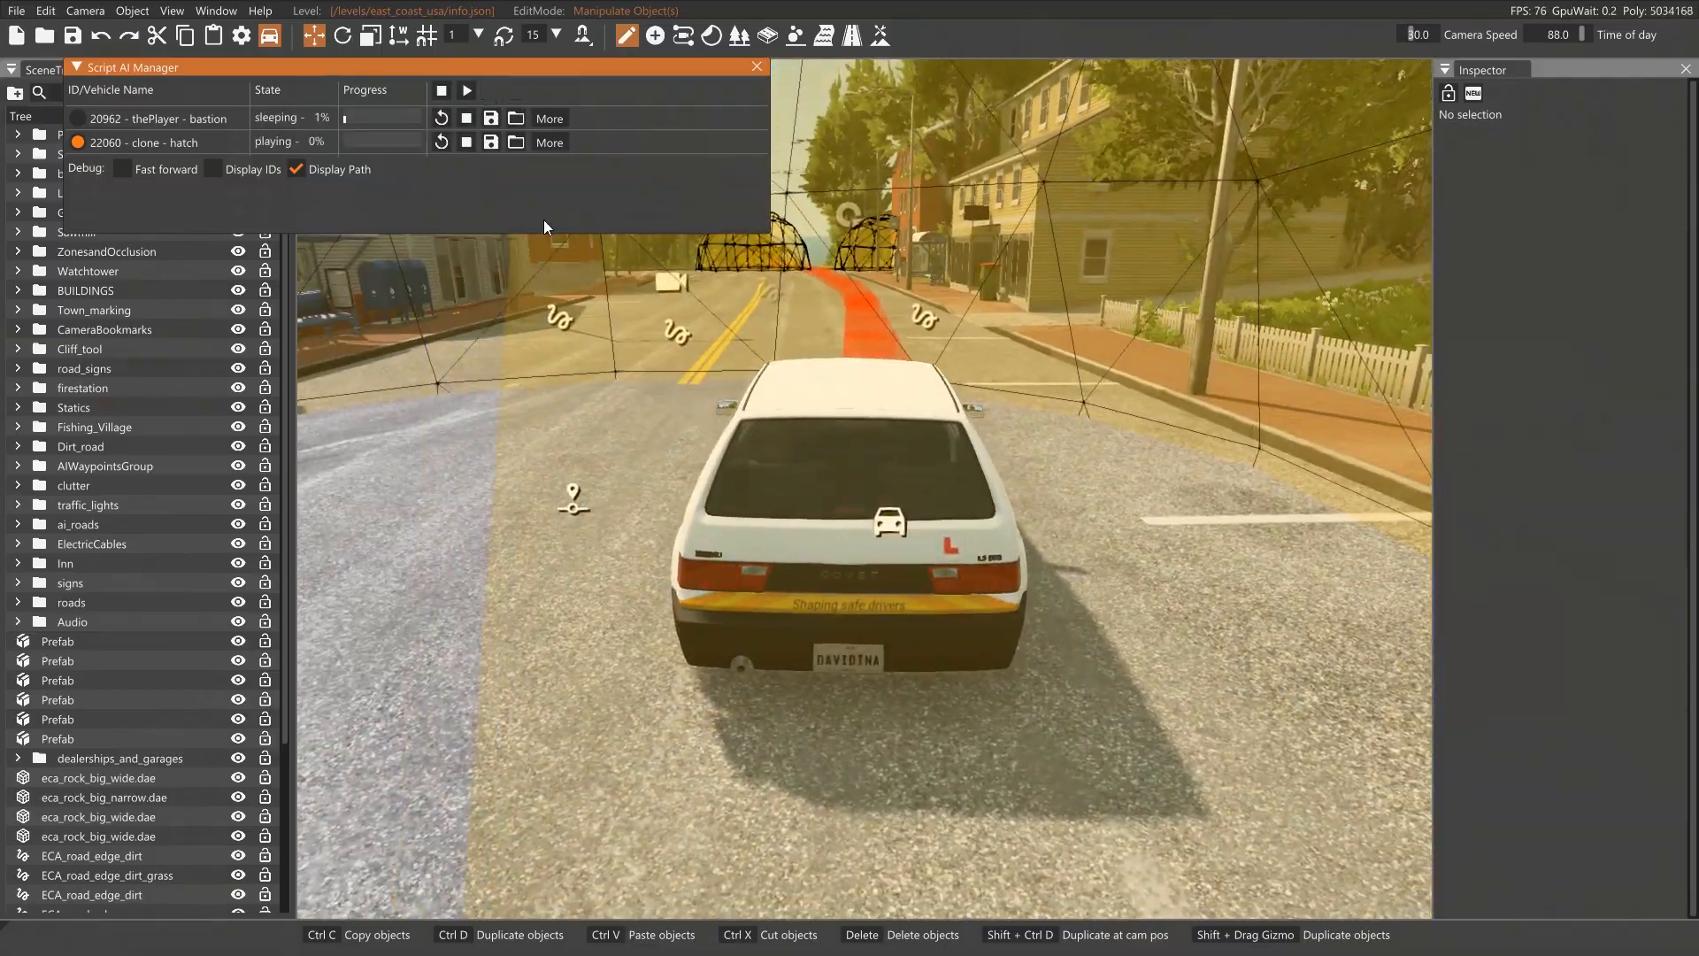
pyautogui.click(464, 117)
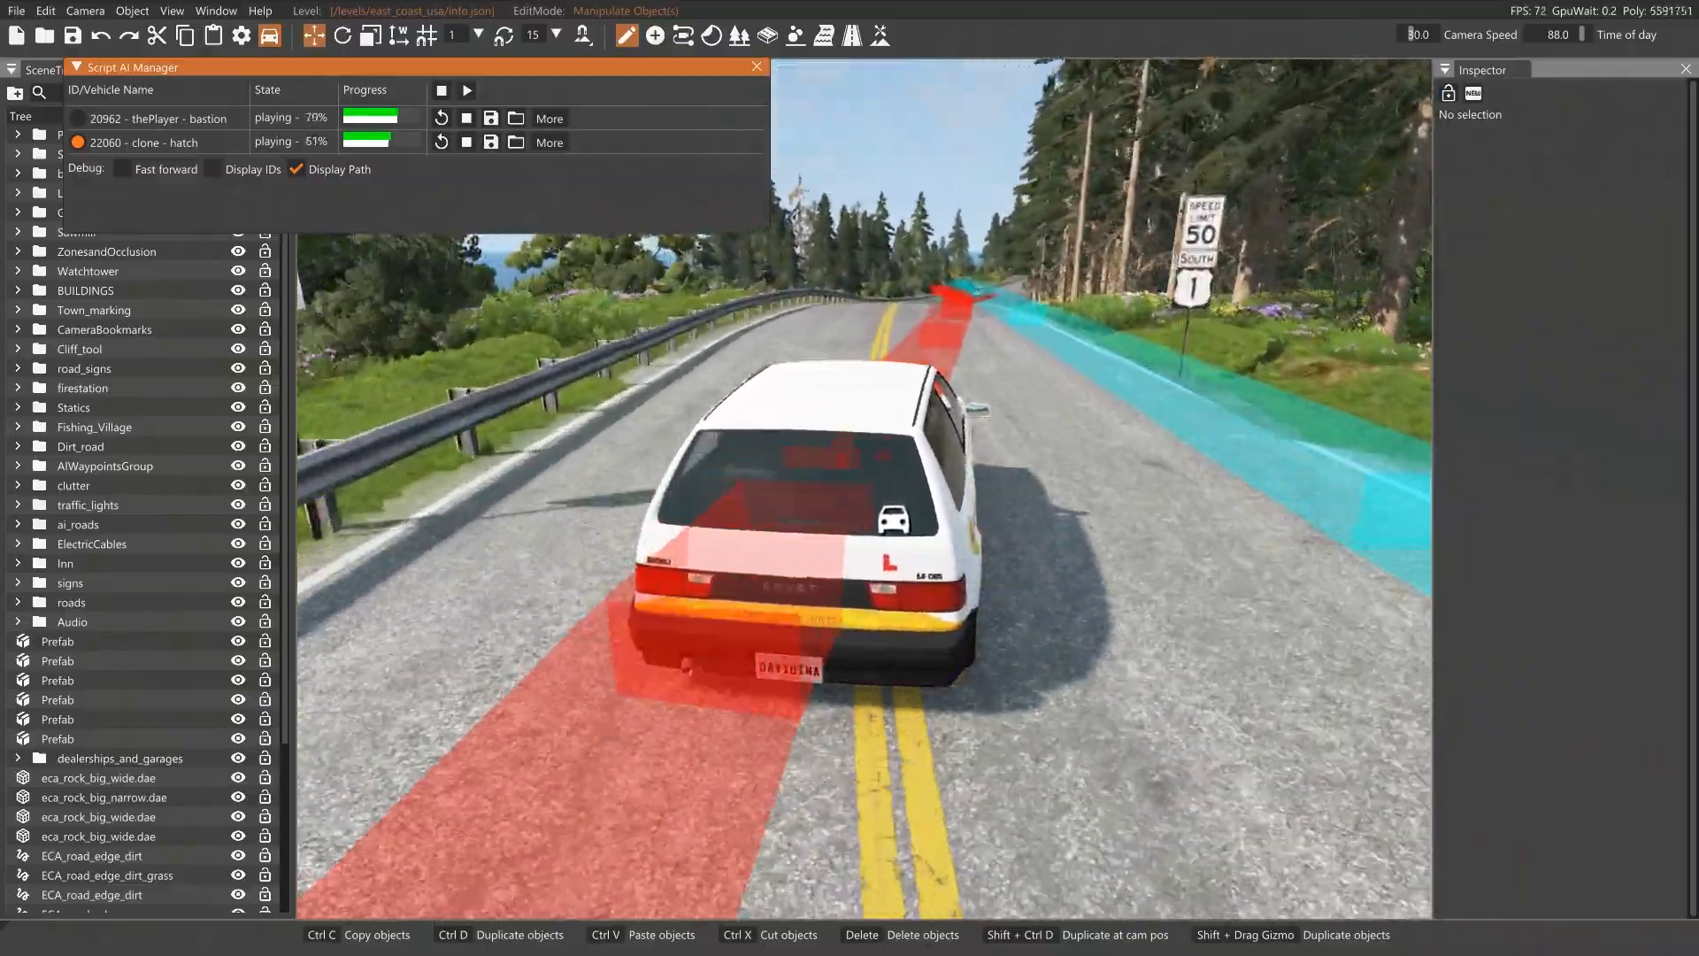
pyautogui.click(441, 90)
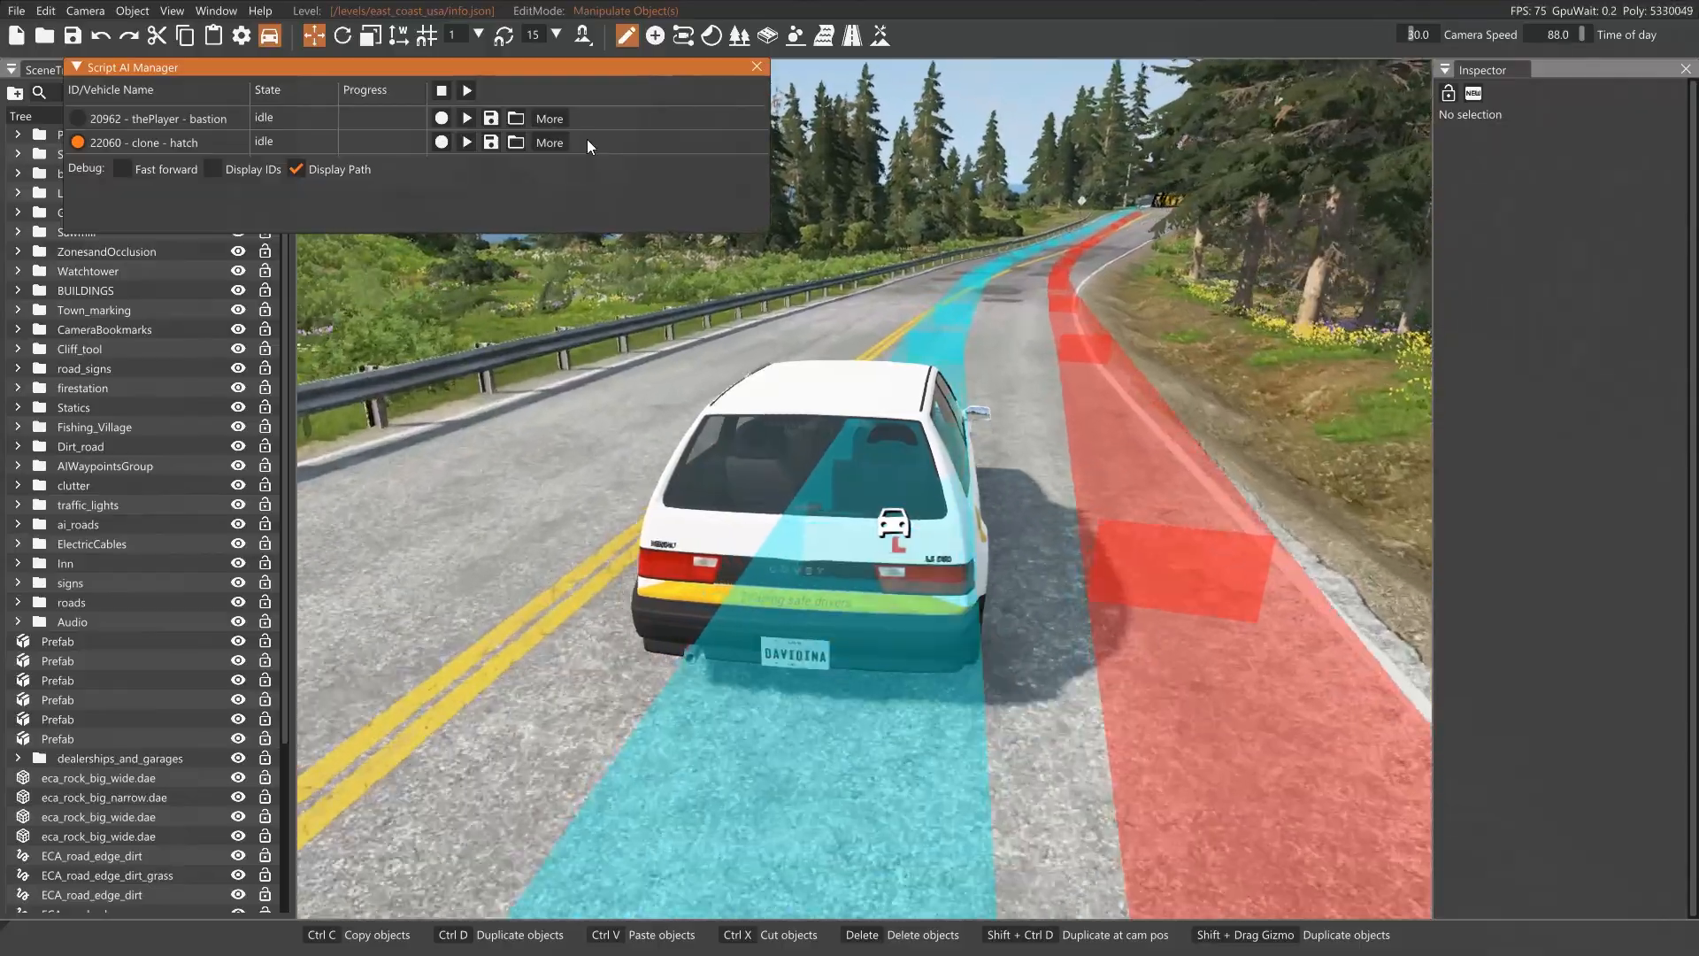
# Change the bastion's start delay to 0.85, replay both recordings, and stop after the crash
pyautogui.click(548, 117)
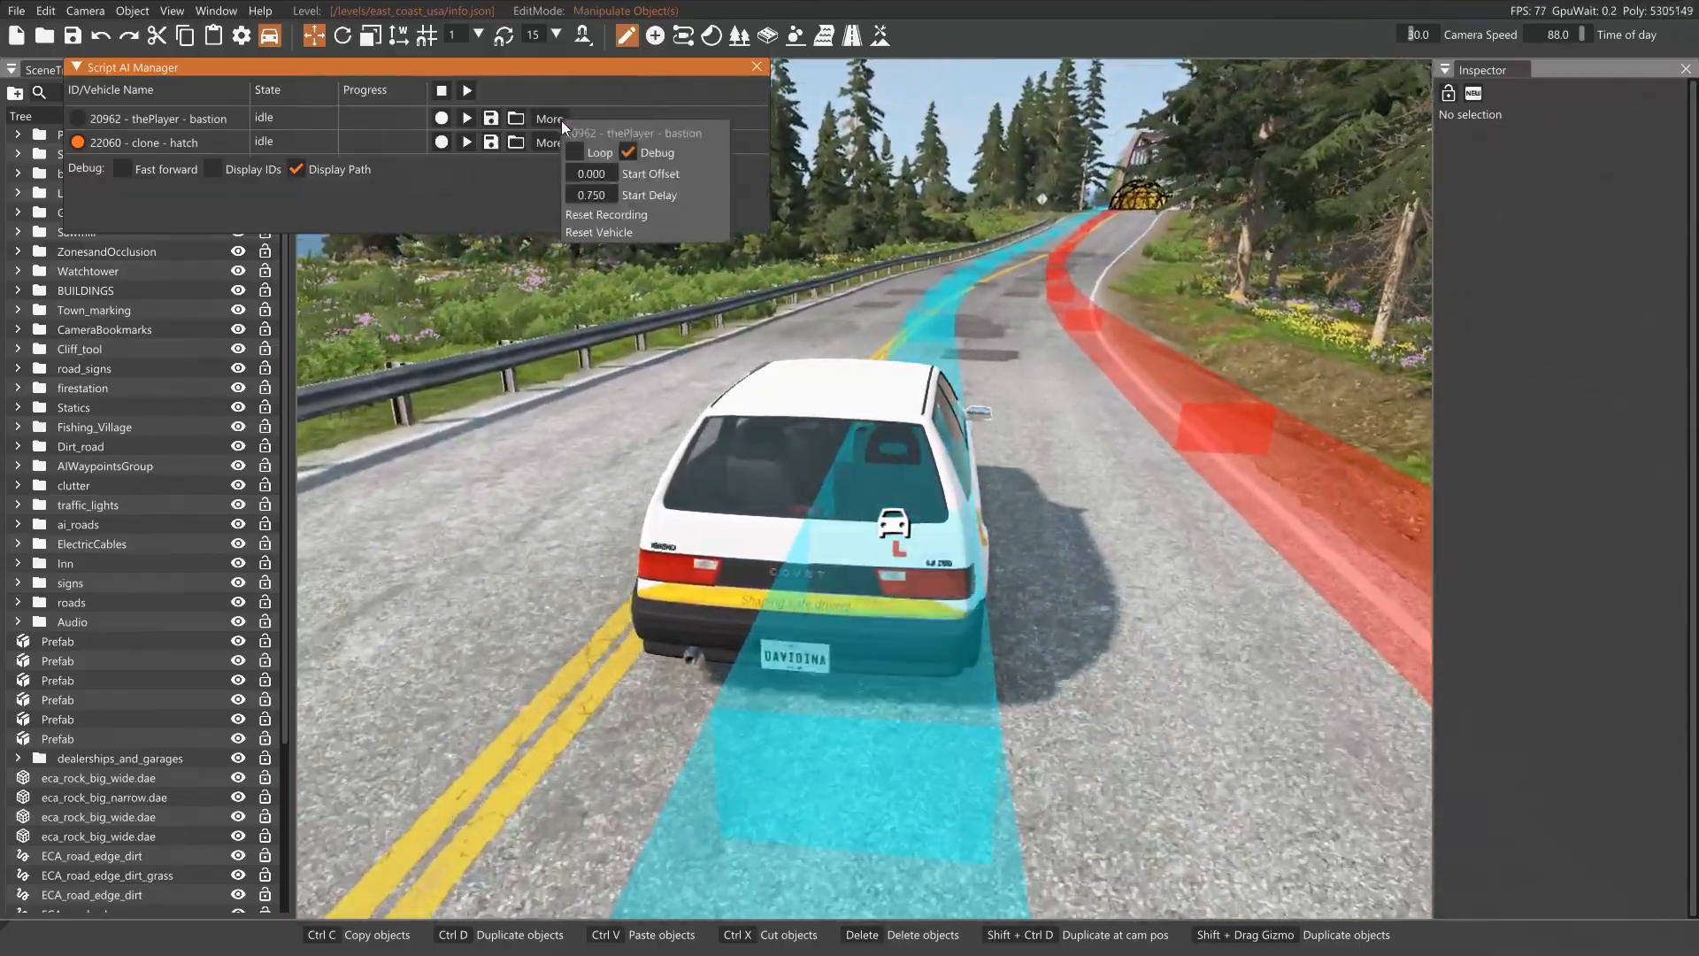
pyautogui.moveTo(591, 195)
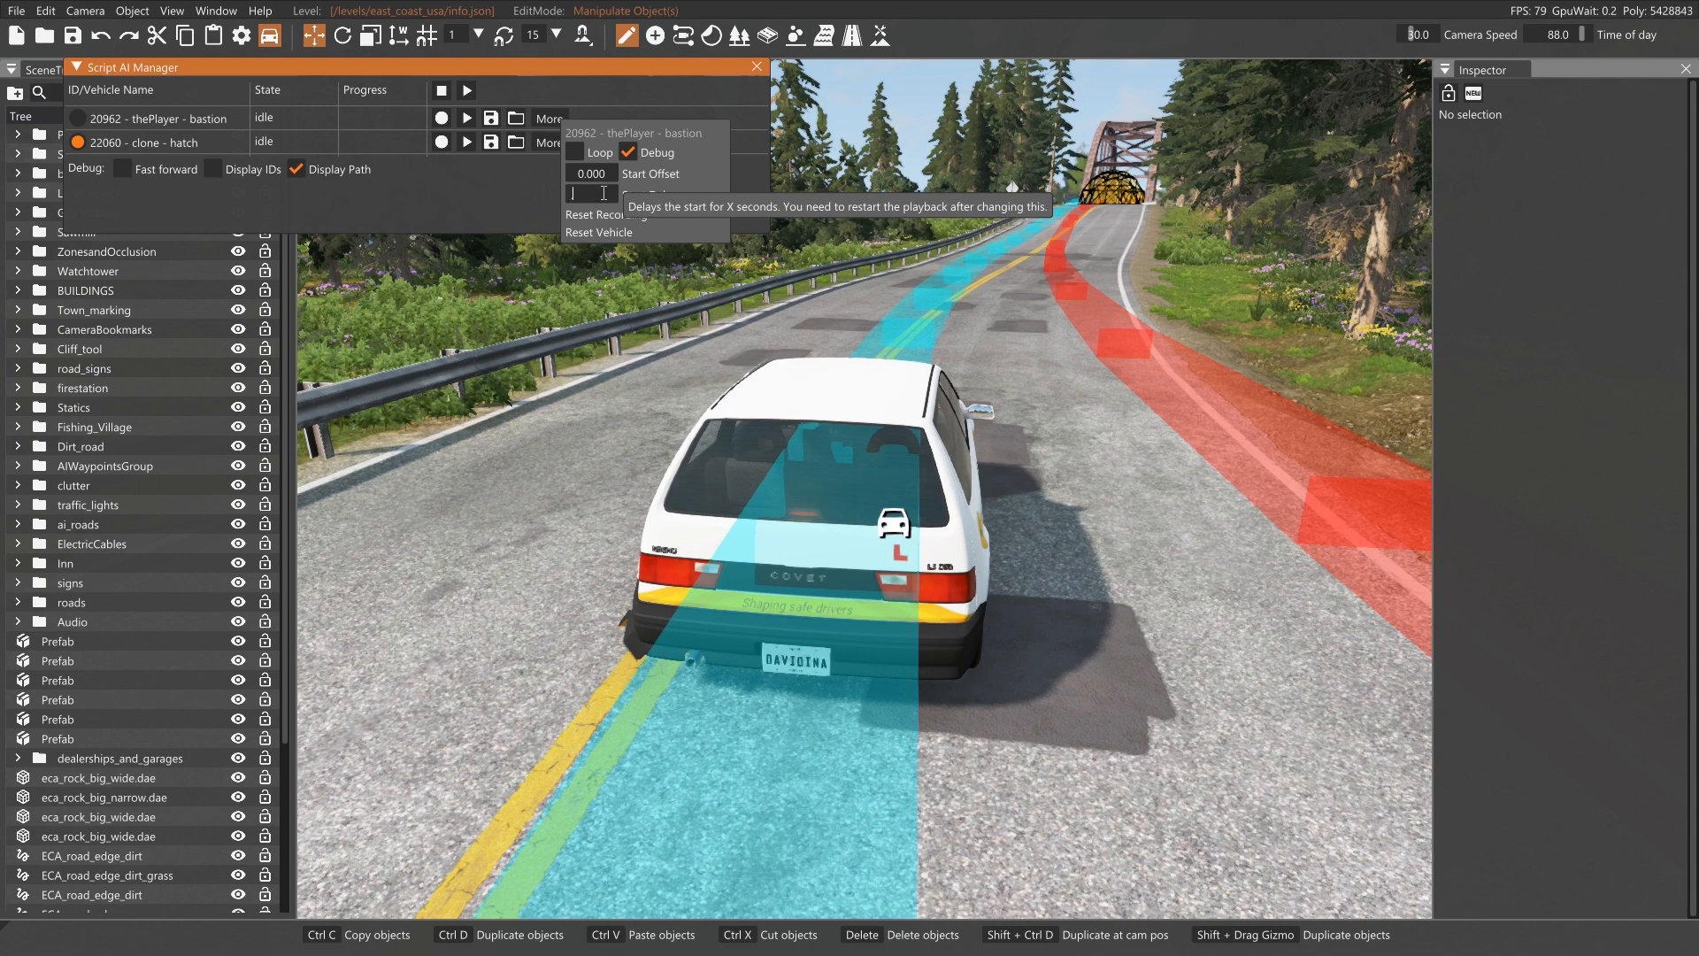
pyautogui.write('85')
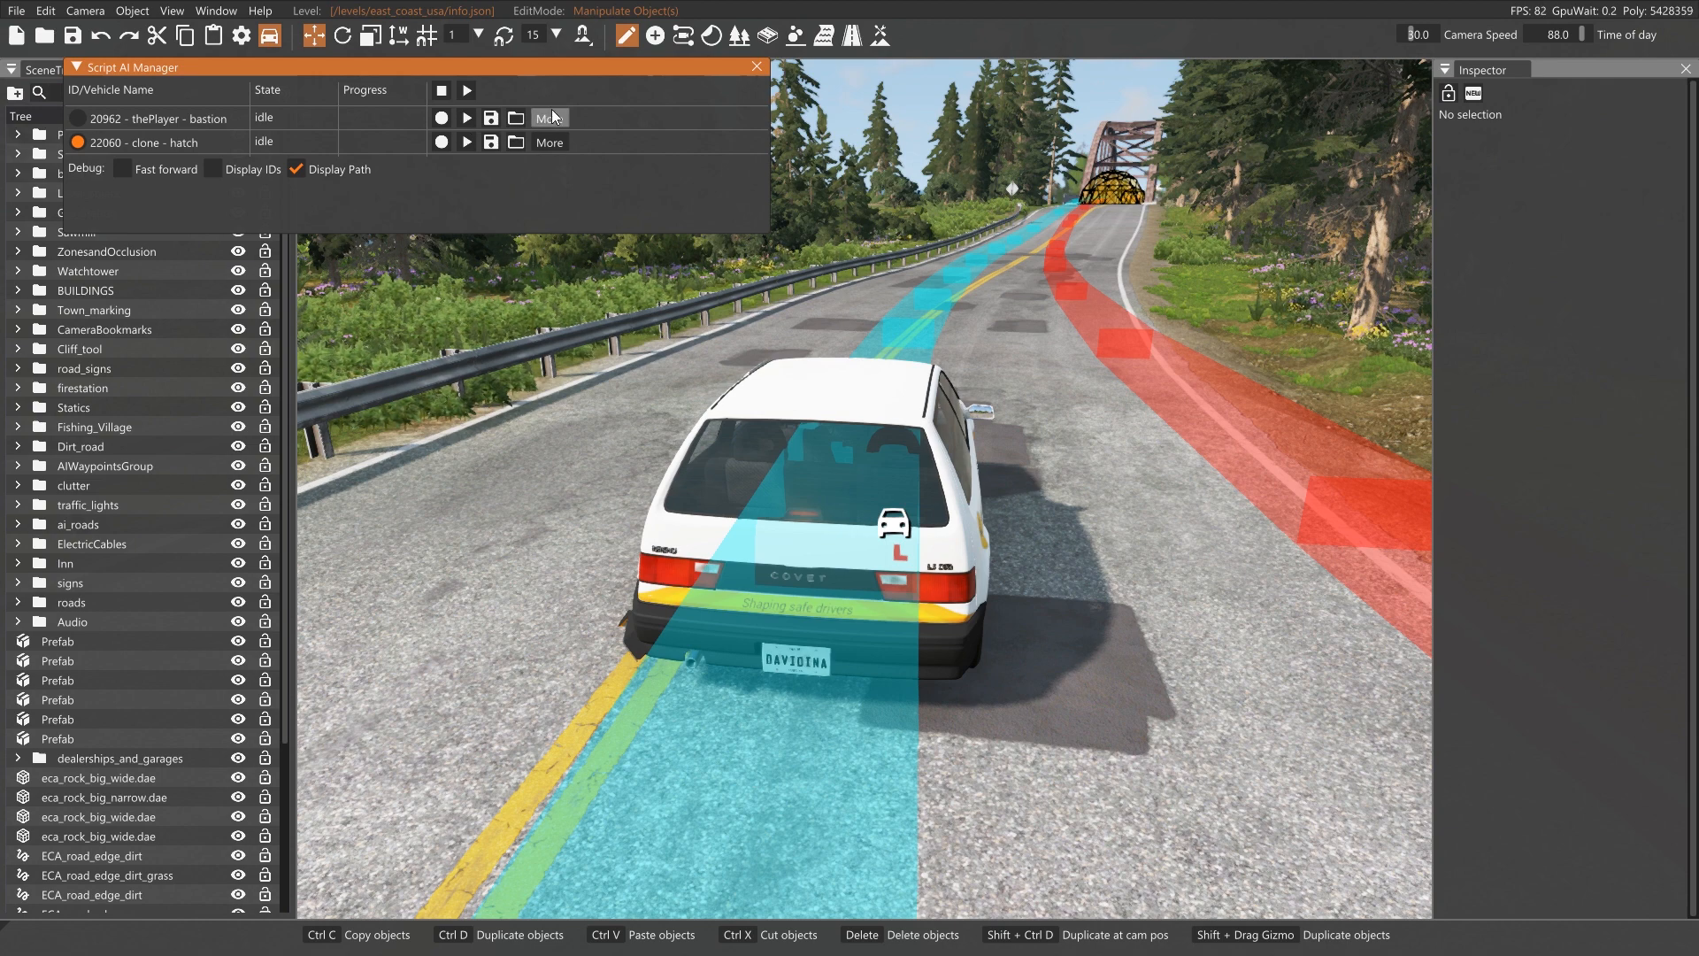
pyautogui.click(550, 141)
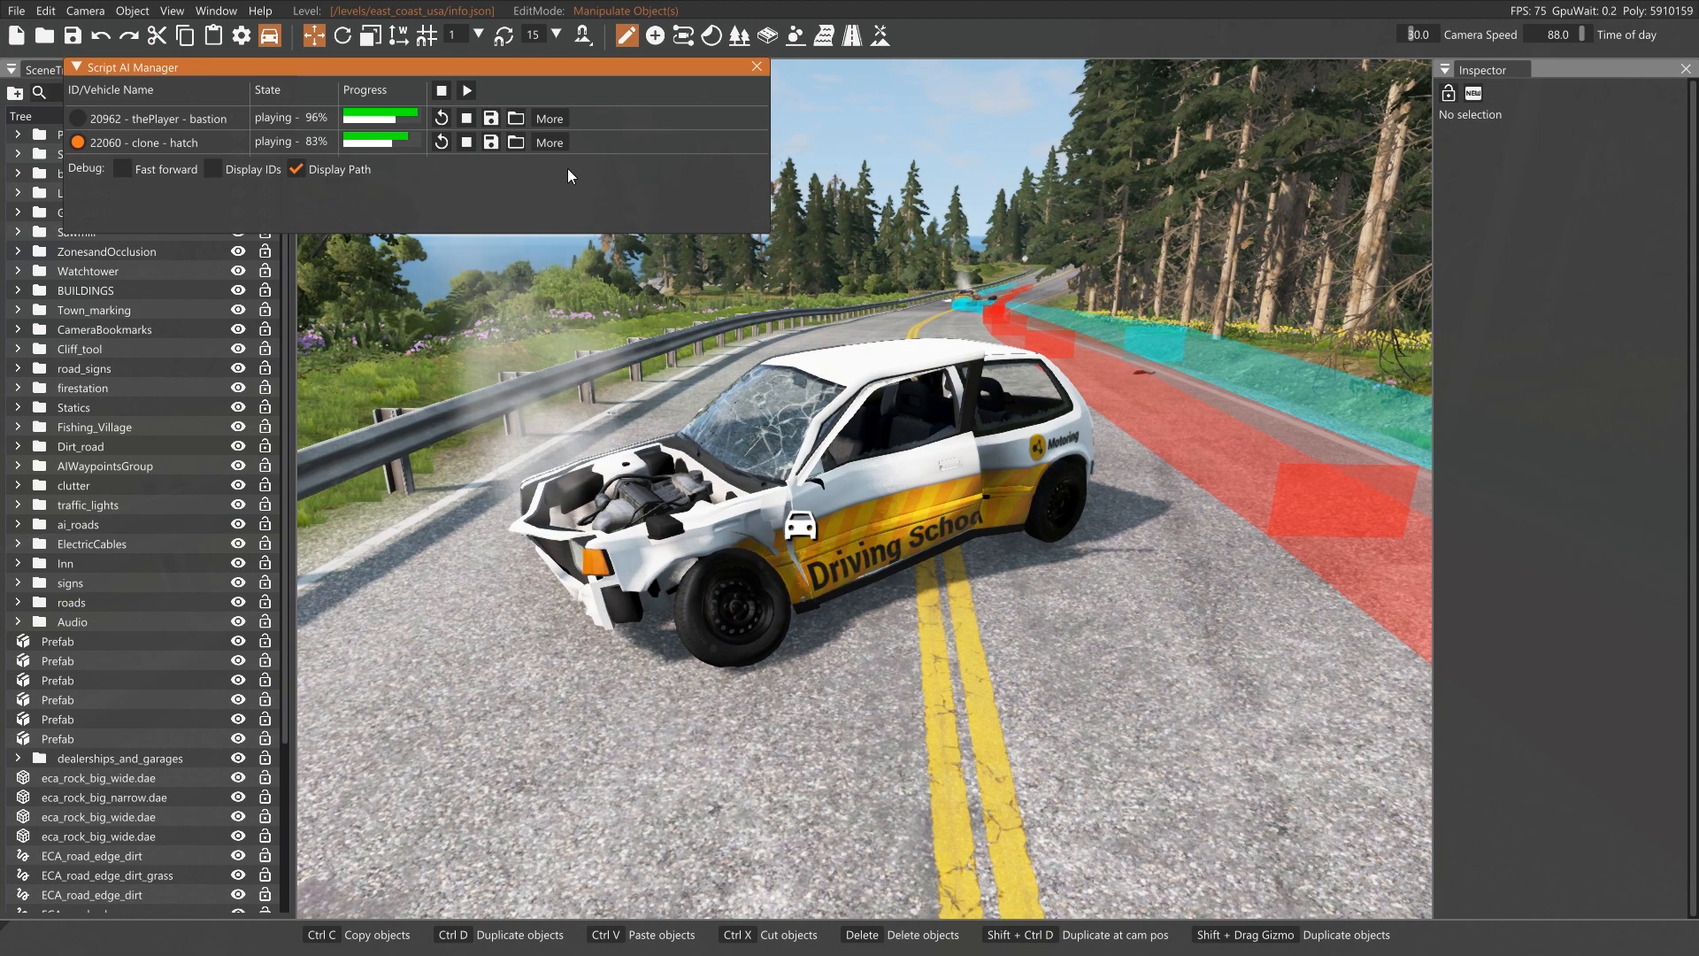
pyautogui.click(441, 90)
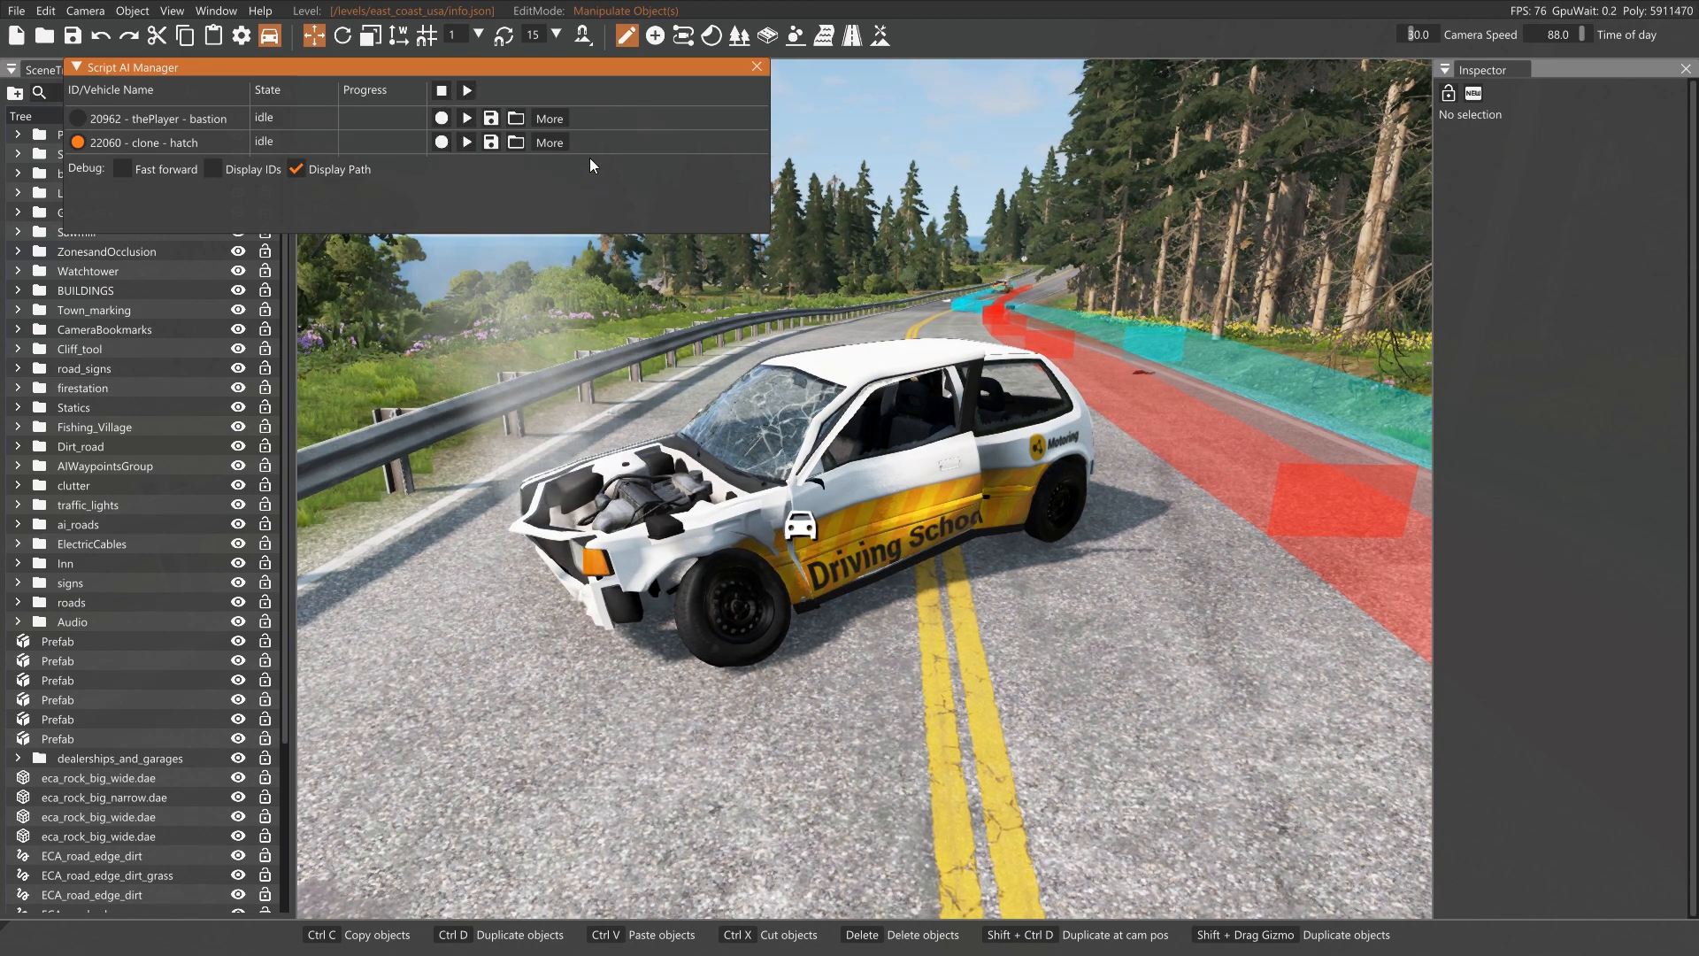
# Reset the hatch to its town start, restart both recordings, and leave the World Editor
pyautogui.click(549, 142)
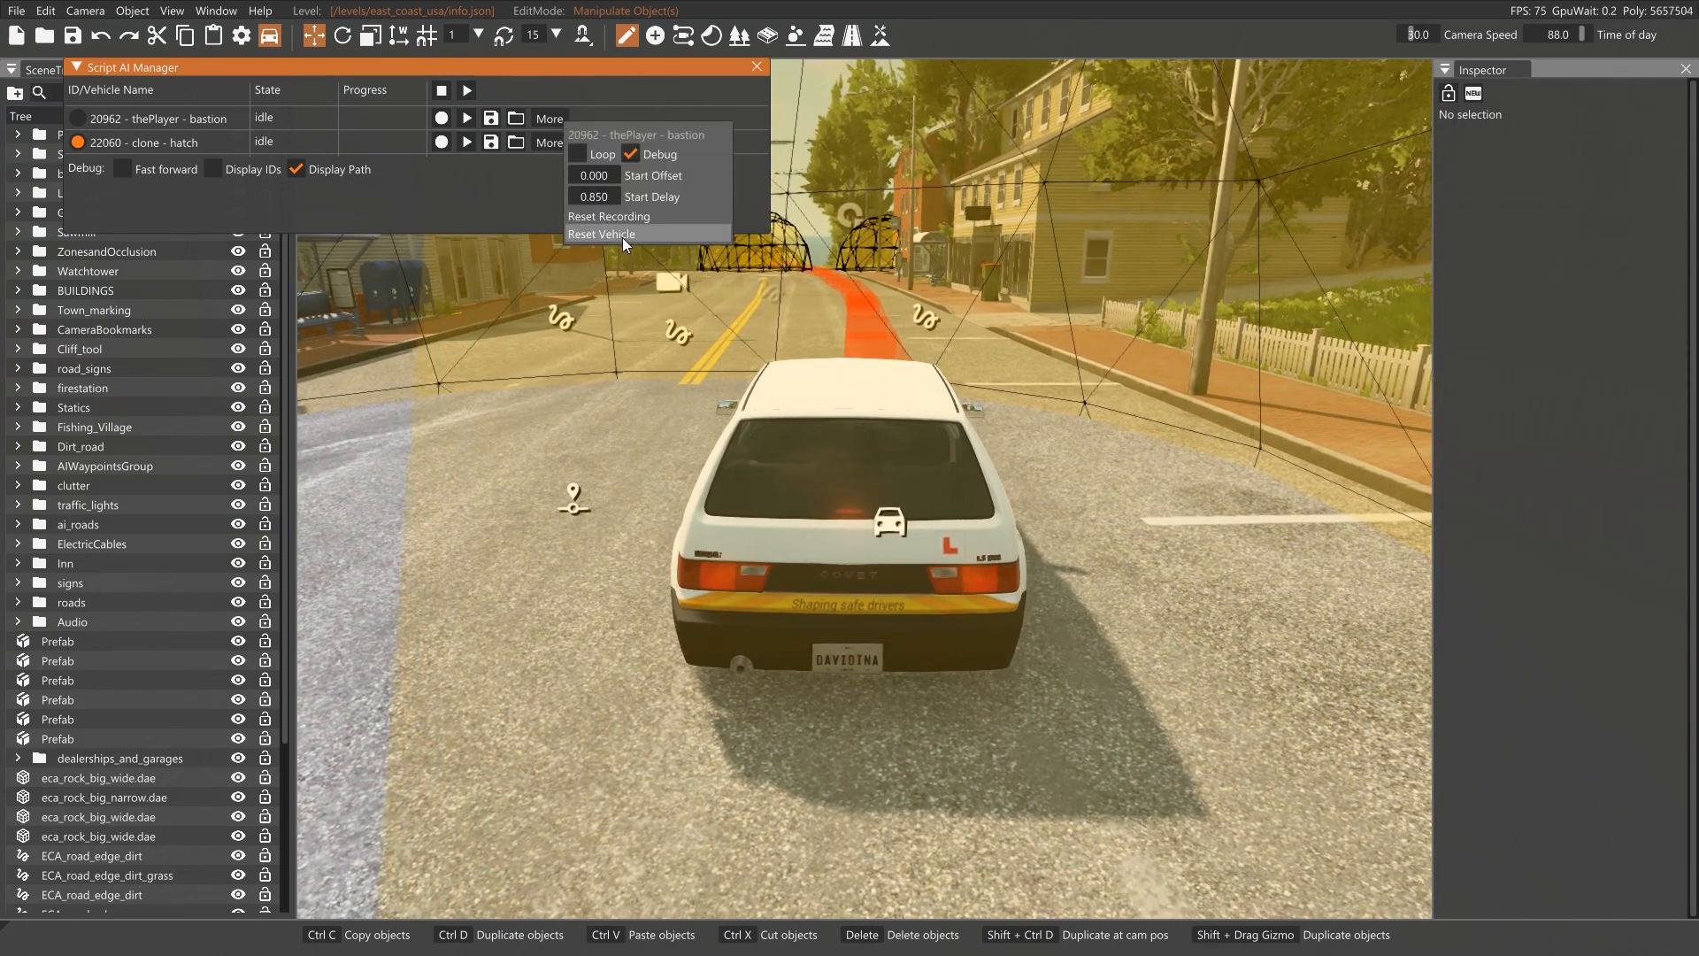
pyautogui.click(602, 234)
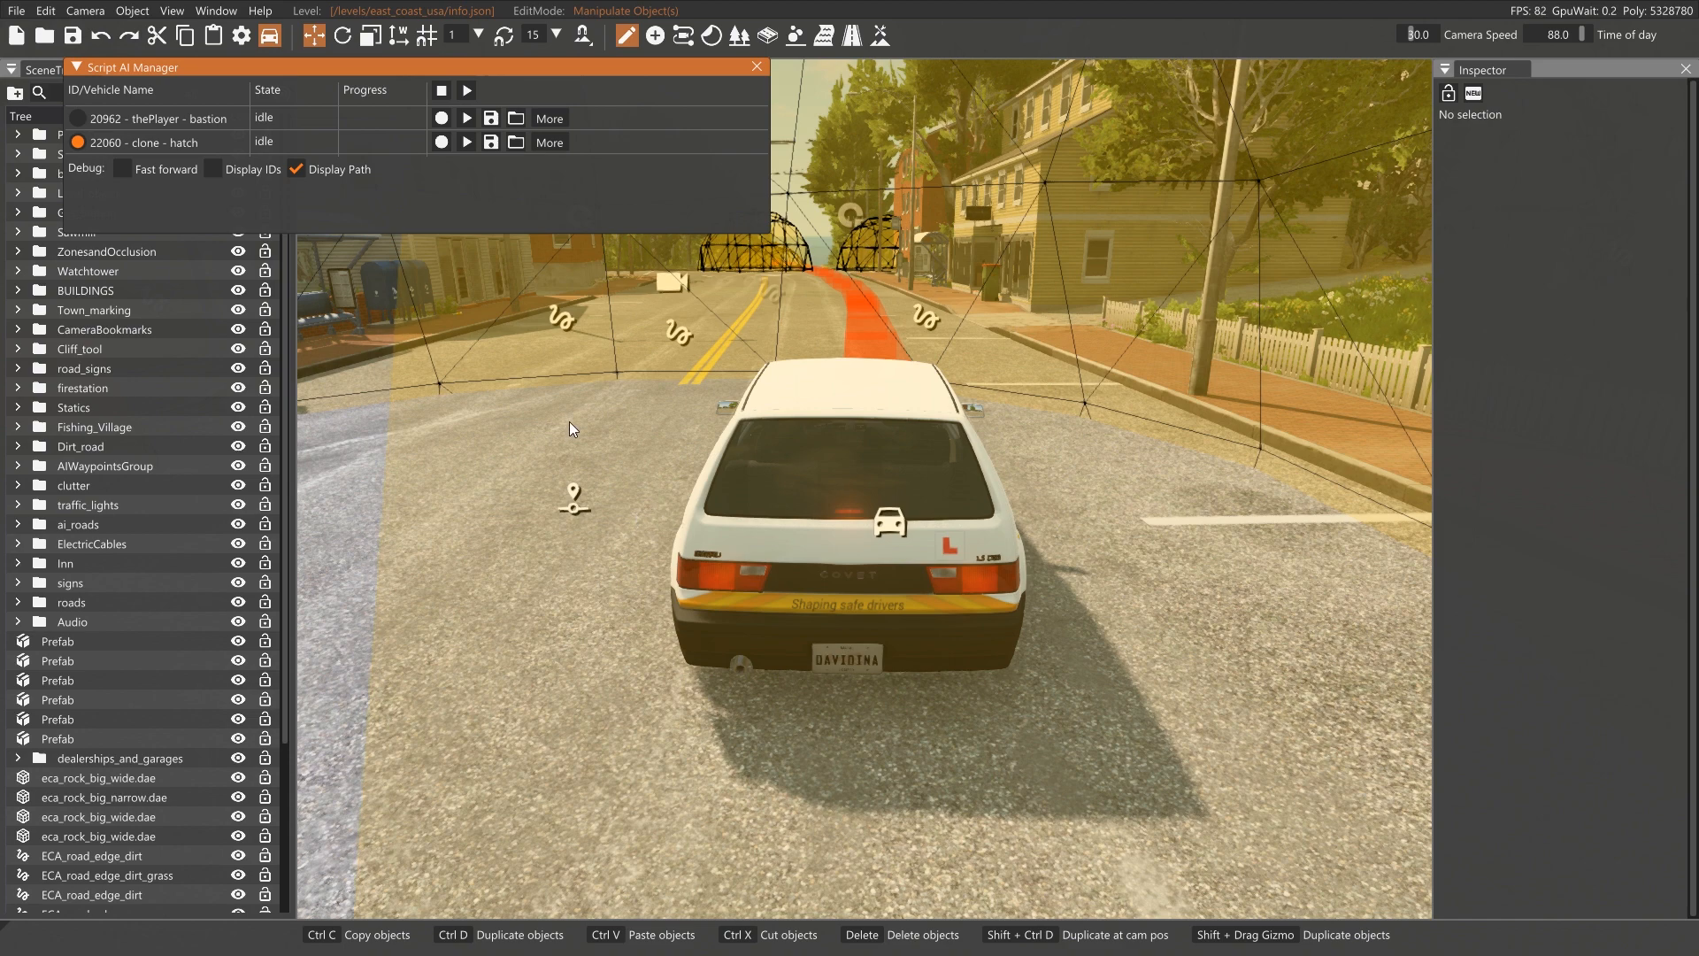
pyautogui.moveTo(648, 463)
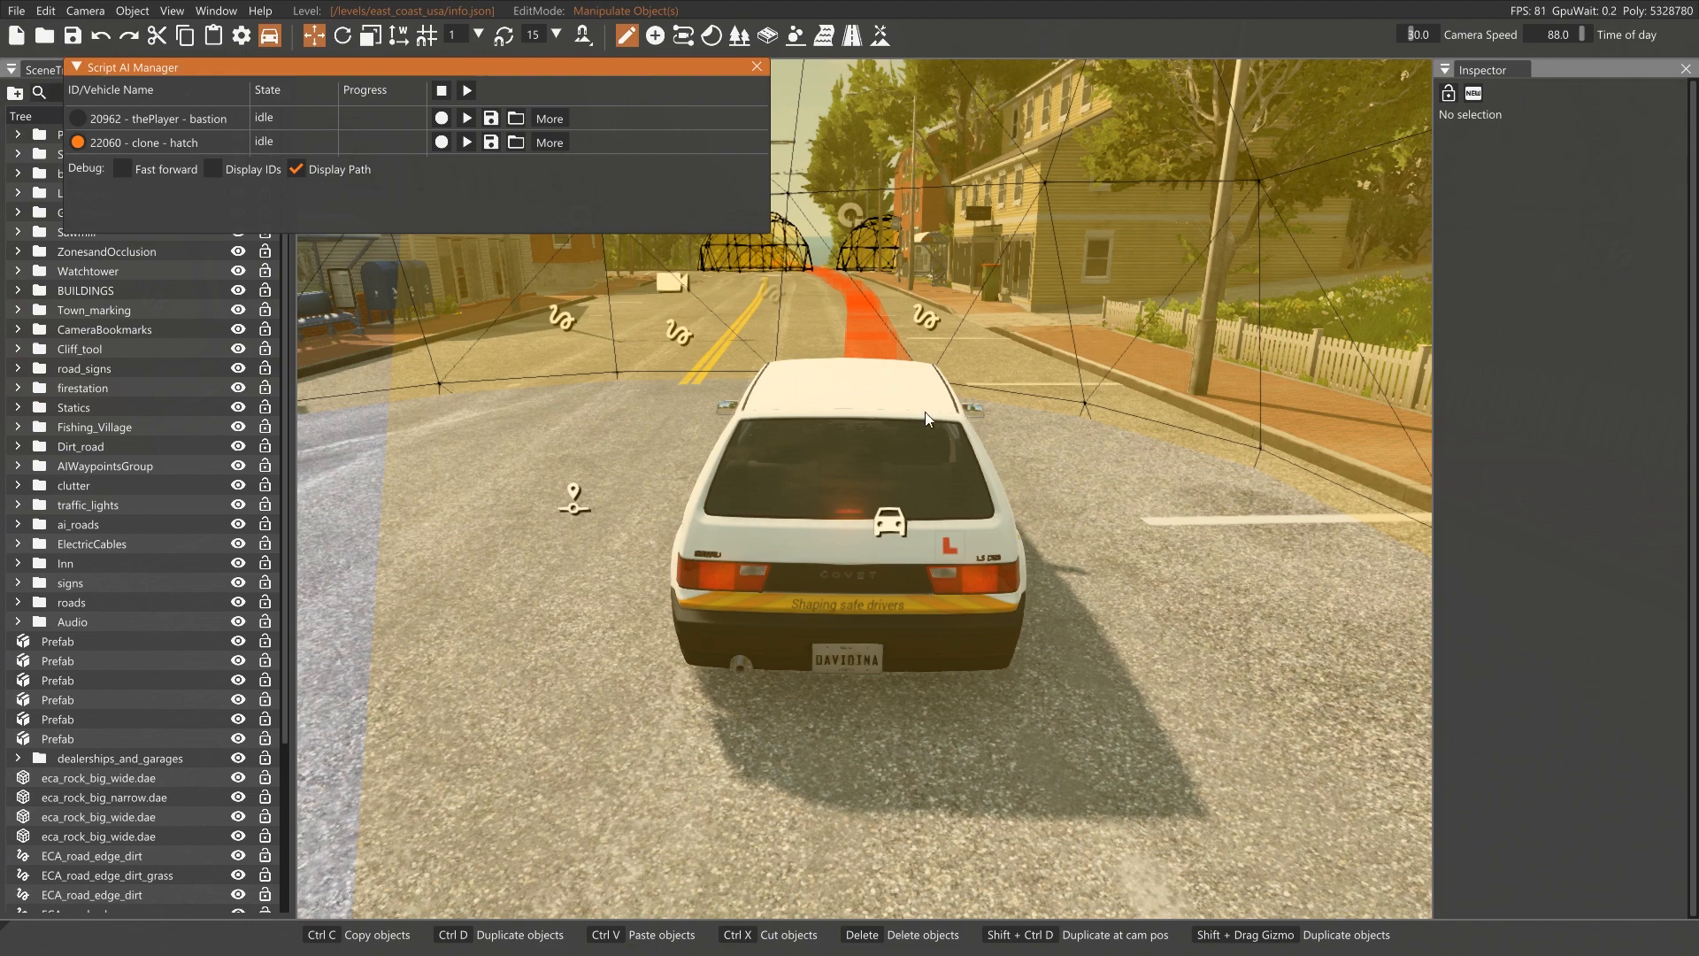
pyautogui.moveTo(685, 416)
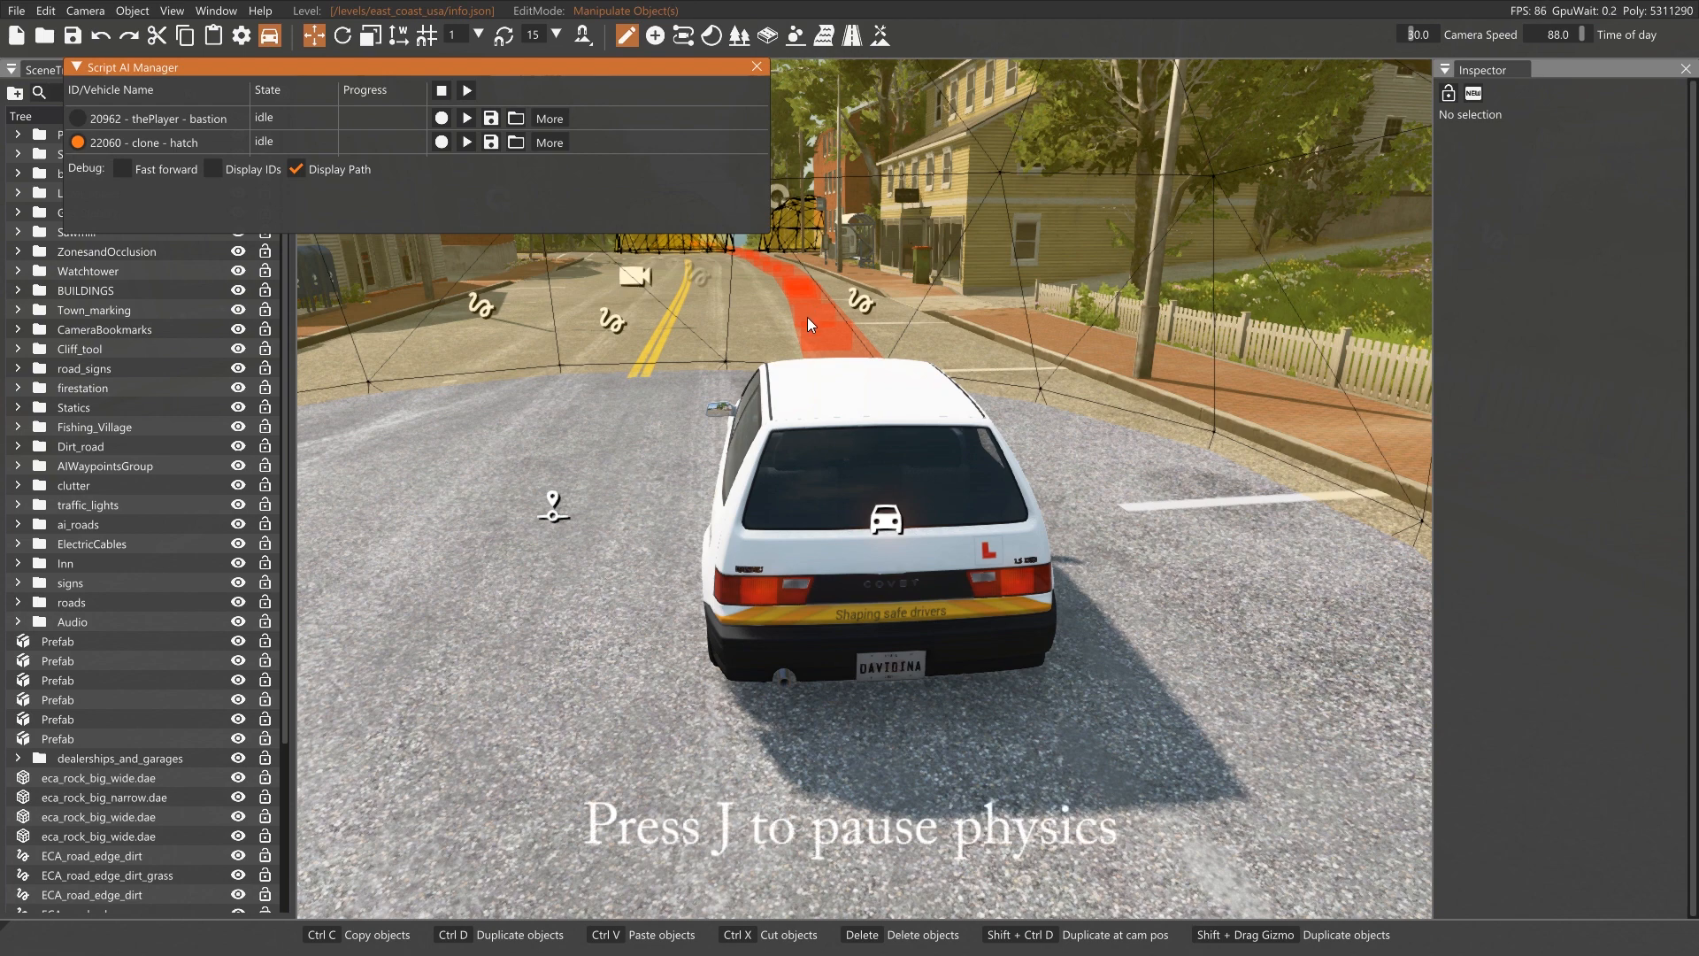
pyautogui.moveTo(465, 91)
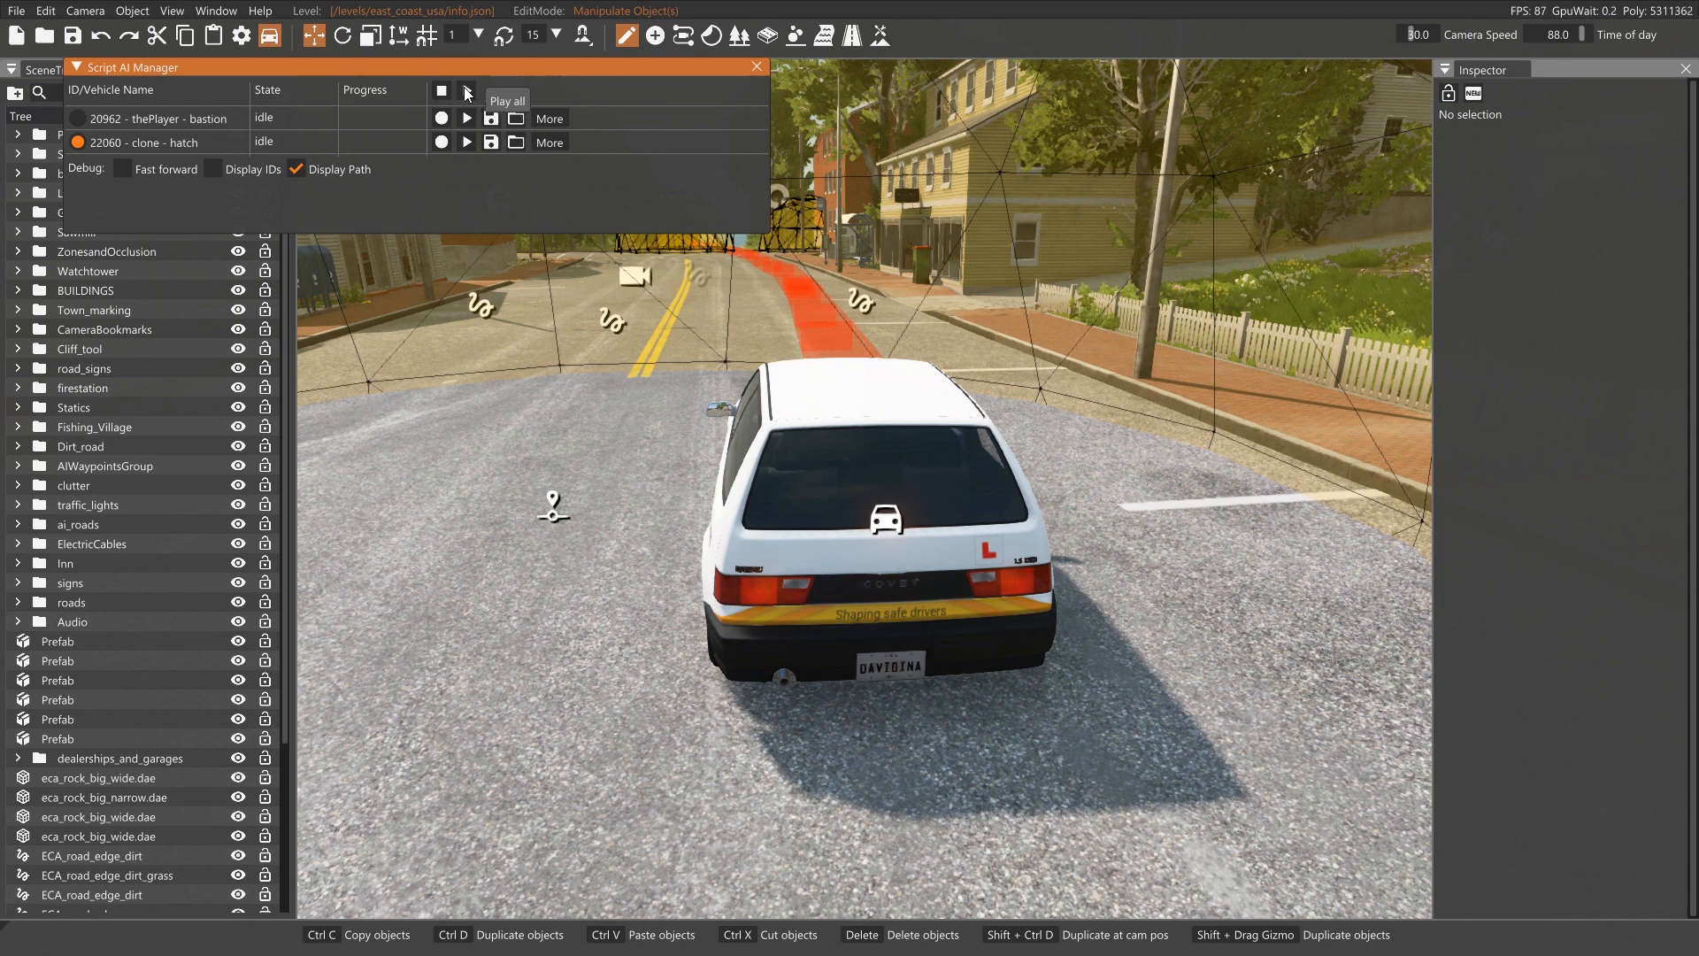
pyautogui.click(466, 91)
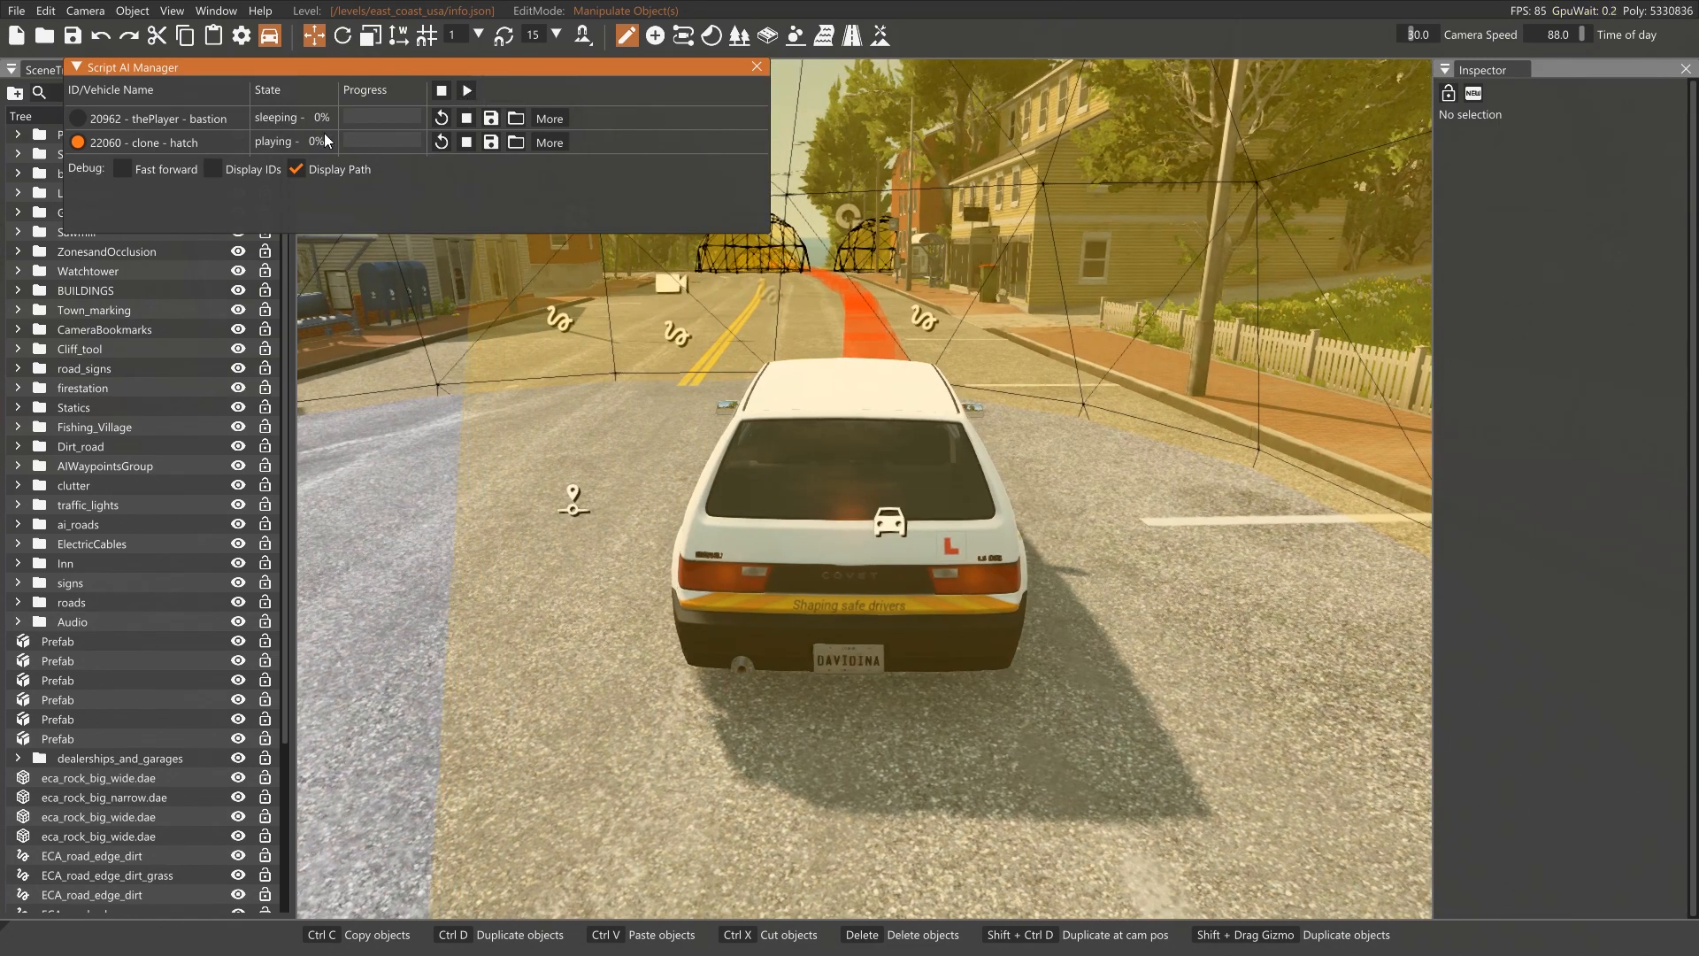
pyautogui.moveTo(653, 368)
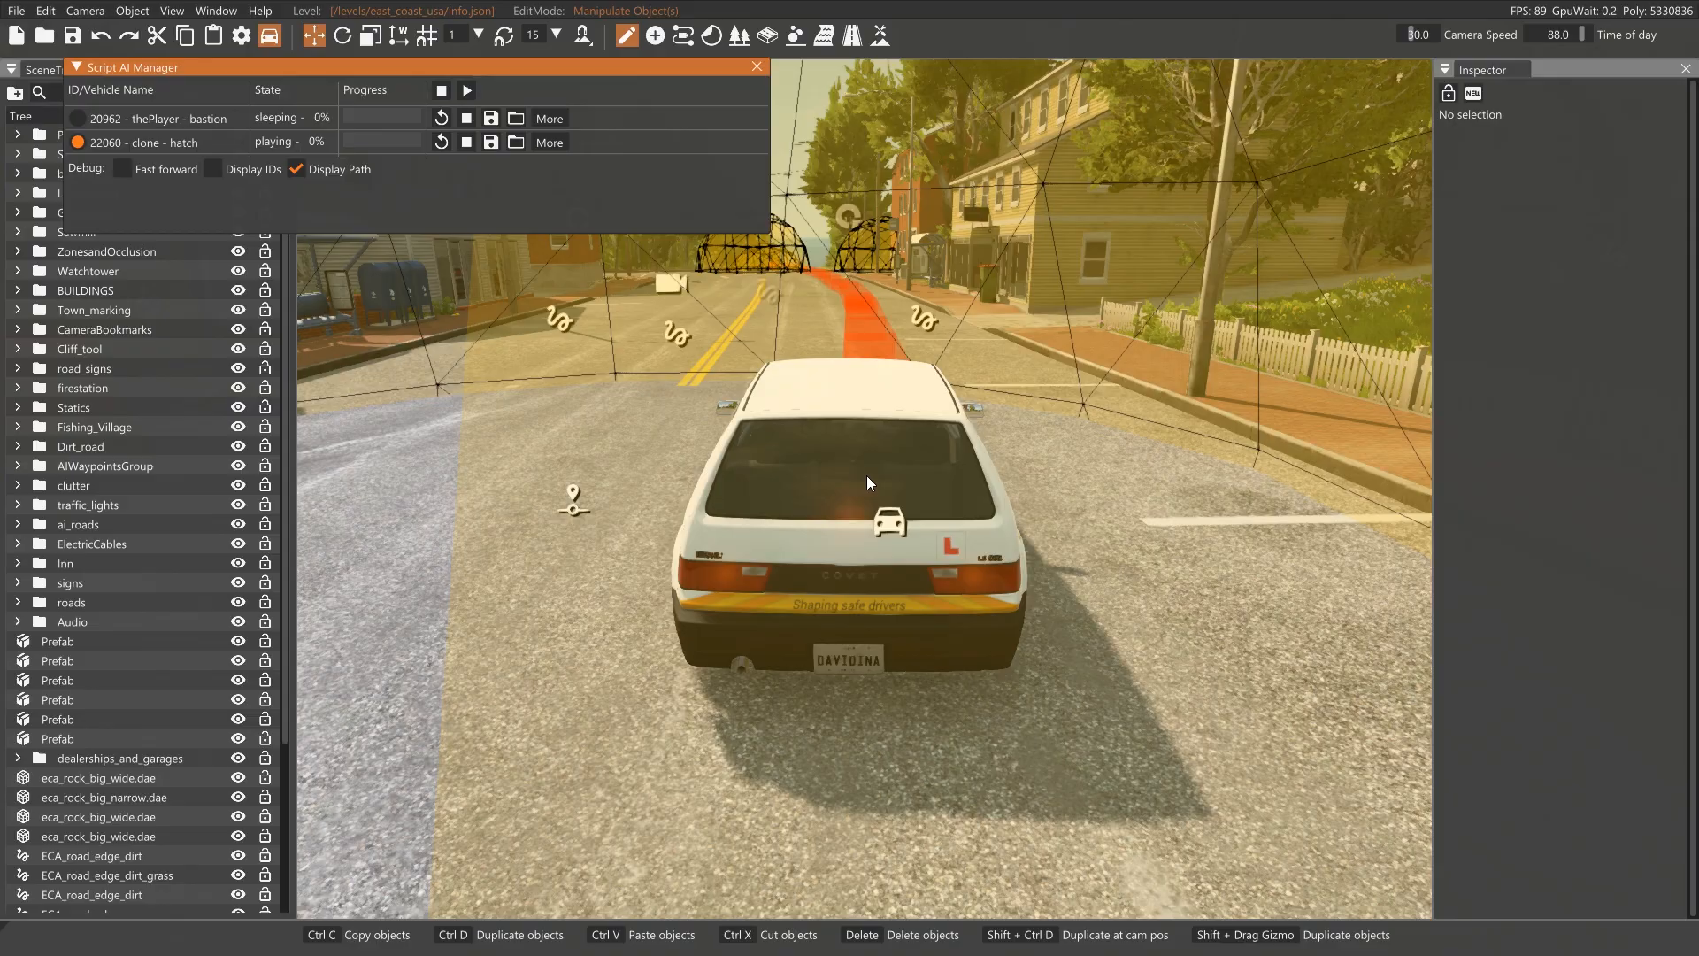
pyautogui.press('F11')
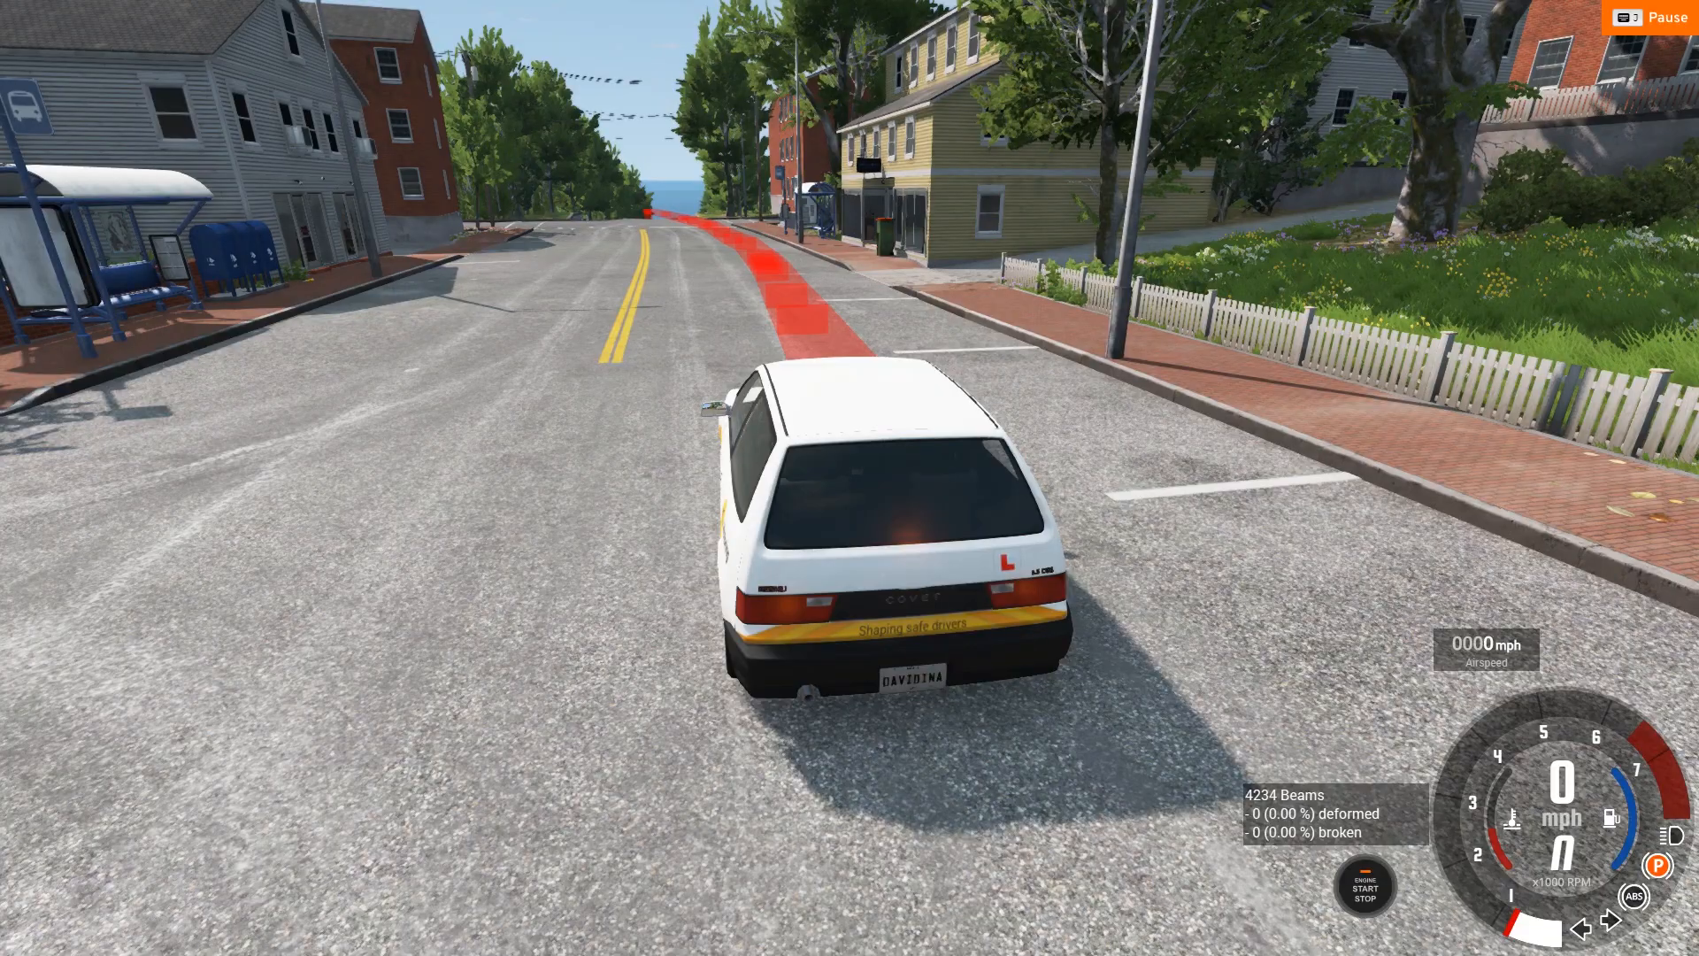
# Unpause physics so the replay runs and the two cars collide
pyautogui.press('j')
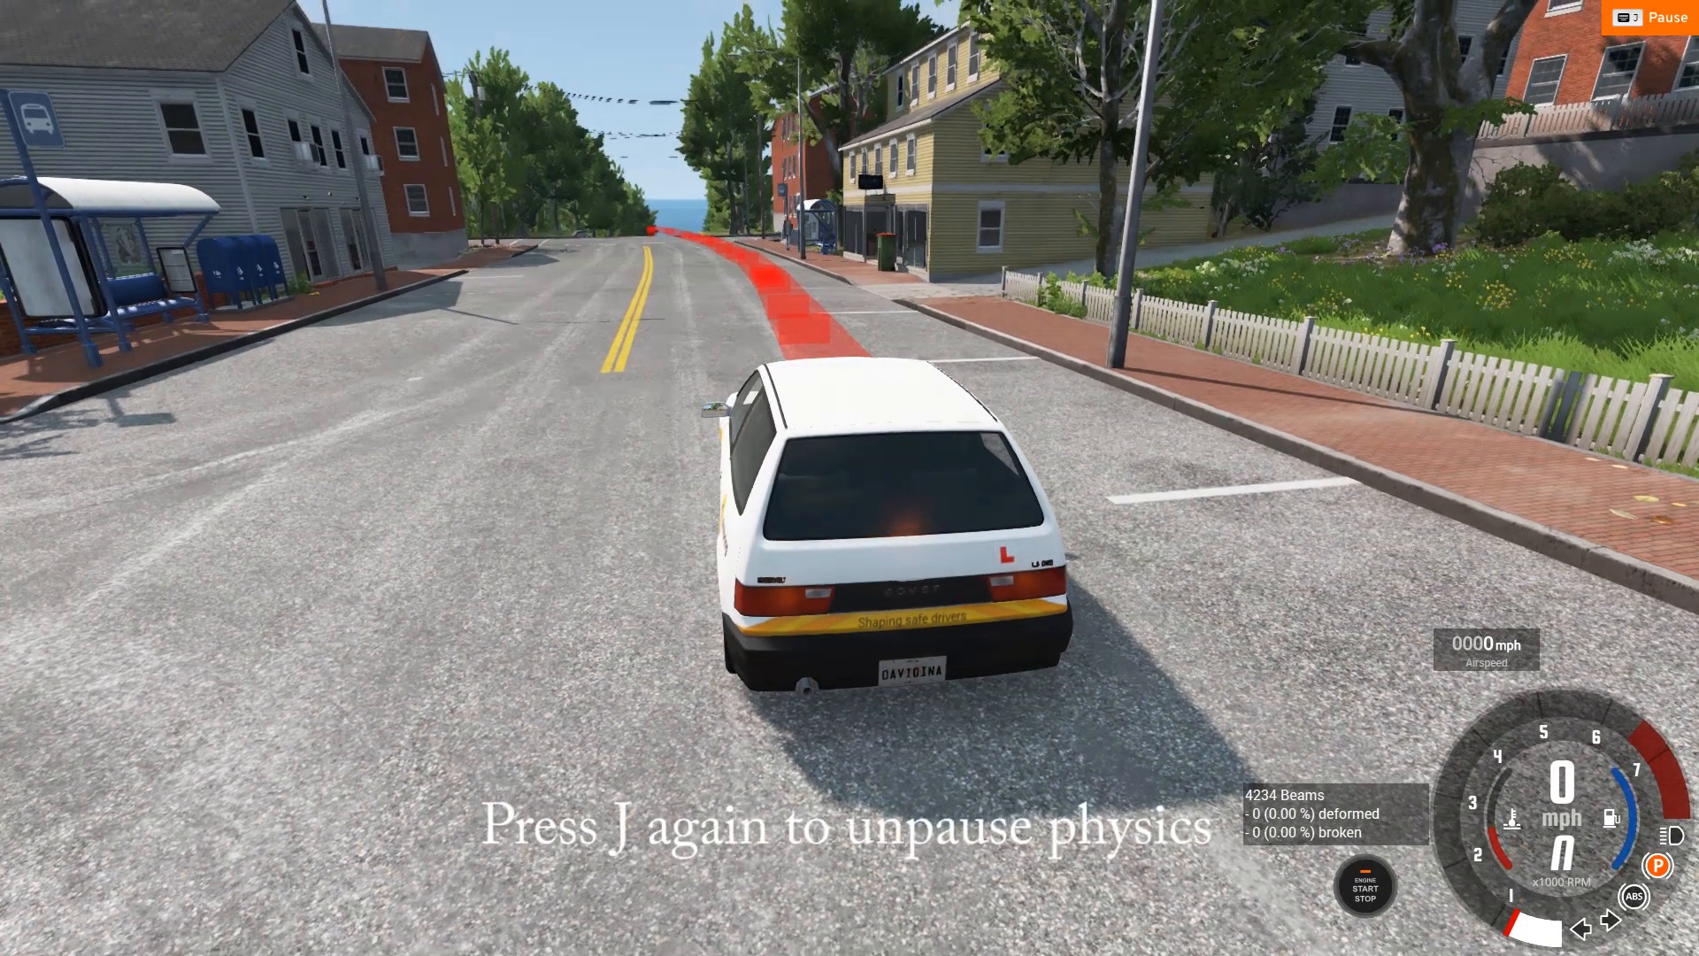
pyautogui.press('j')
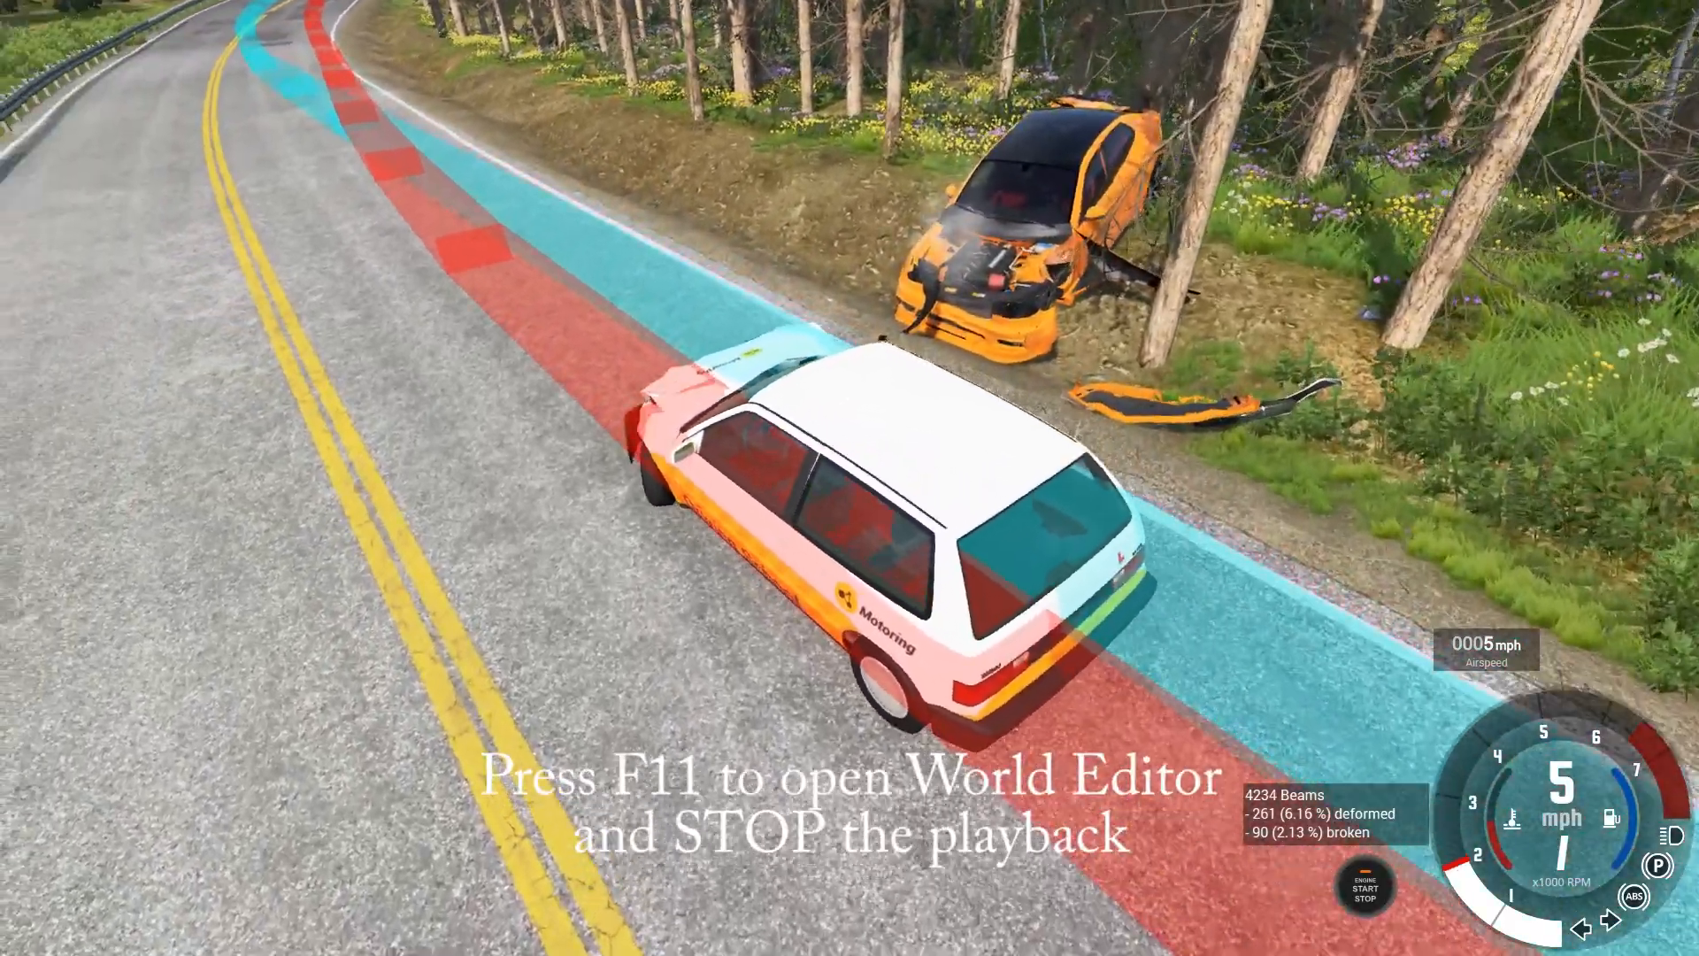
# Return to the World Editor, reset the hatch to its start, and turn off Display Path
pyautogui.press('F11')
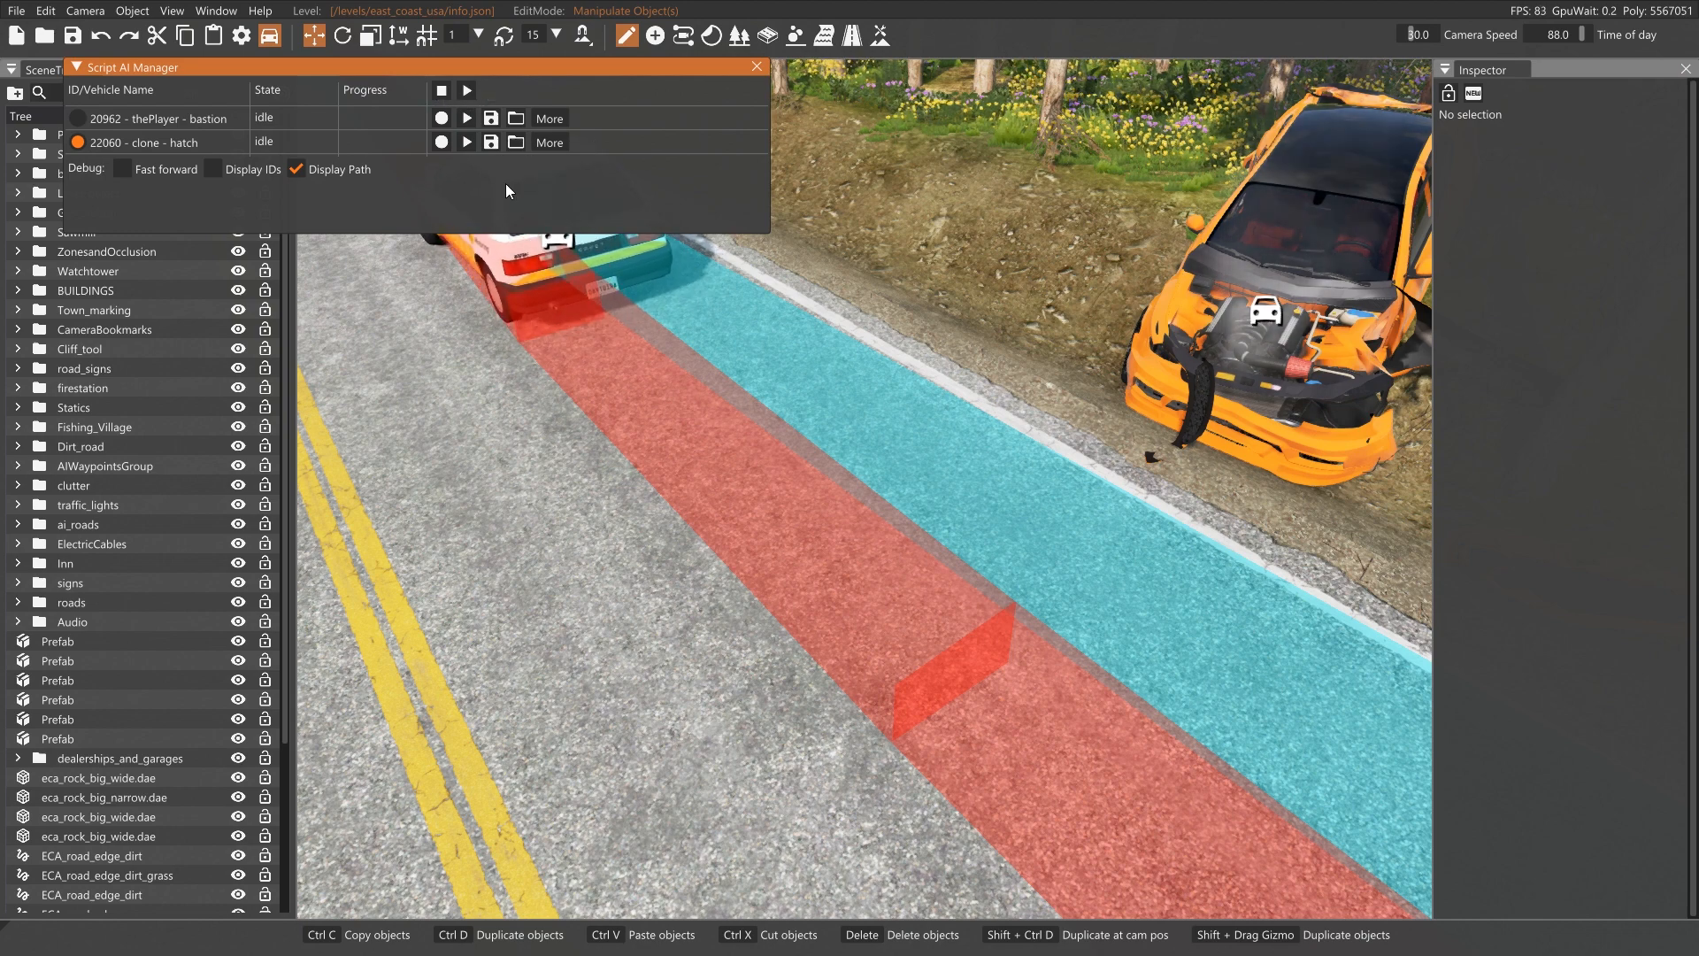
pyautogui.click(549, 118)
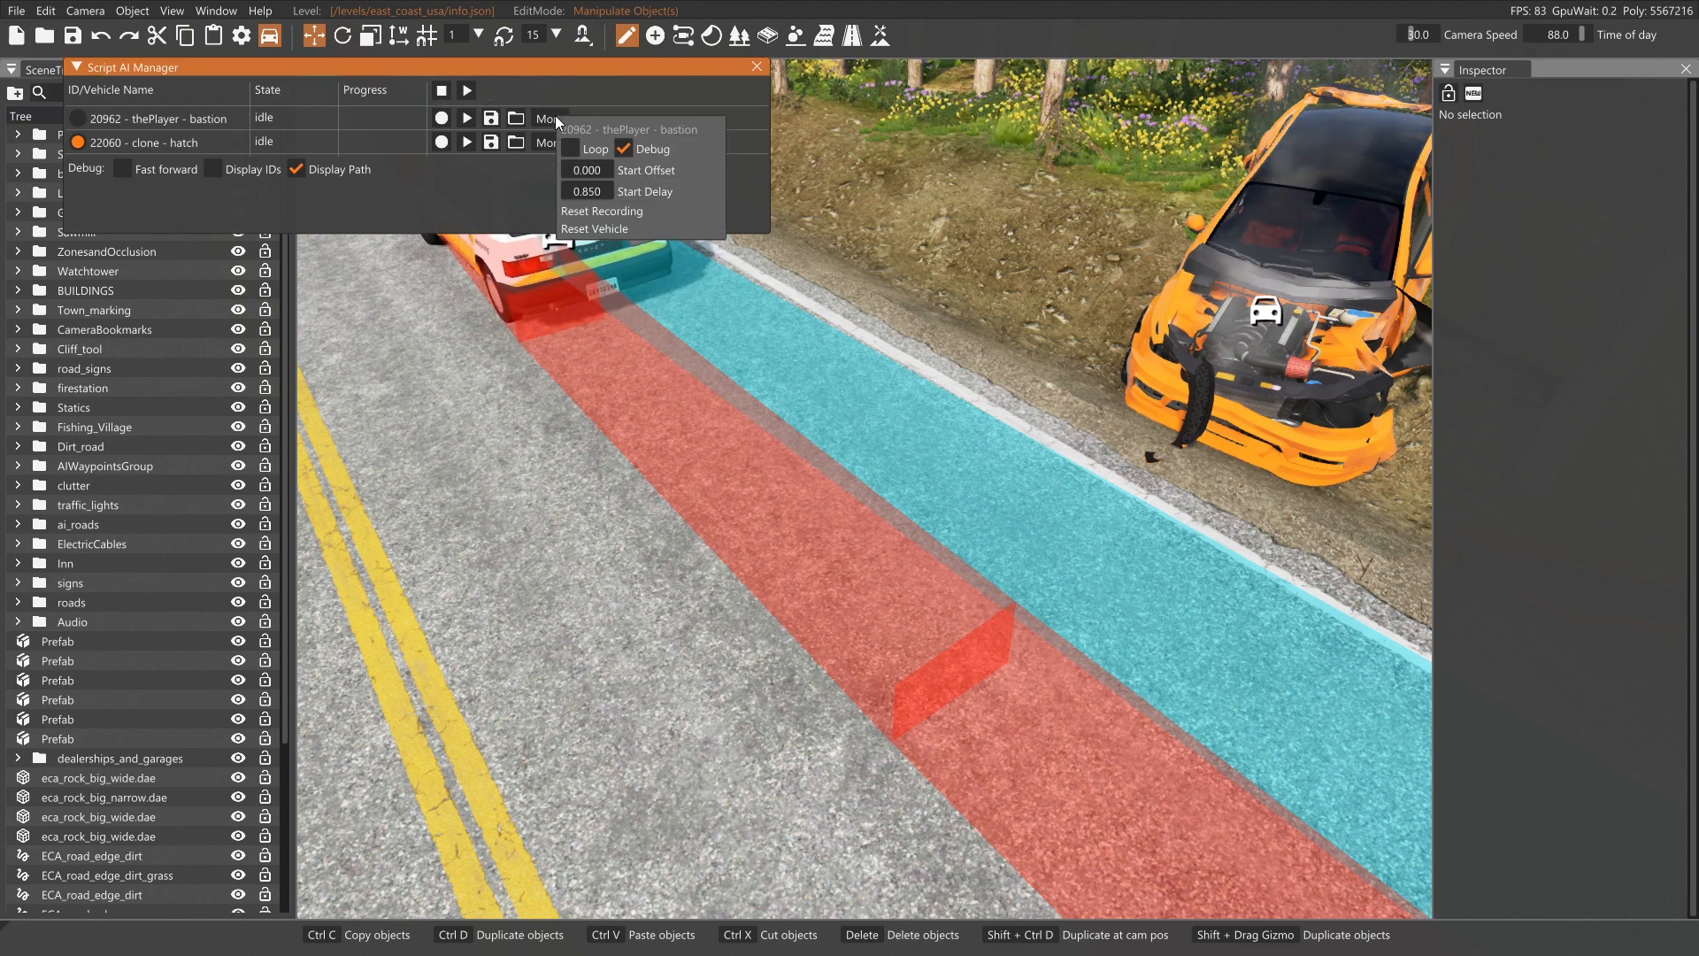
pyautogui.moveTo(594, 229)
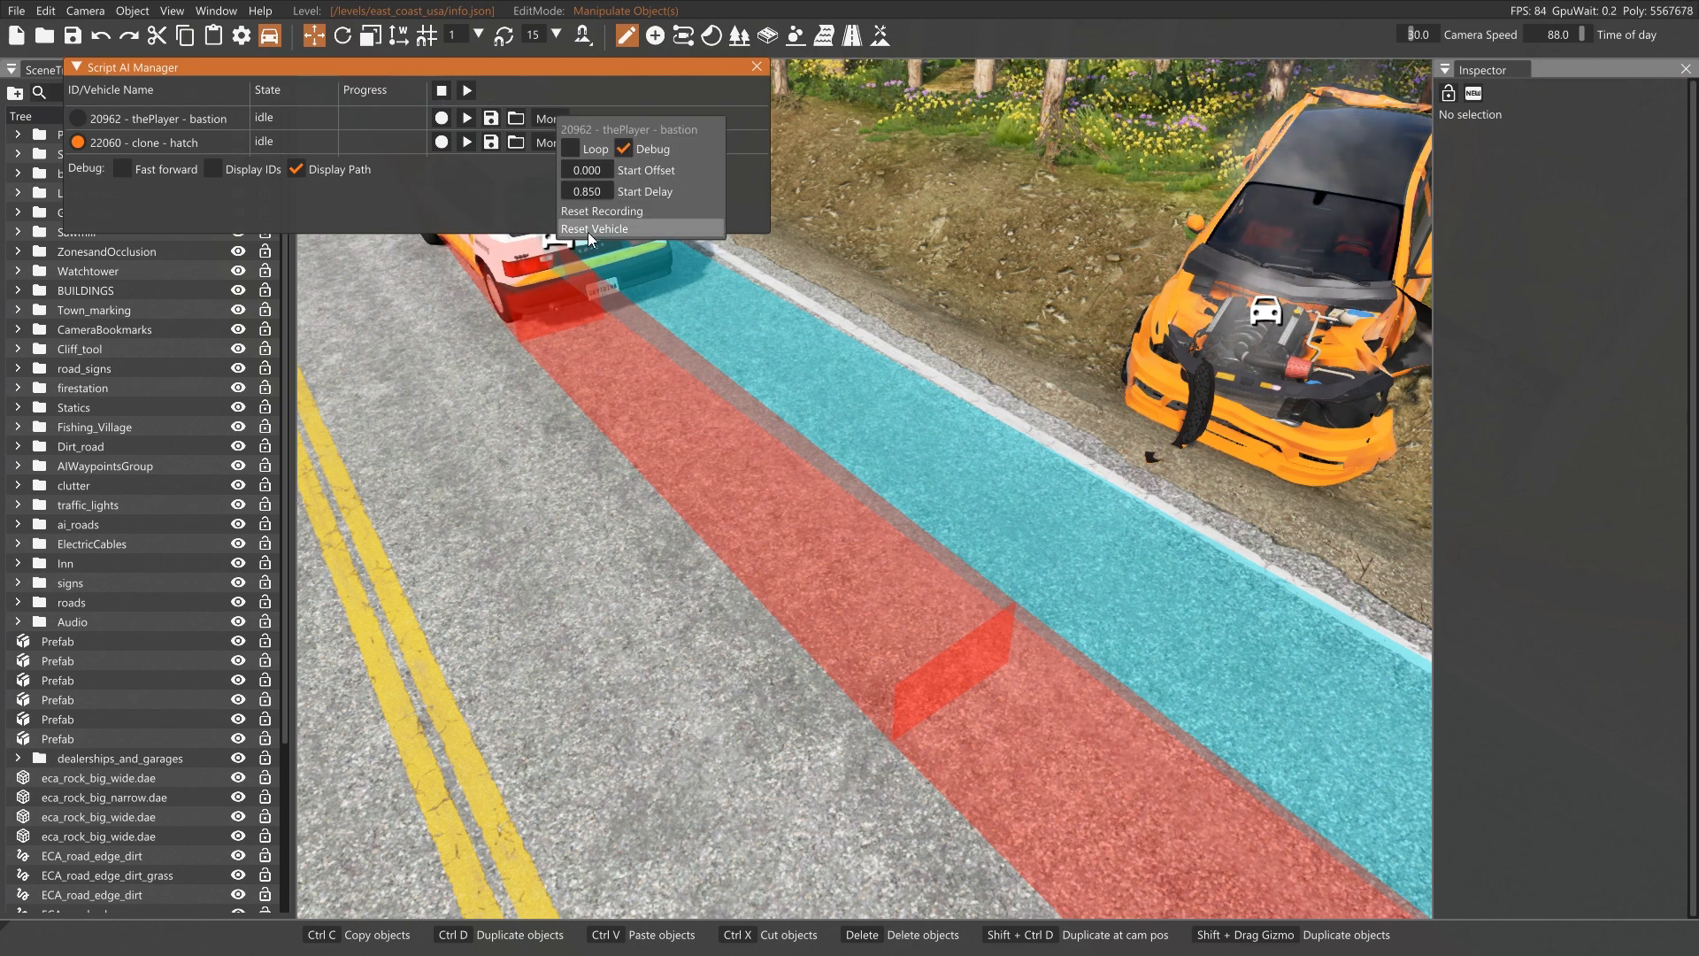
pyautogui.click(546, 141)
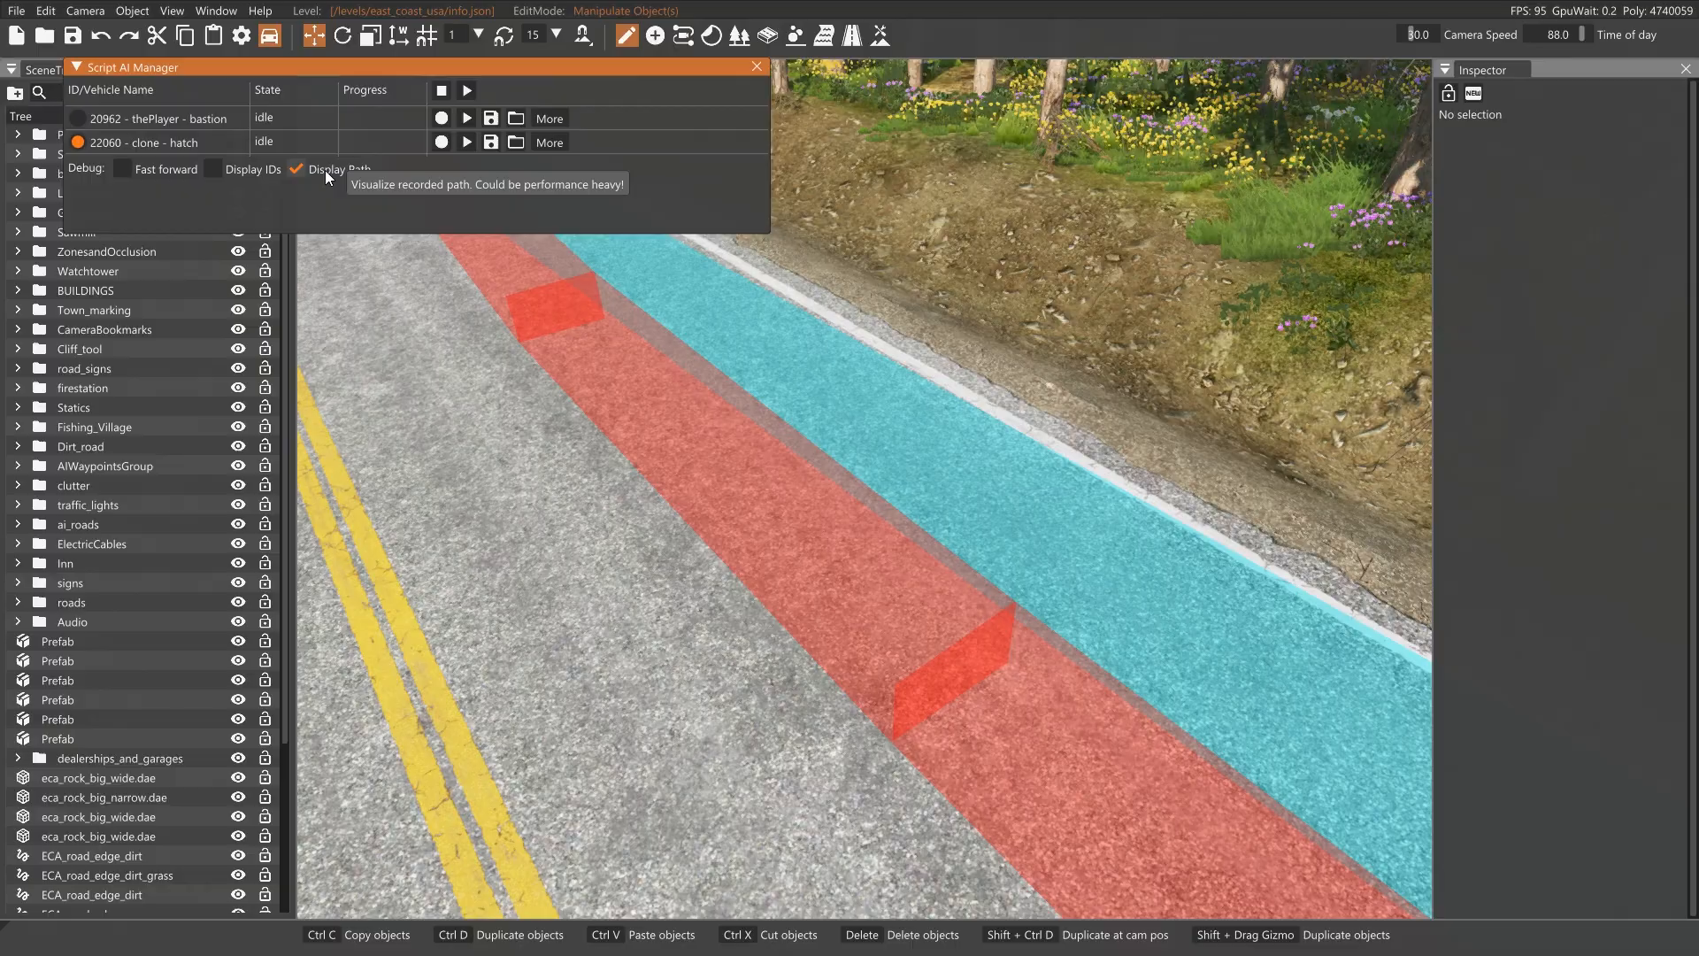
pyautogui.click(295, 169)
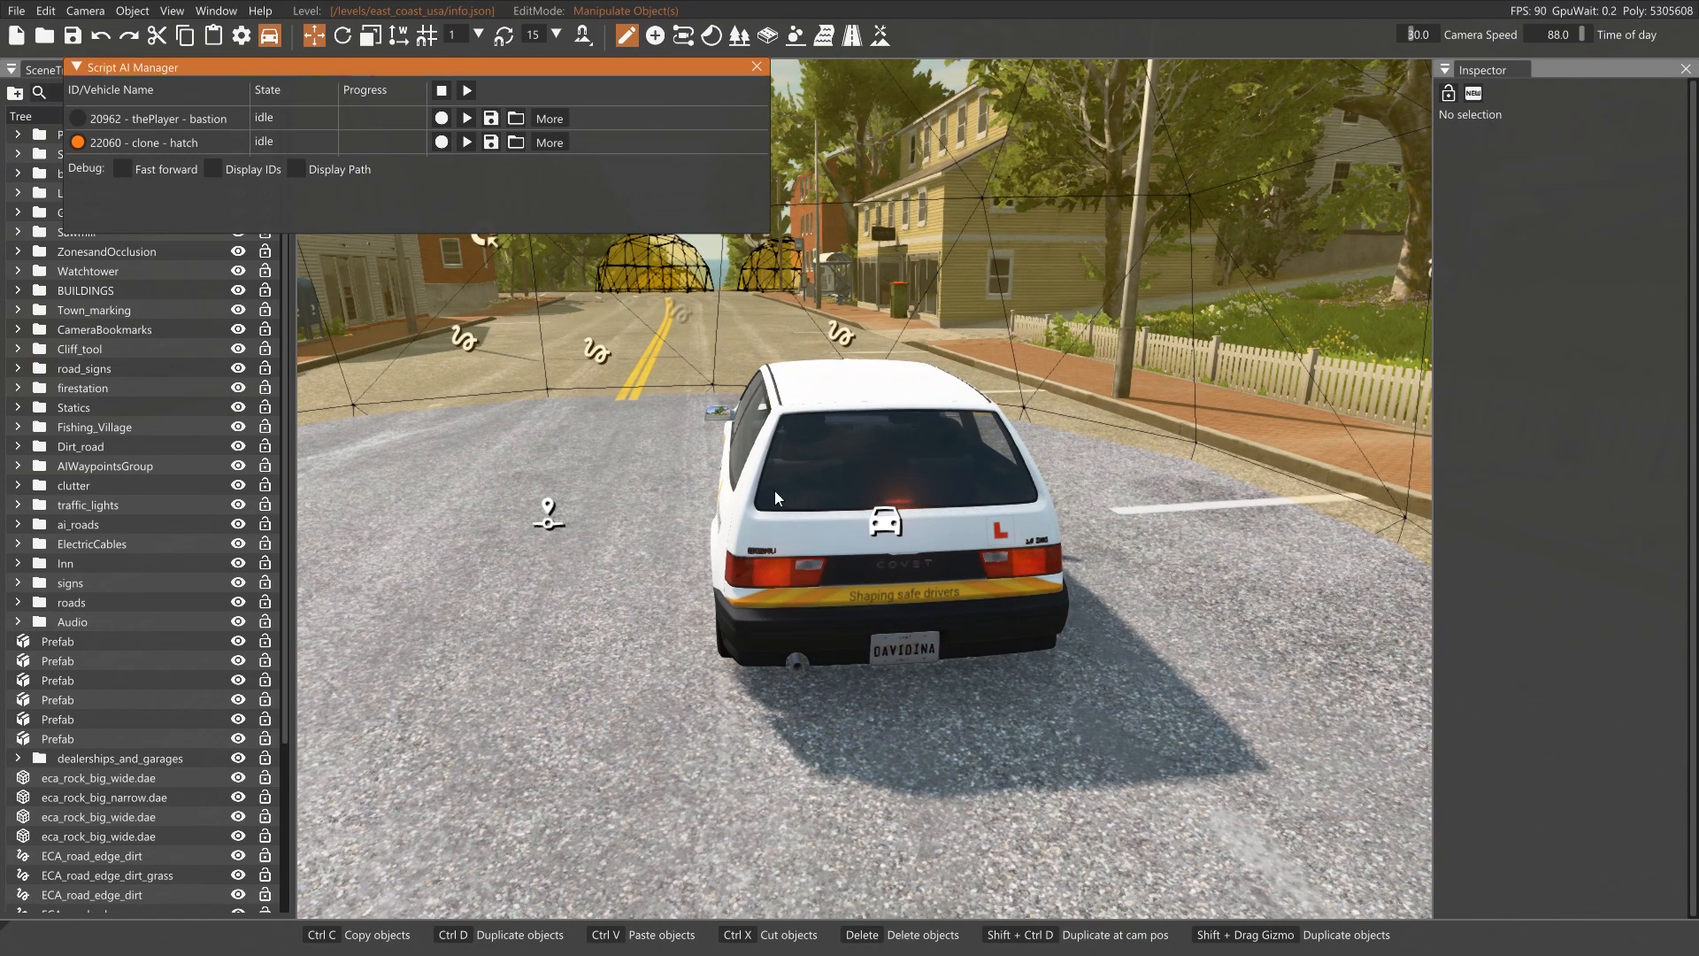
pyautogui.moveTo(466, 91)
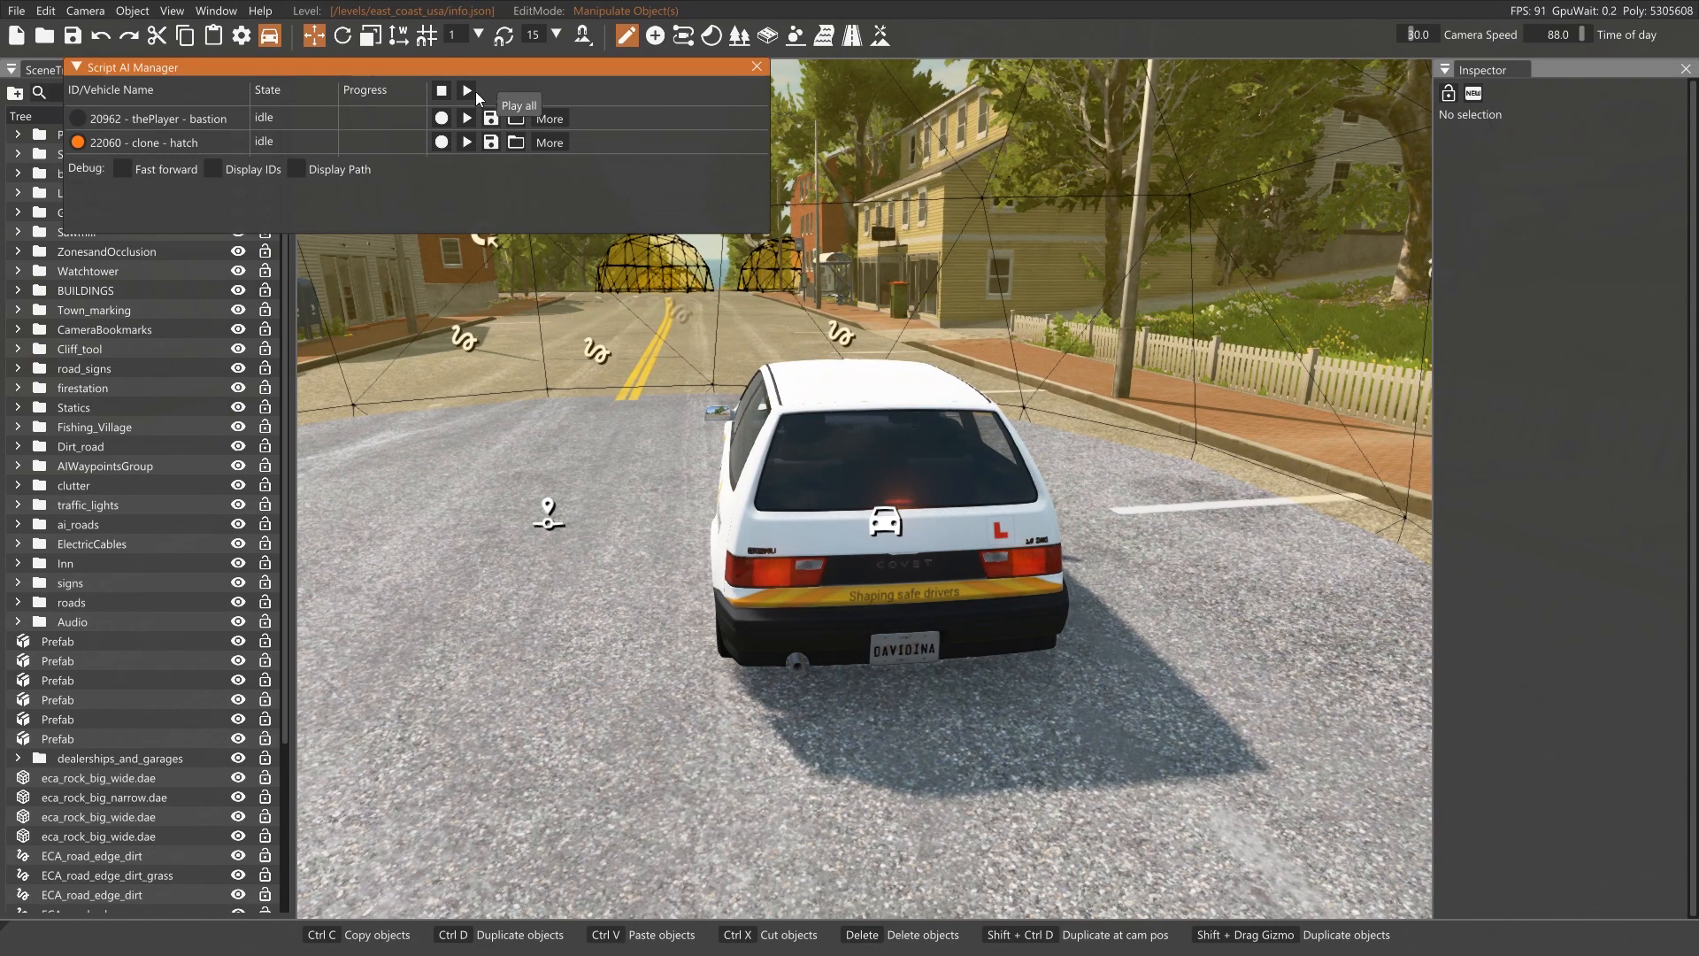
# Start joint playback of the bastion and hatch recordings from the Script AI Manager
pyautogui.click(465, 90)
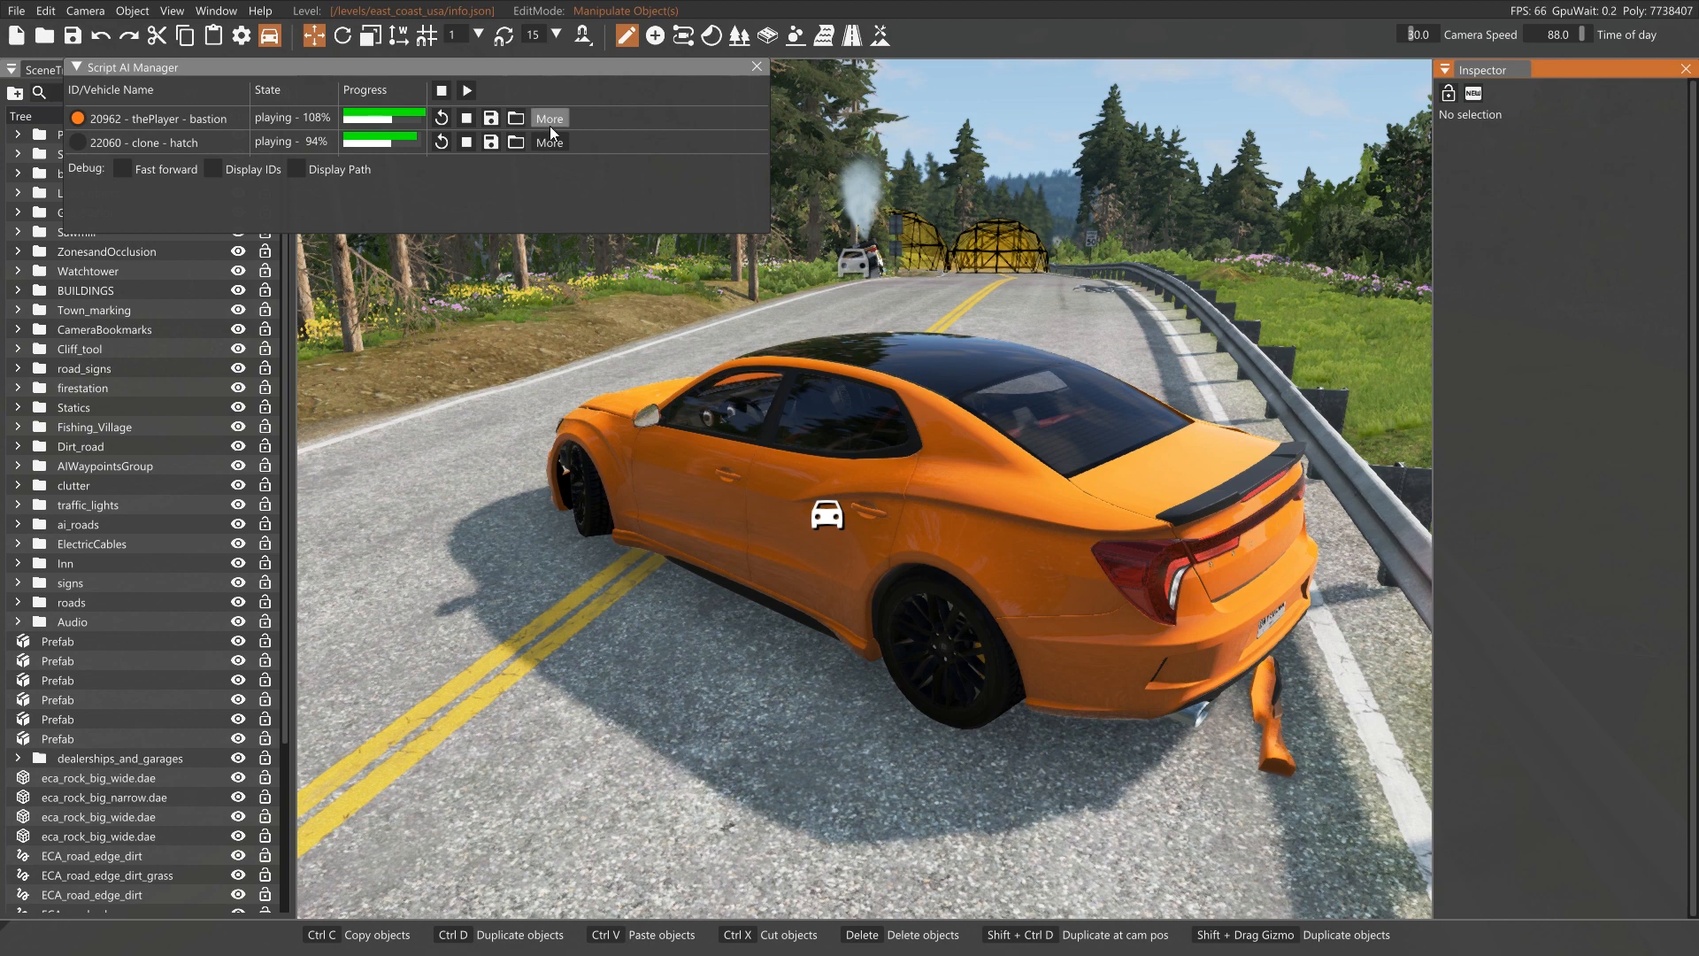
pyautogui.click(548, 117)
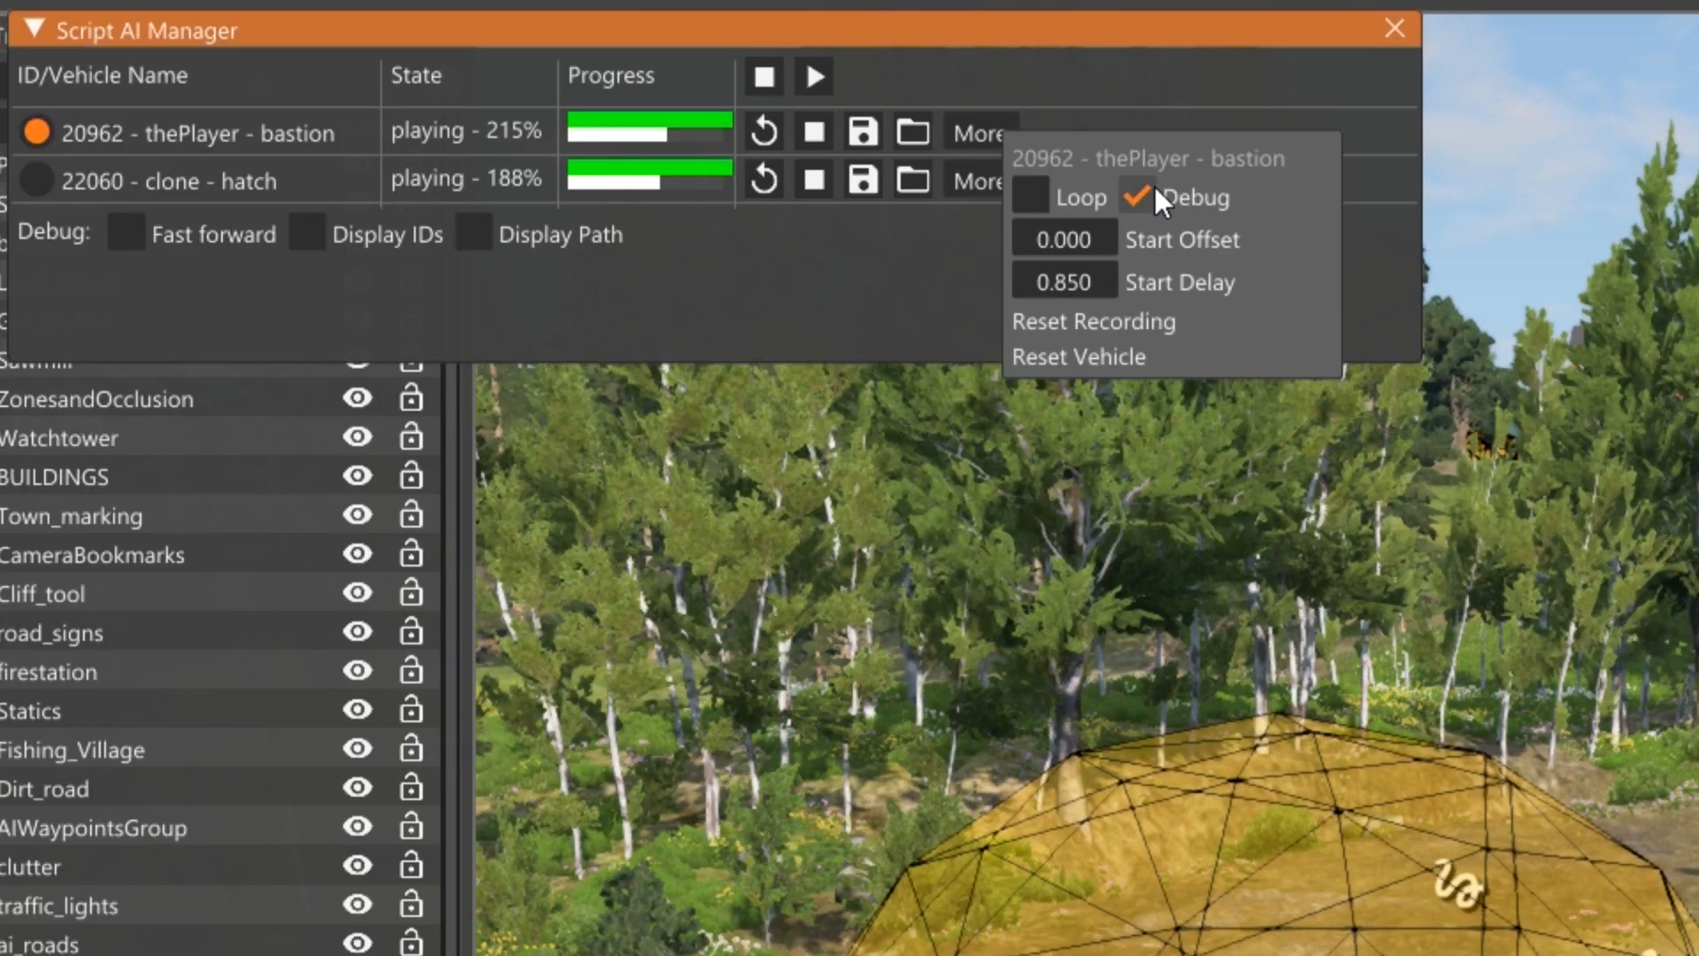
pyautogui.moveTo(1181, 282)
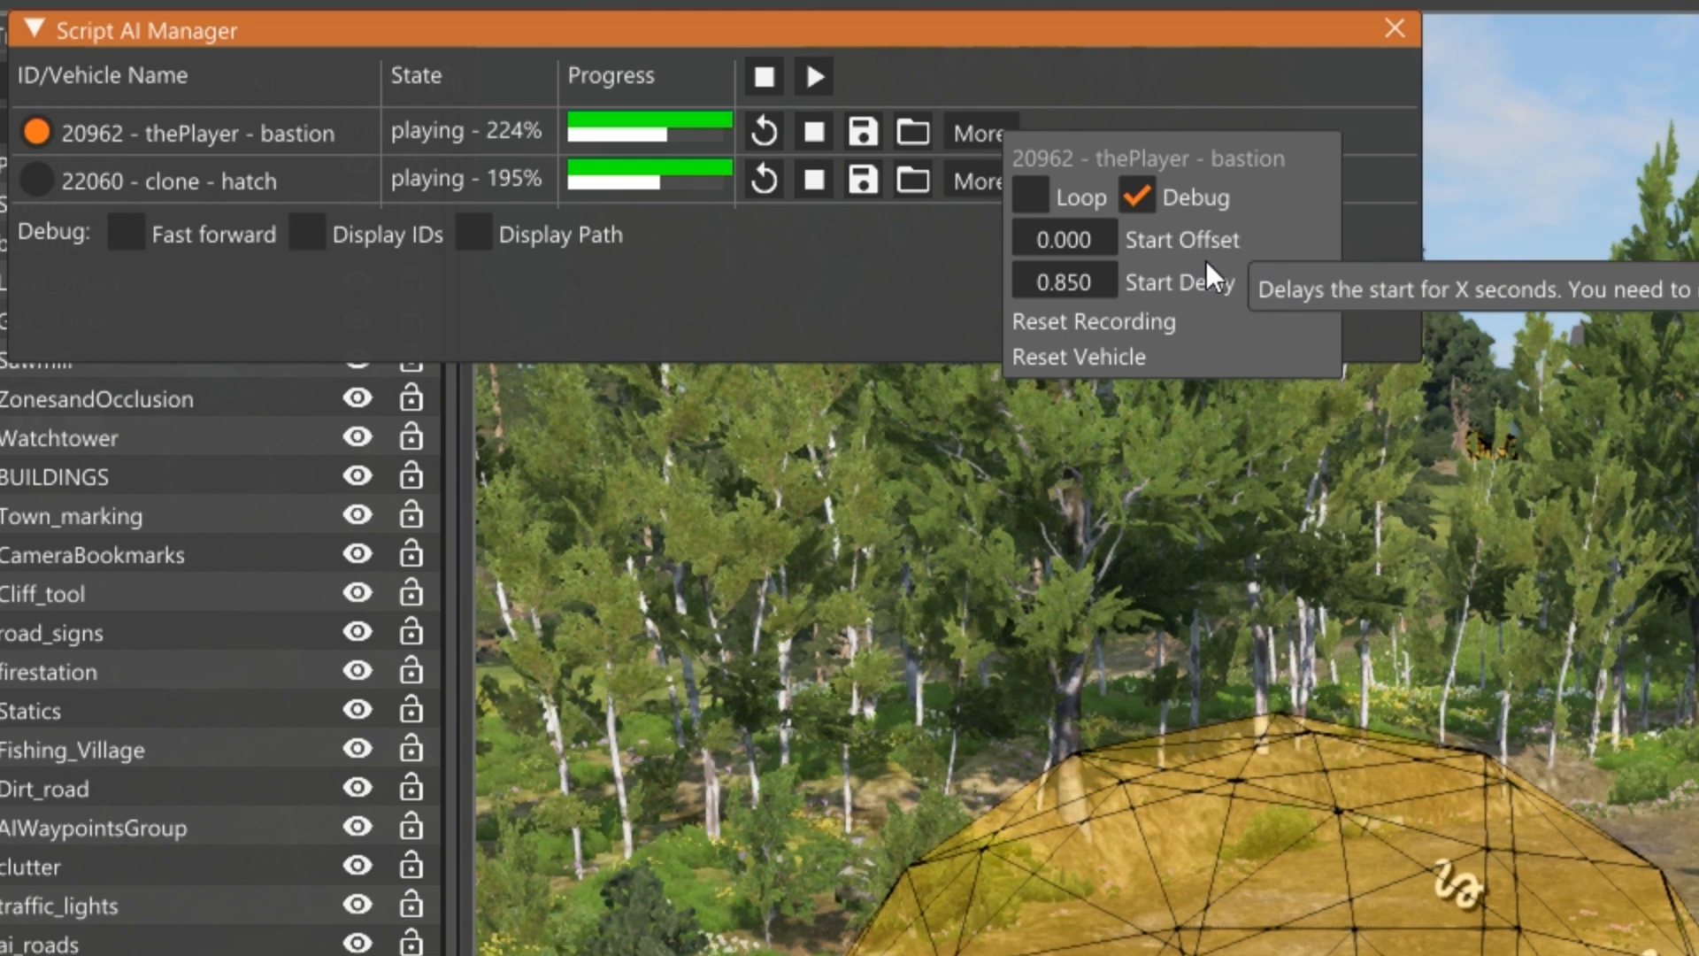
pyautogui.moveTo(1206, 261)
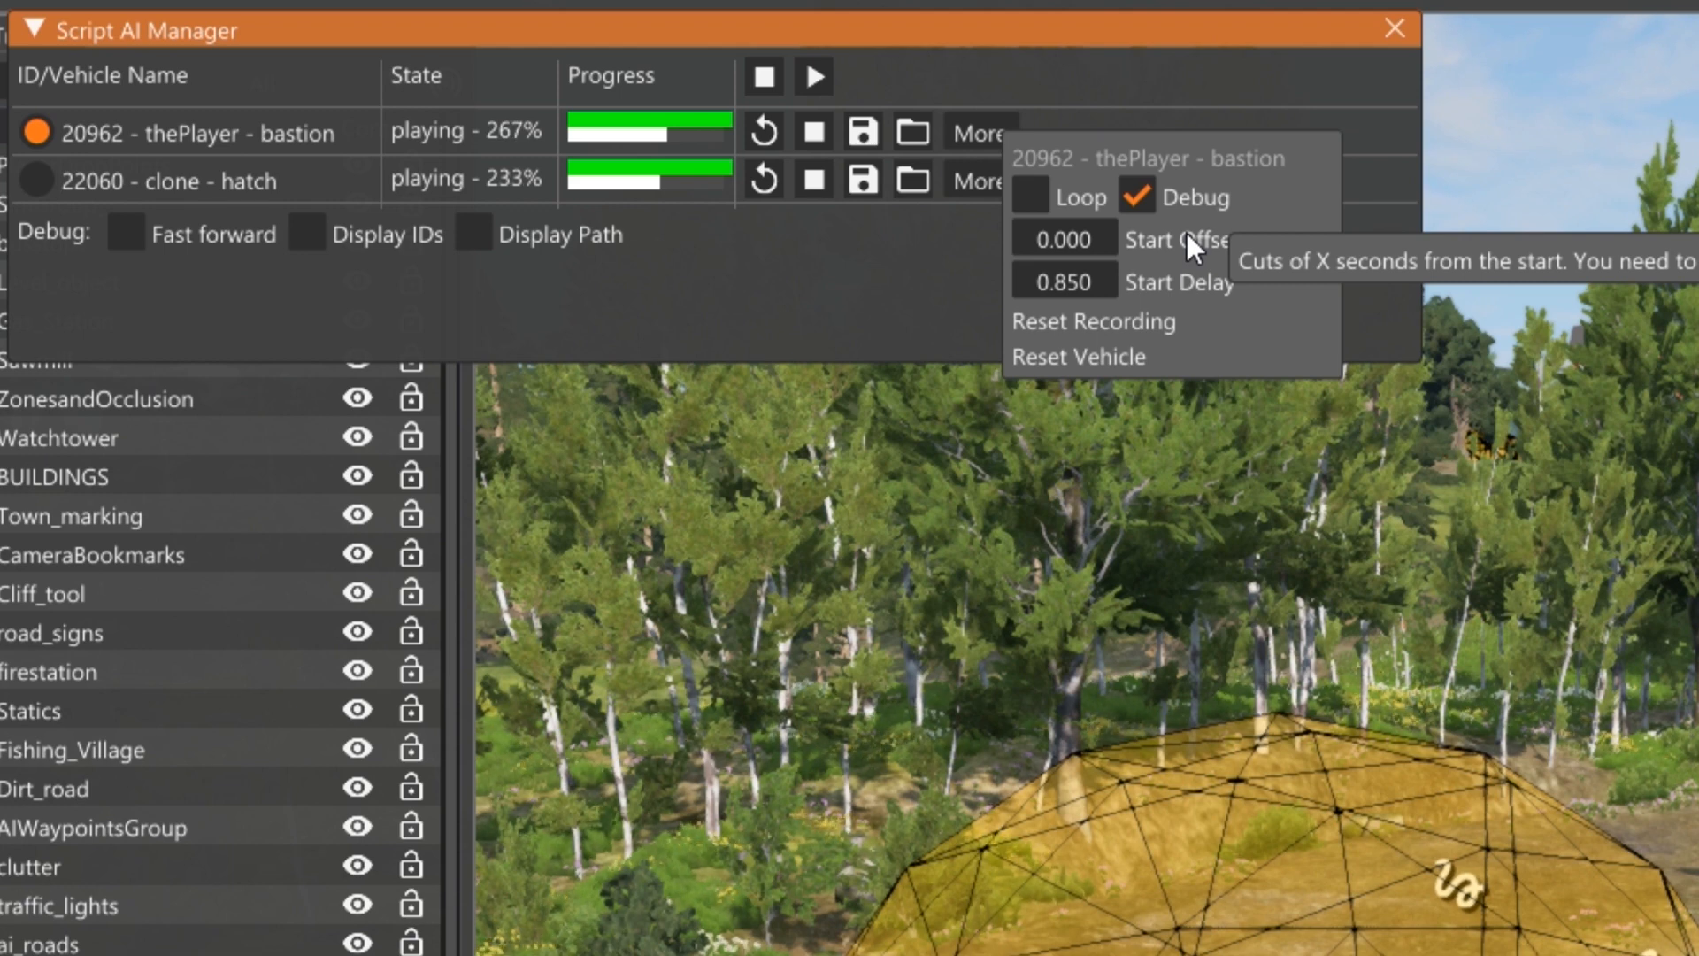
pyautogui.moveTo(1192, 281)
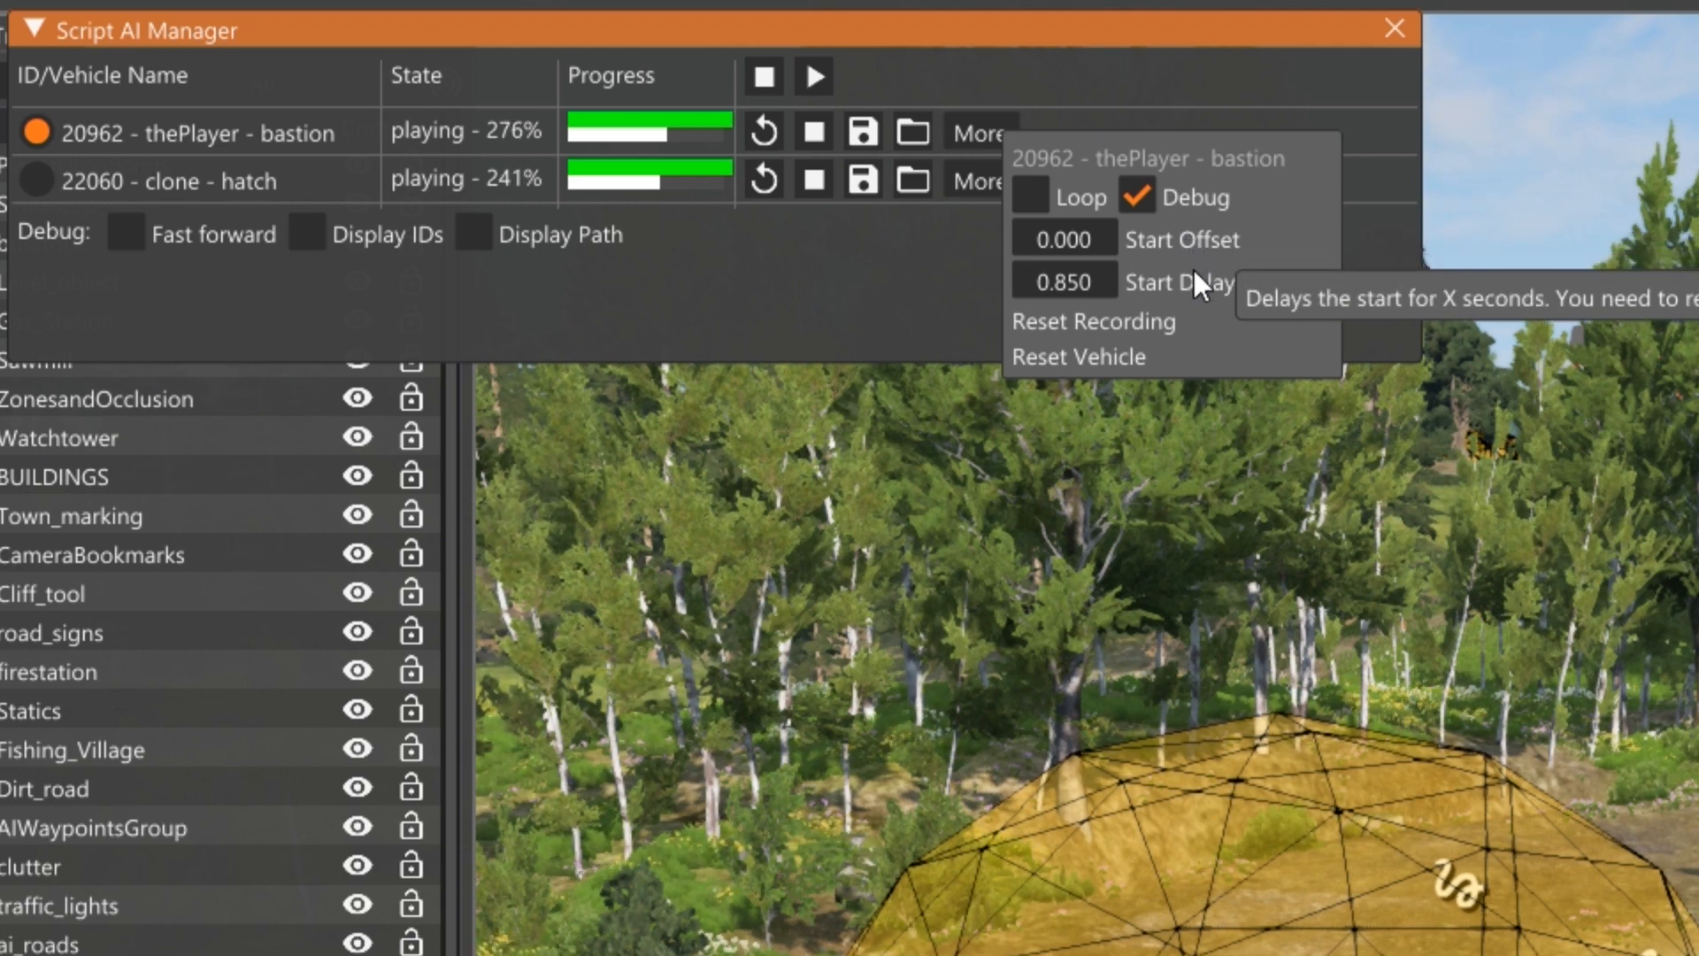
pyautogui.moveTo(1241, 251)
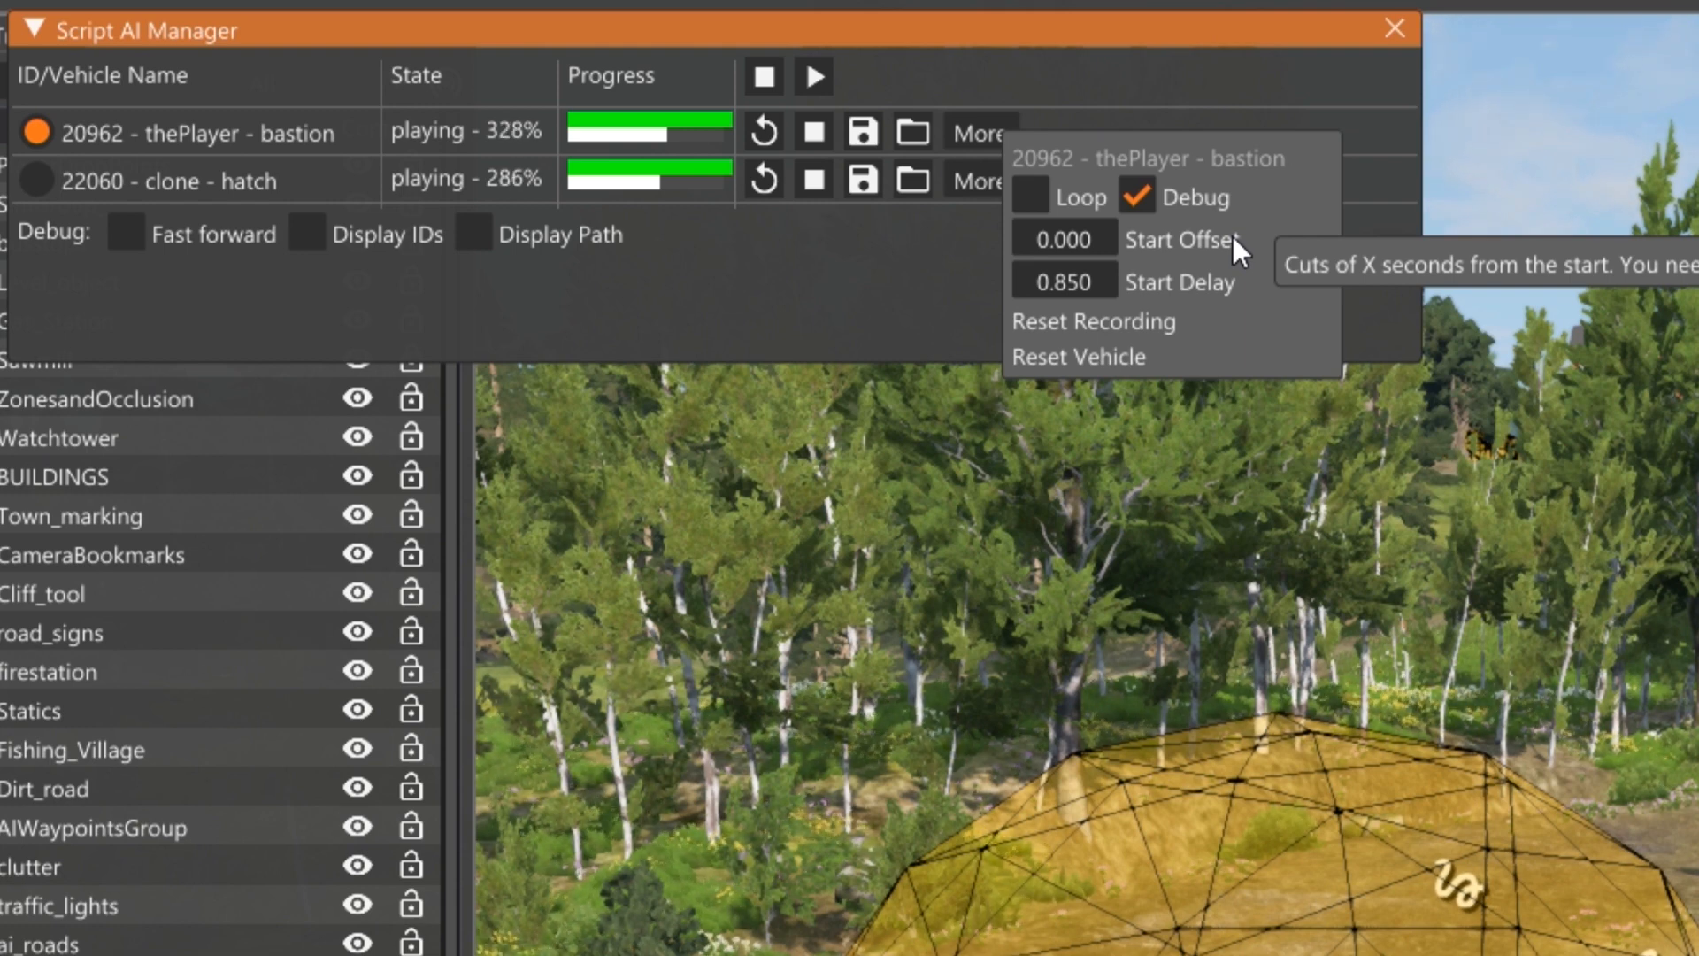
pyautogui.moveTo(1223, 295)
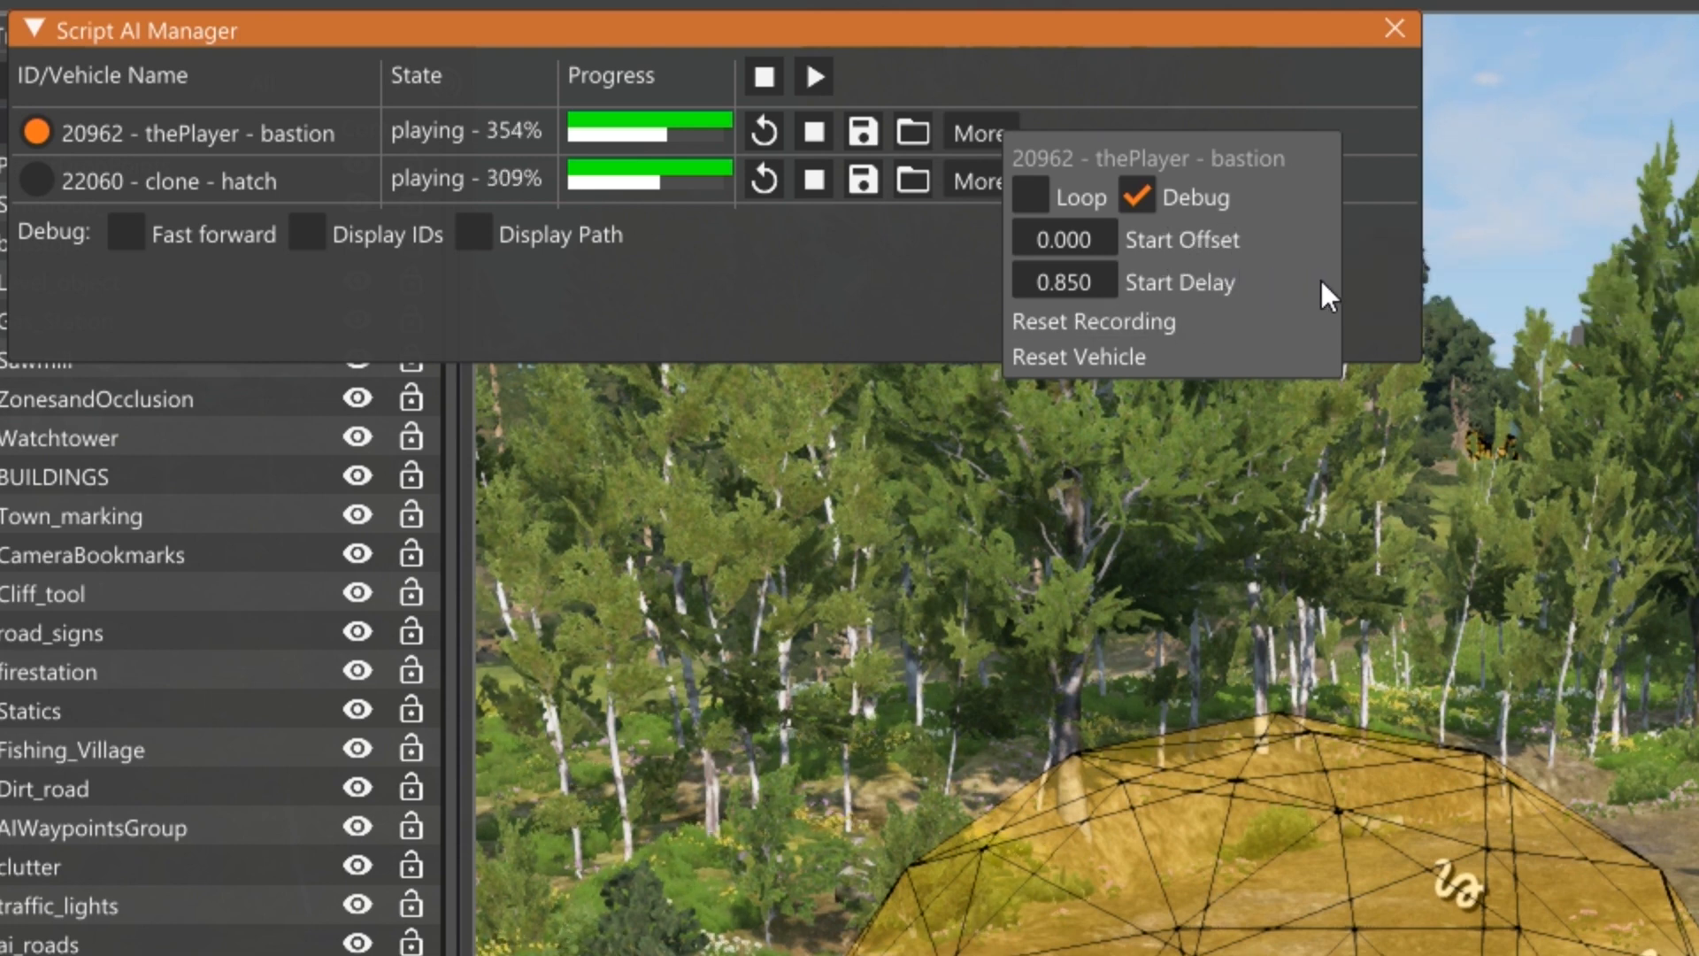
pyautogui.moveTo(872, 303)
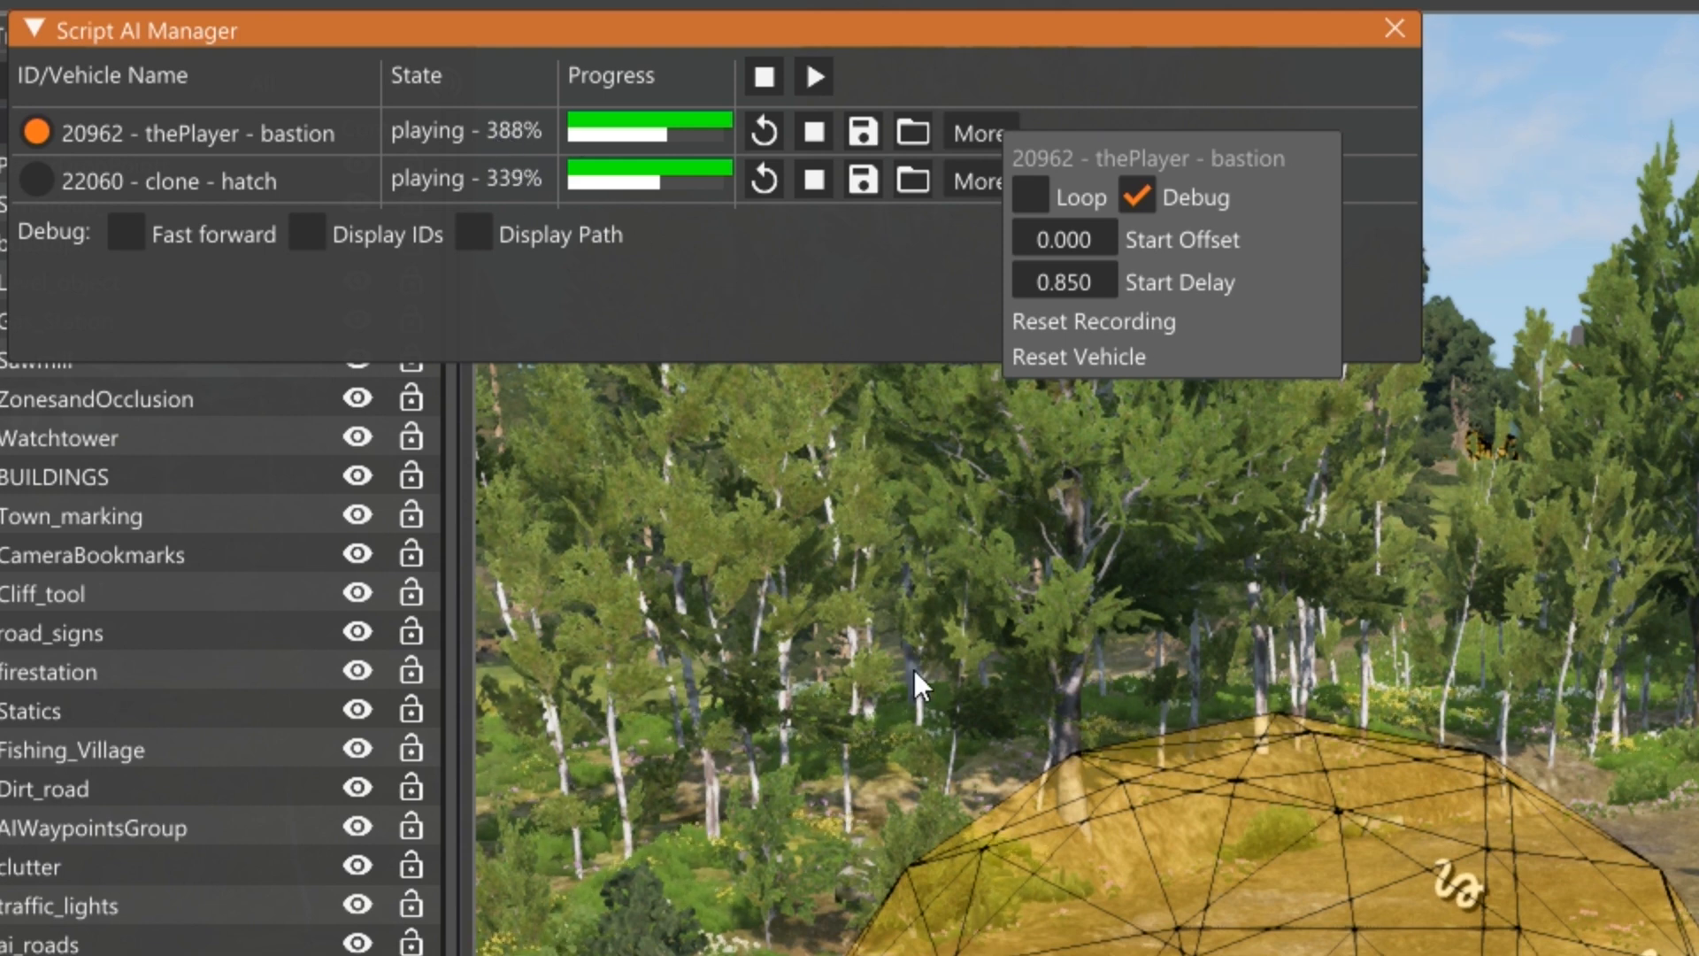
pyautogui.moveTo(977, 546)
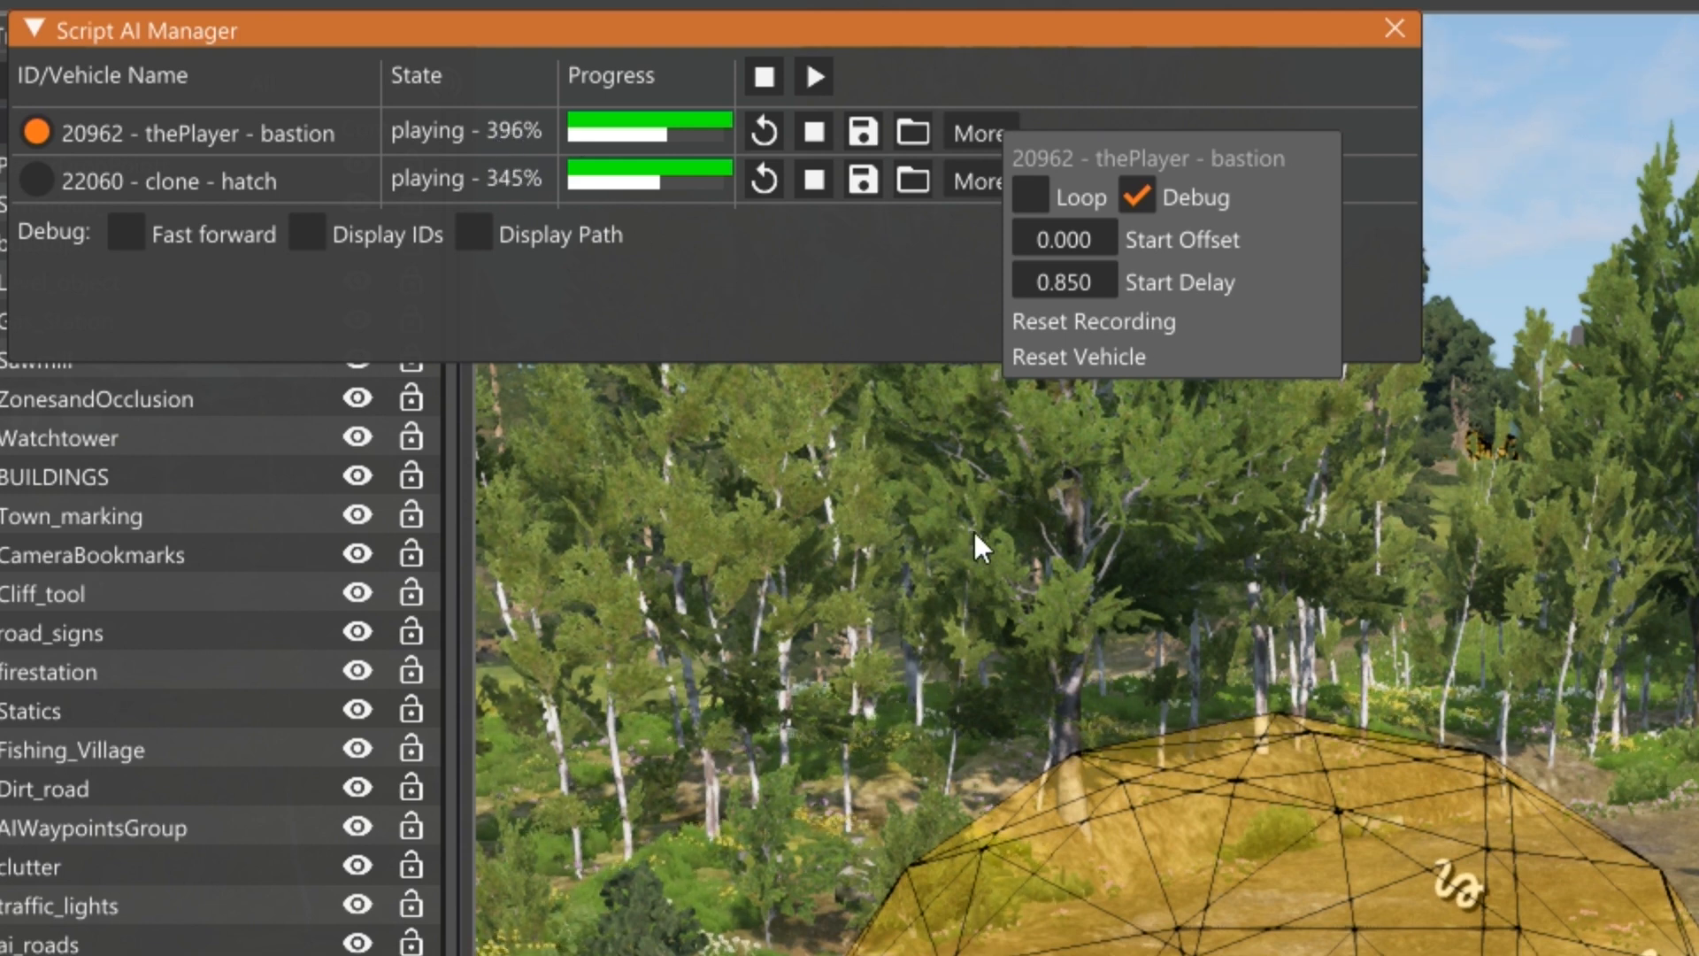
pyautogui.moveTo(1116, 357)
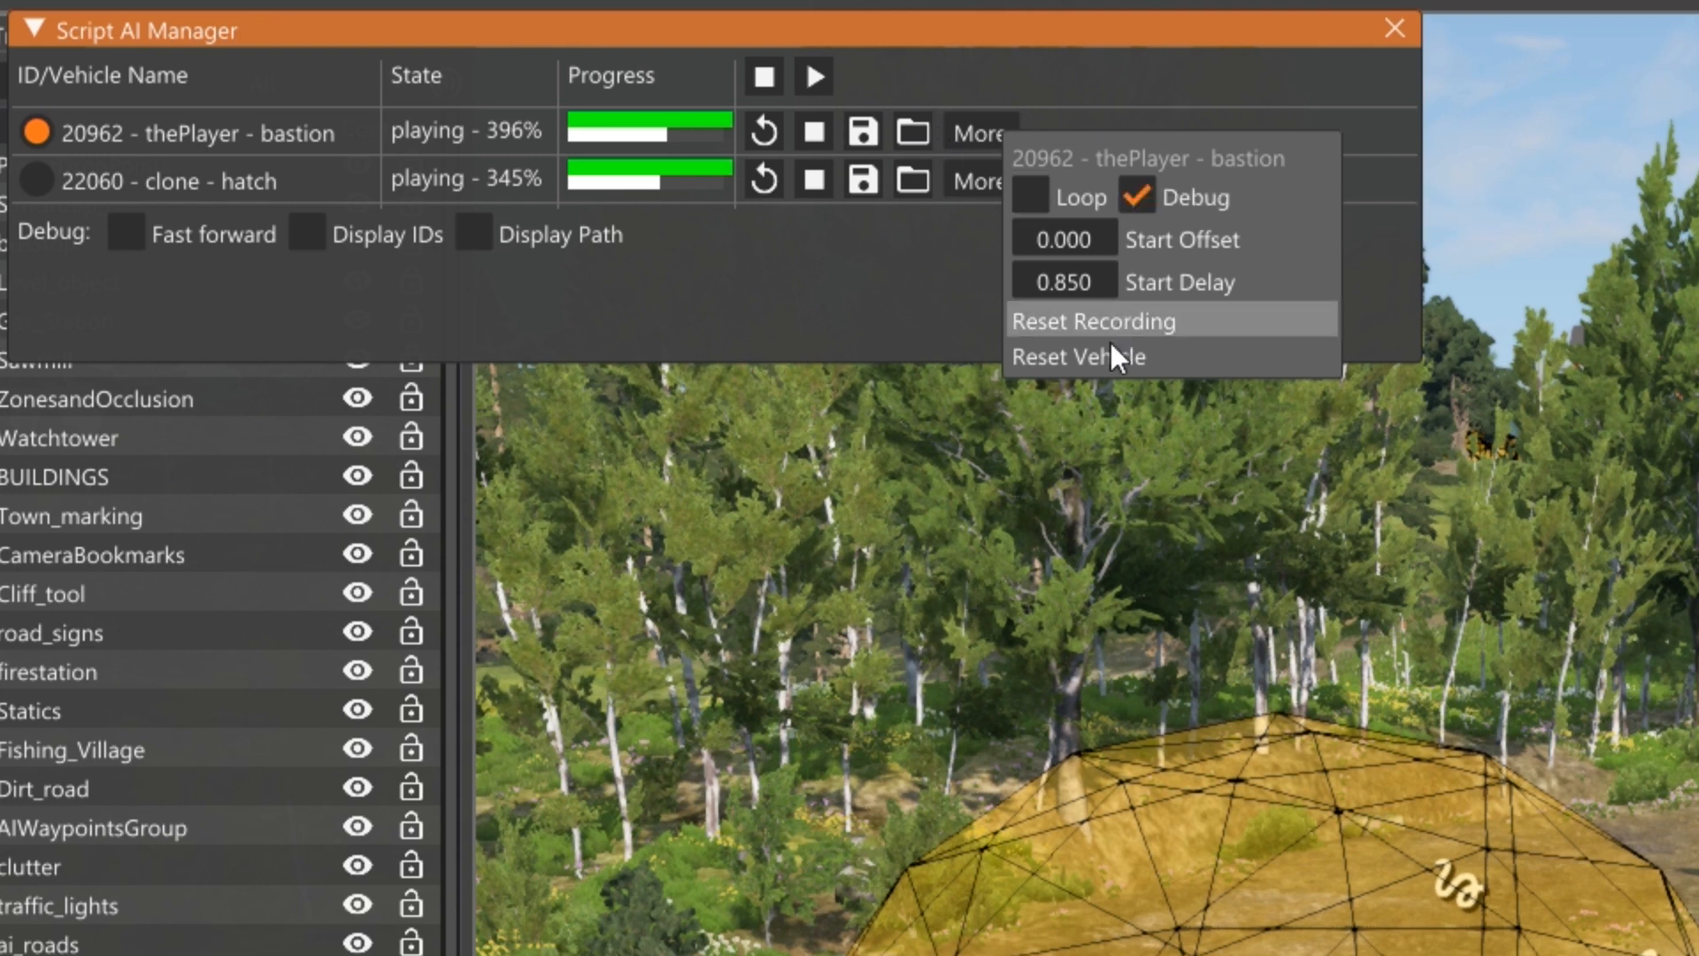
pyautogui.click(979, 179)
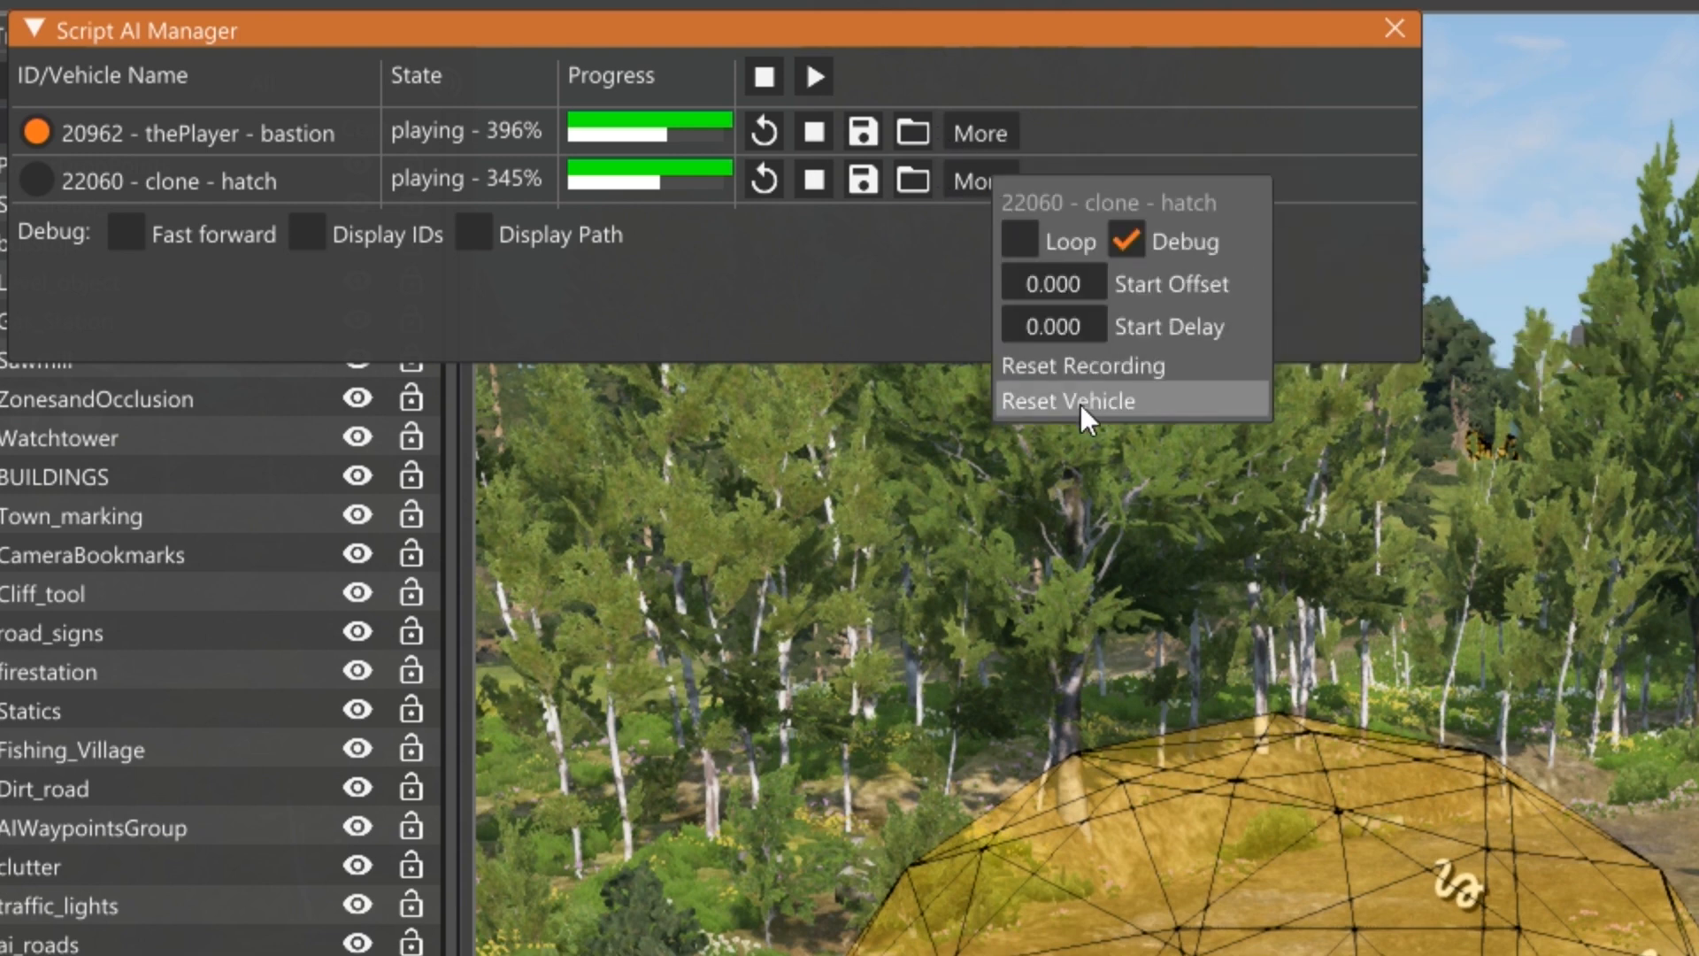
pyautogui.click(1067, 400)
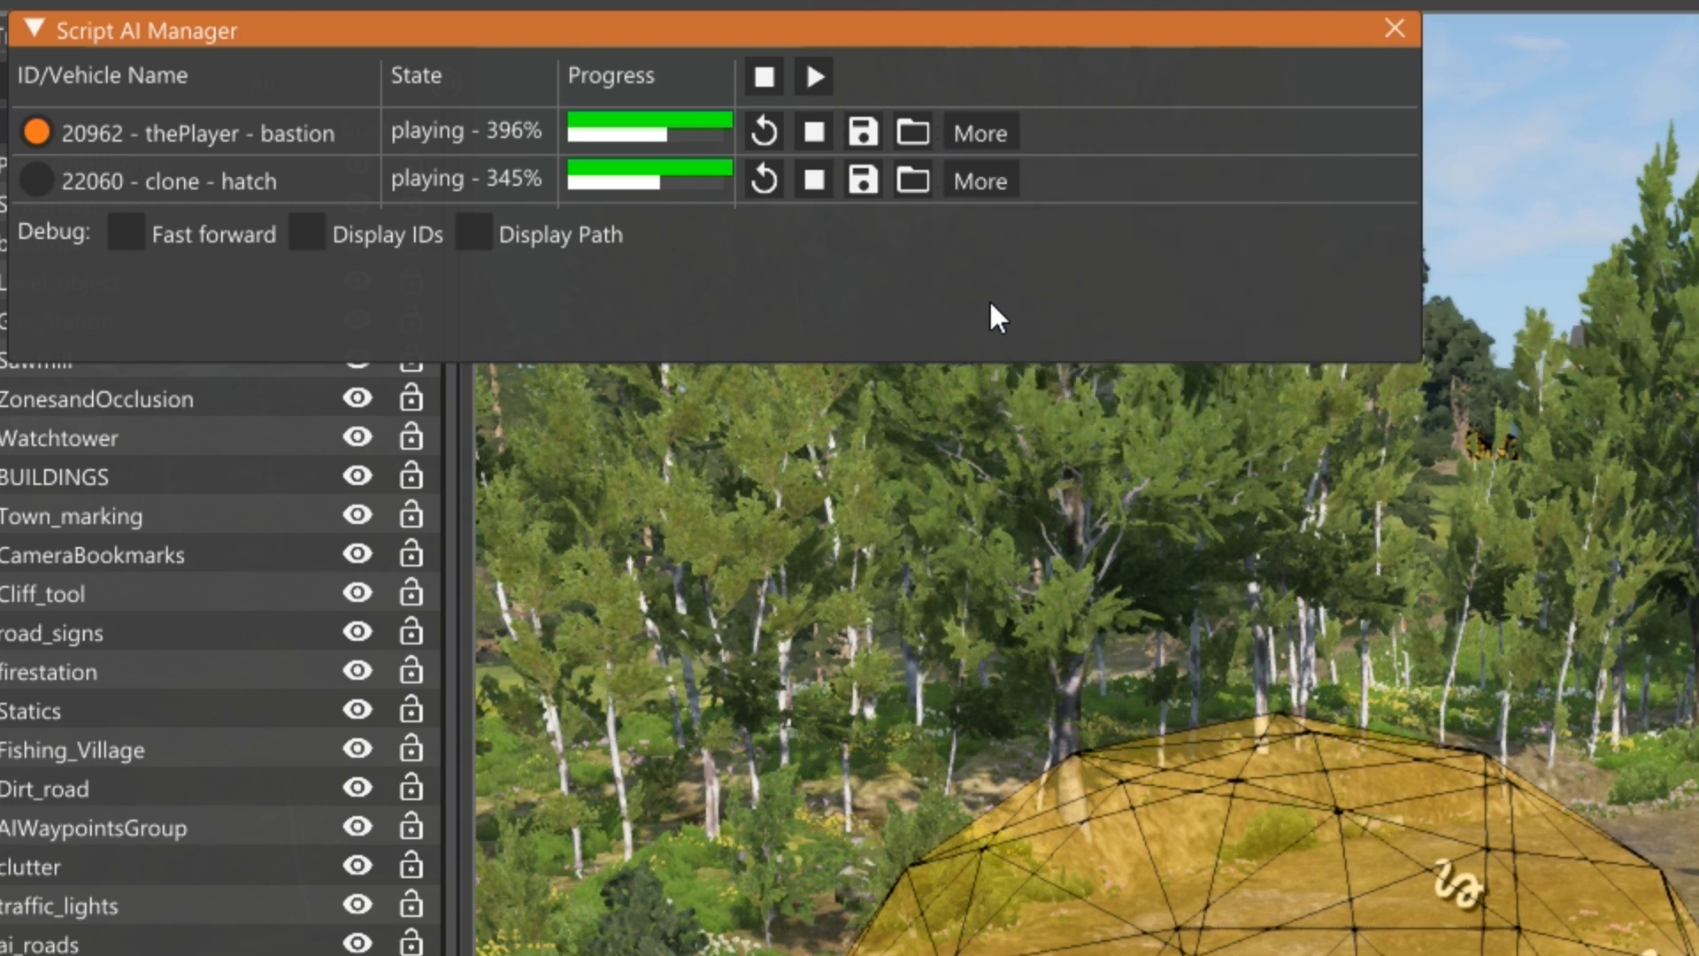
pyautogui.moveTo(813, 178)
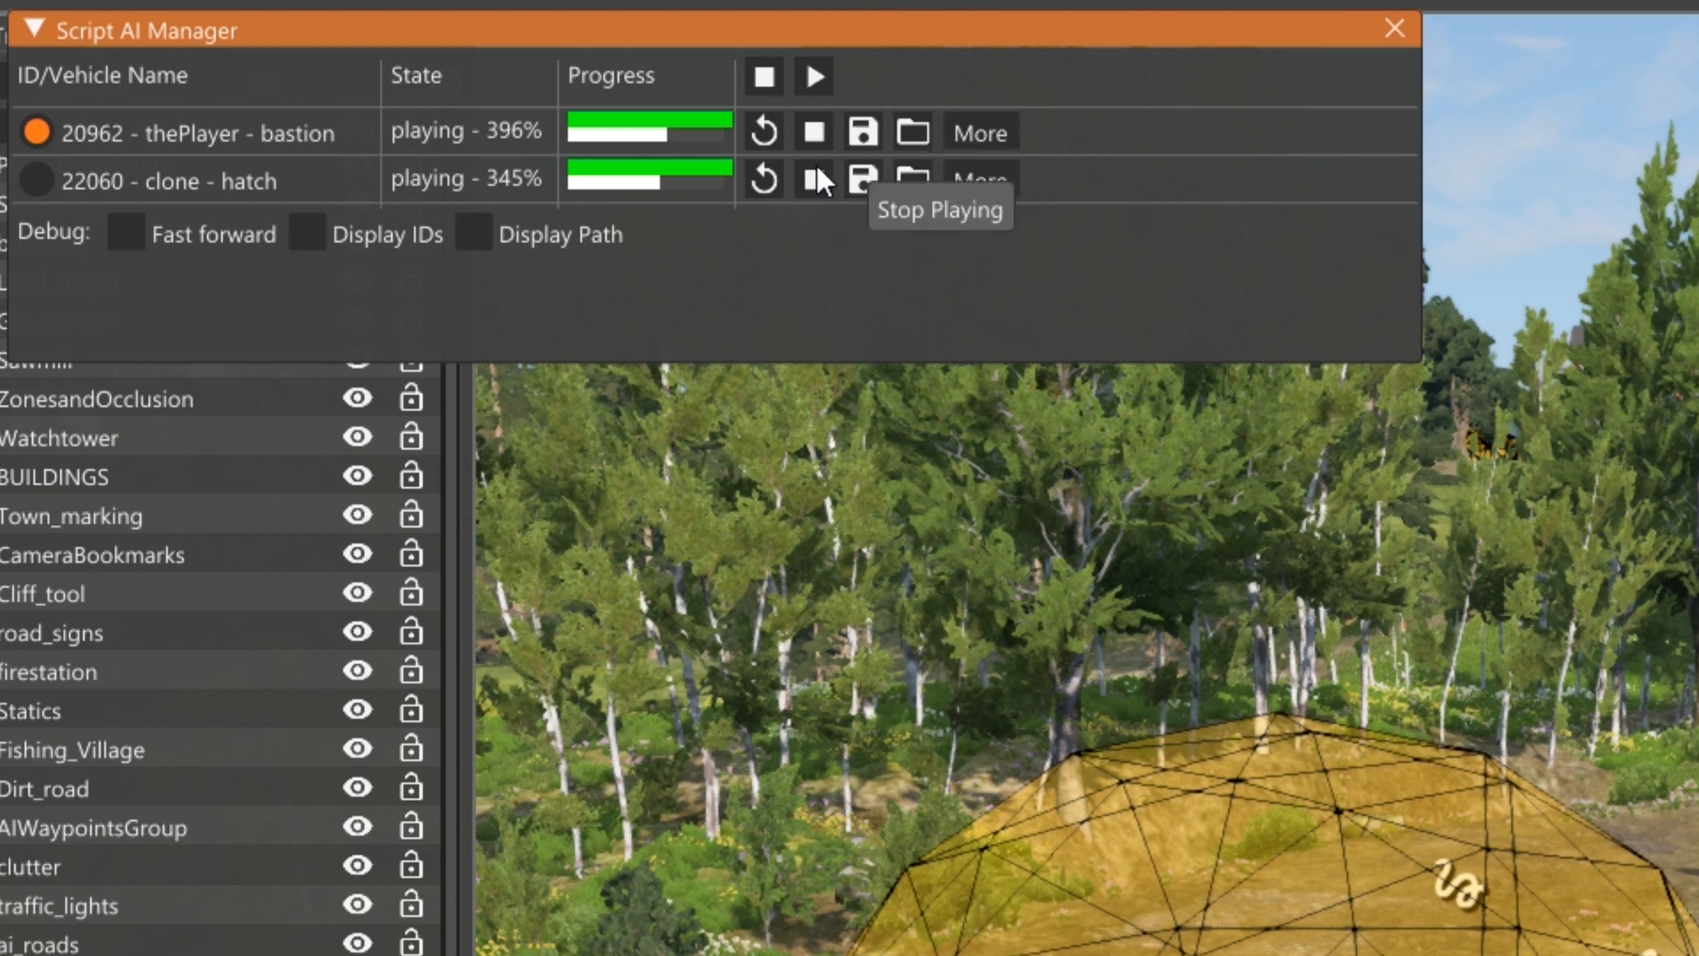
pyautogui.moveTo(845, 254)
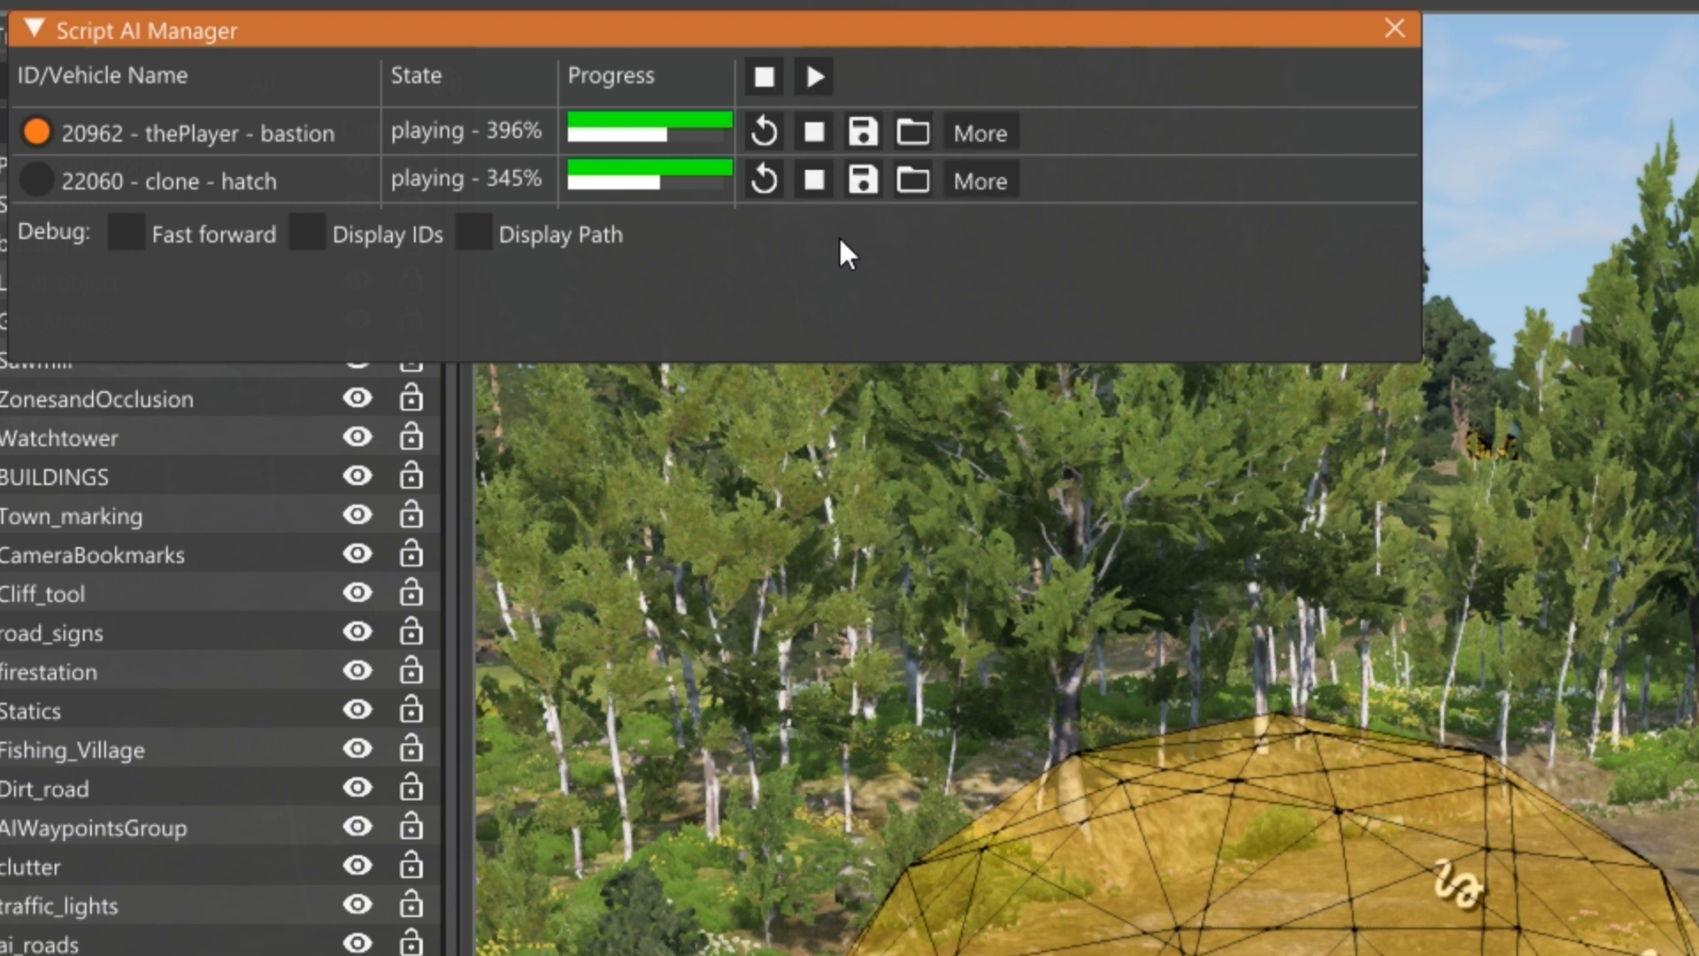
pyautogui.moveTo(861, 132)
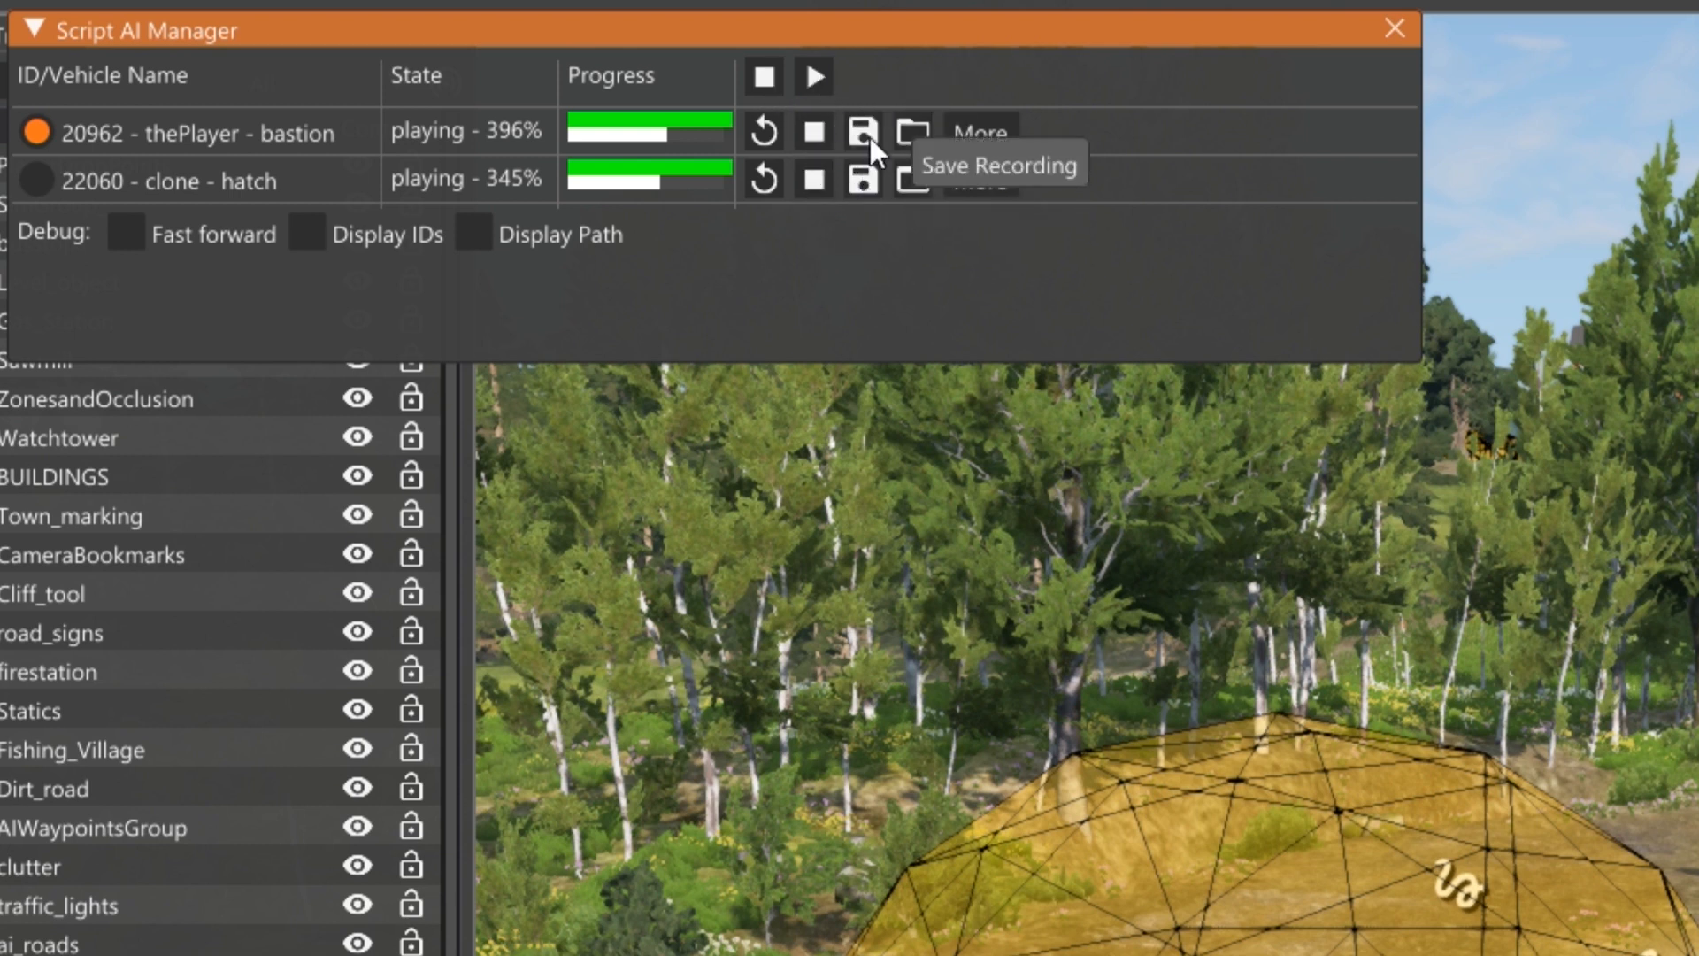
pyautogui.moveTo(875, 149)
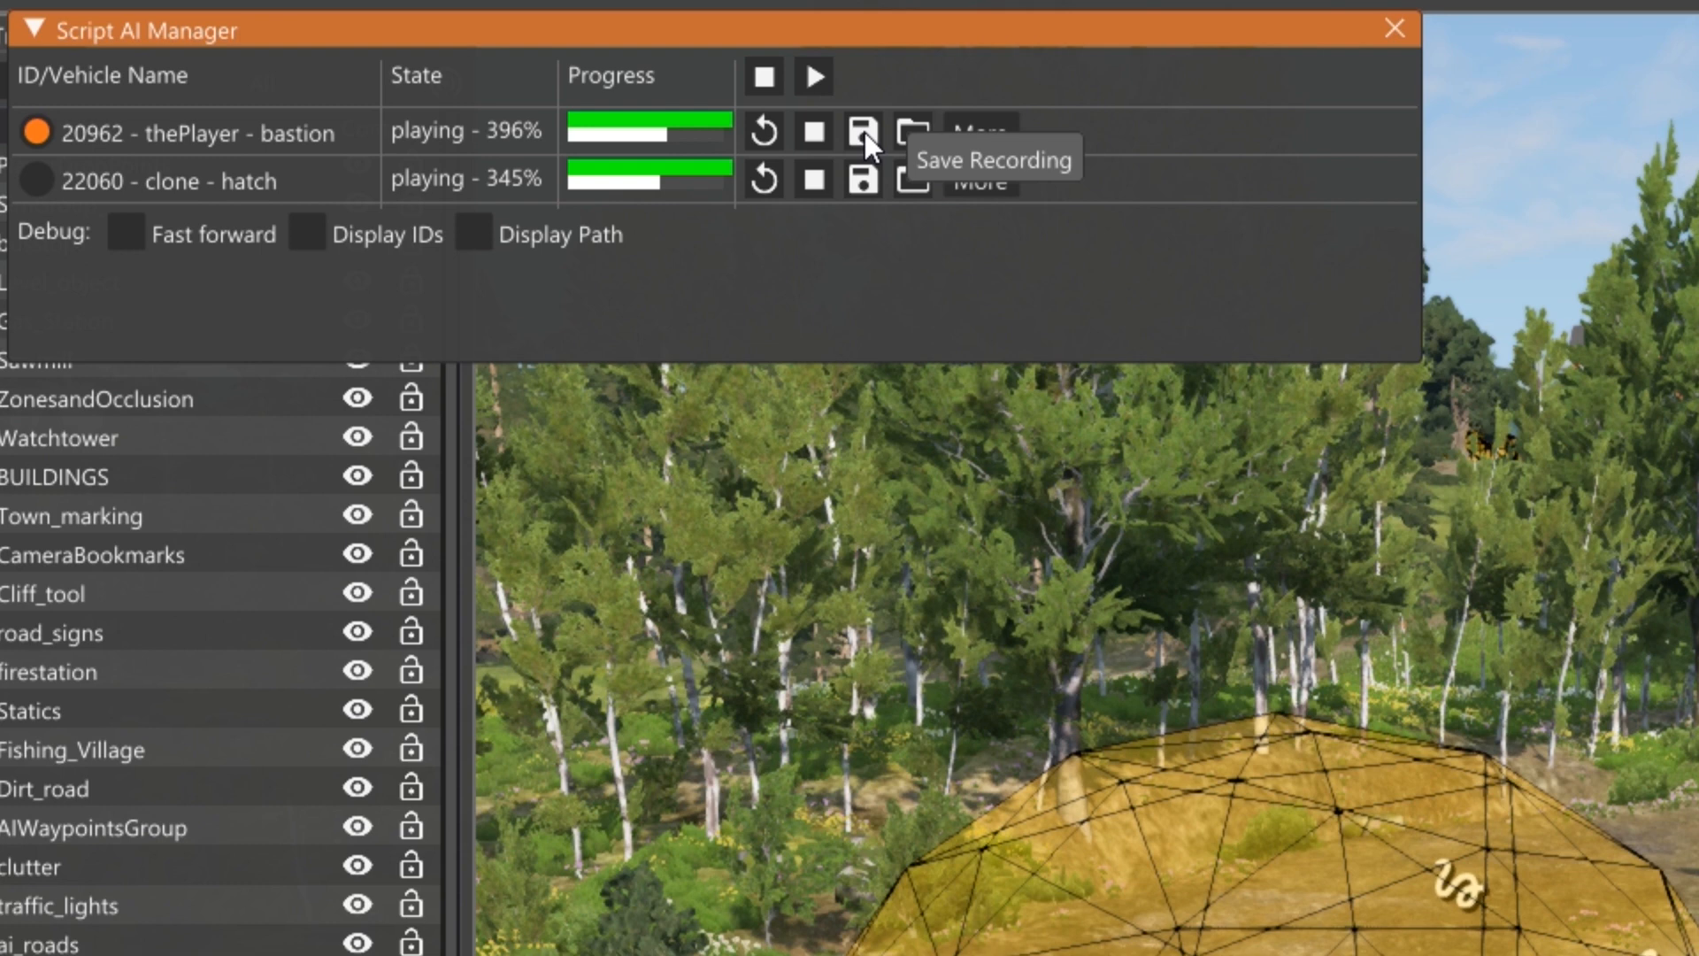
# Save the bastion row's recording, entering ecusa-bastion-01 as the filename
pyautogui.click(861, 131)
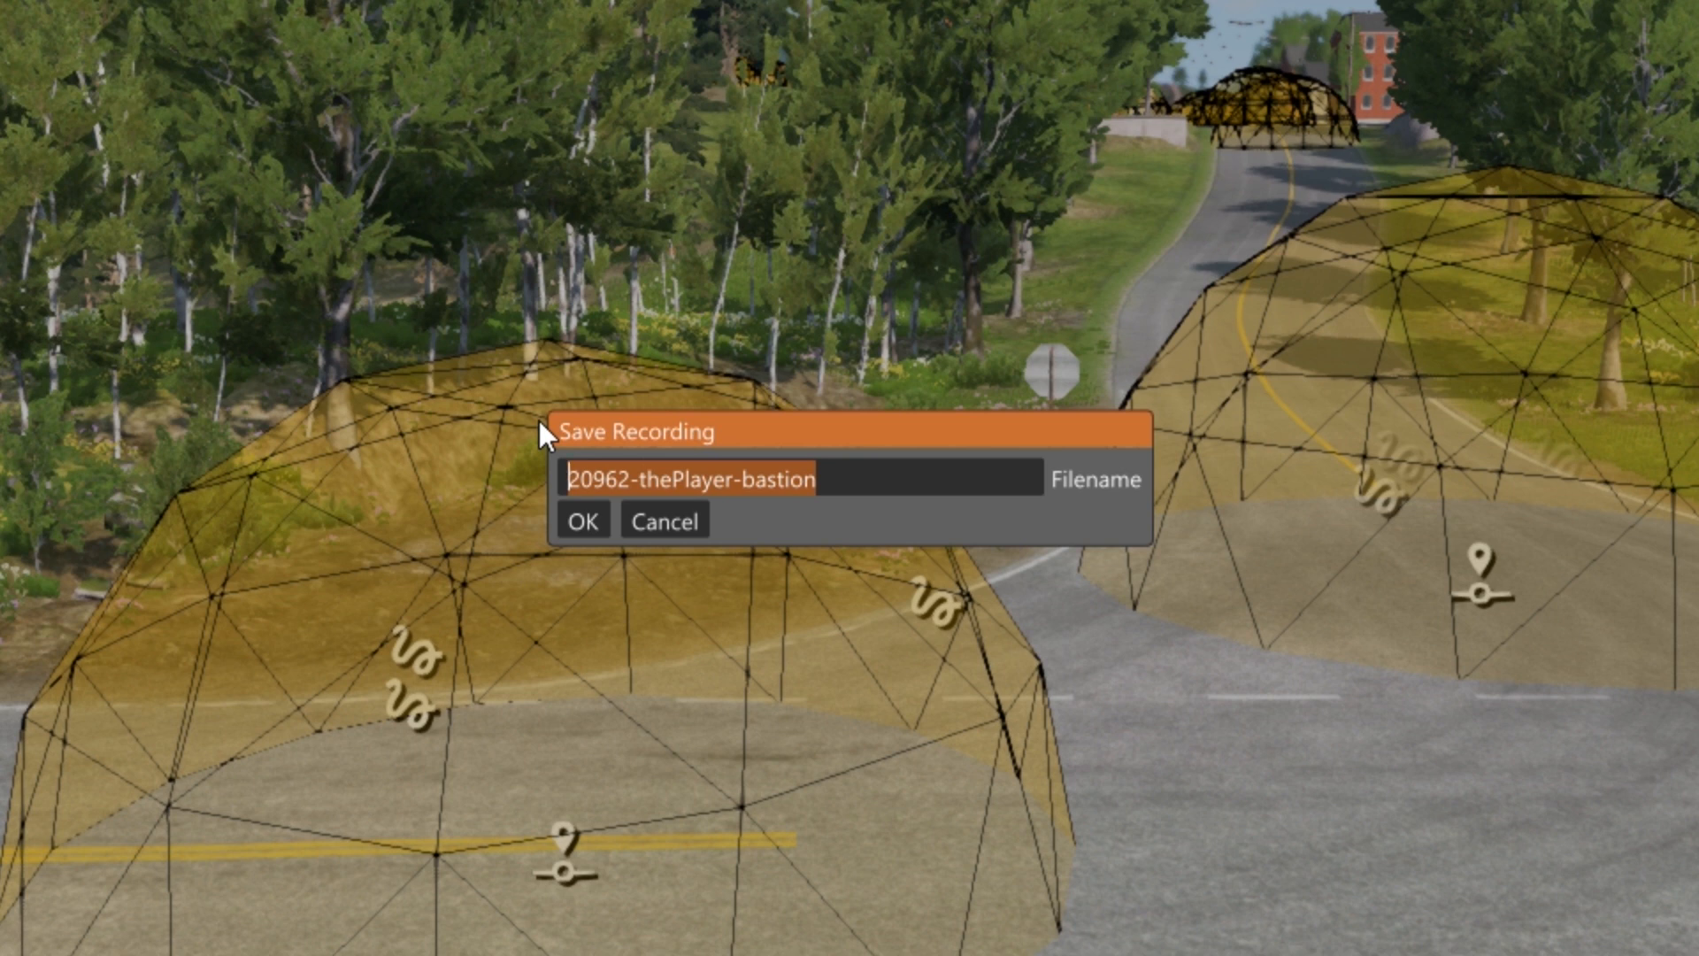
pyautogui.write('ed')
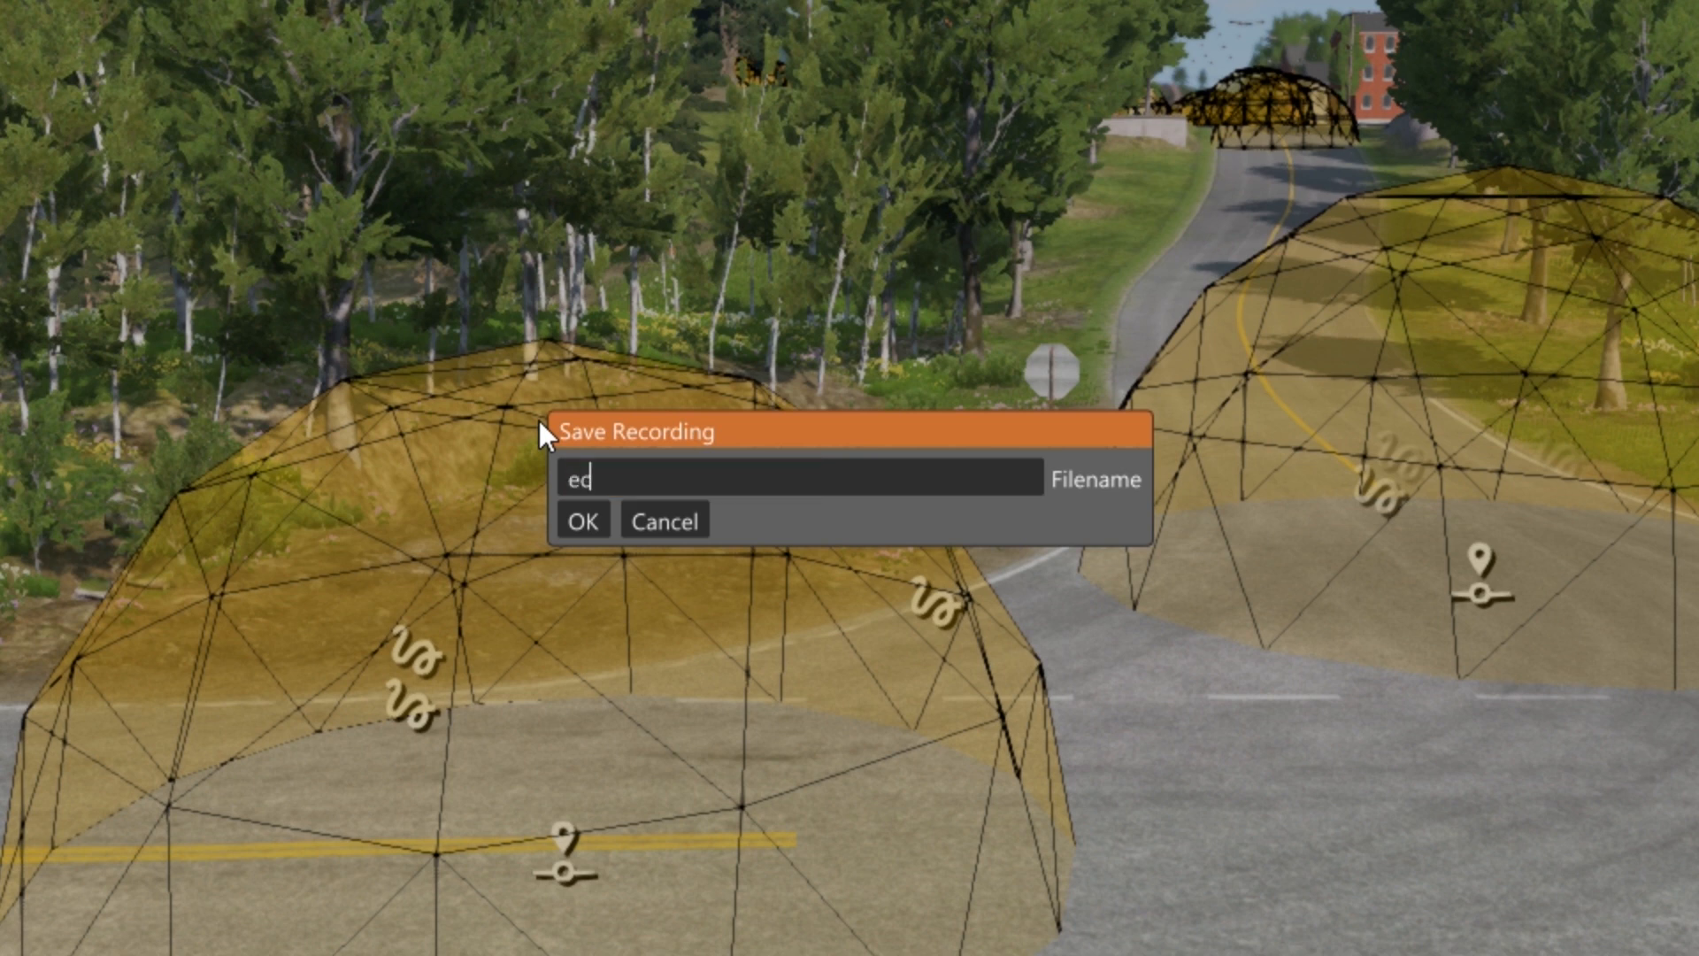
pyautogui.write('cusa-ba')
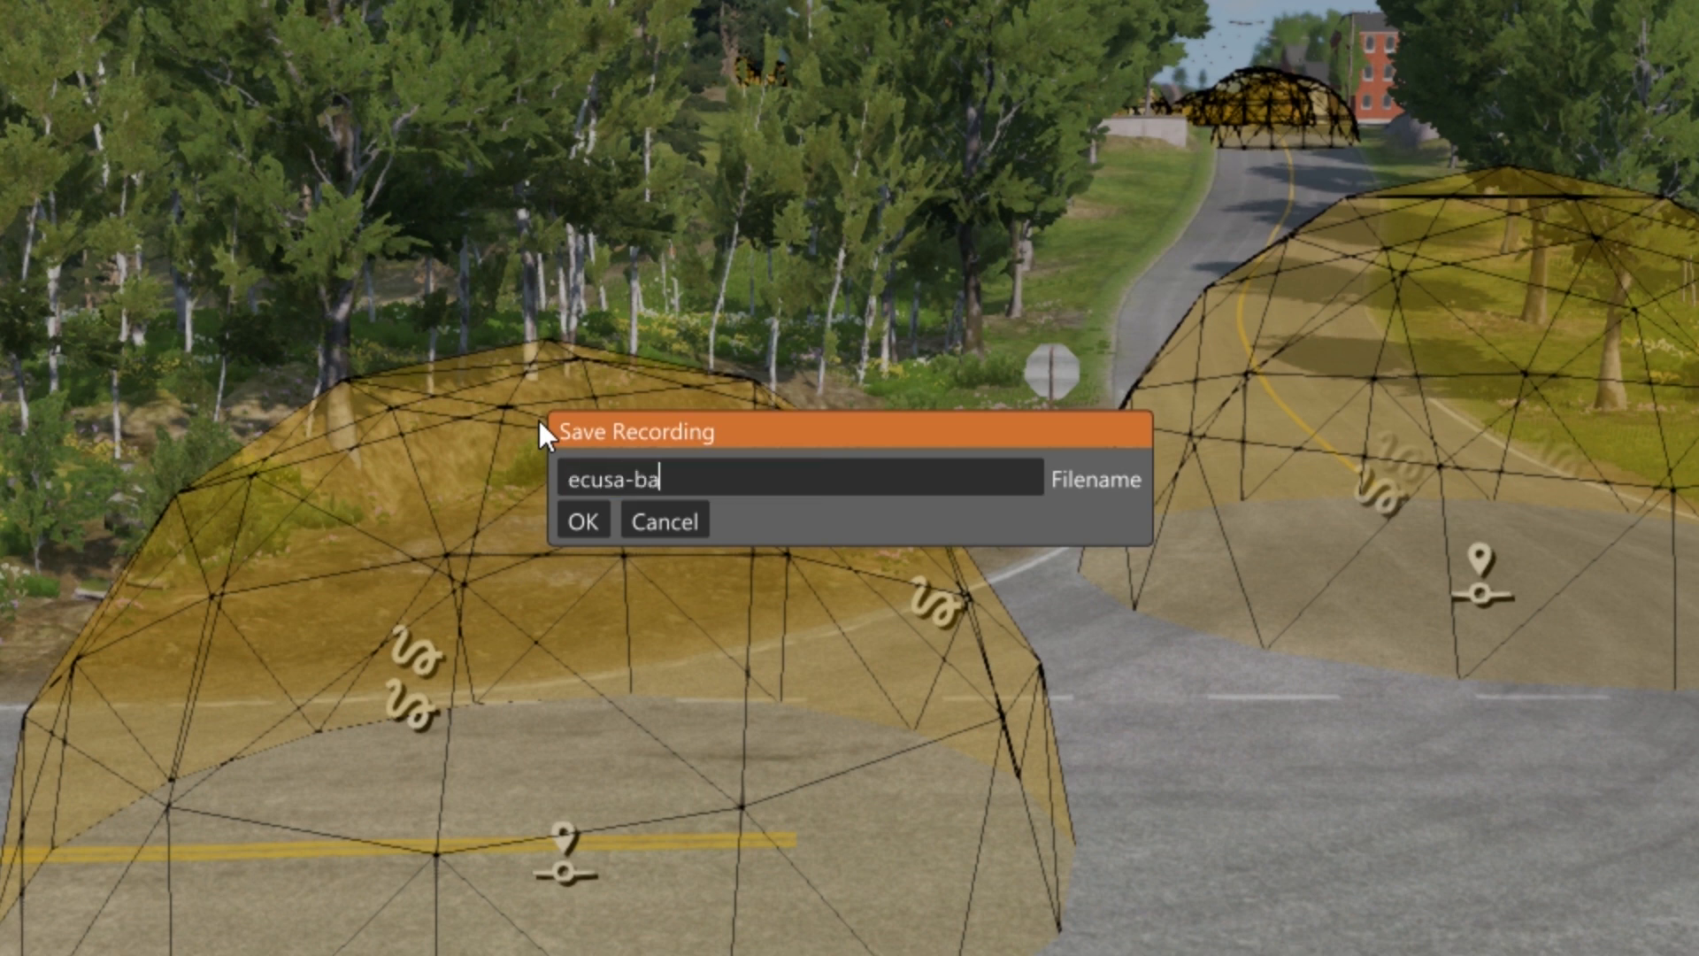
pyautogui.write('stion')
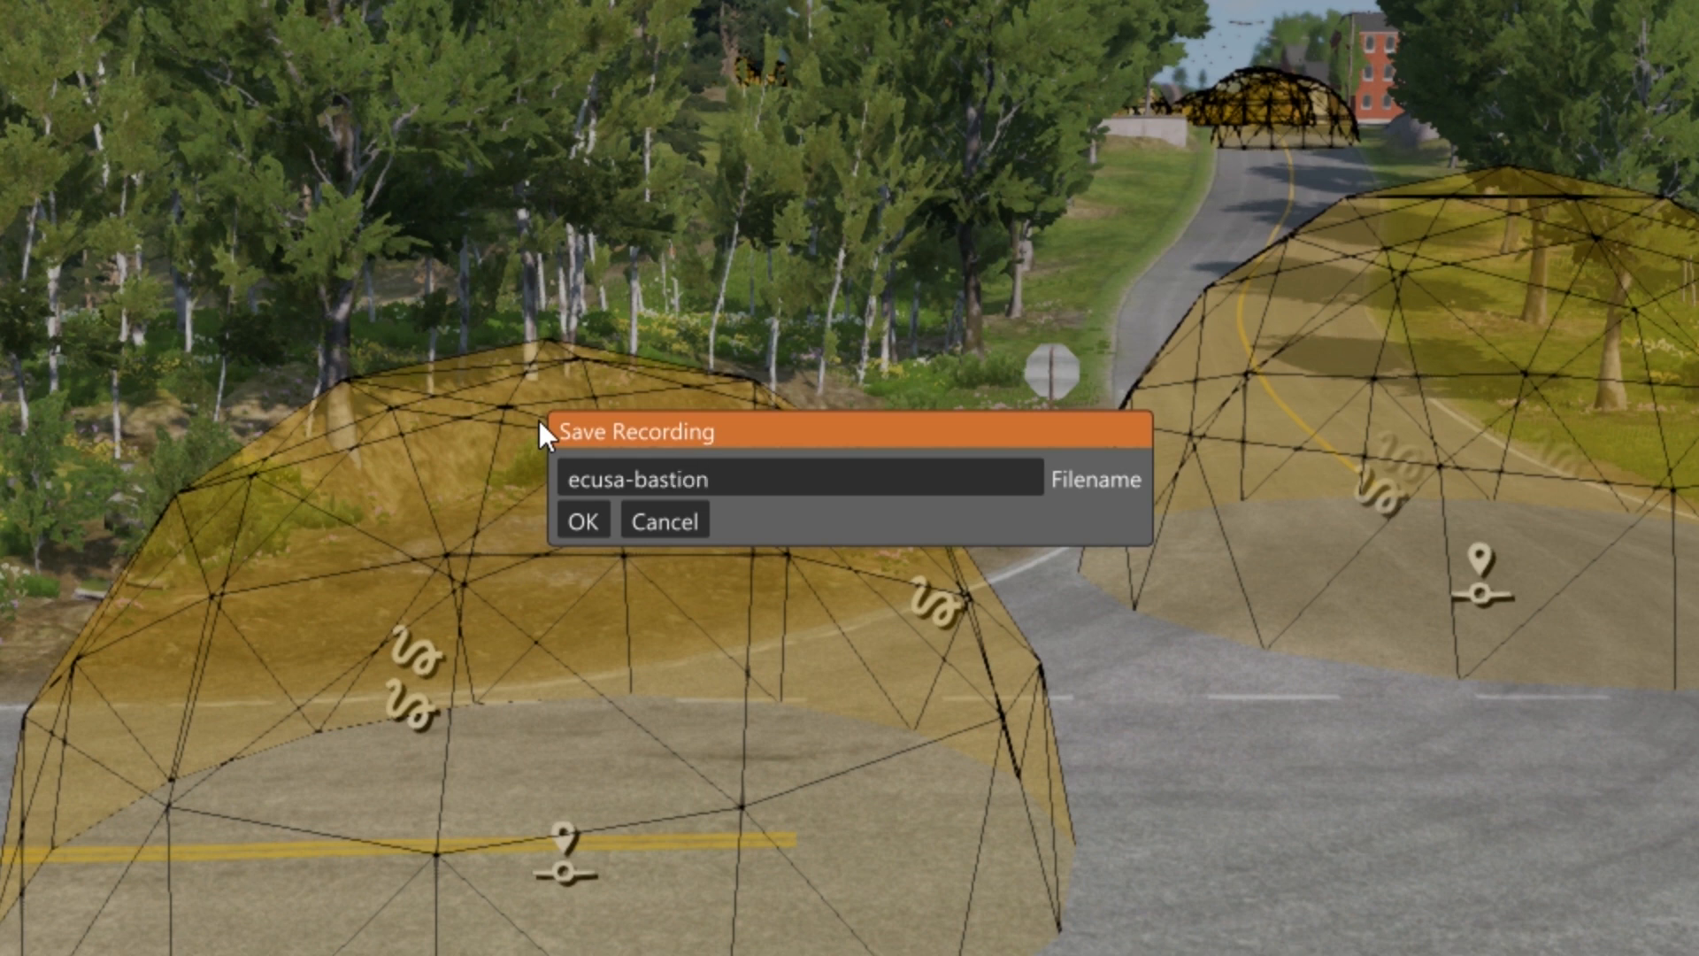
pyautogui.write('-')
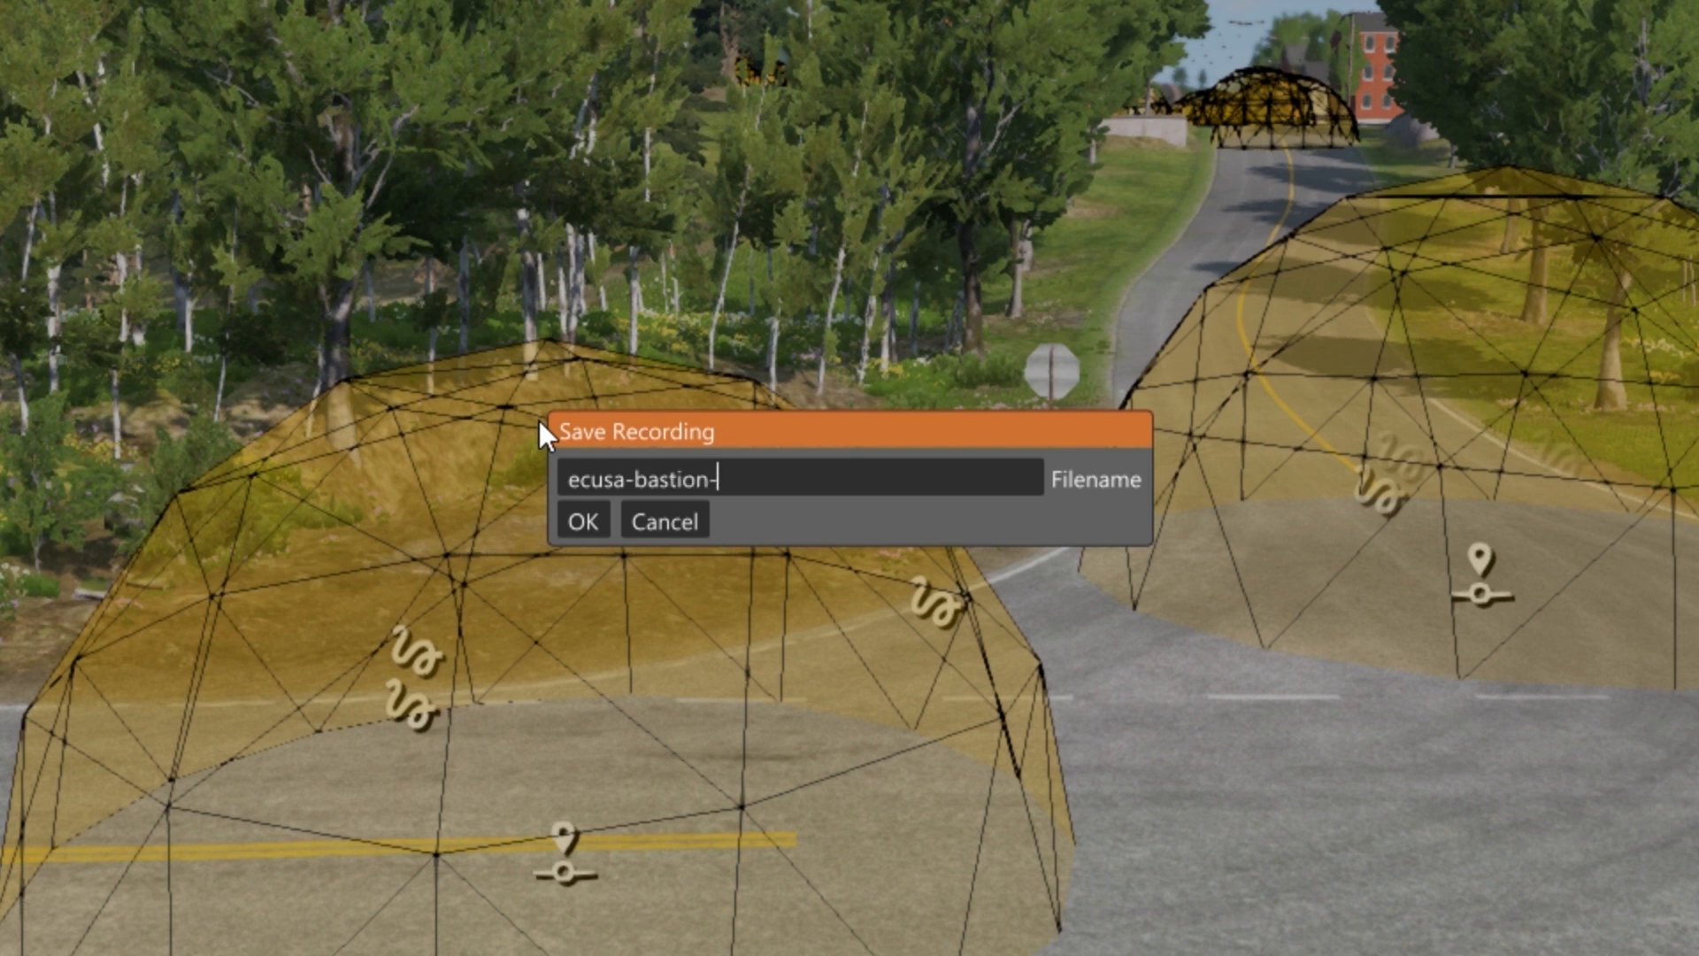
pyautogui.write('01')
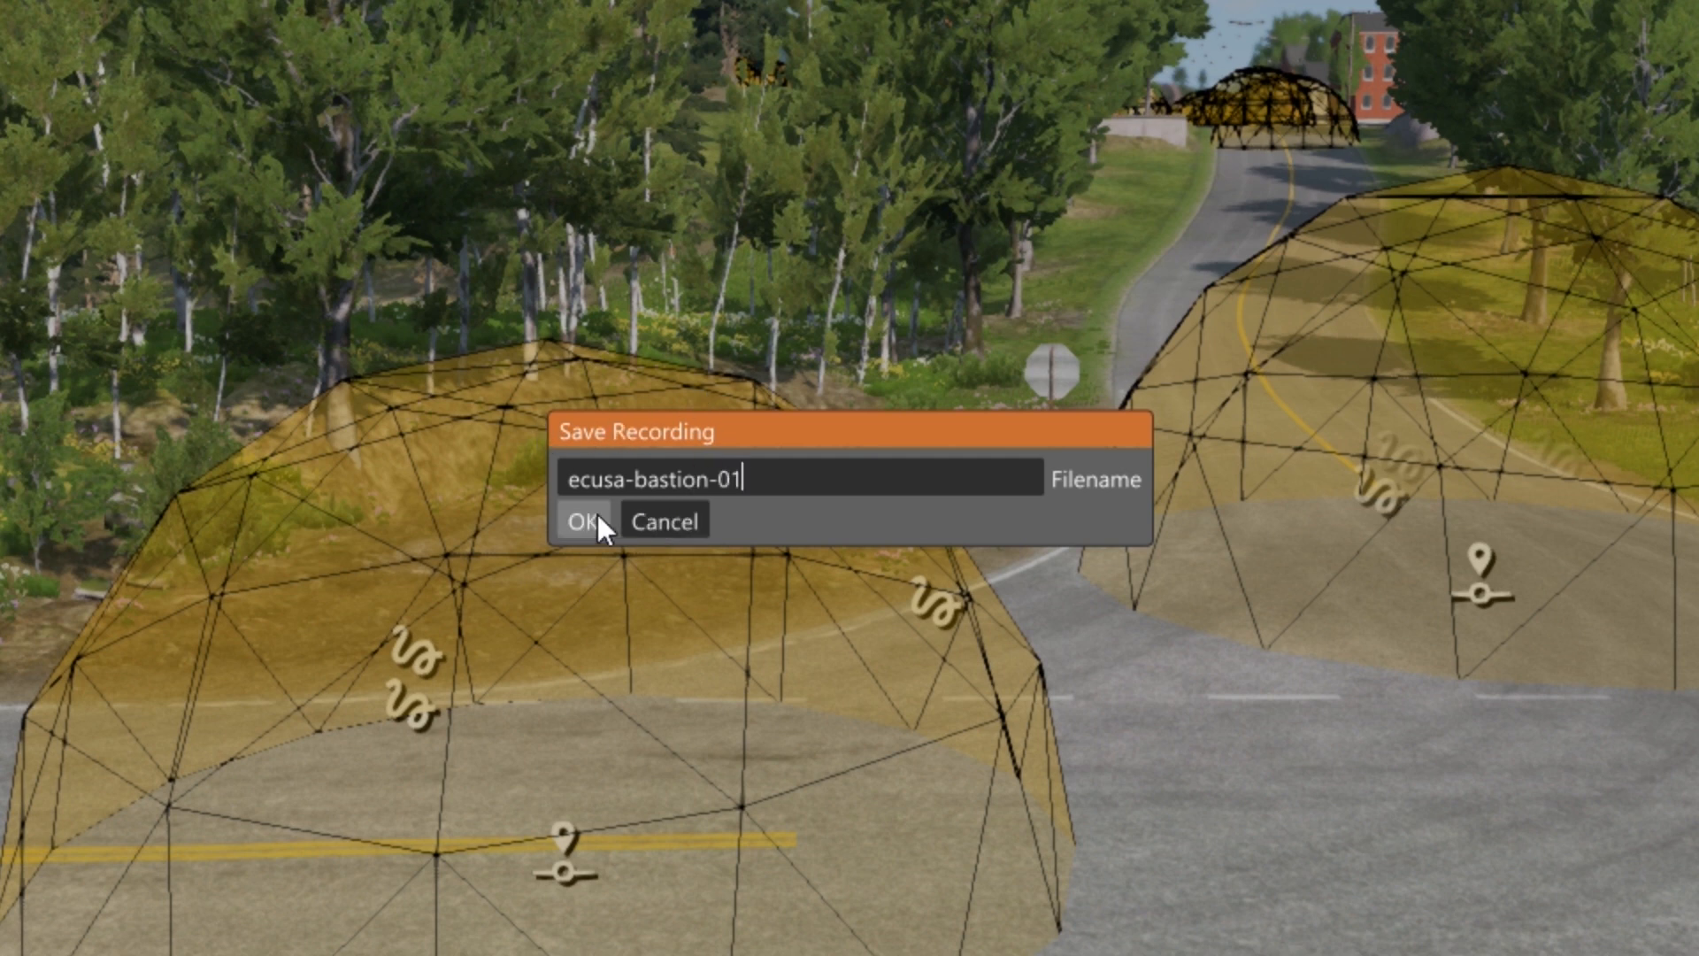
pyautogui.click(582, 521)
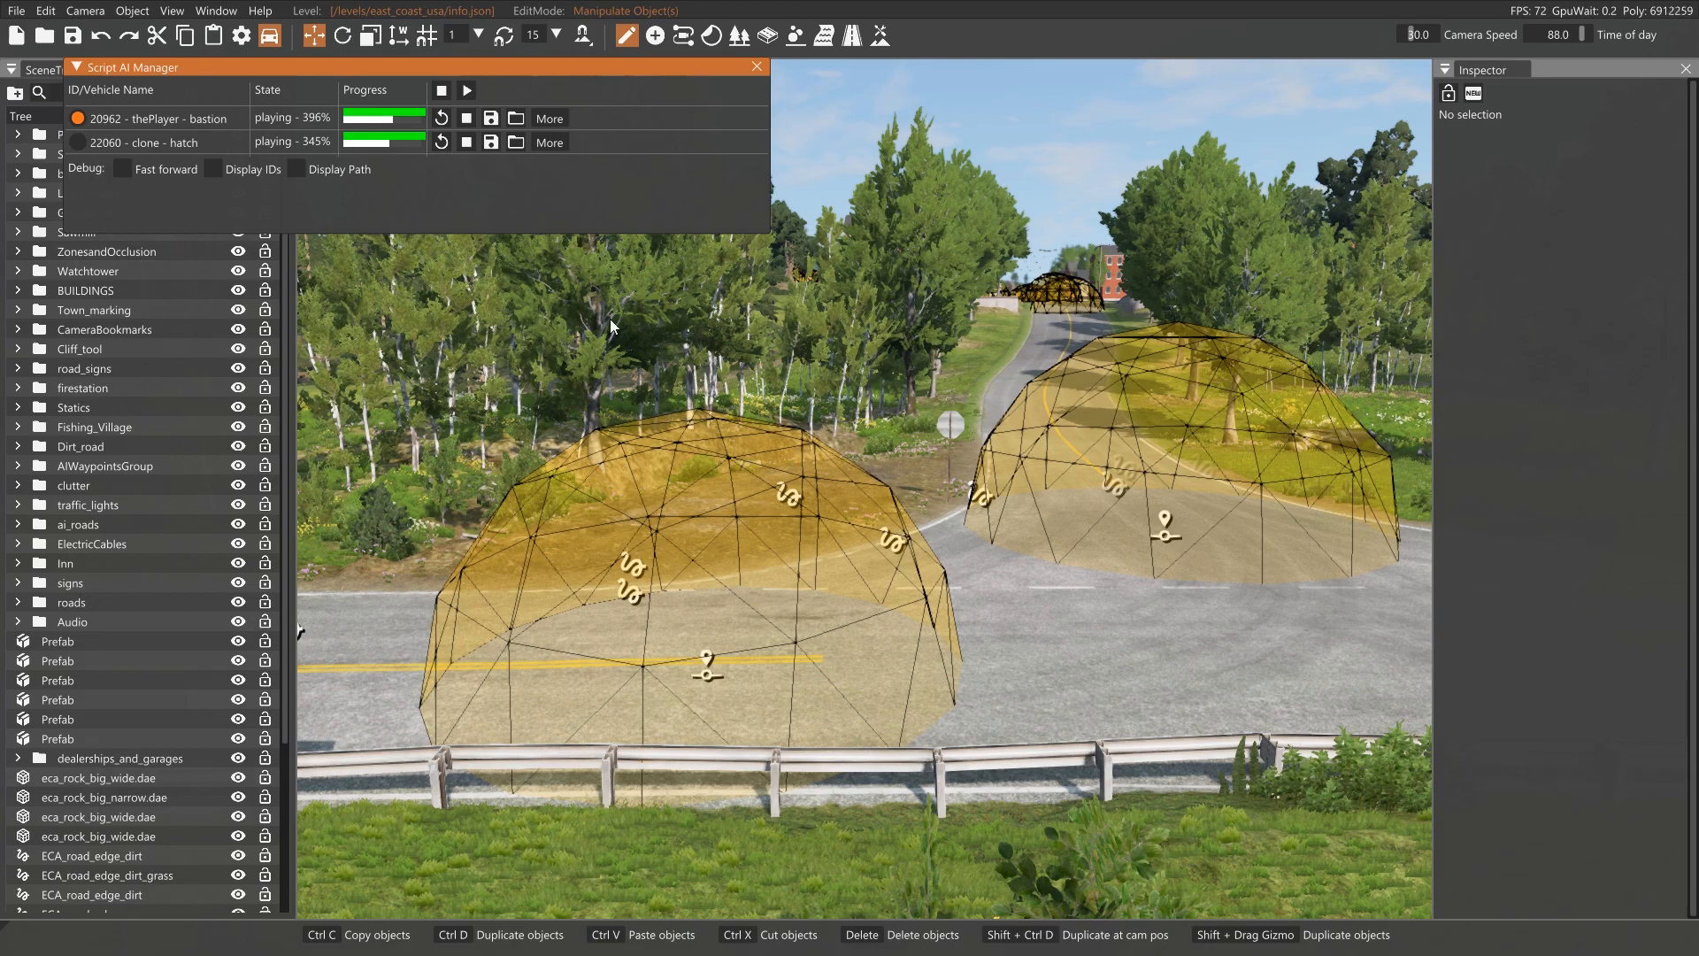
# Save the hatch row's recording as ecusa-covet-01, correcting the mistyped filename ending
pyautogui.click(490, 142)
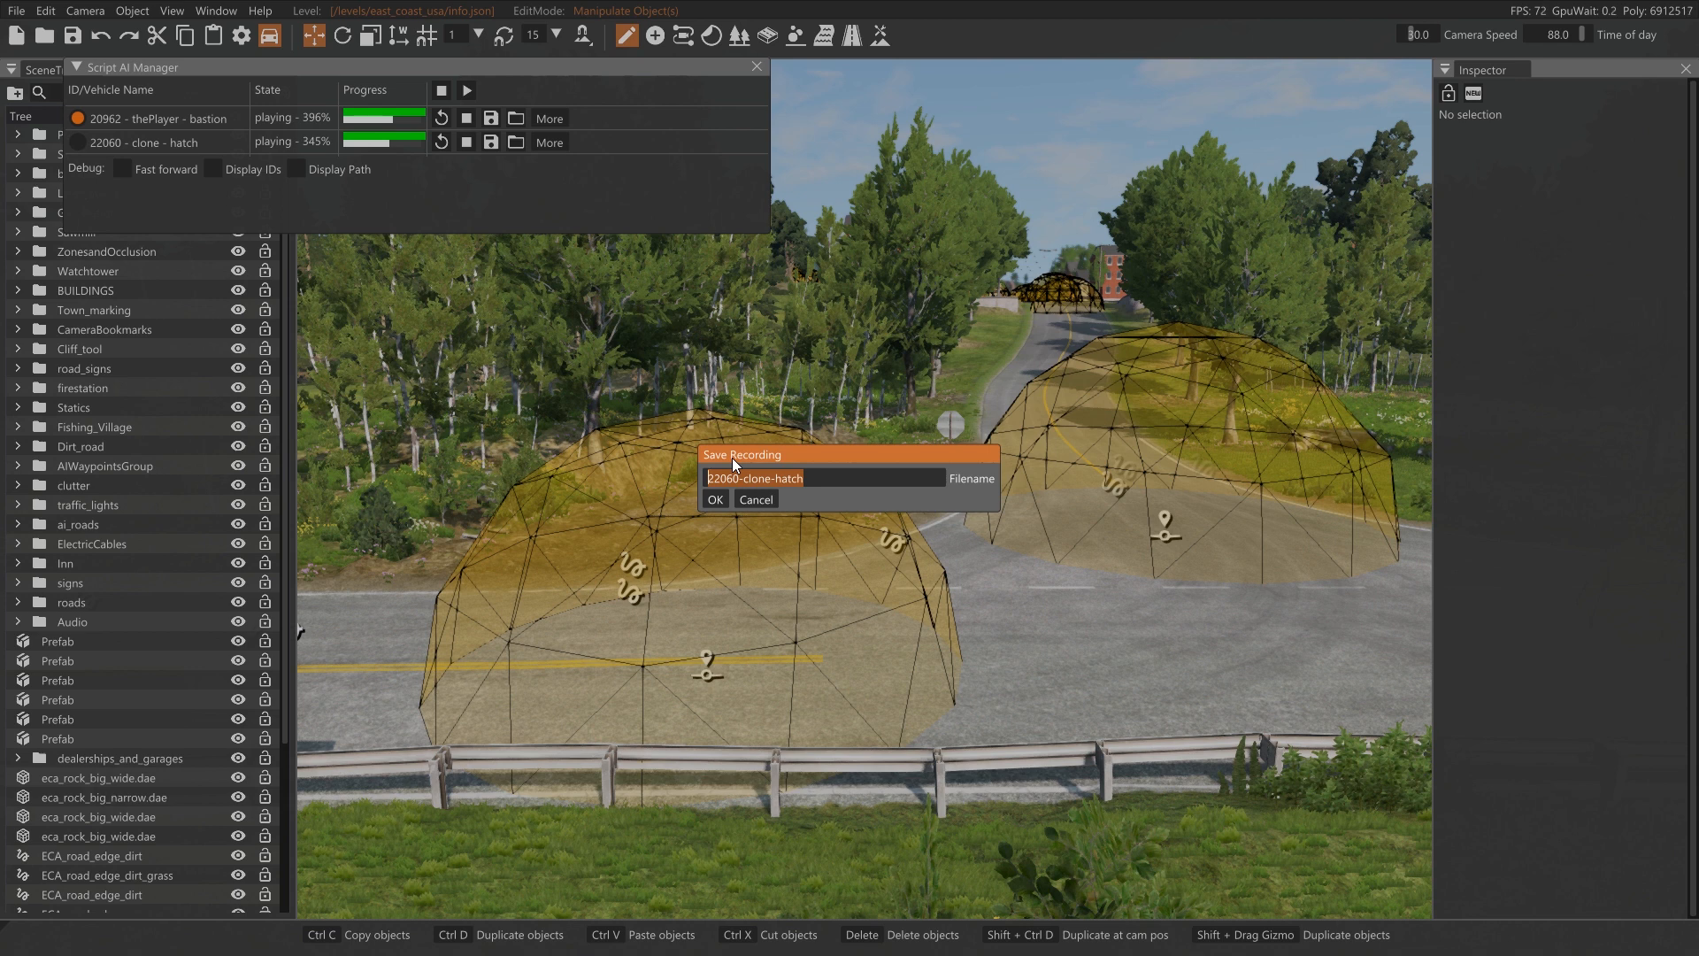
pyautogui.write('e')
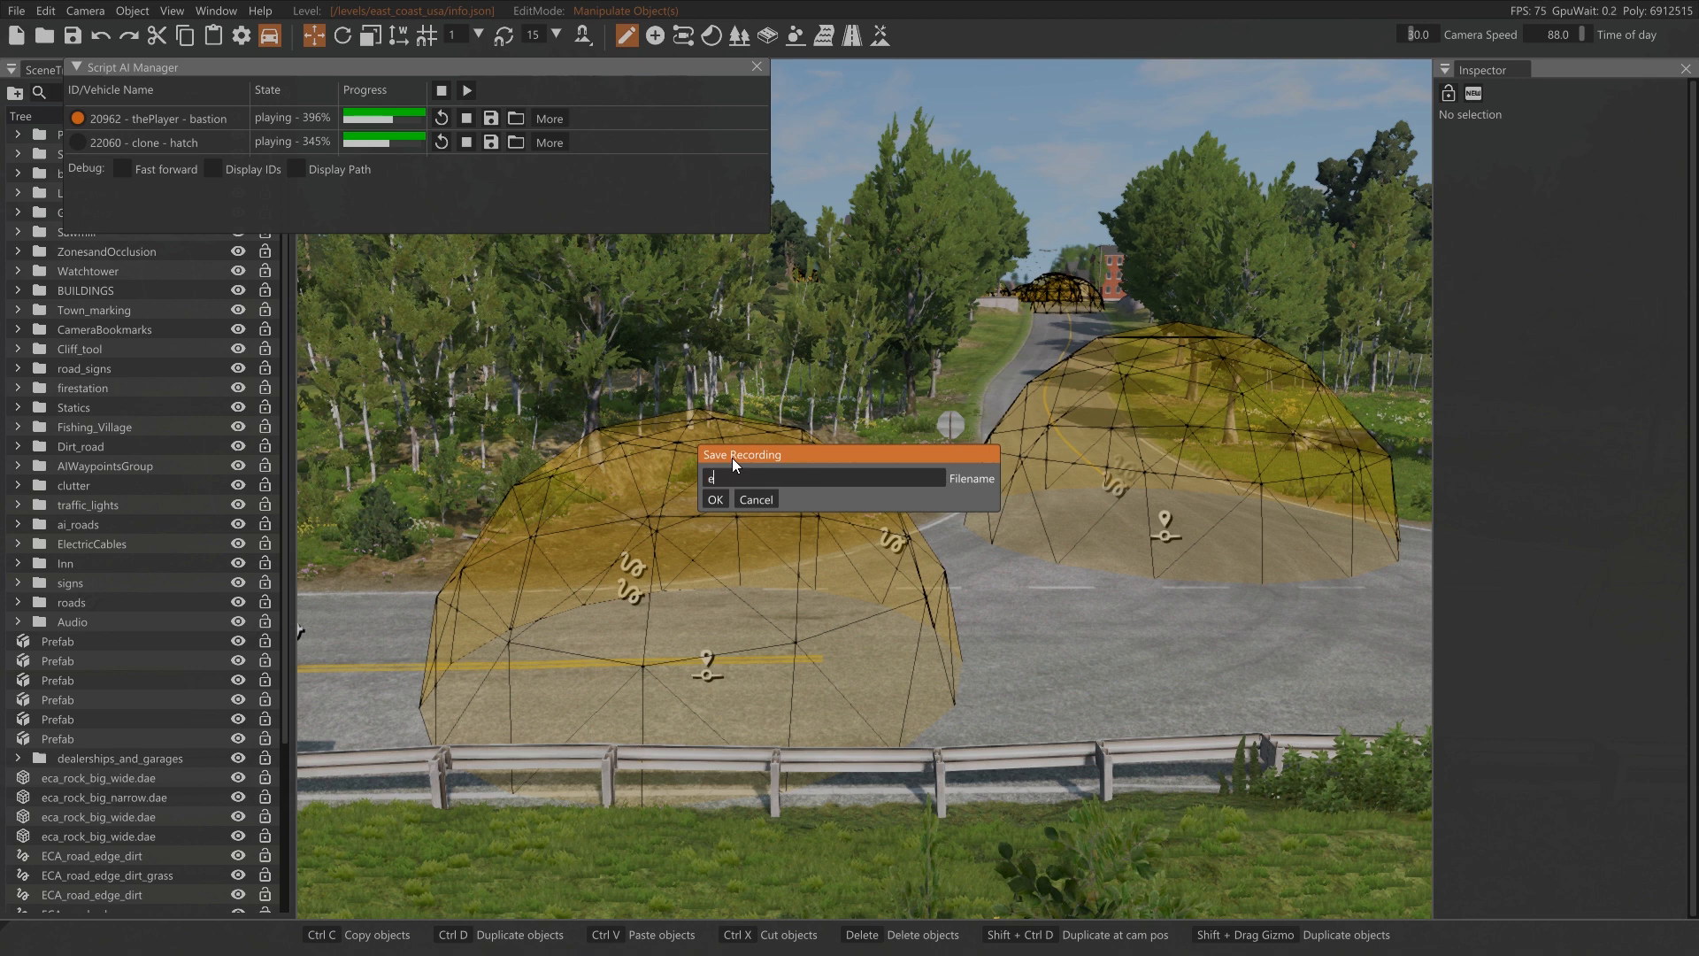
pyautogui.write('cusa-')
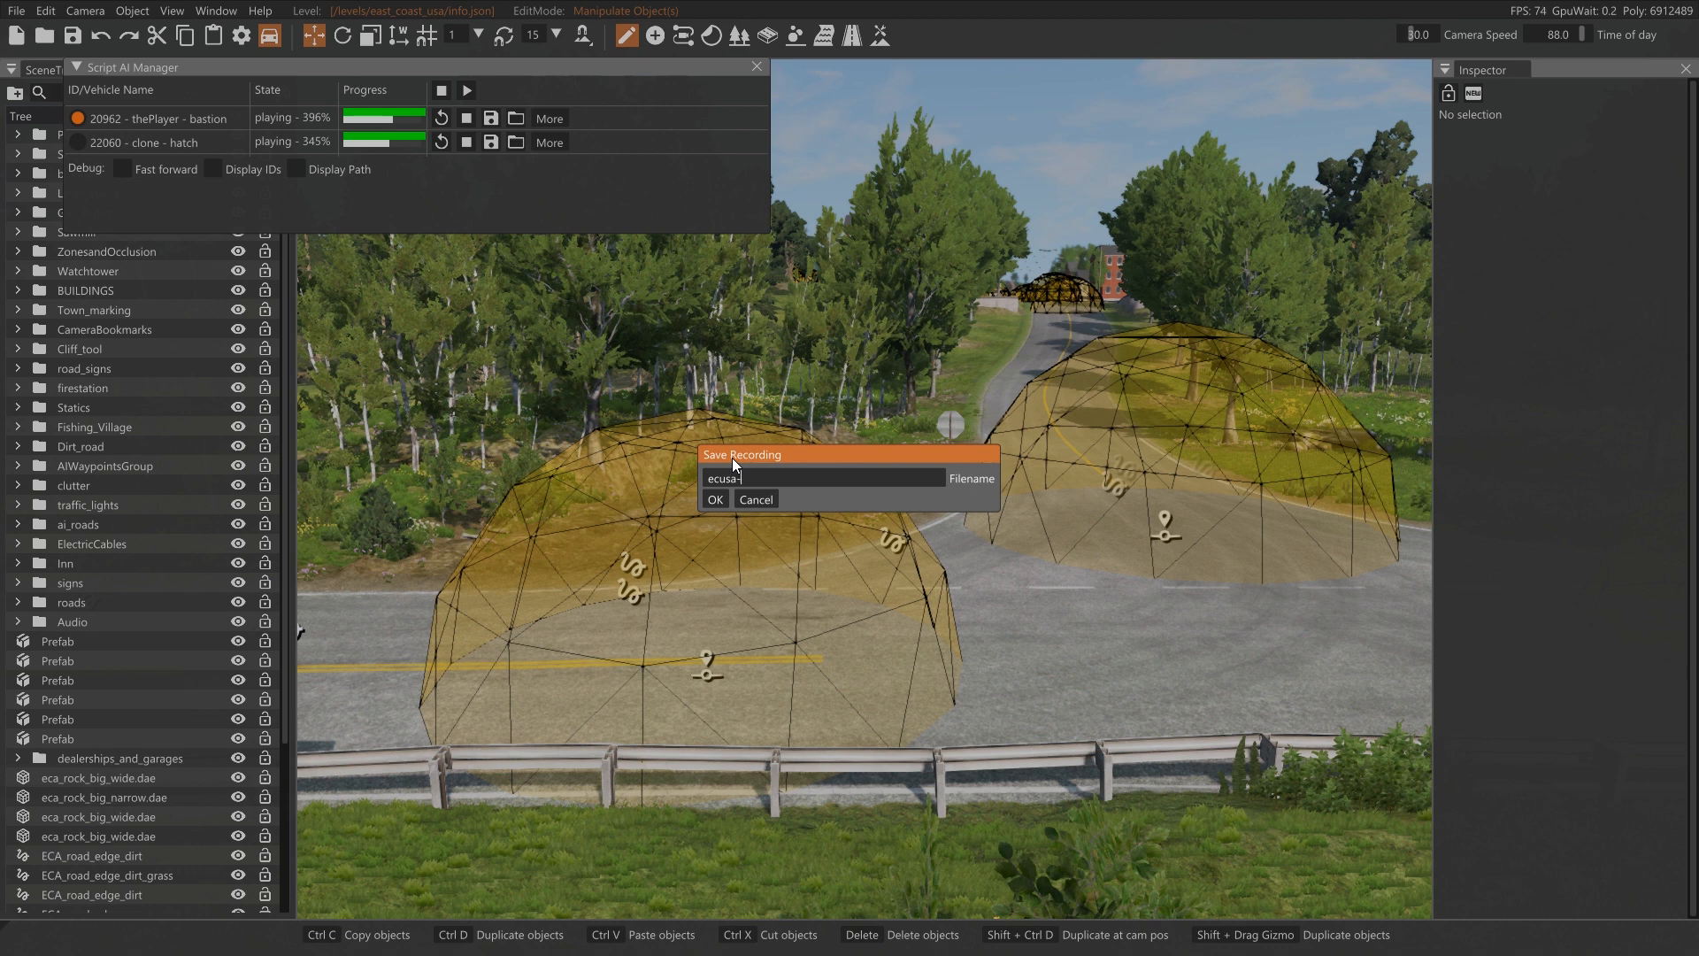
pyautogui.write('covet01')
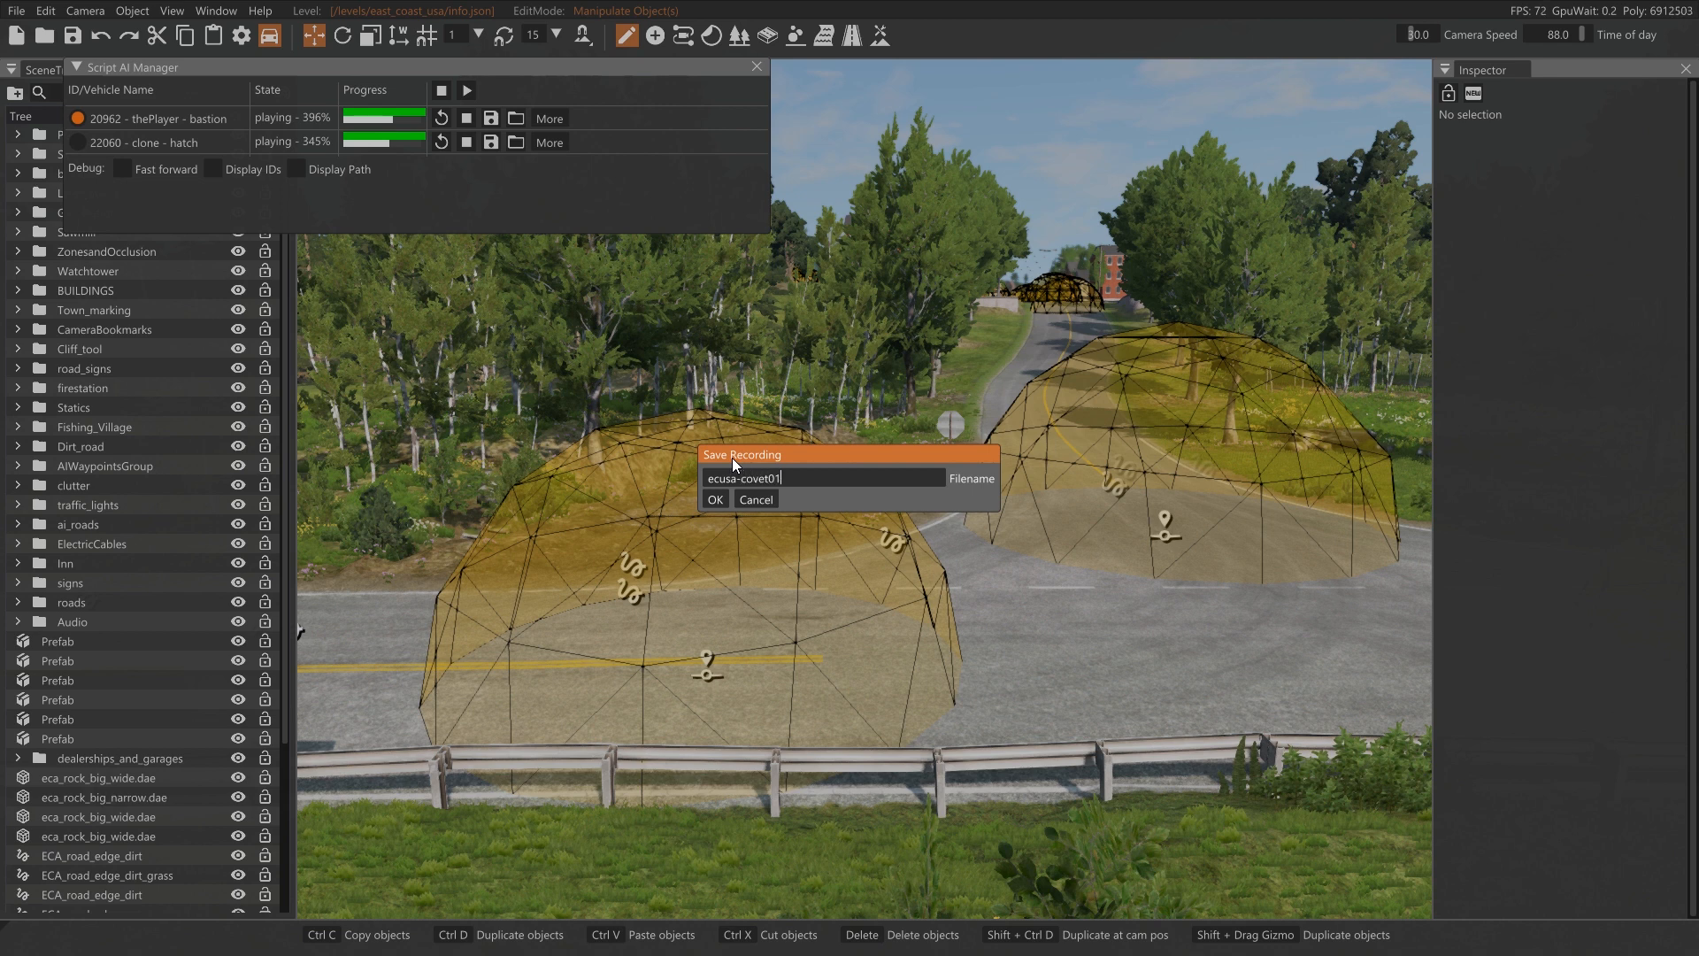
pyautogui.press('BackSpace')
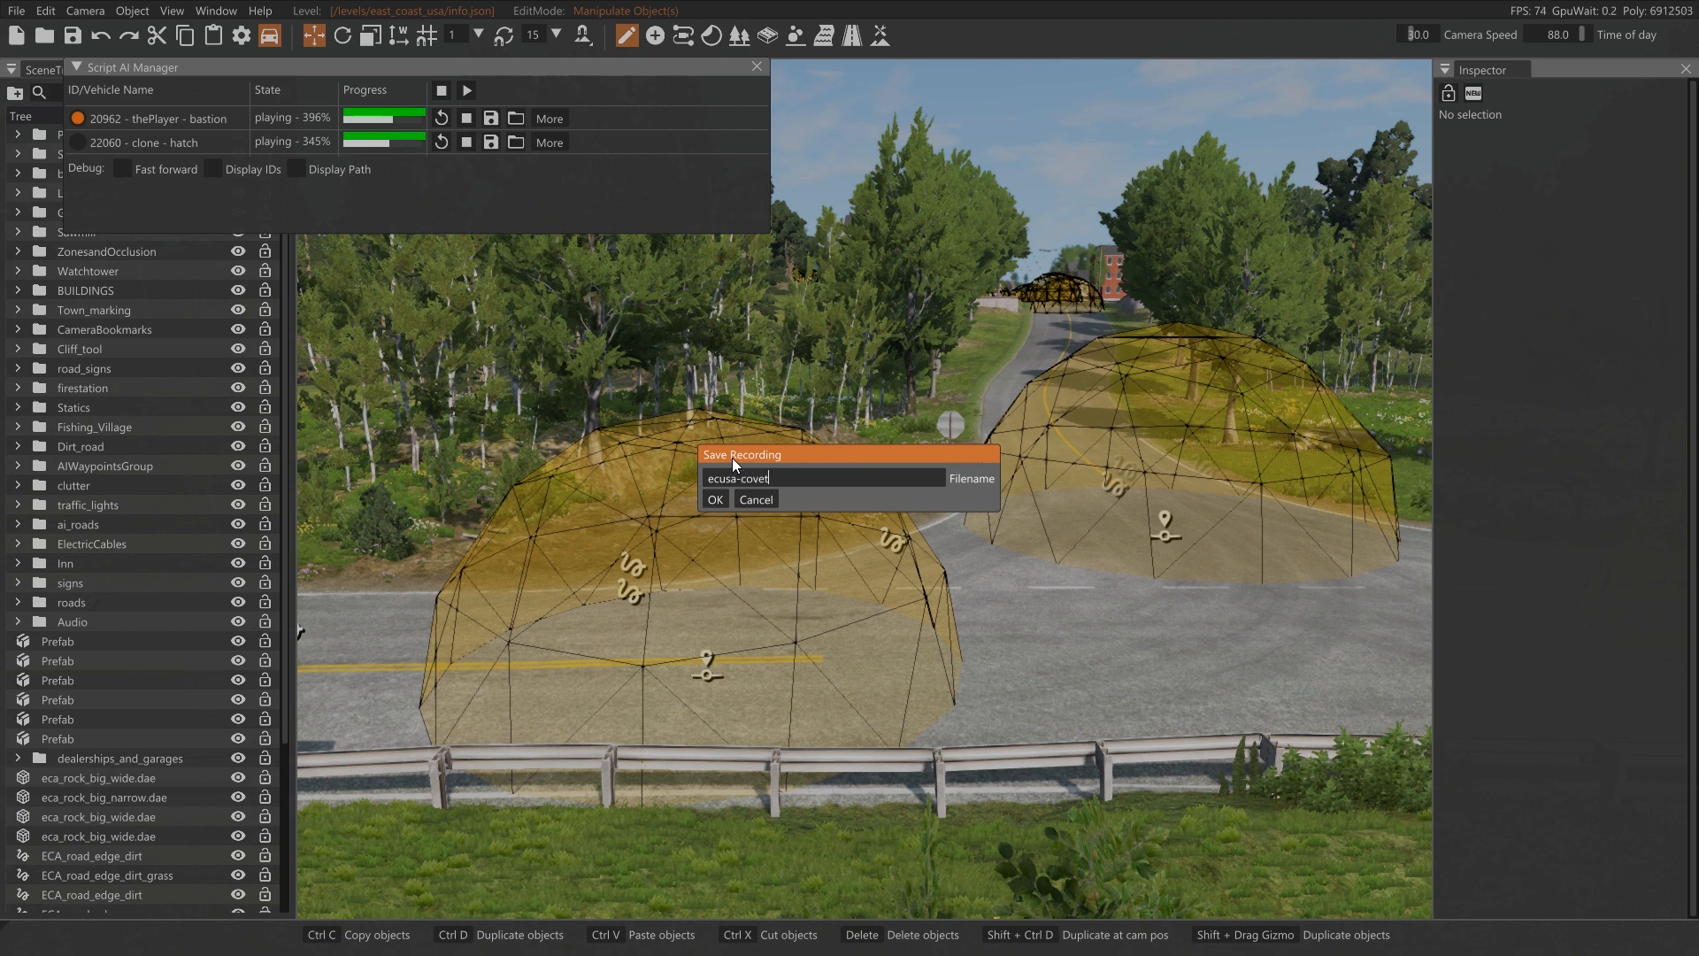
pyautogui.write('-01')
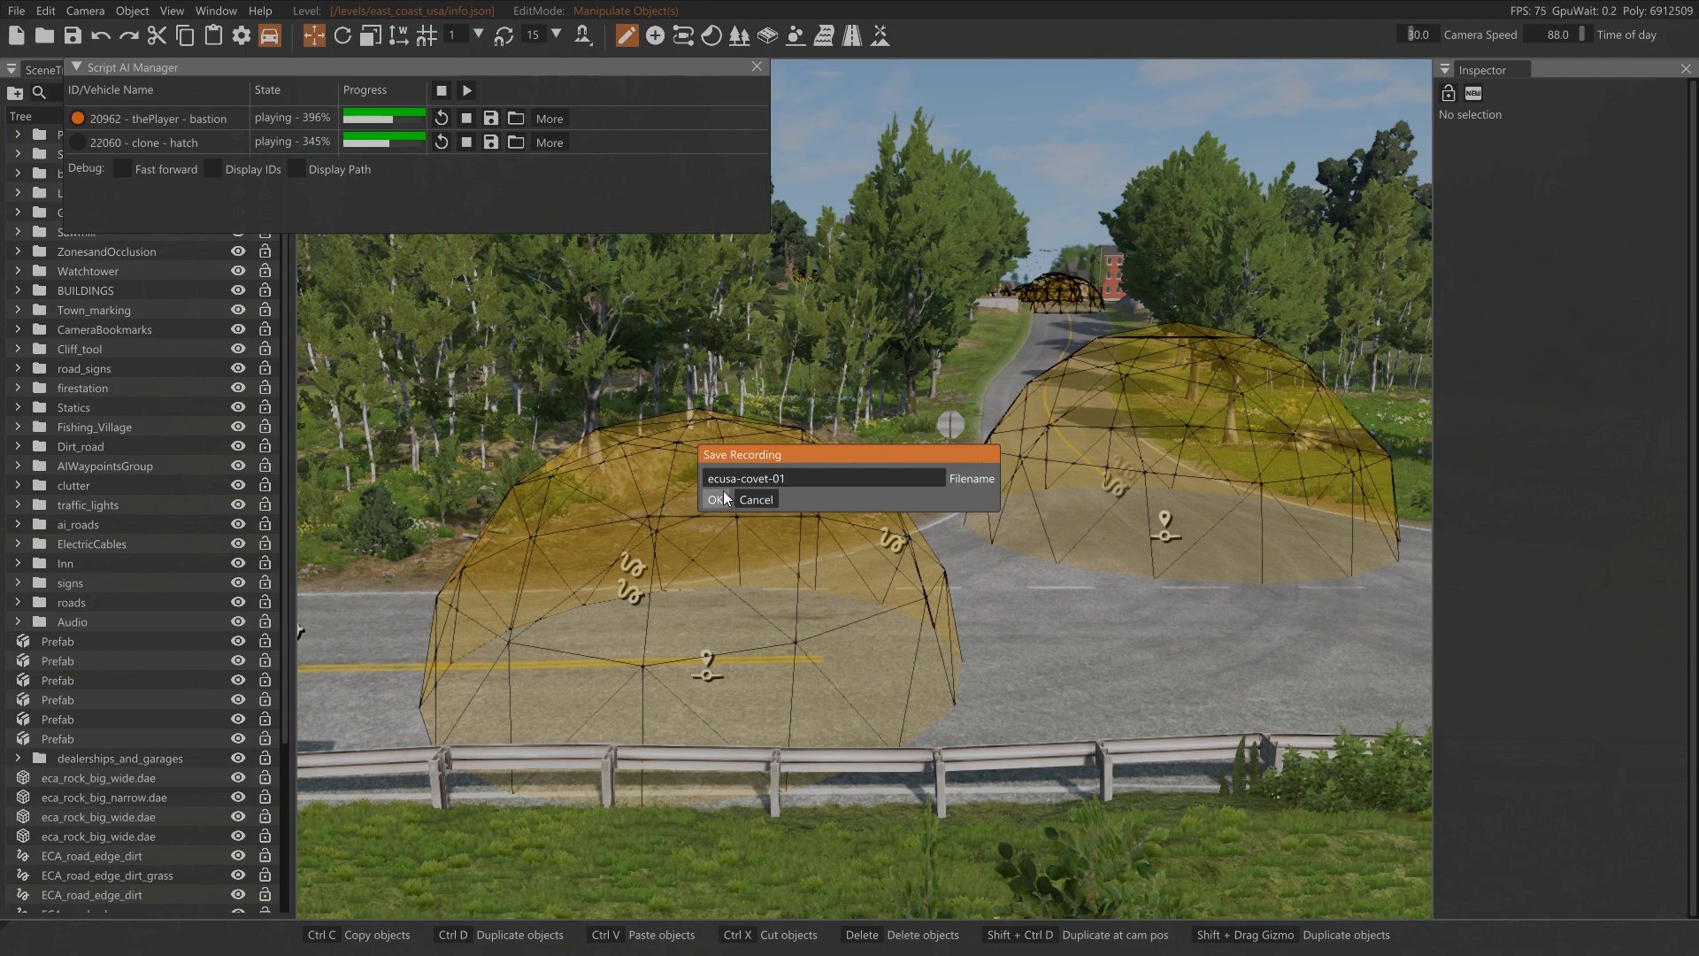
pyautogui.click(715, 498)
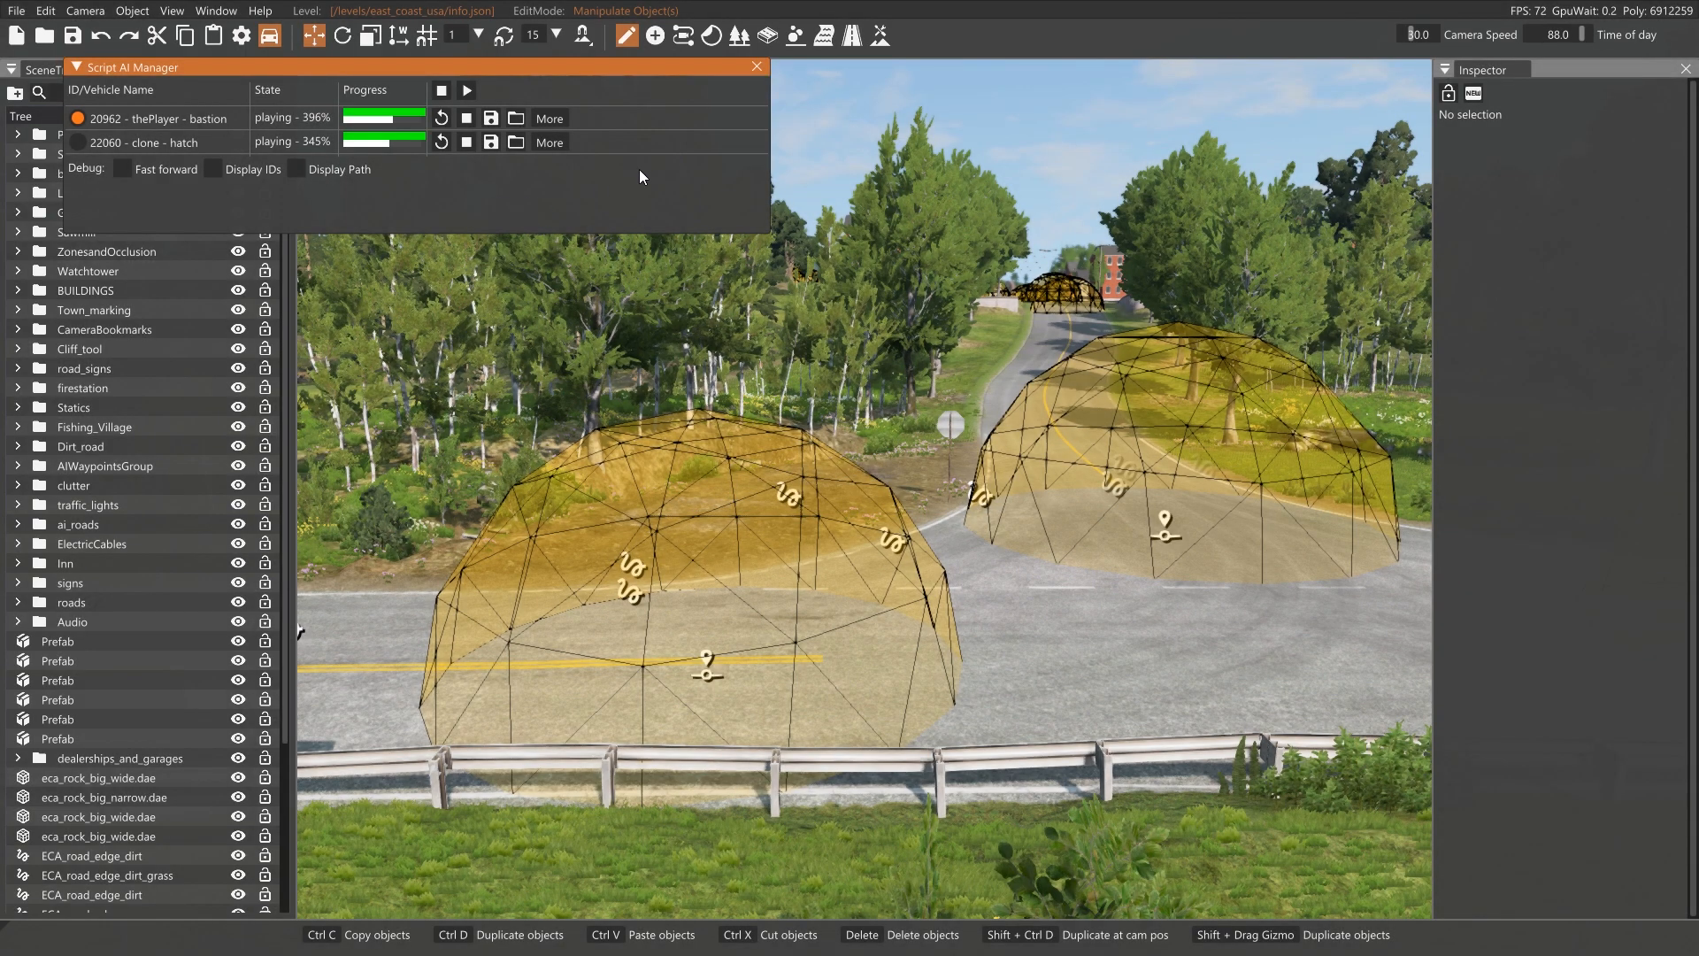
pyautogui.moveTo(516, 118)
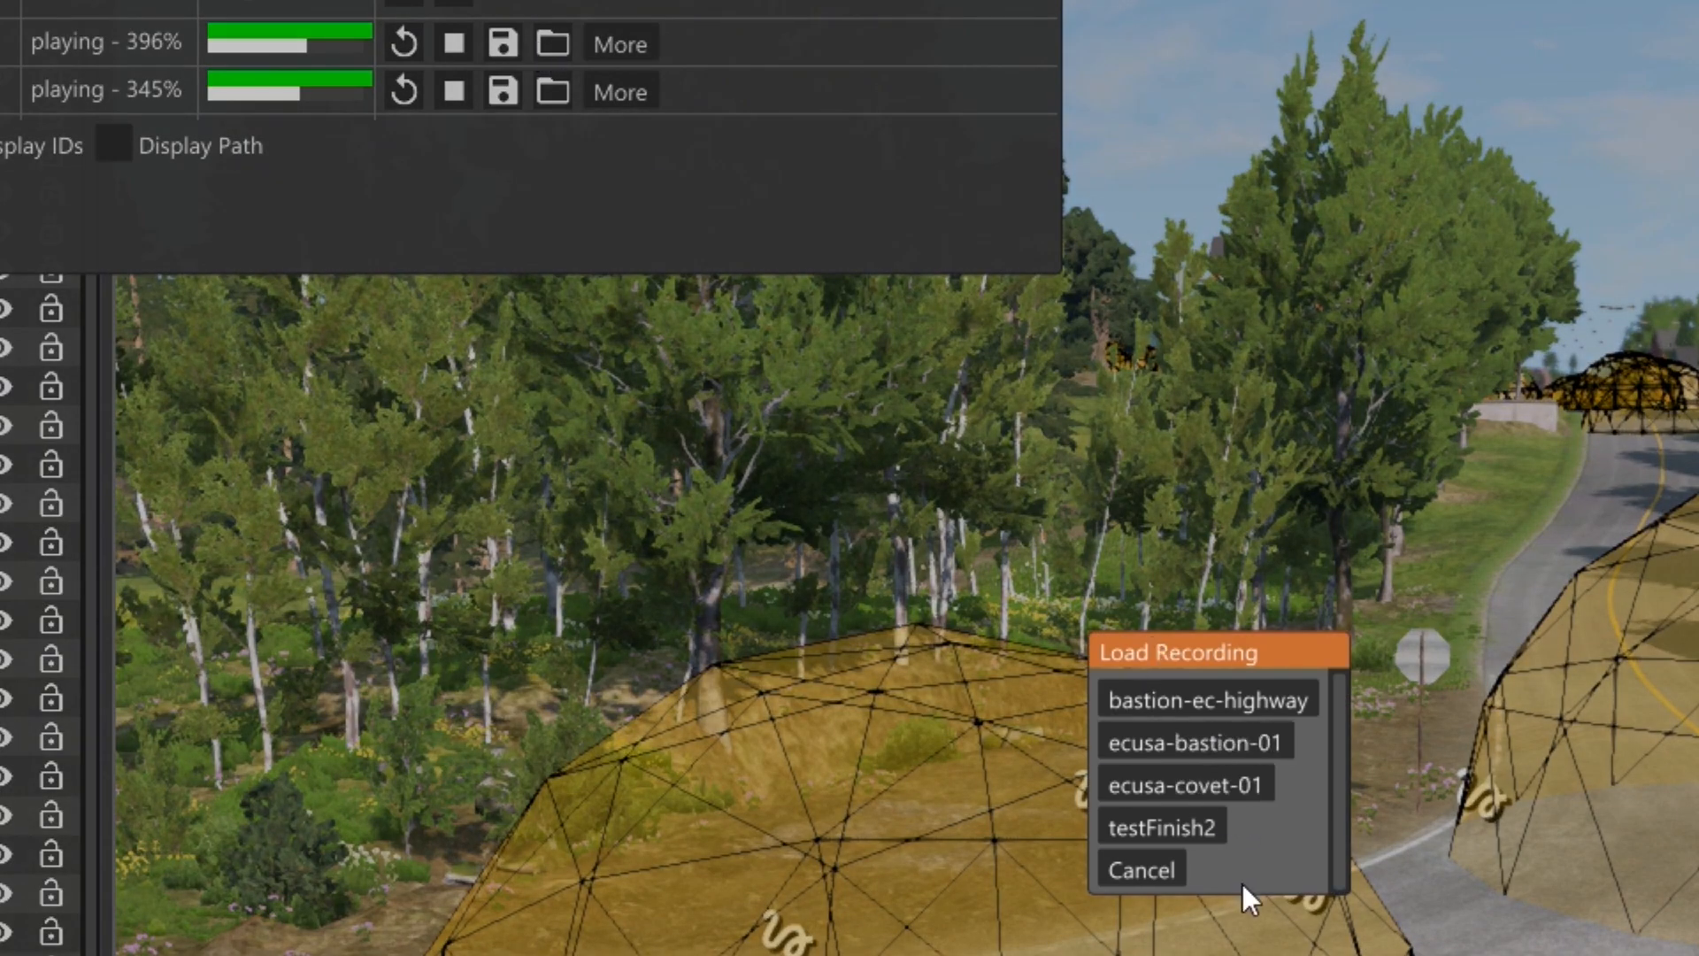
pyautogui.moveTo(1196, 742)
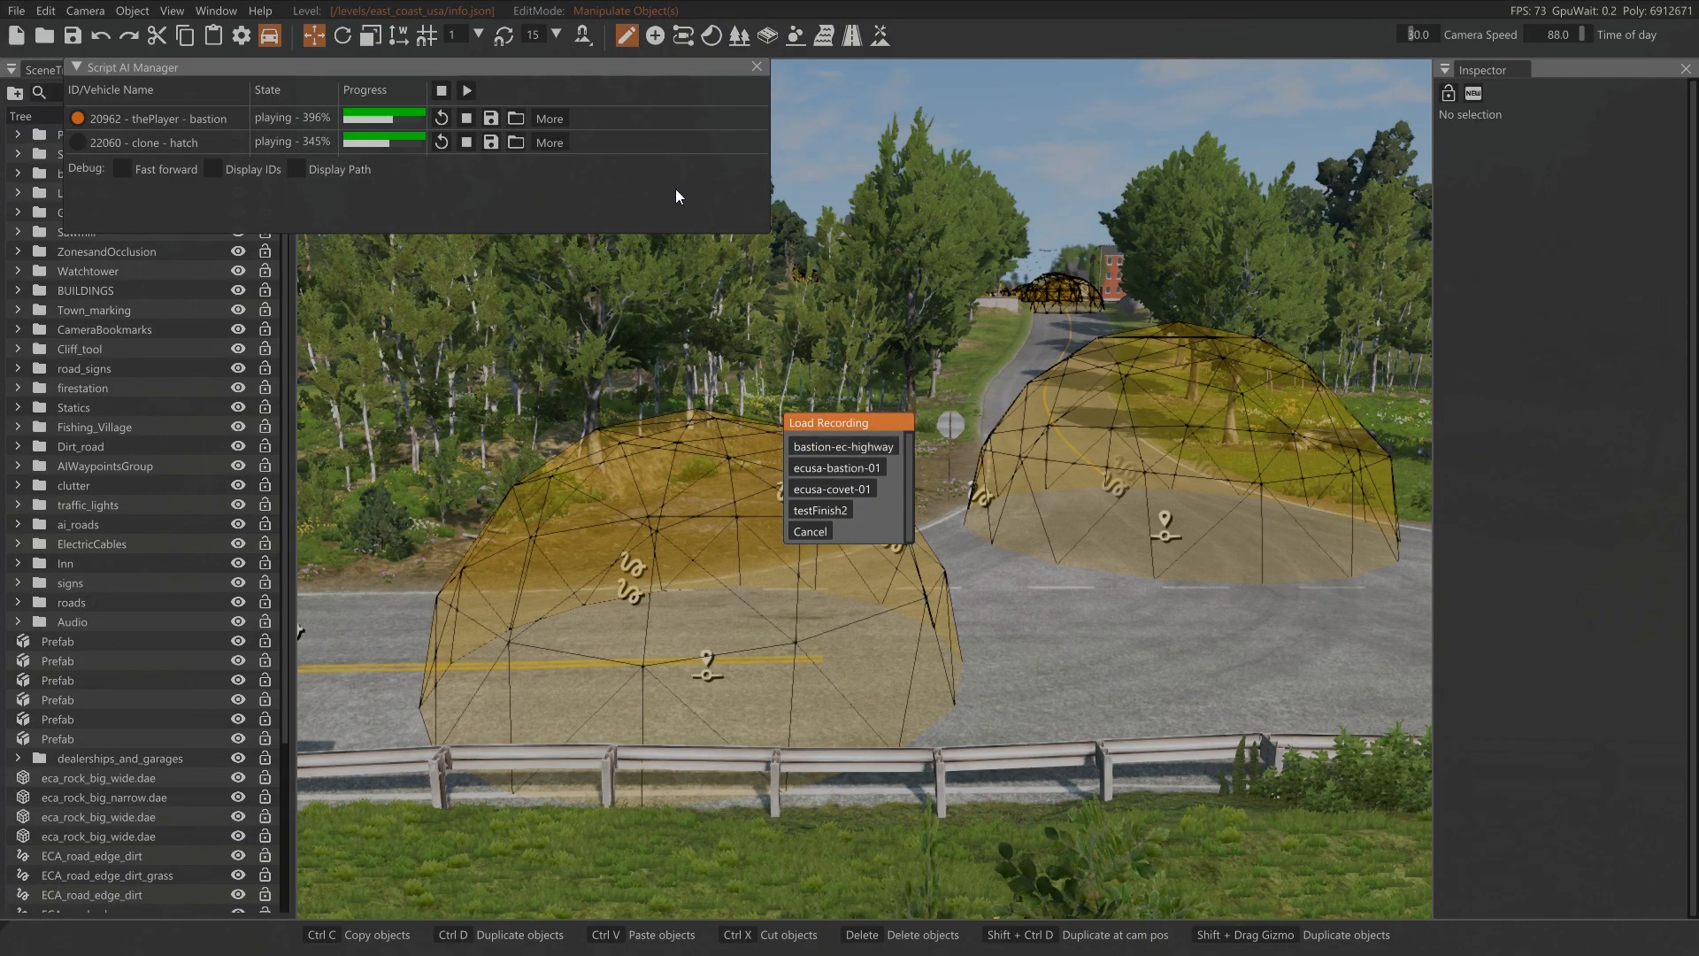
pyautogui.moveTo(883, 442)
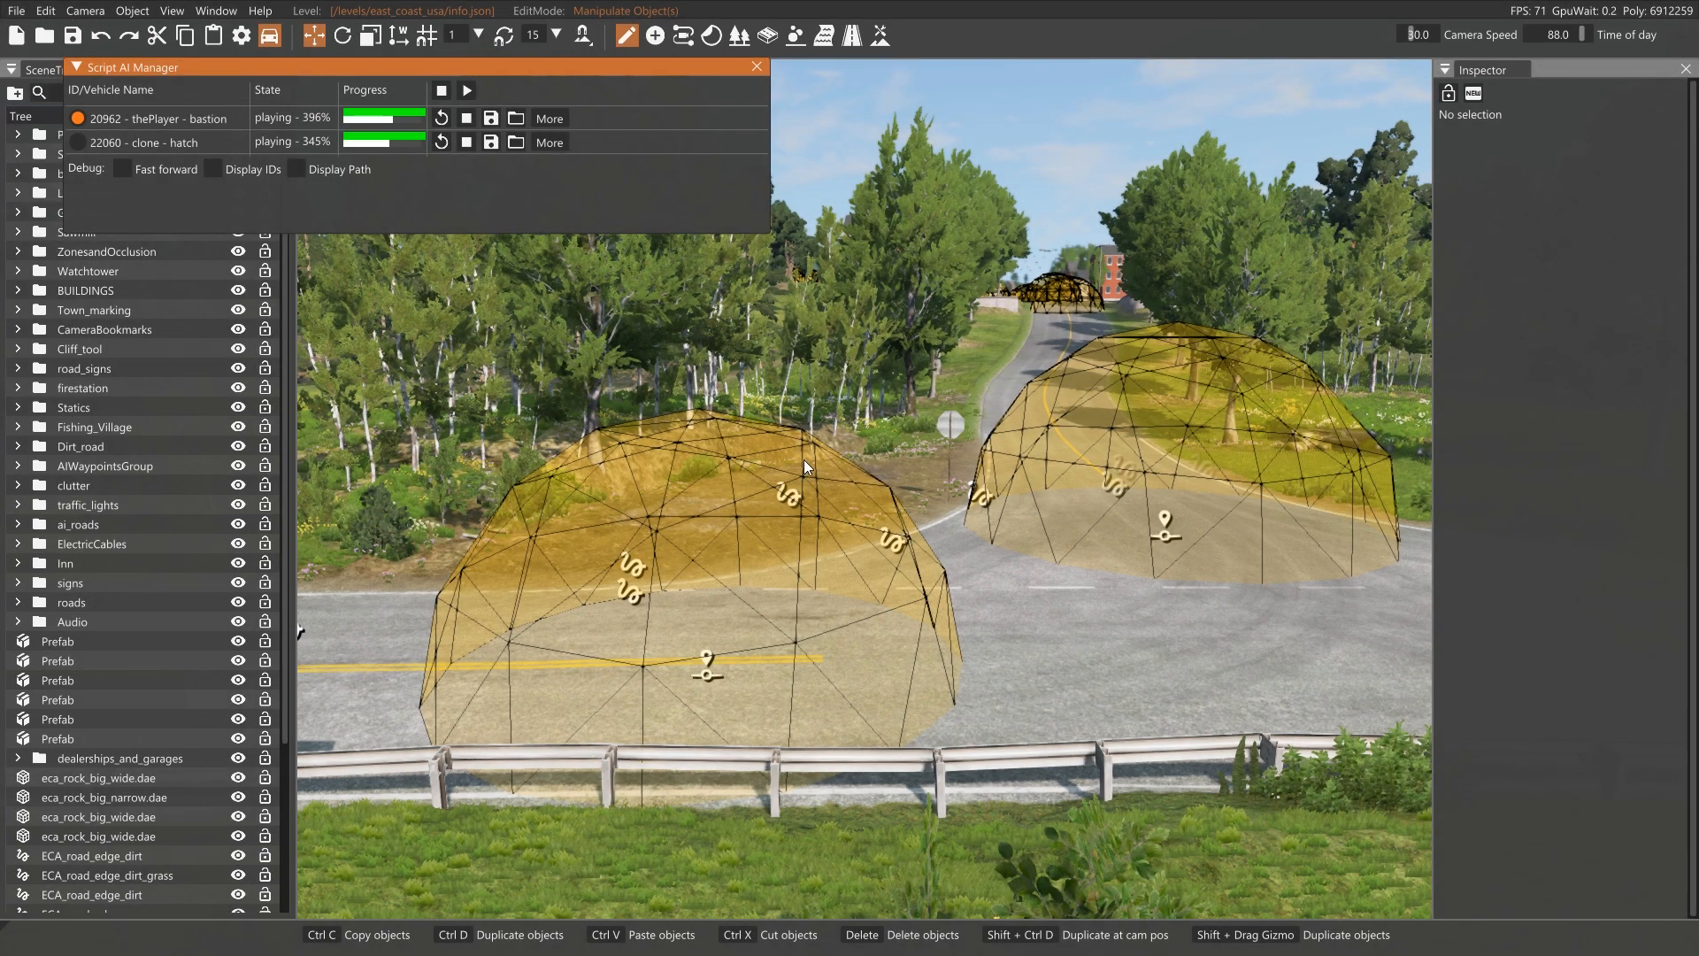
pyautogui.moveTo(936, 479)
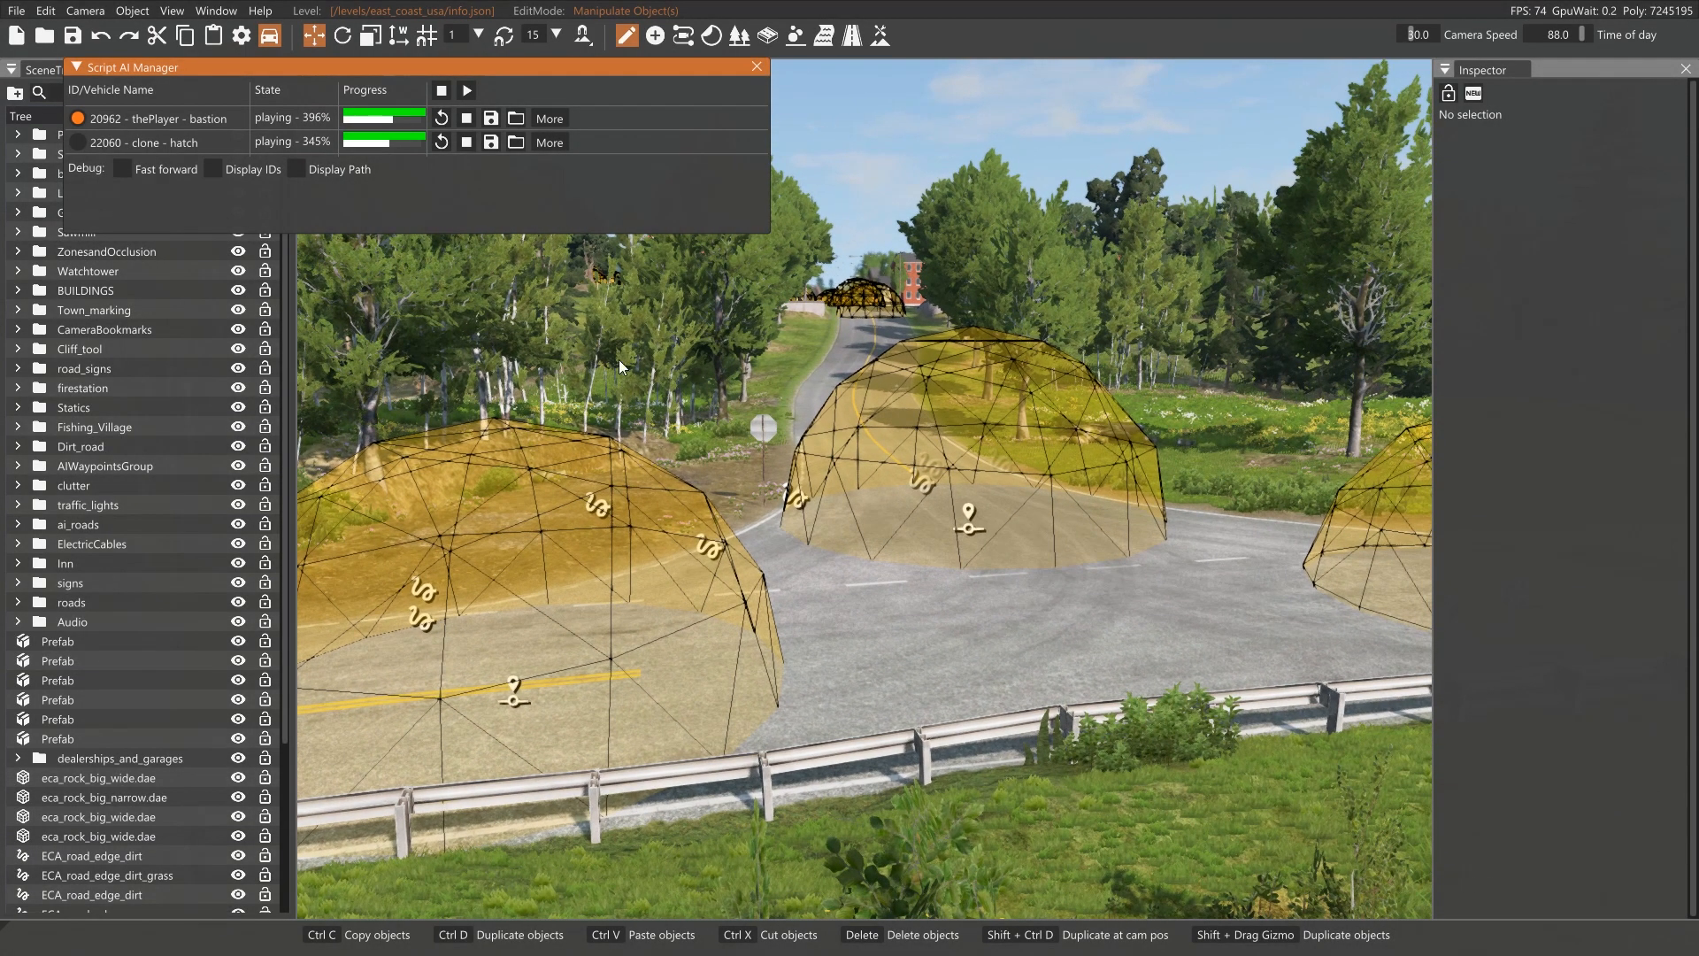
pyautogui.moveTo(267, 214)
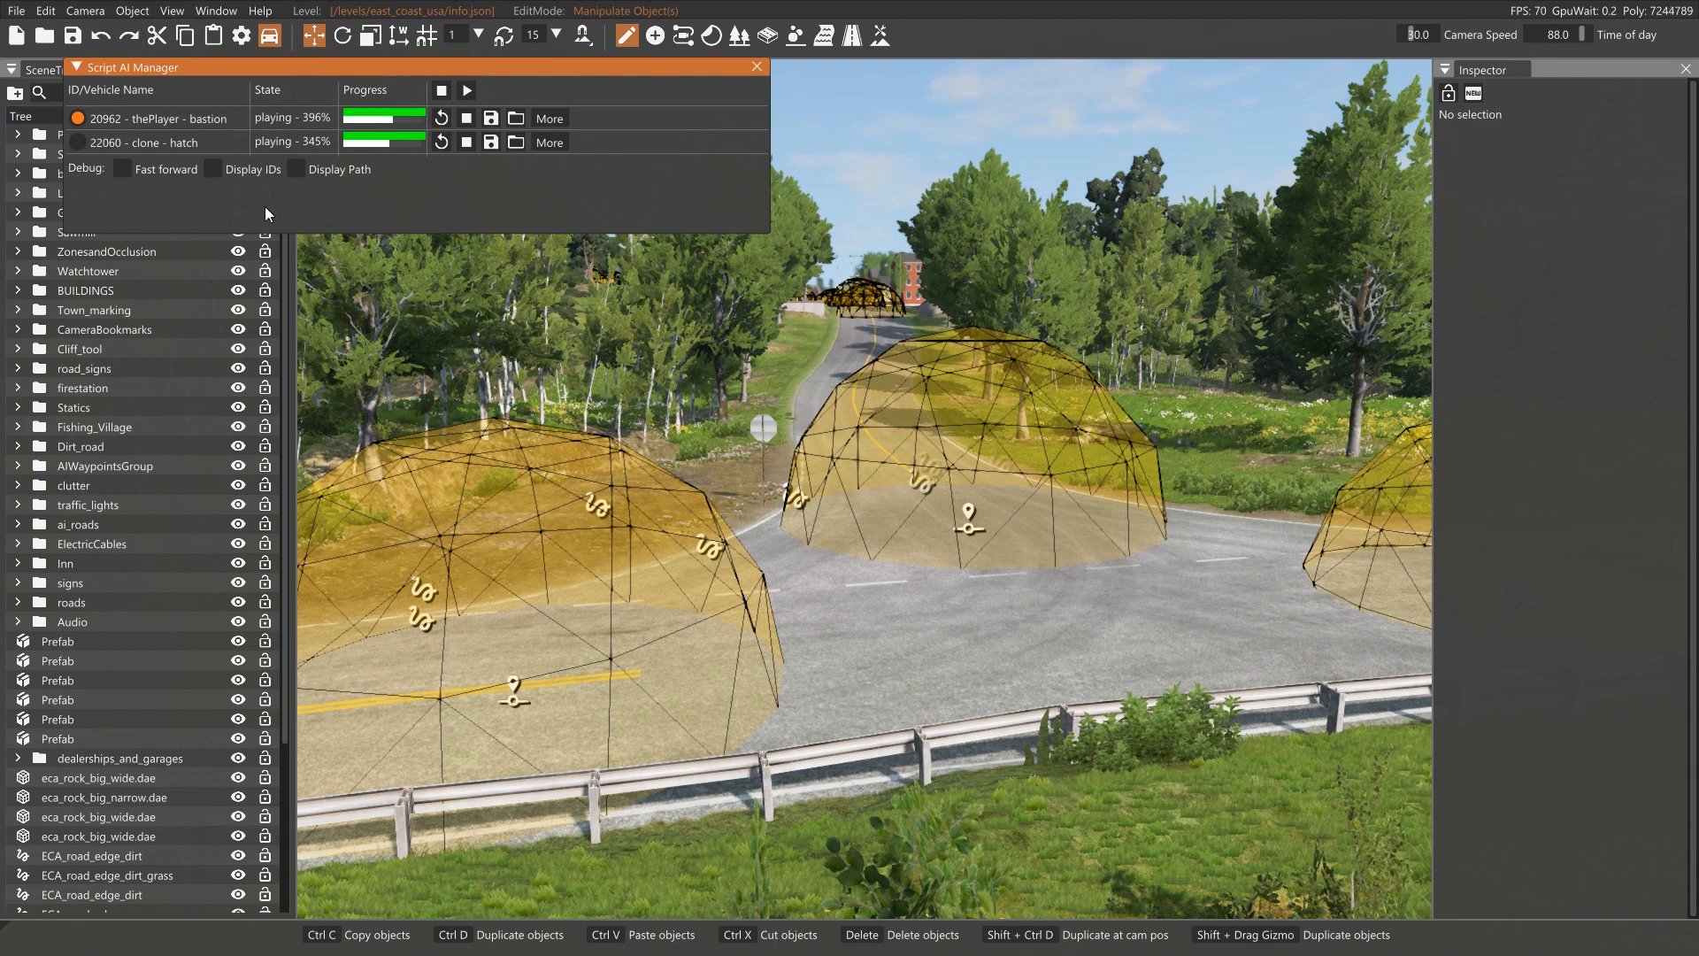
pyautogui.moveTo(151, 192)
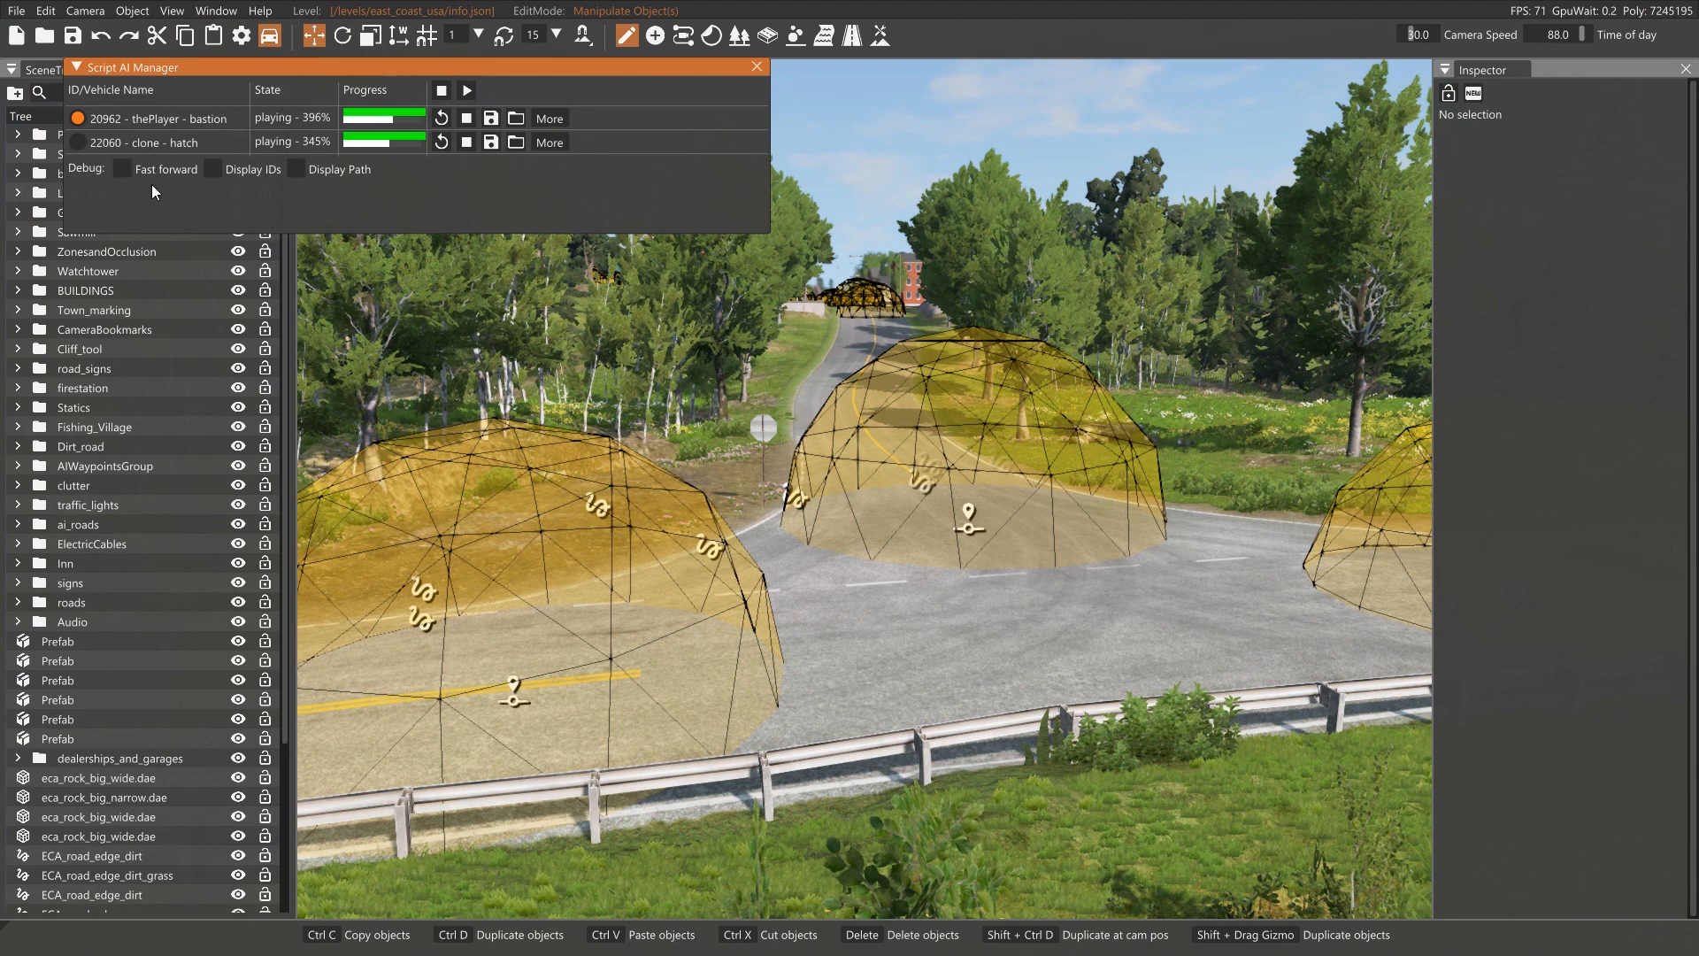
pyautogui.moveTo(207, 214)
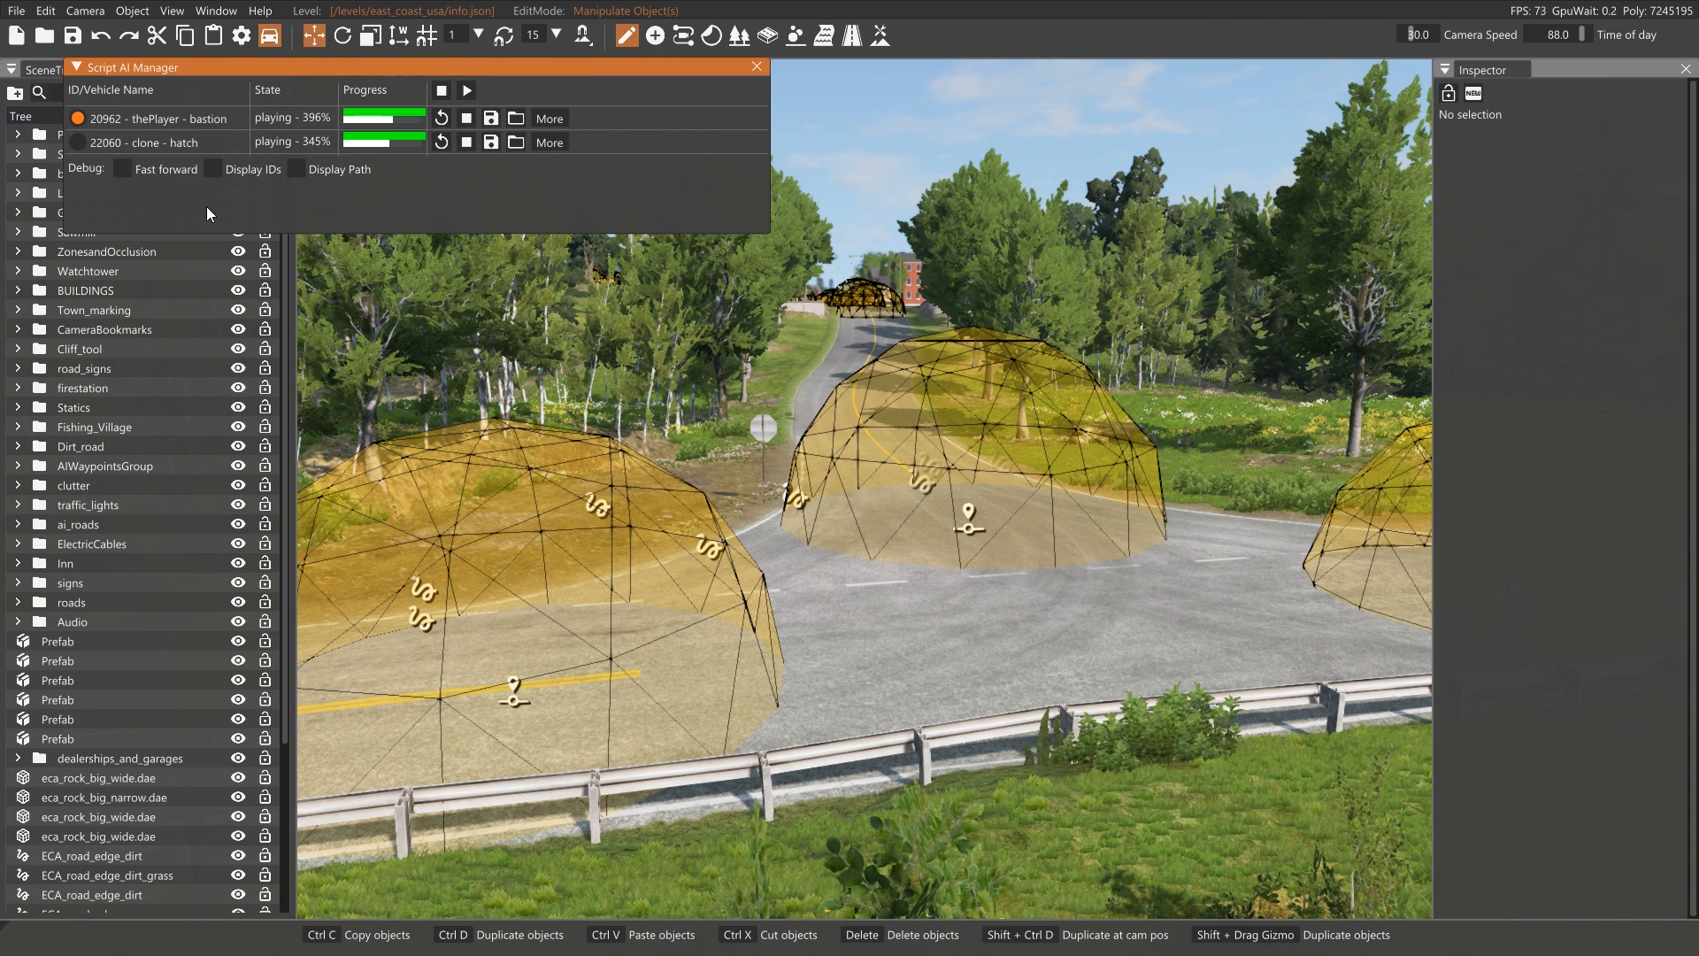
pyautogui.moveTo(468, 118)
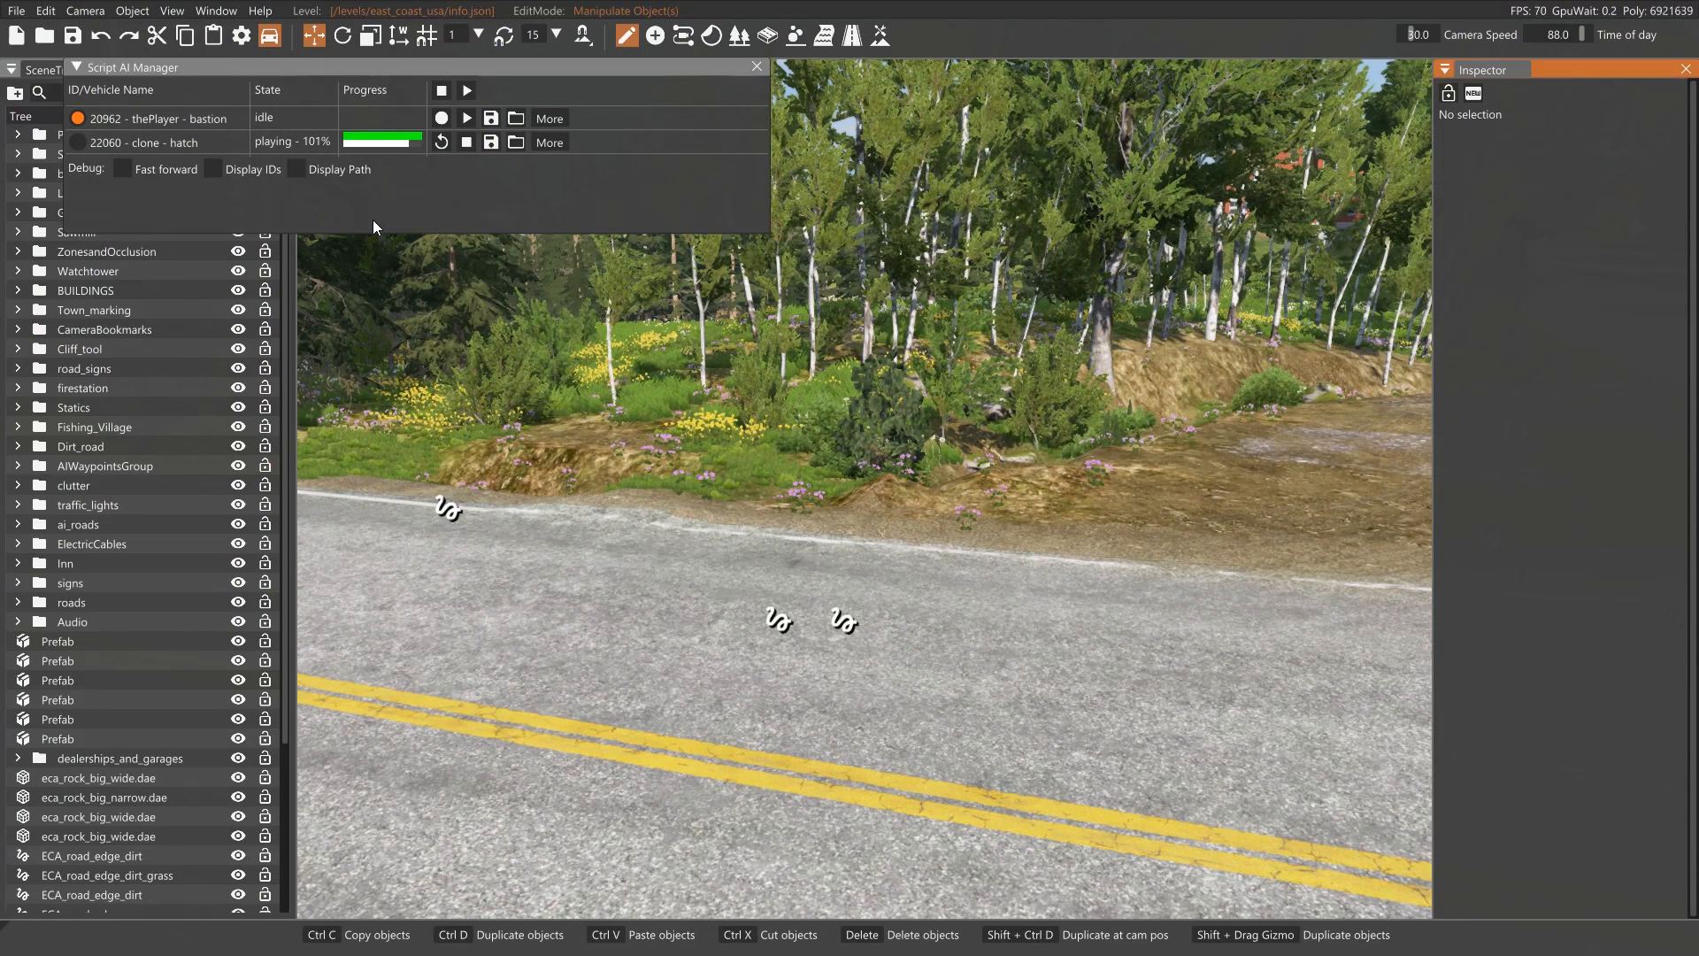
# Check the bastion's start delay, then replay both recordings together from the start
pyautogui.click(550, 118)
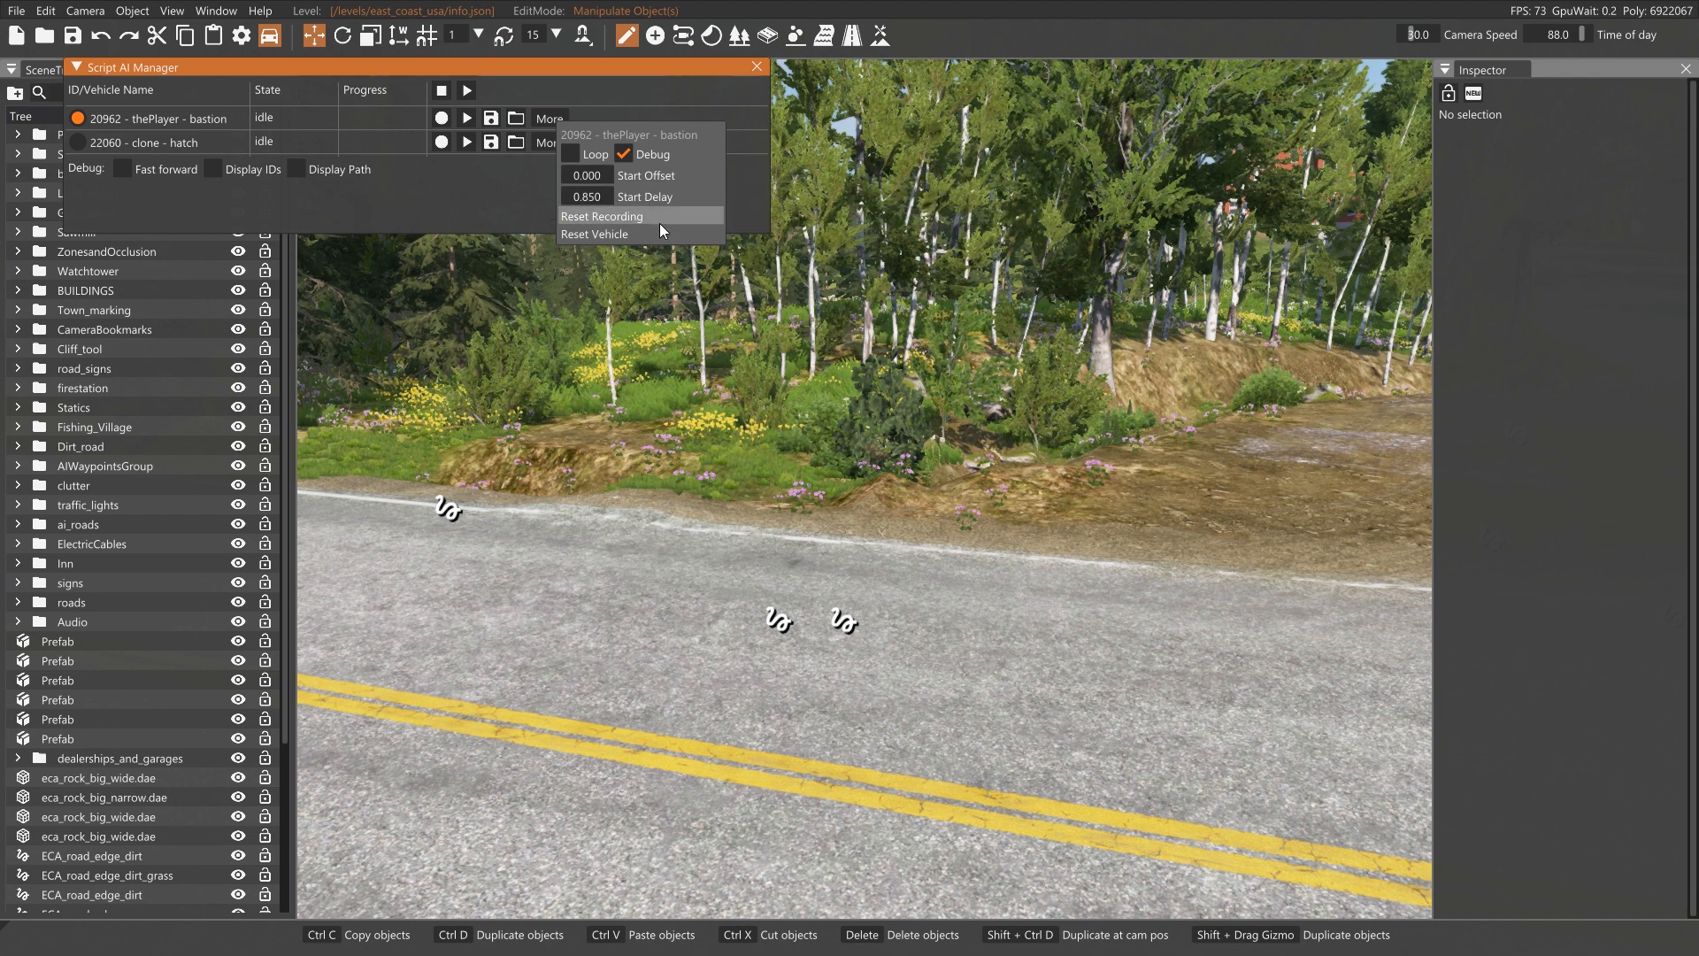
pyautogui.moveTo(748, 208)
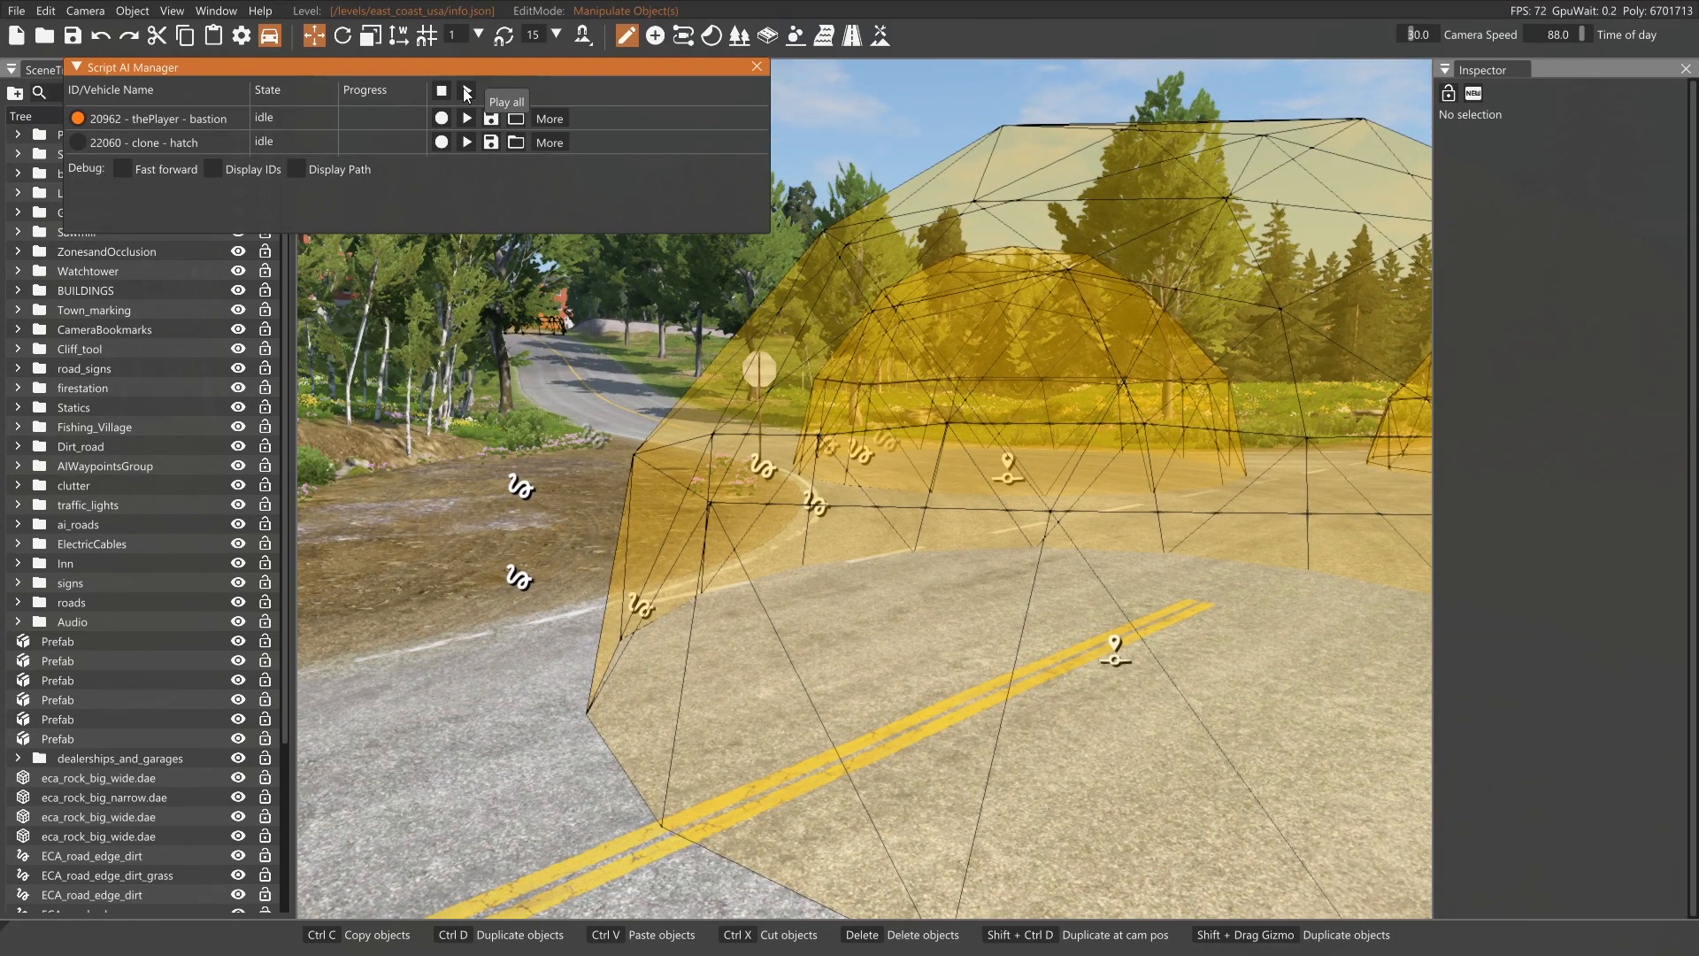
pyautogui.click(464, 91)
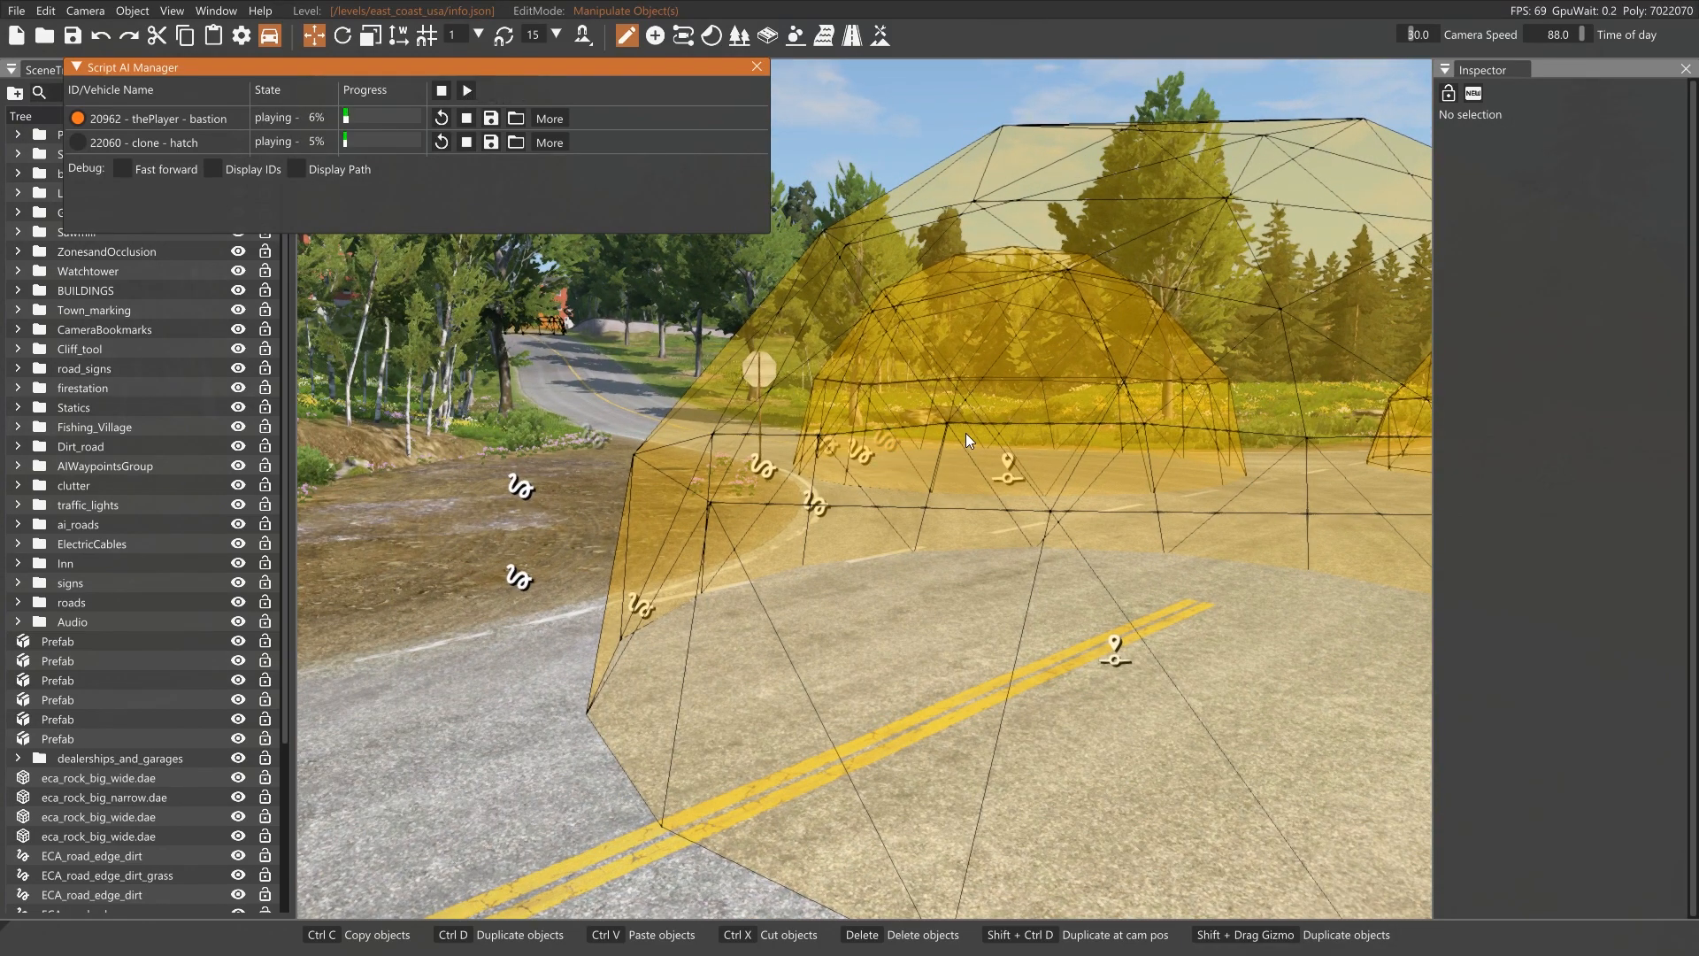